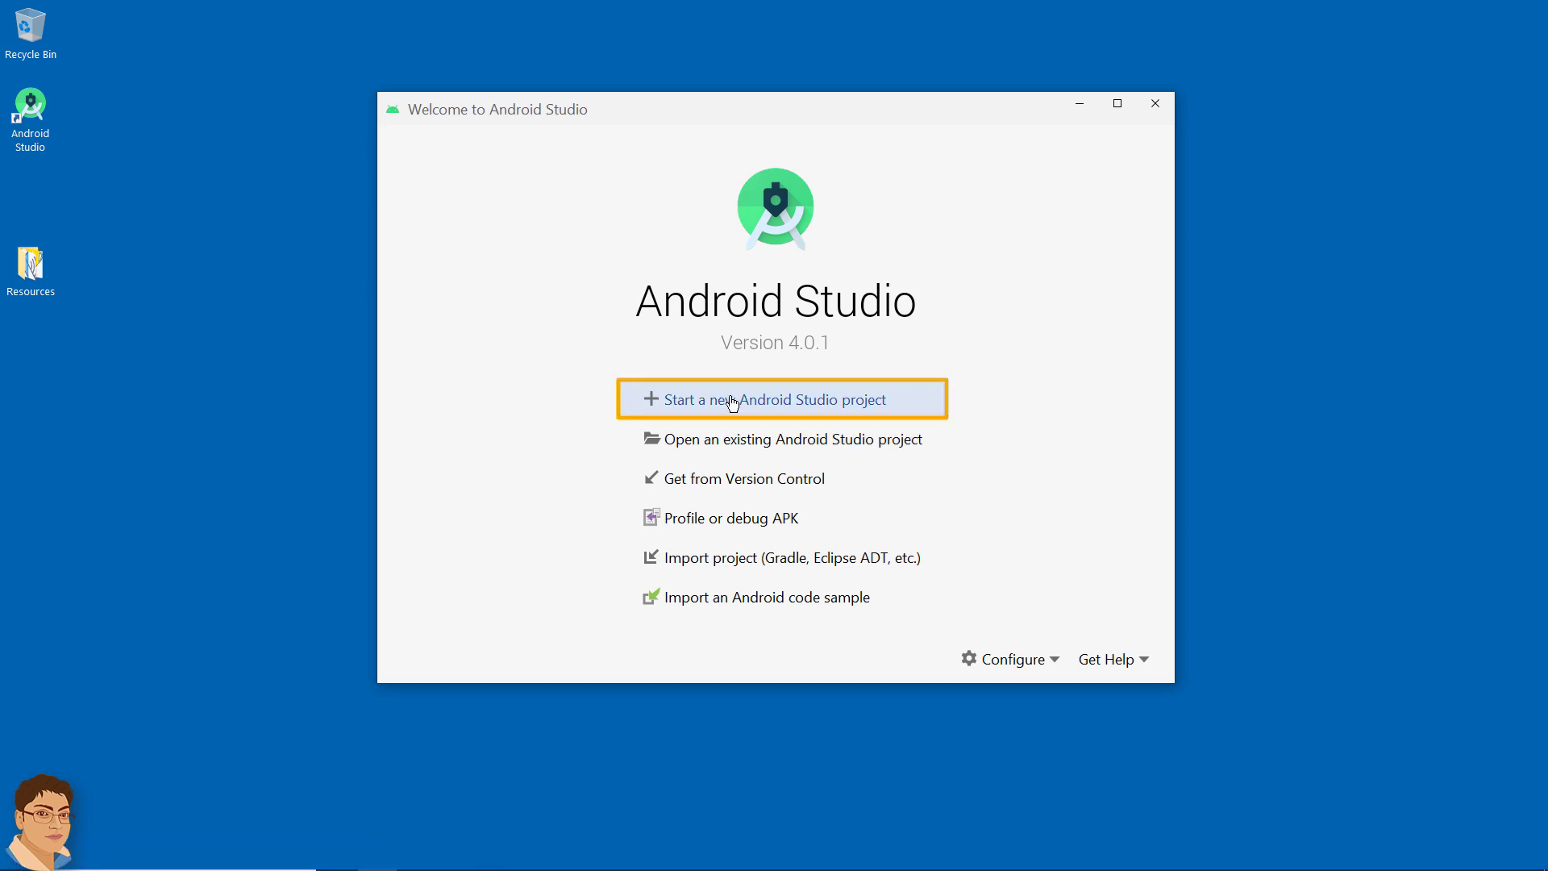
- Start a new Android Studio project using the Empty Activity template
left_click(774, 399)
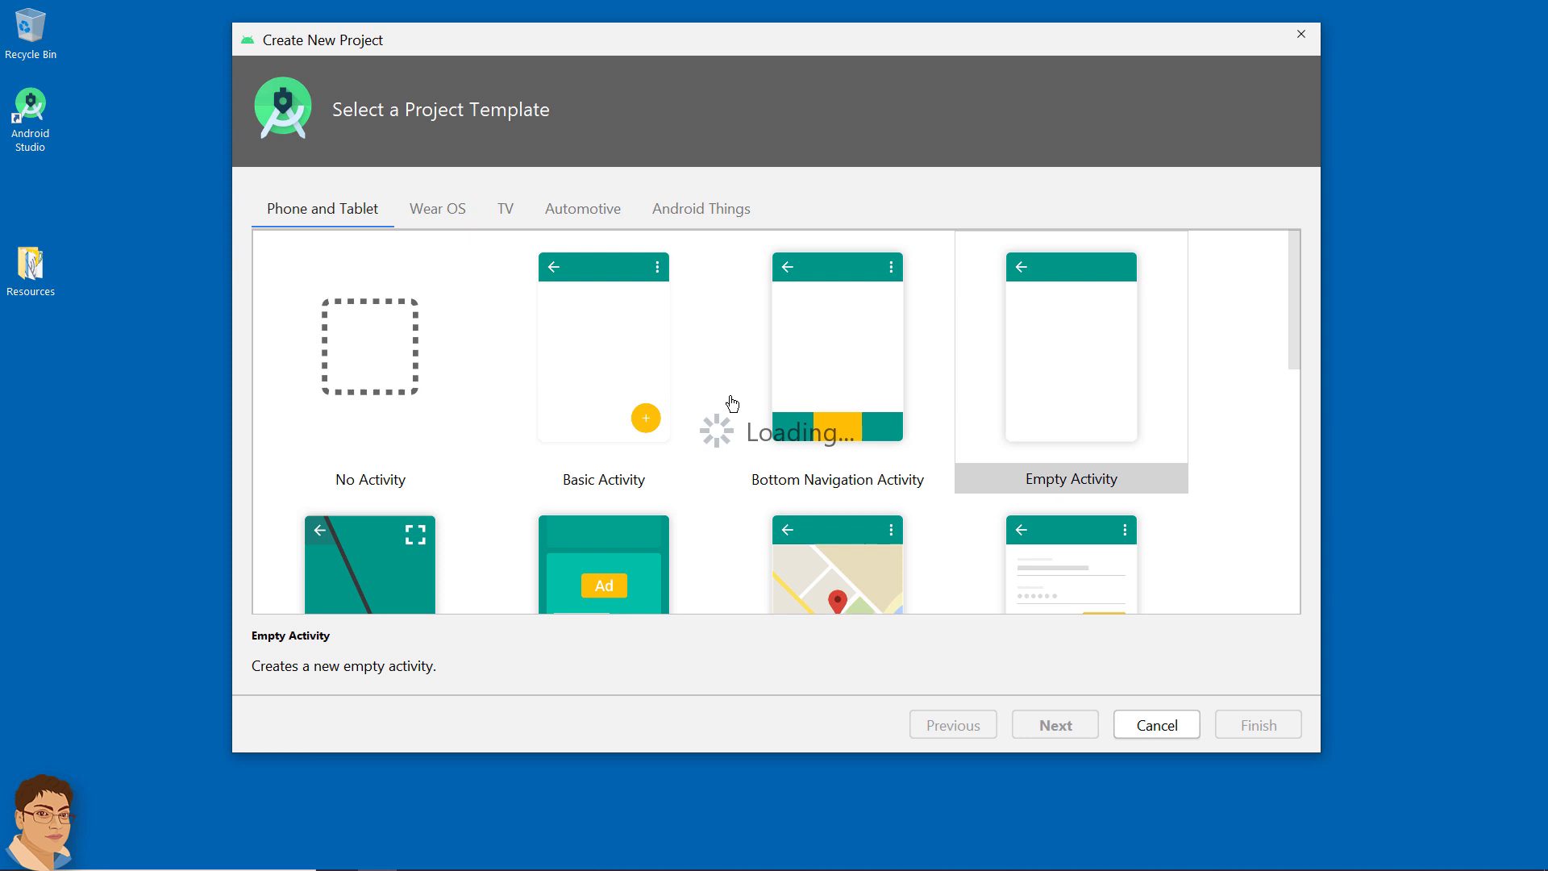
left_click(1054, 724)
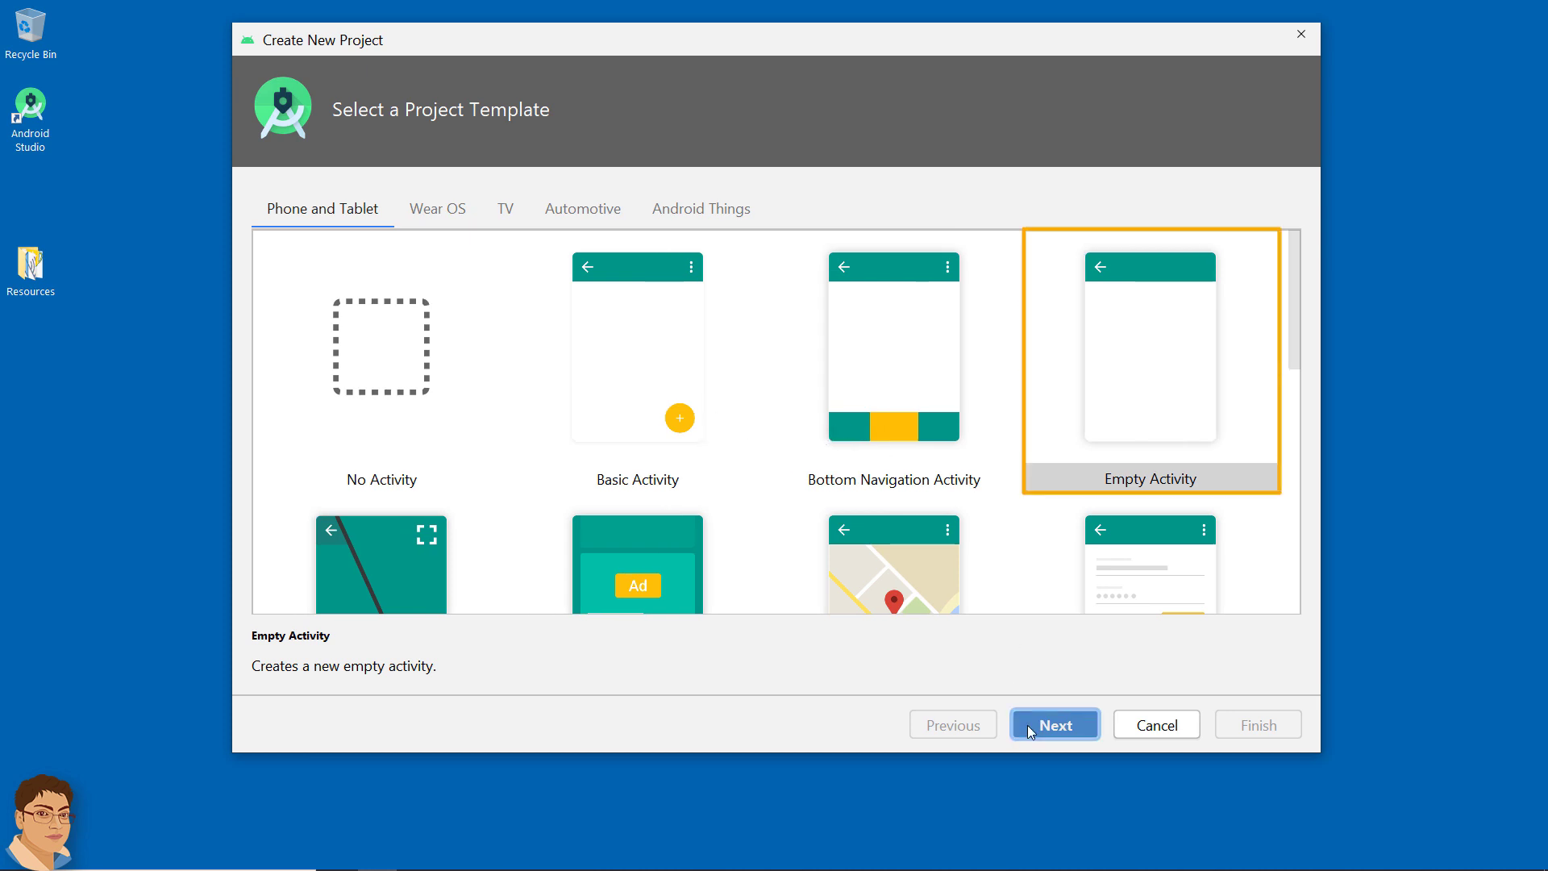
left_click(1054, 724)
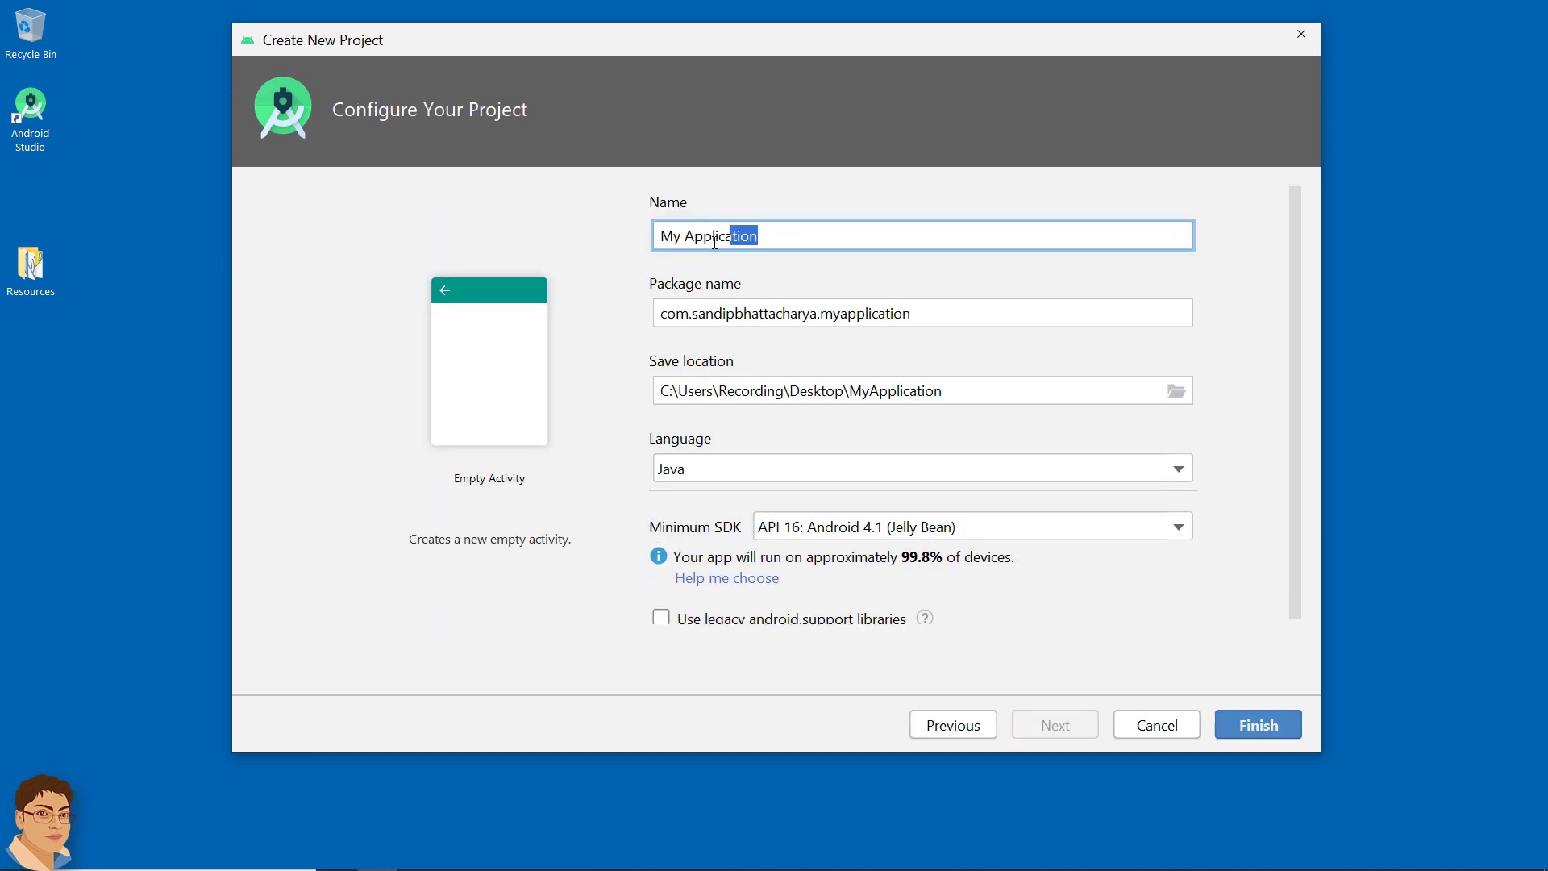
- Name the project PingPongLite in Java and finish creating it
type("PingPongLi")
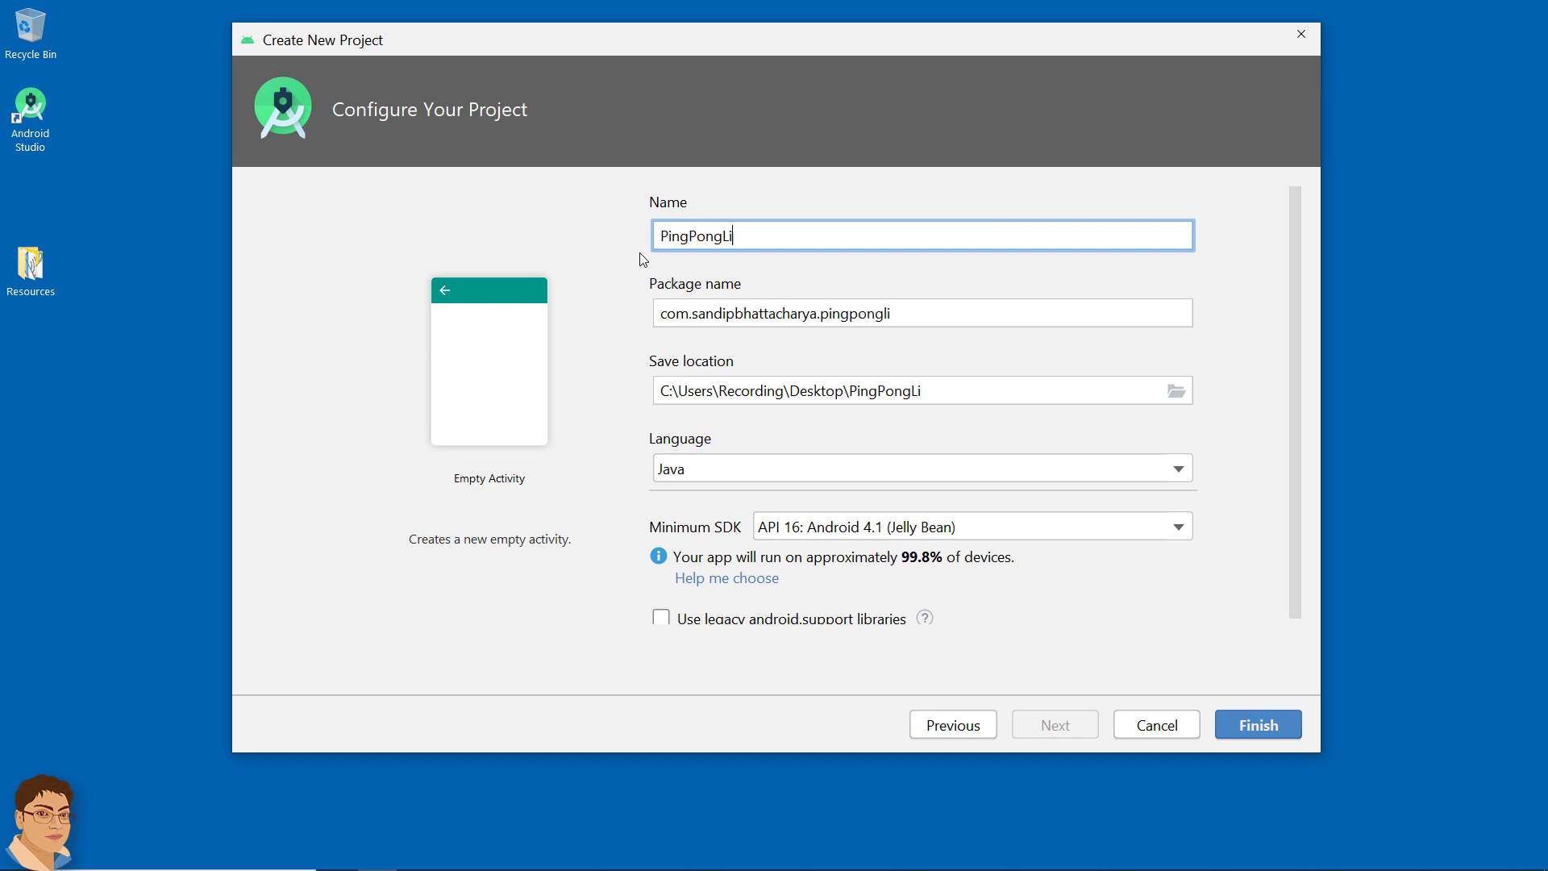
type("te")
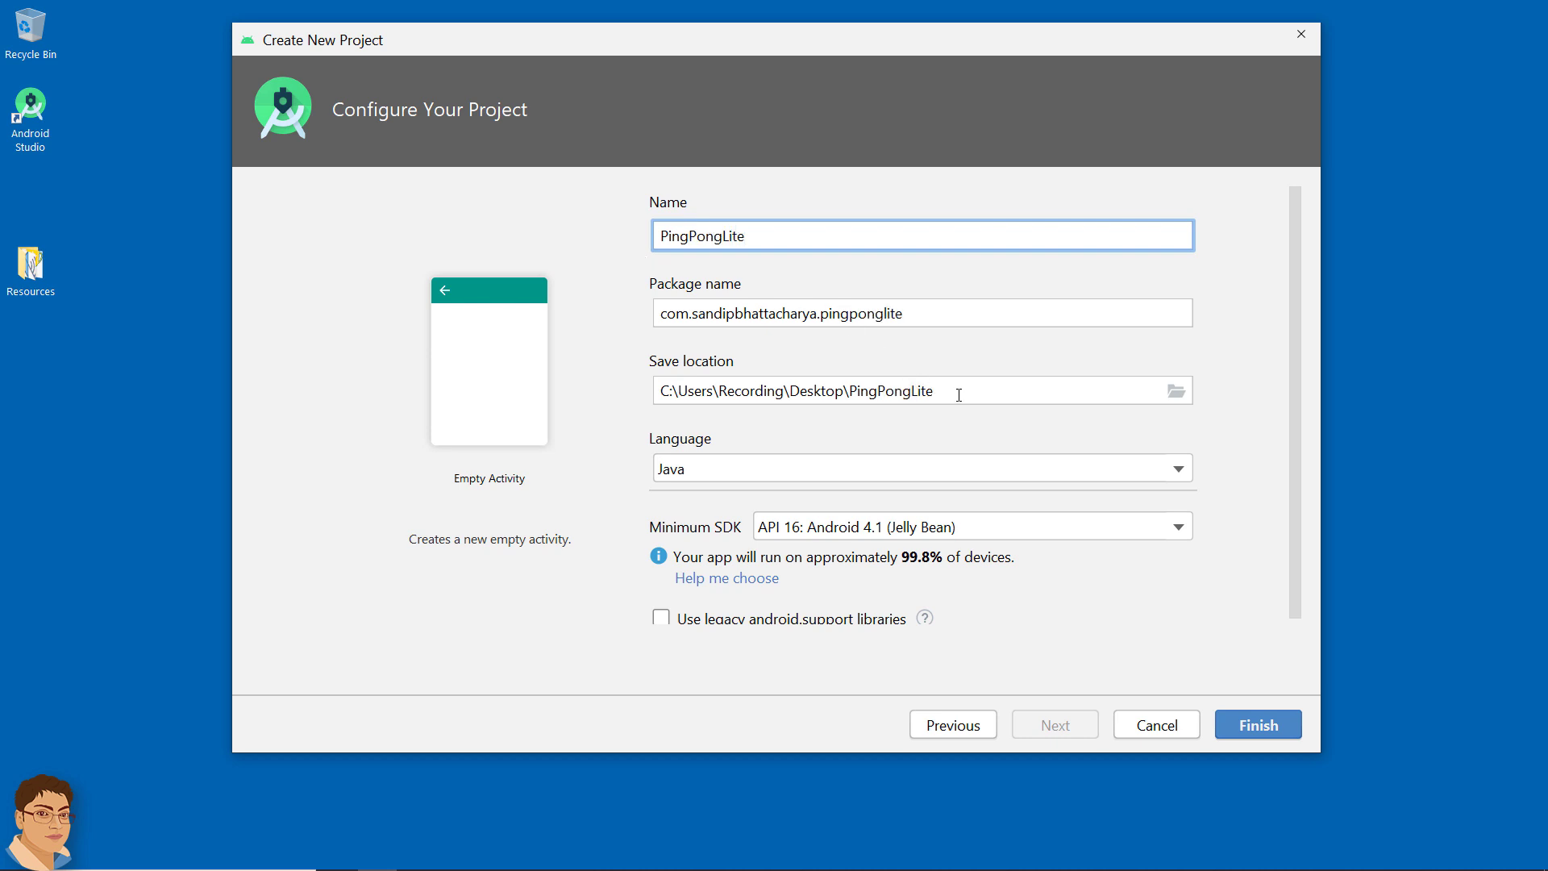
left_click(920, 467)
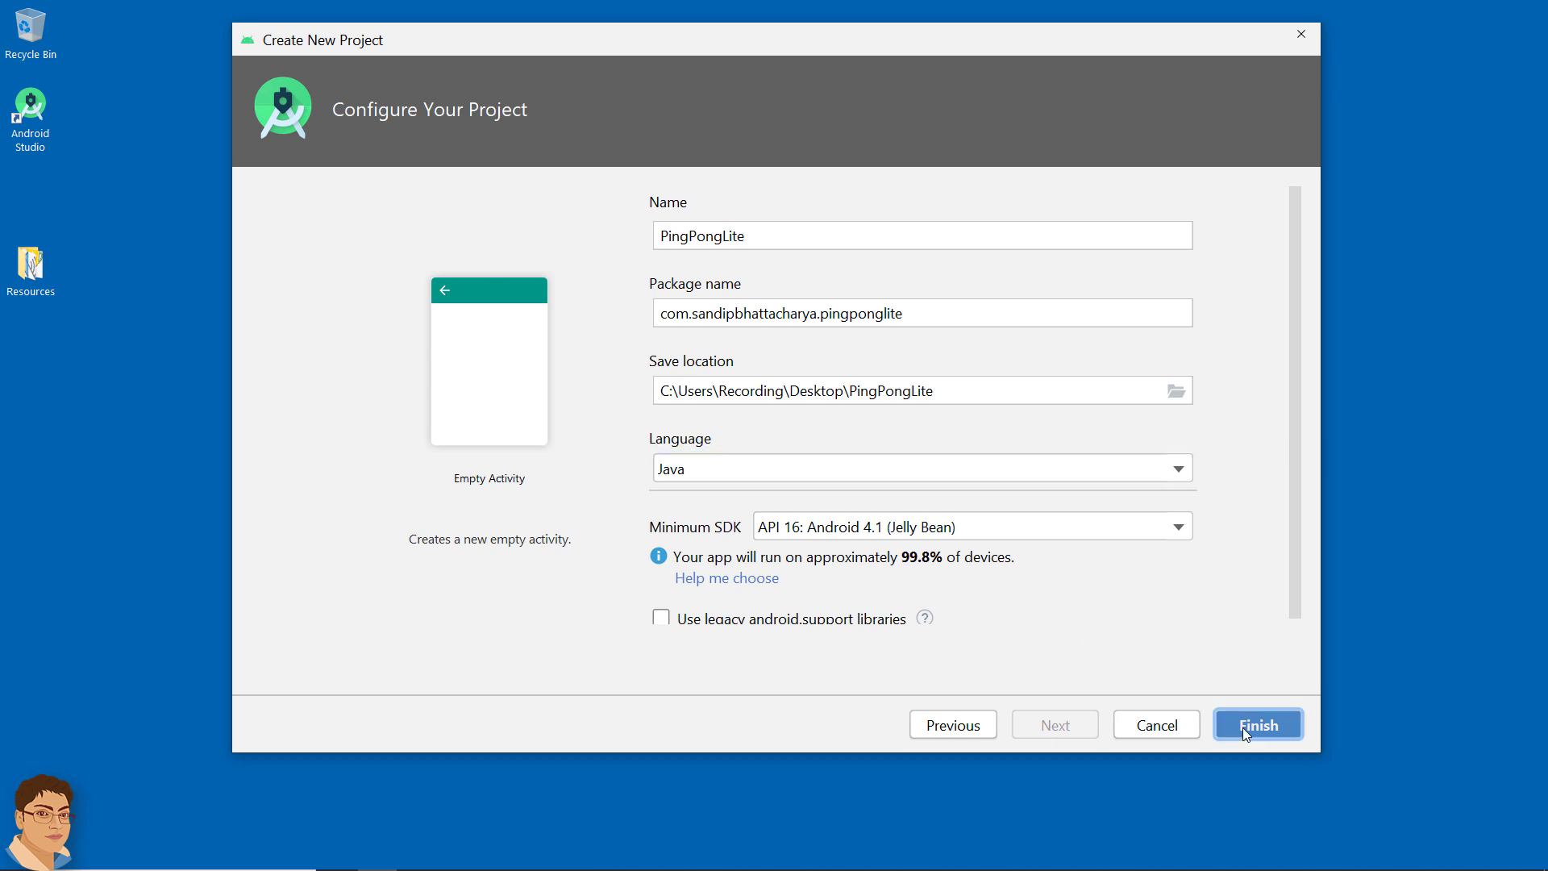
left_click(1257, 724)
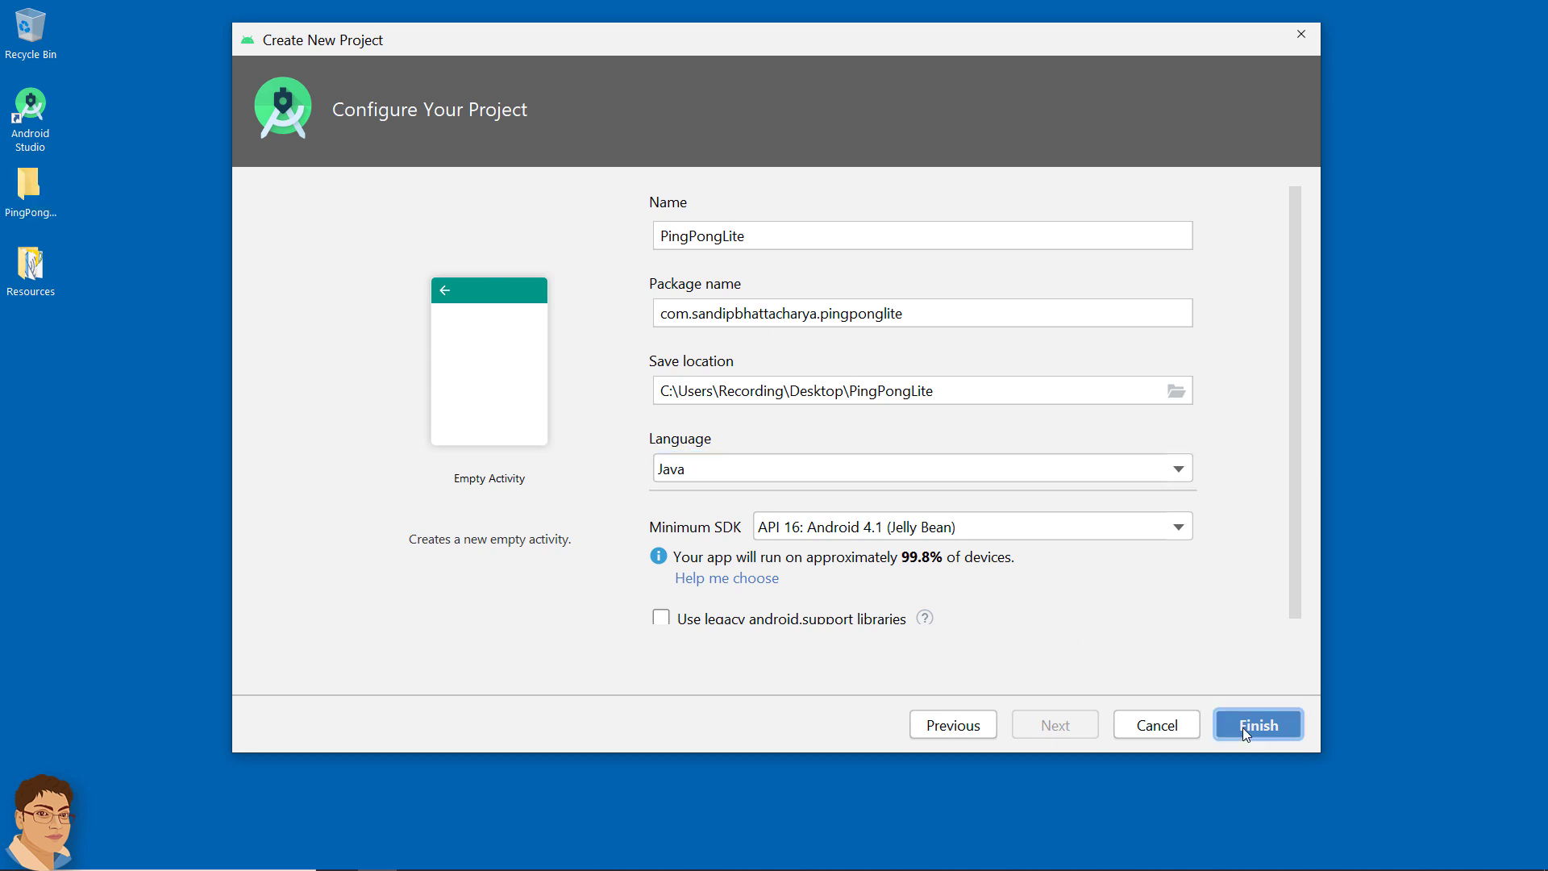
left_click(1257, 724)
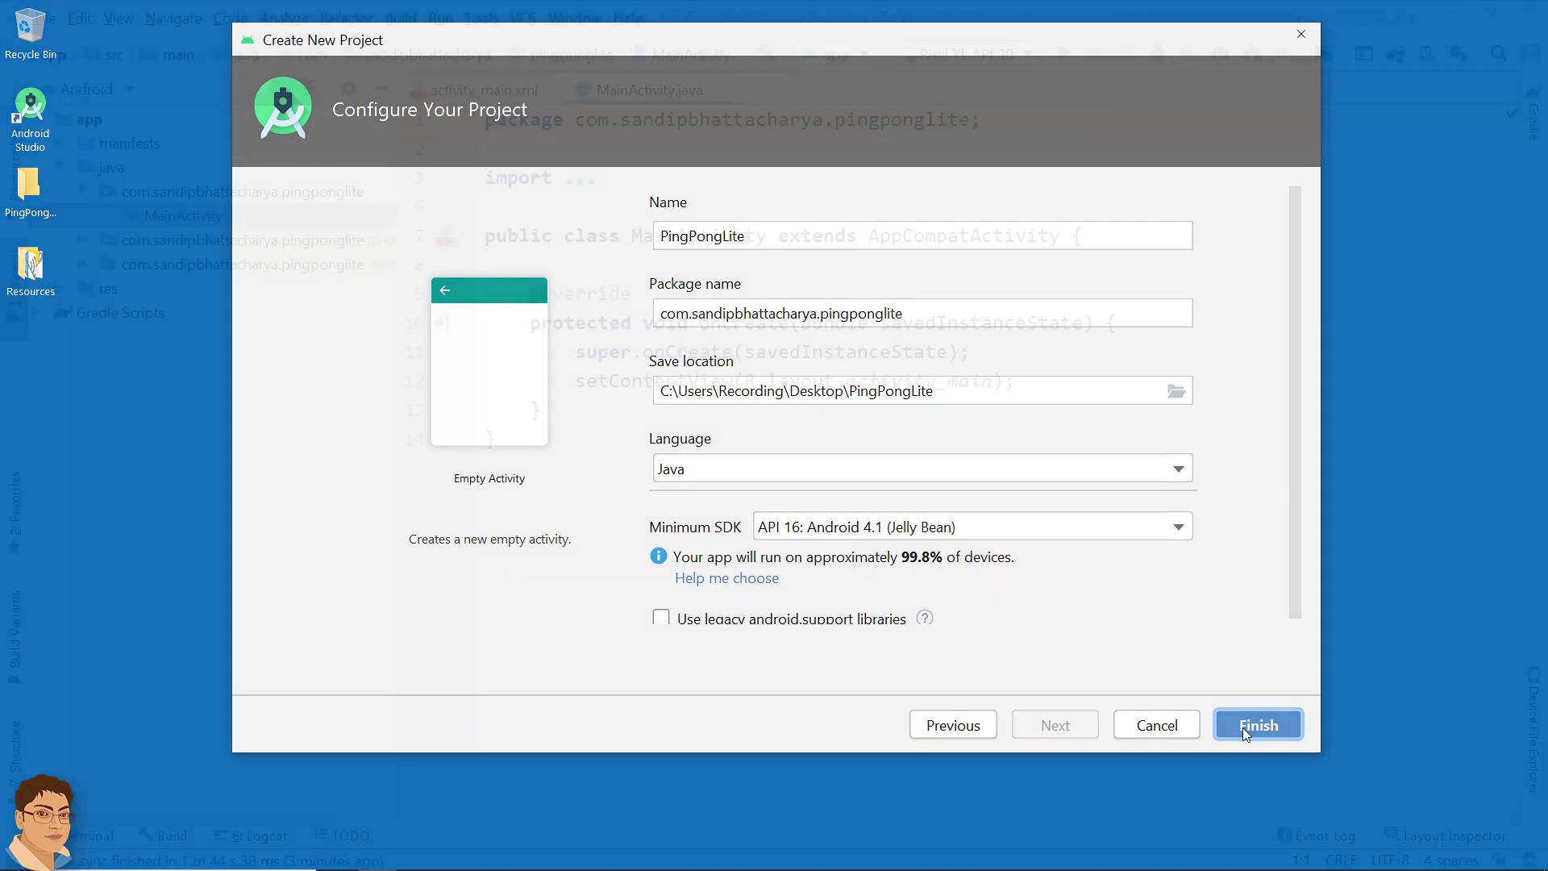
- Open the desktop Resources folder and select all game files to copy
left_click(1257, 724)
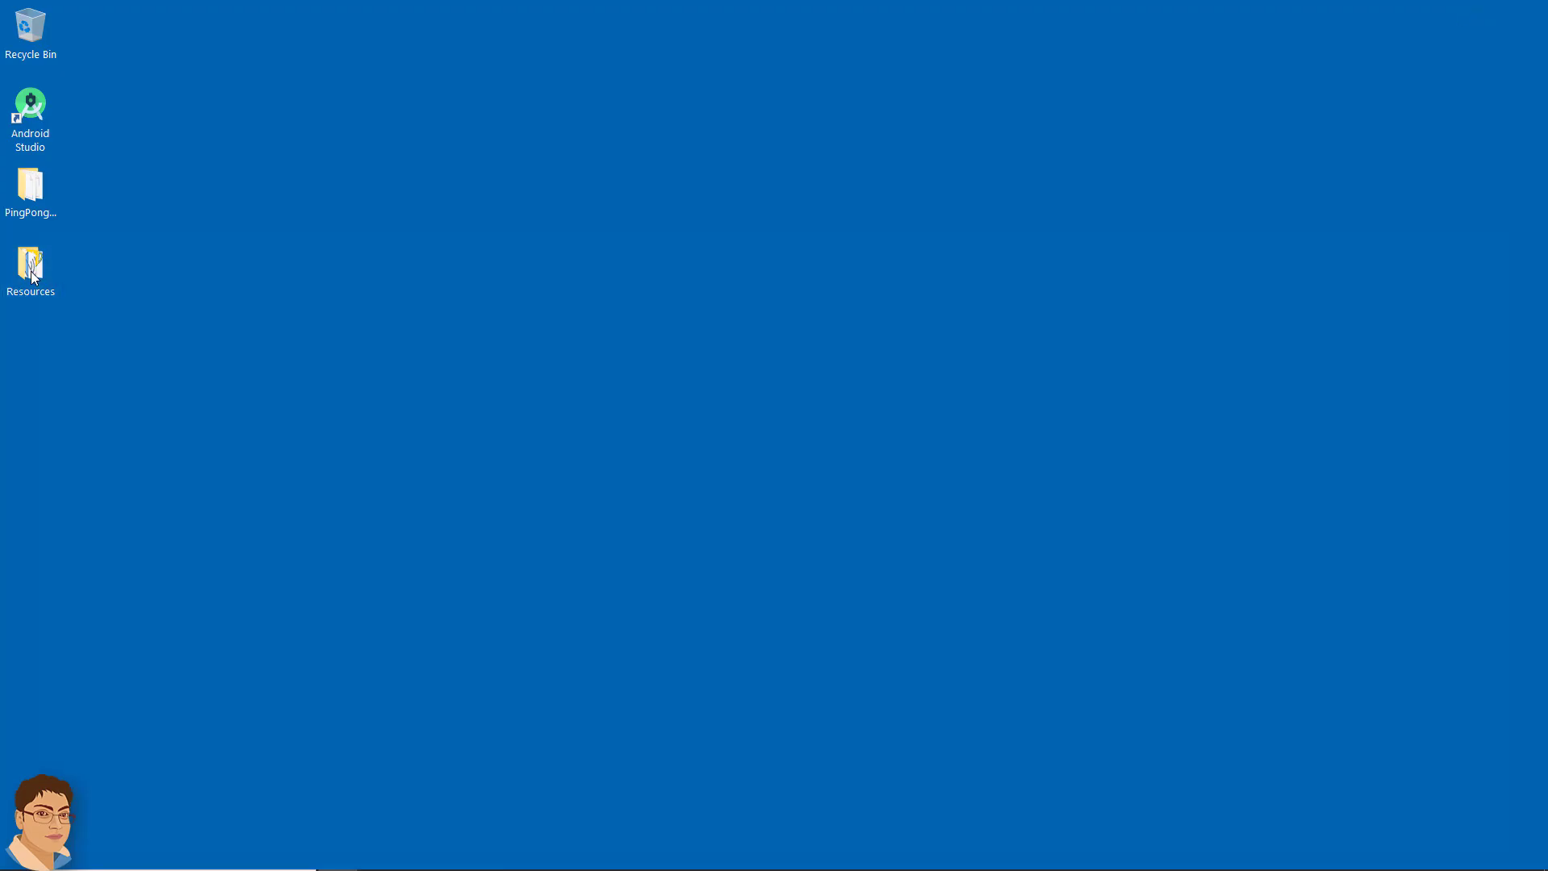
double_click(31, 264)
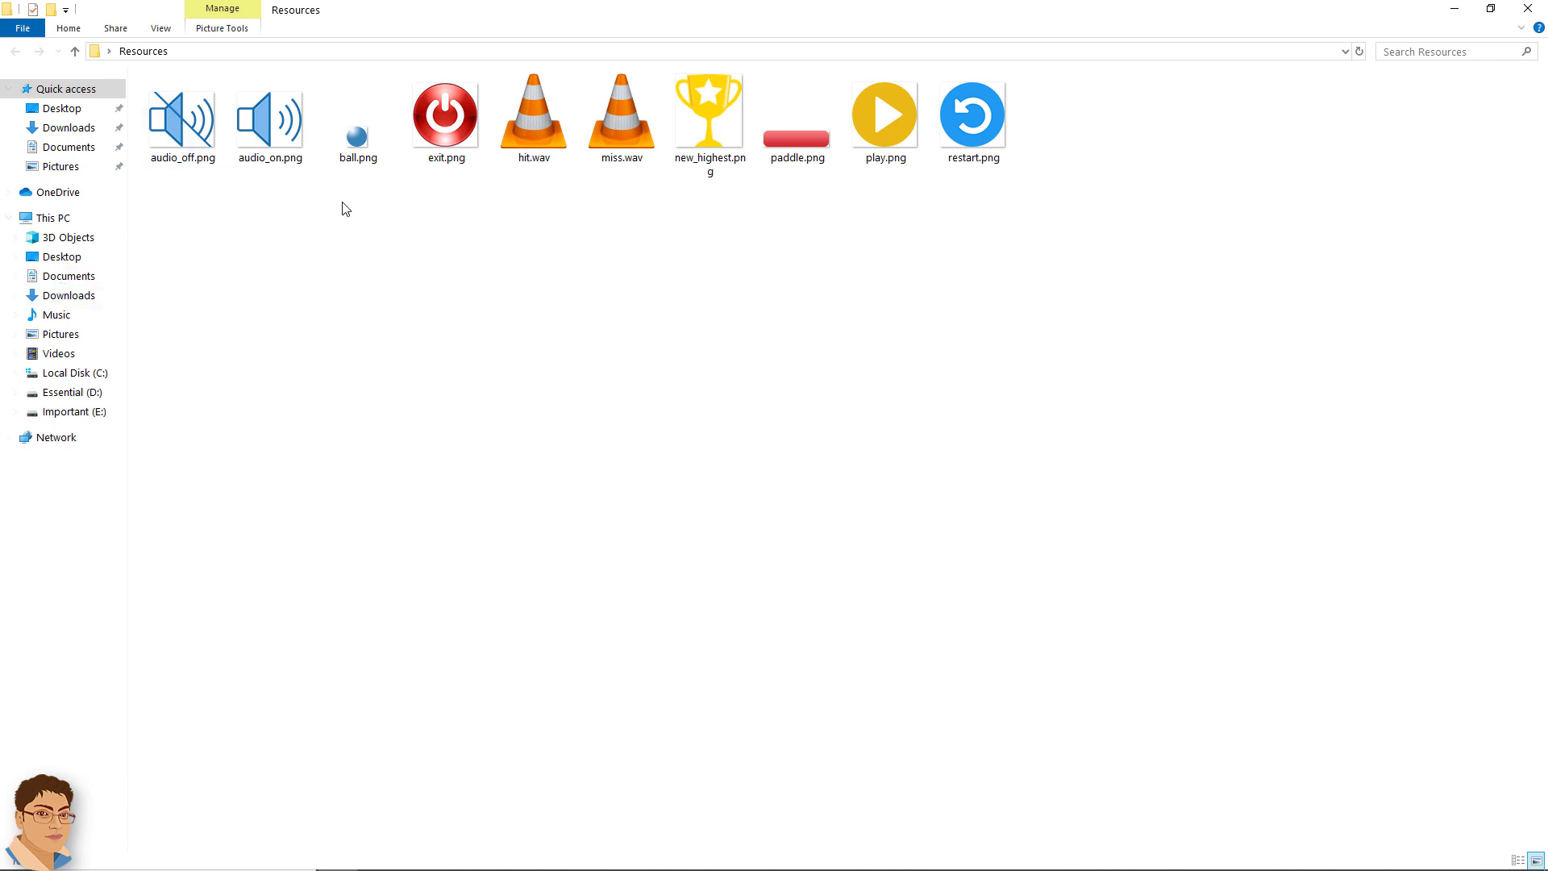
key("ctrl+a")
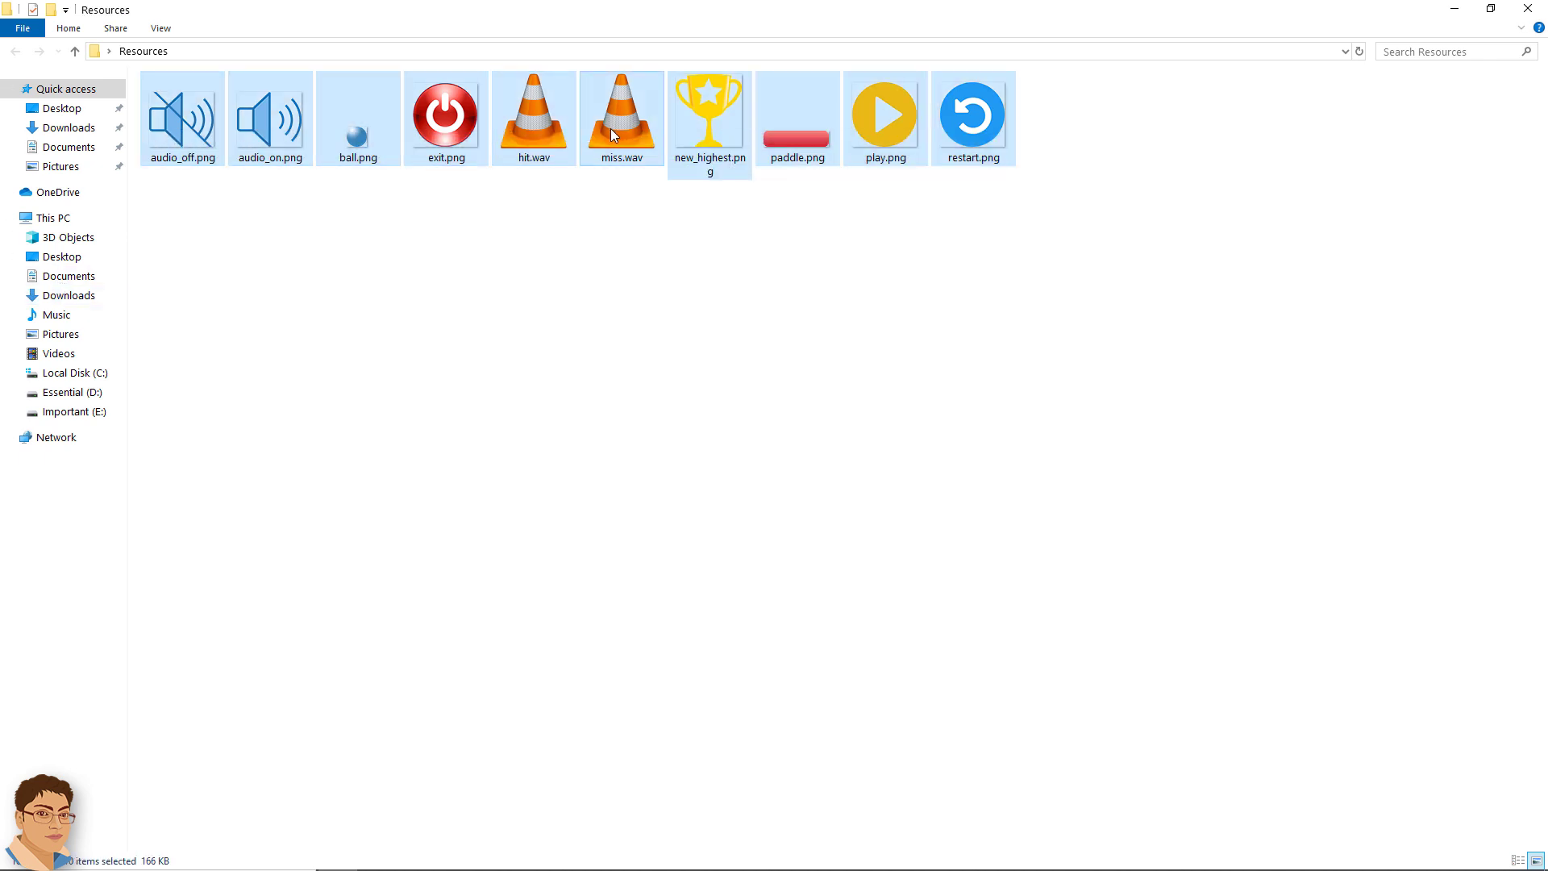
left_click(533, 116)
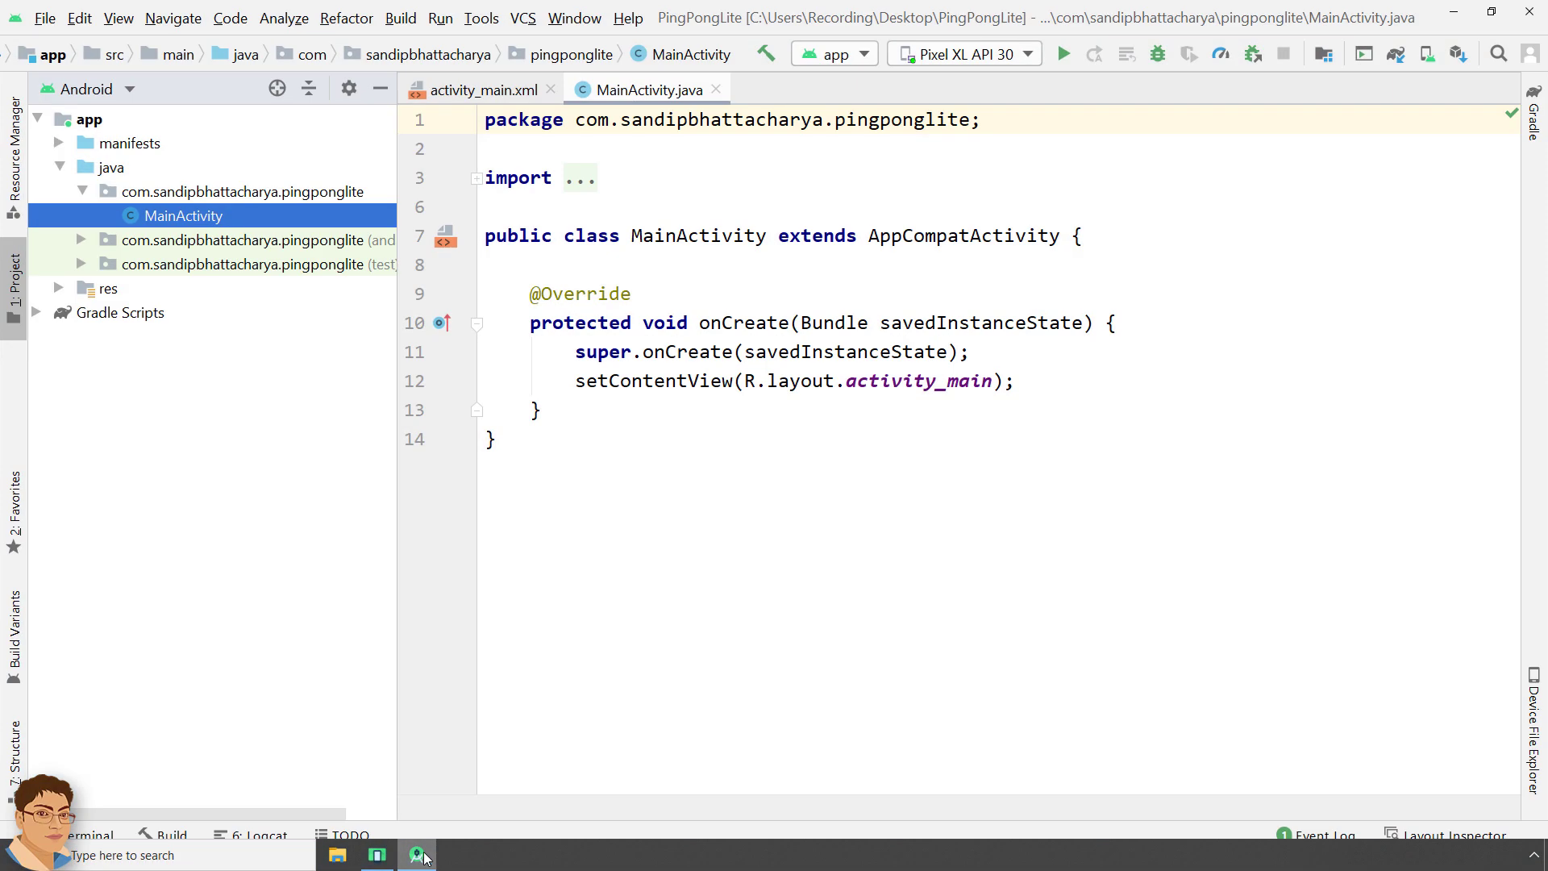
- Paste the copied images into the project's plain res/drawable directory
left_click(107, 287)
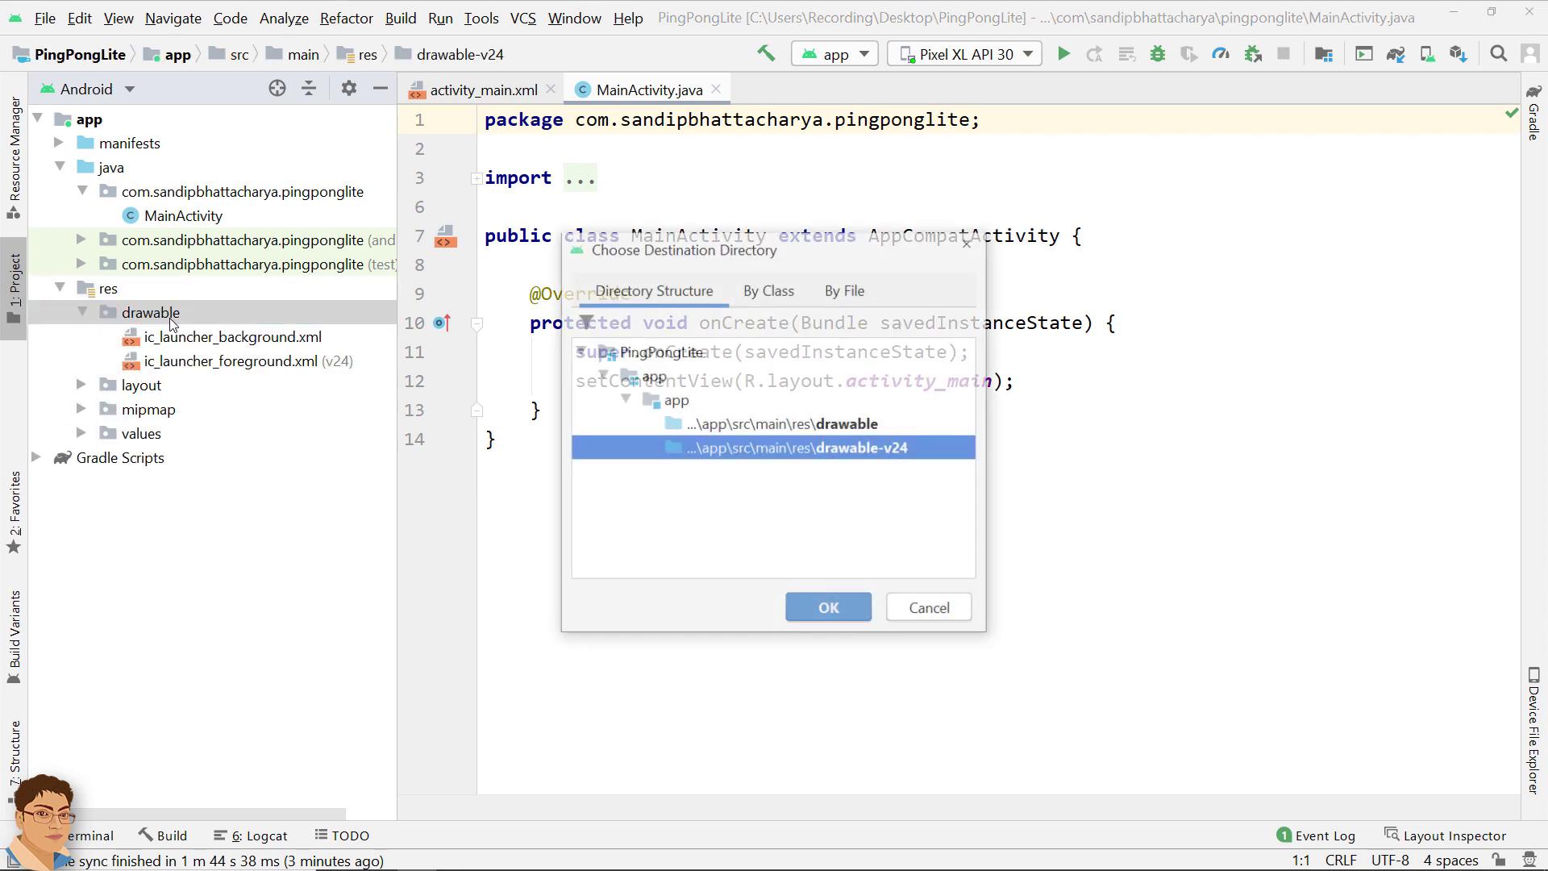
left_click(784, 424)
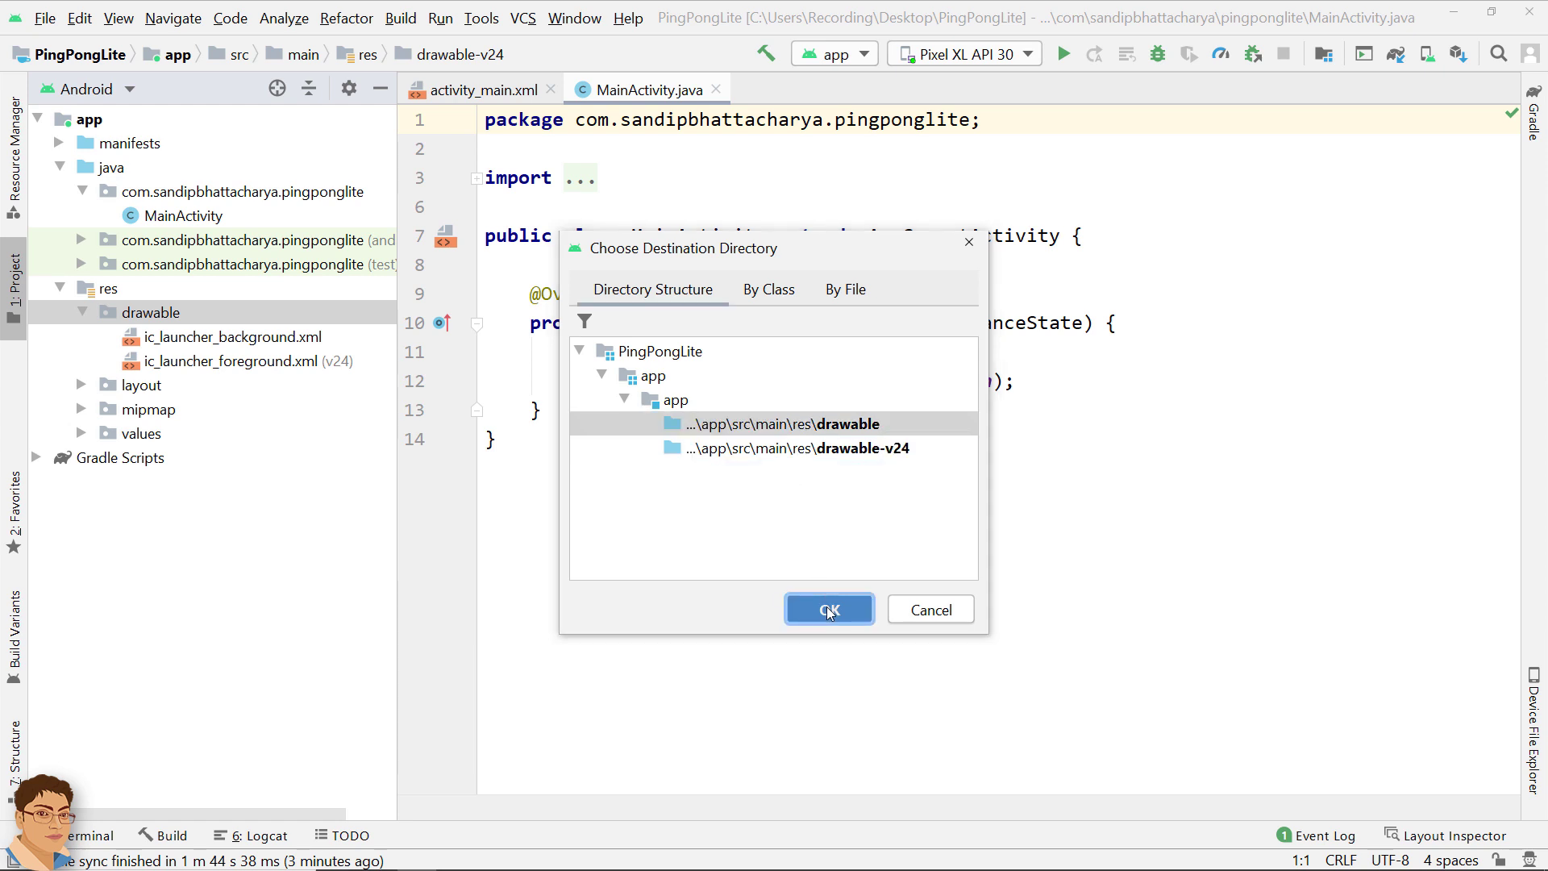
left_click(828, 610)
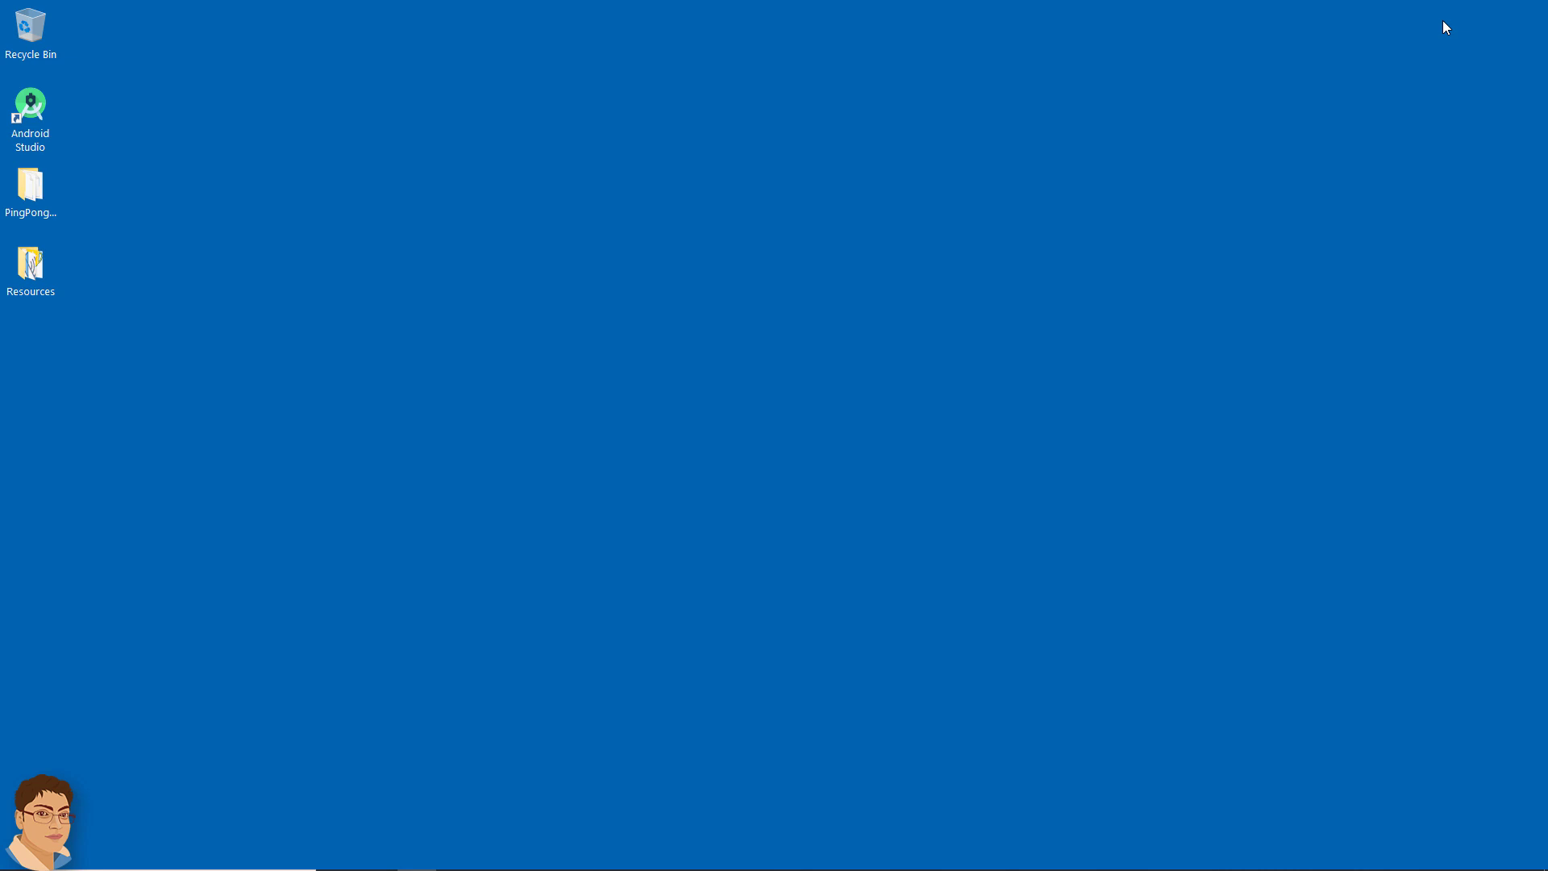
- Reopen the Resources folder in File Explorer to copy the sound files
double_click(31, 263)
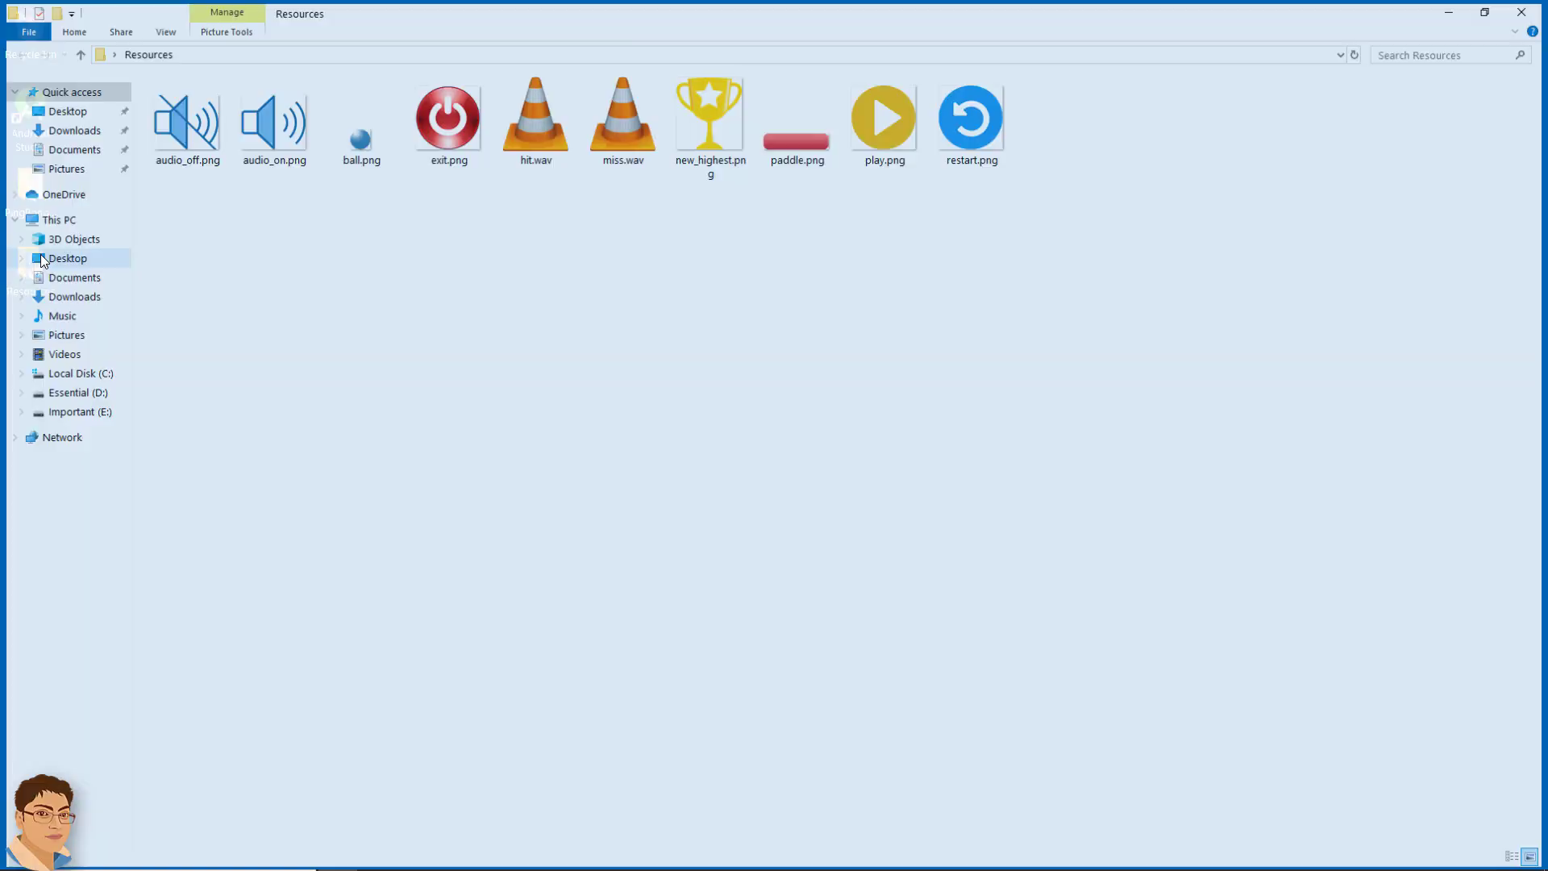
left_click(533, 114)
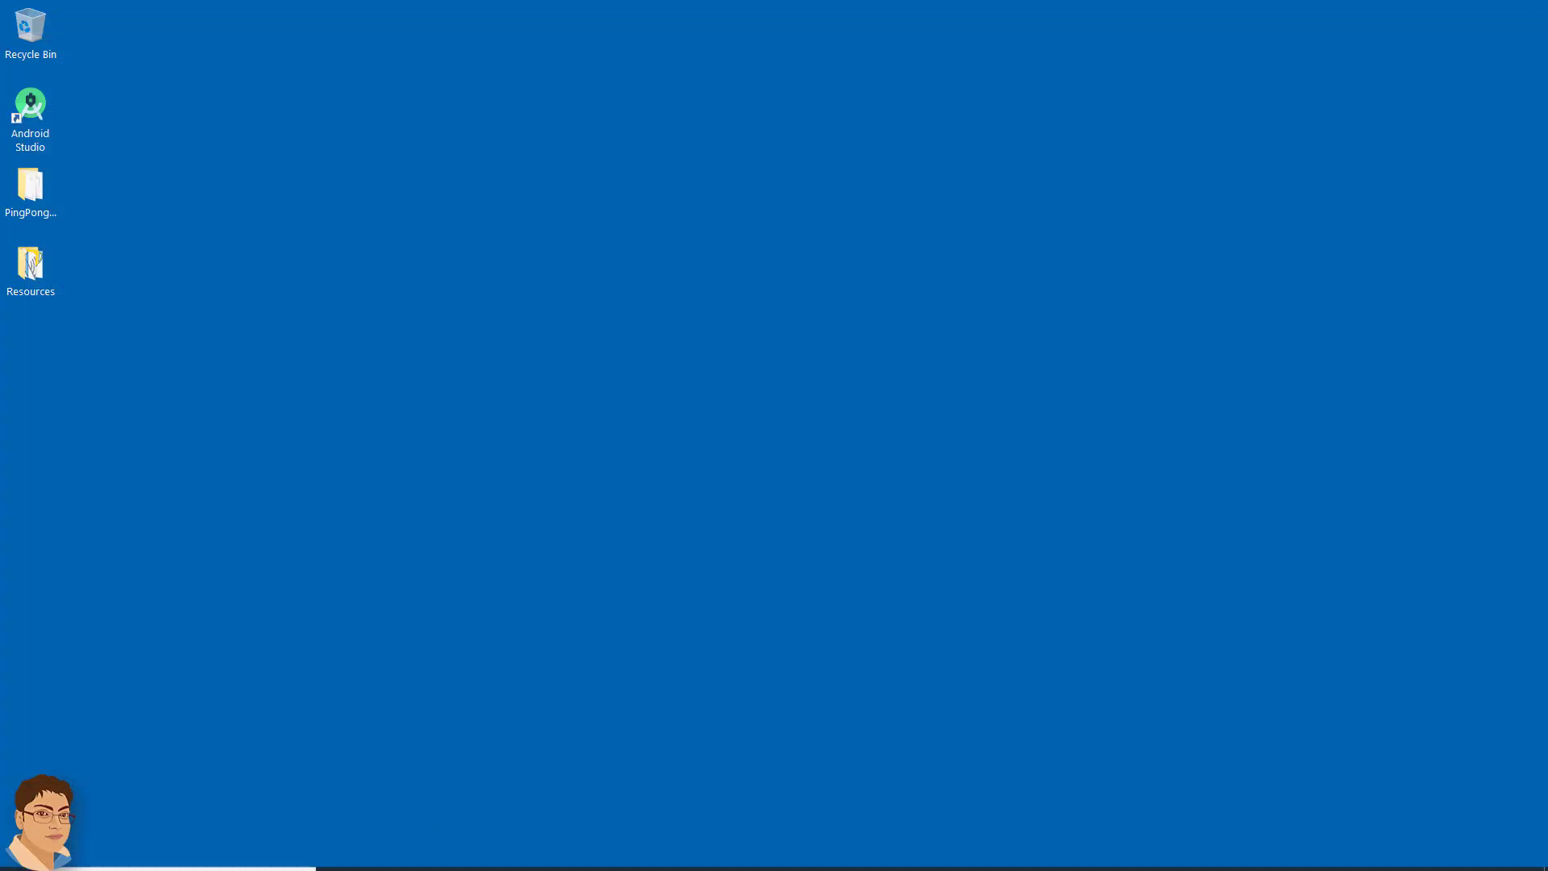
- Create a new resource directory named raw under res
double_click(30, 103)
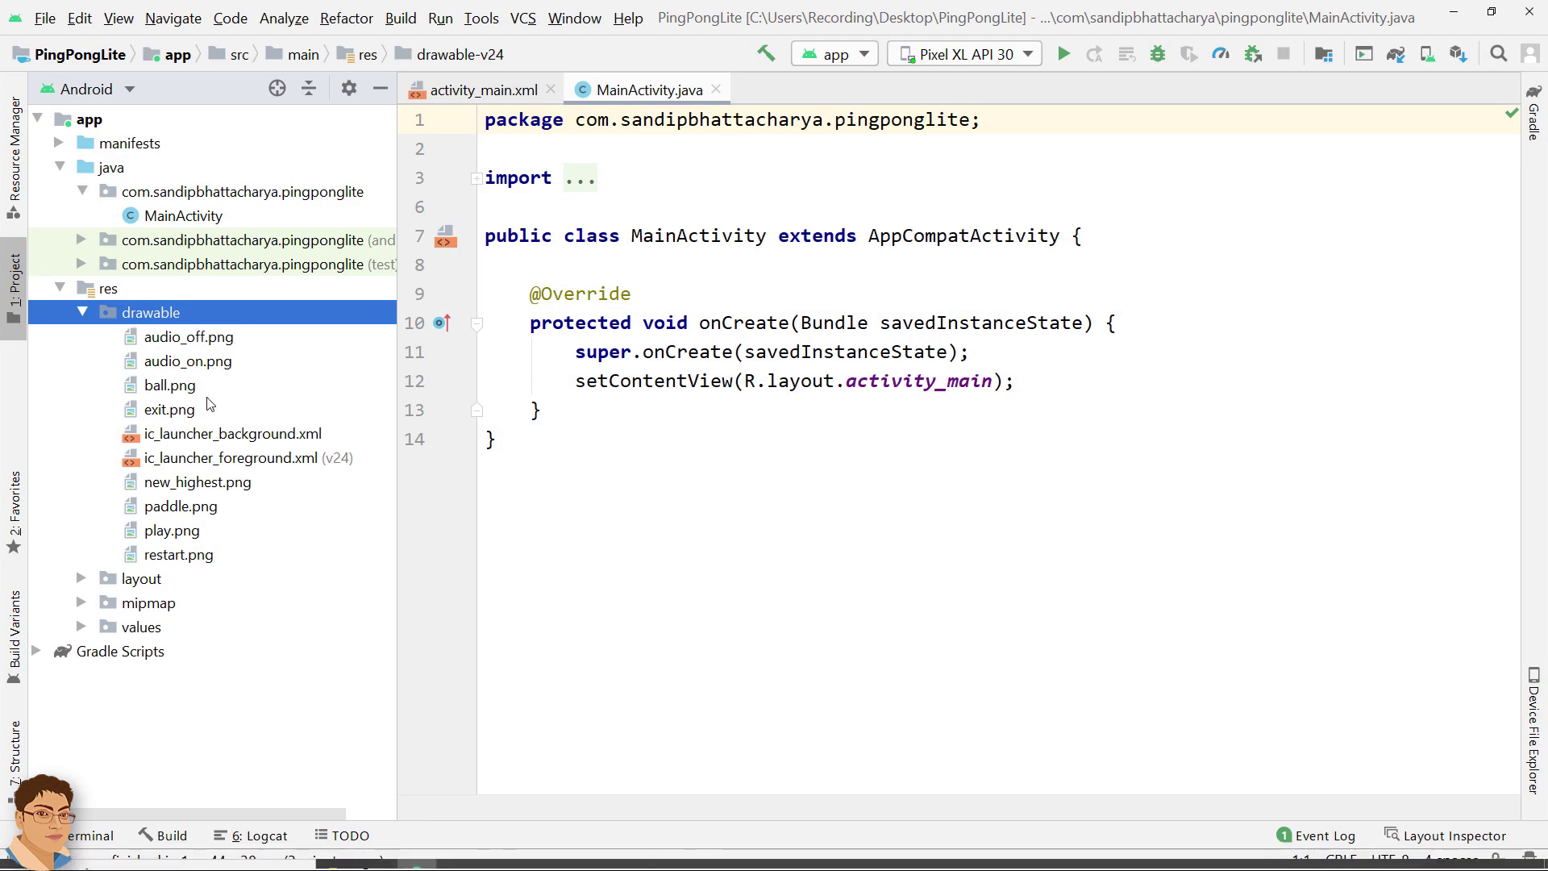
left_click(106, 287)
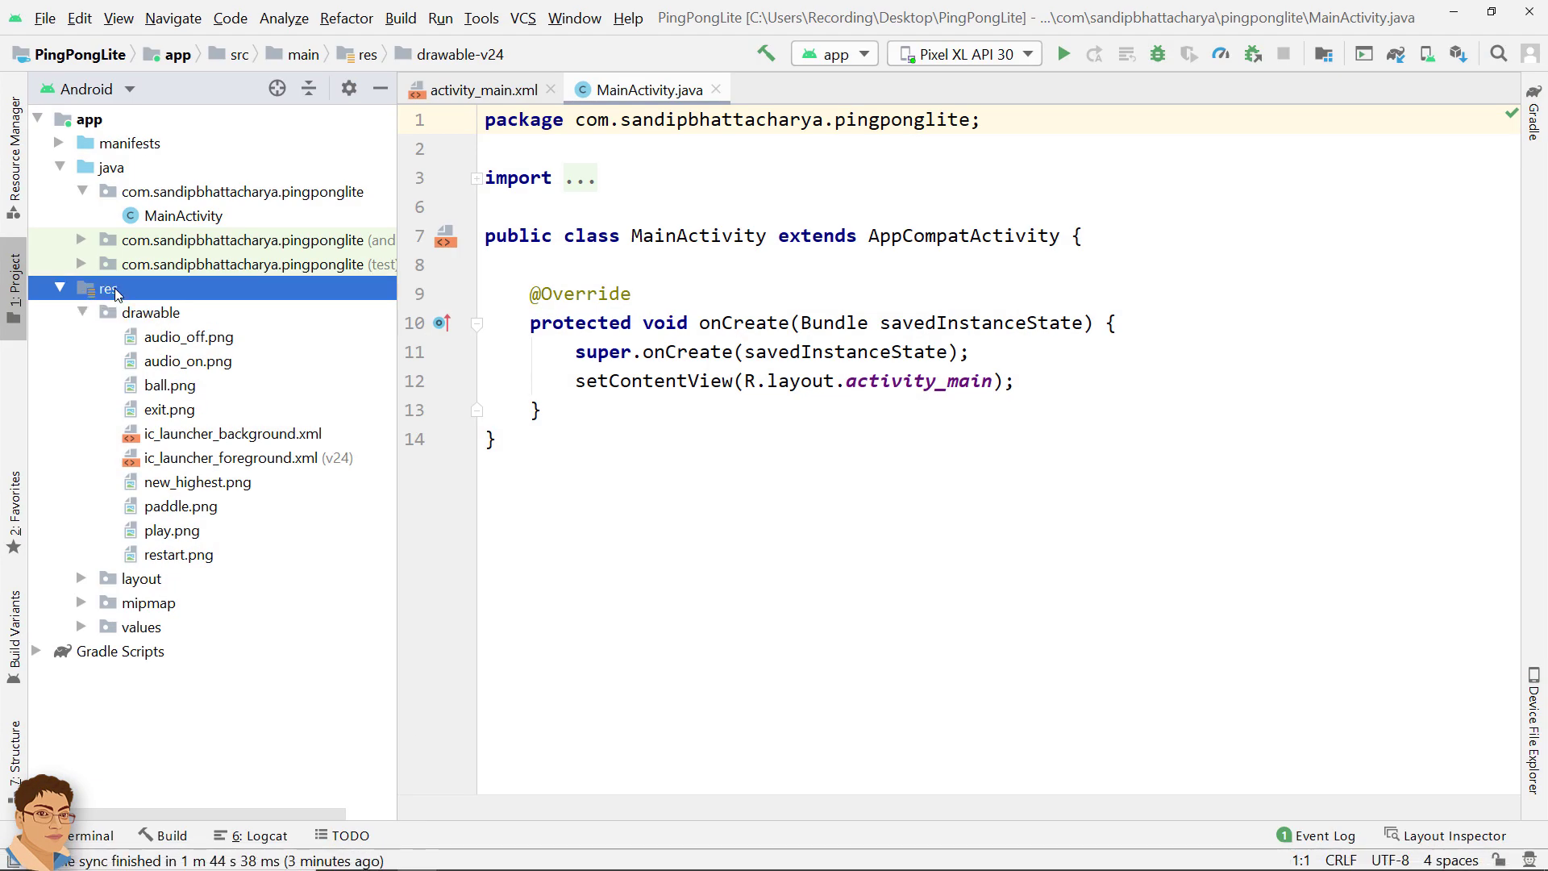
right_click(109, 288)
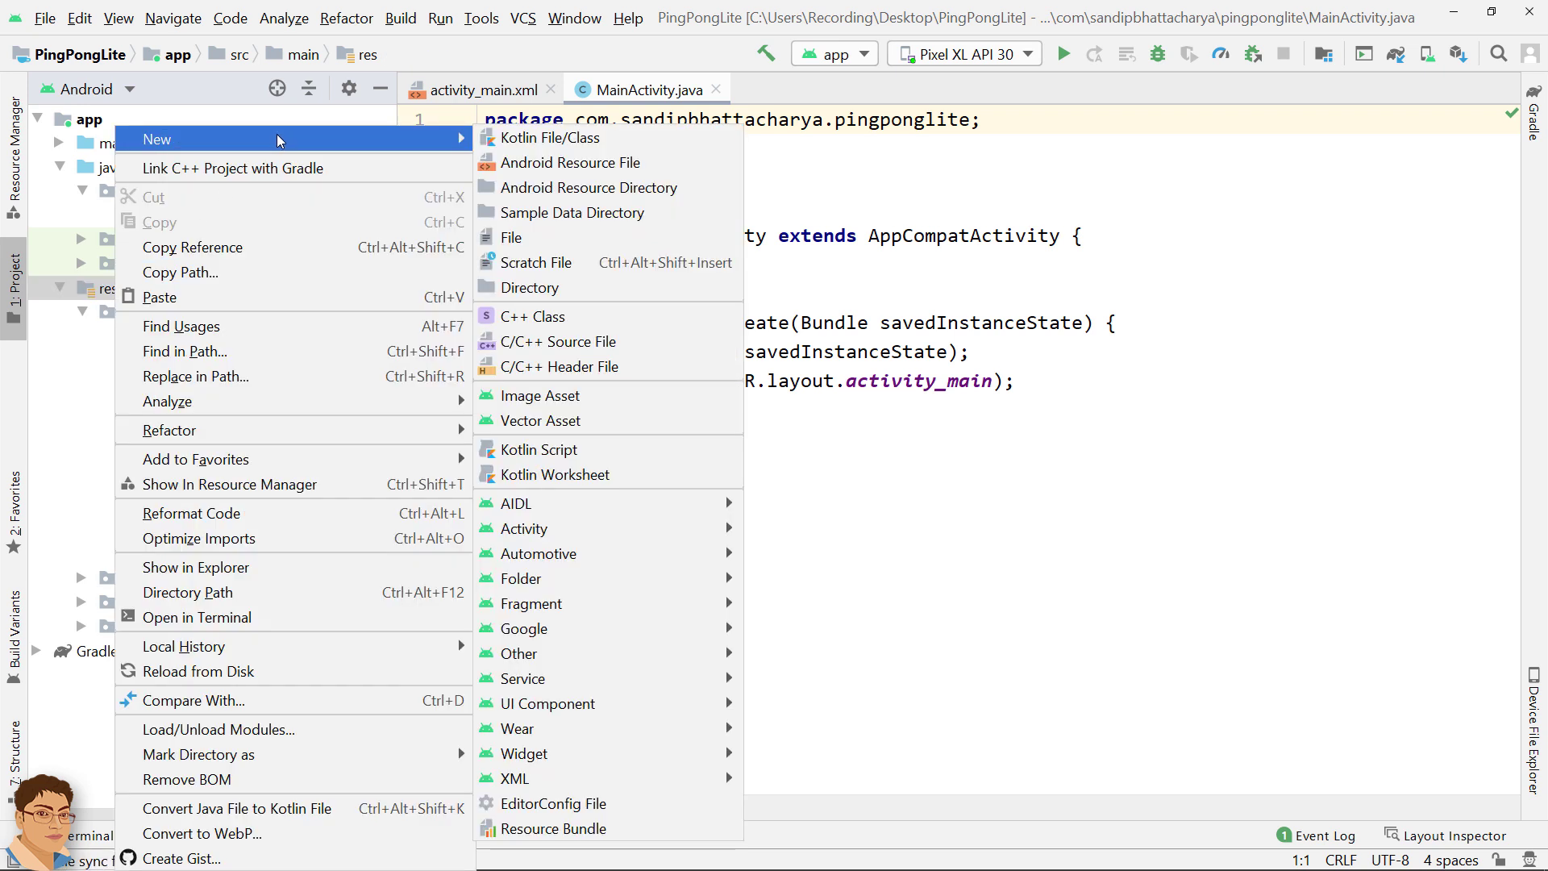
left_click(529, 287)
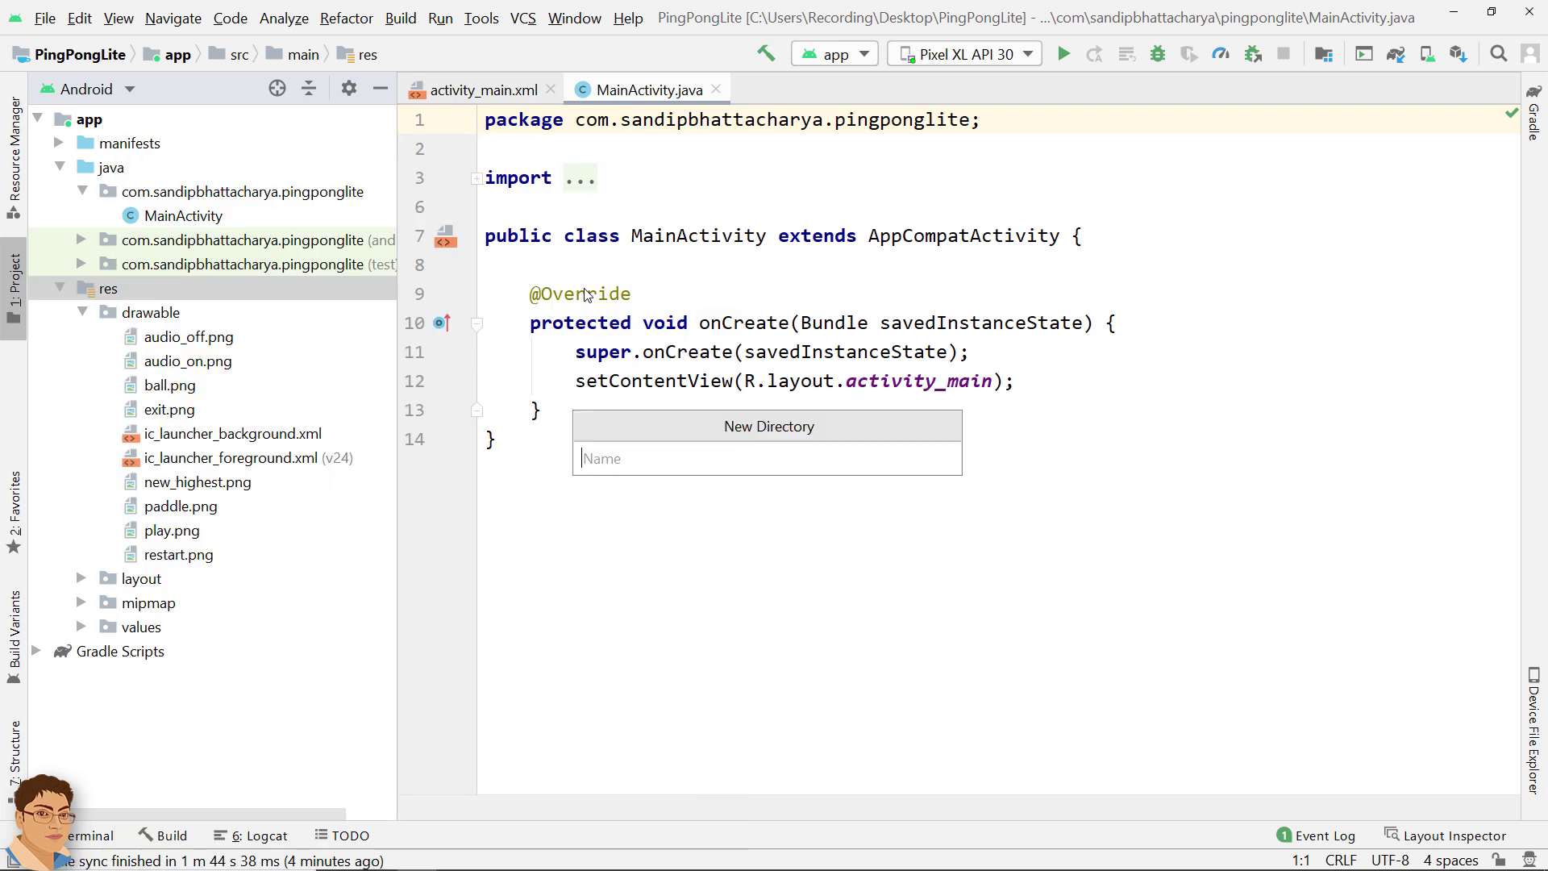
type("raw")
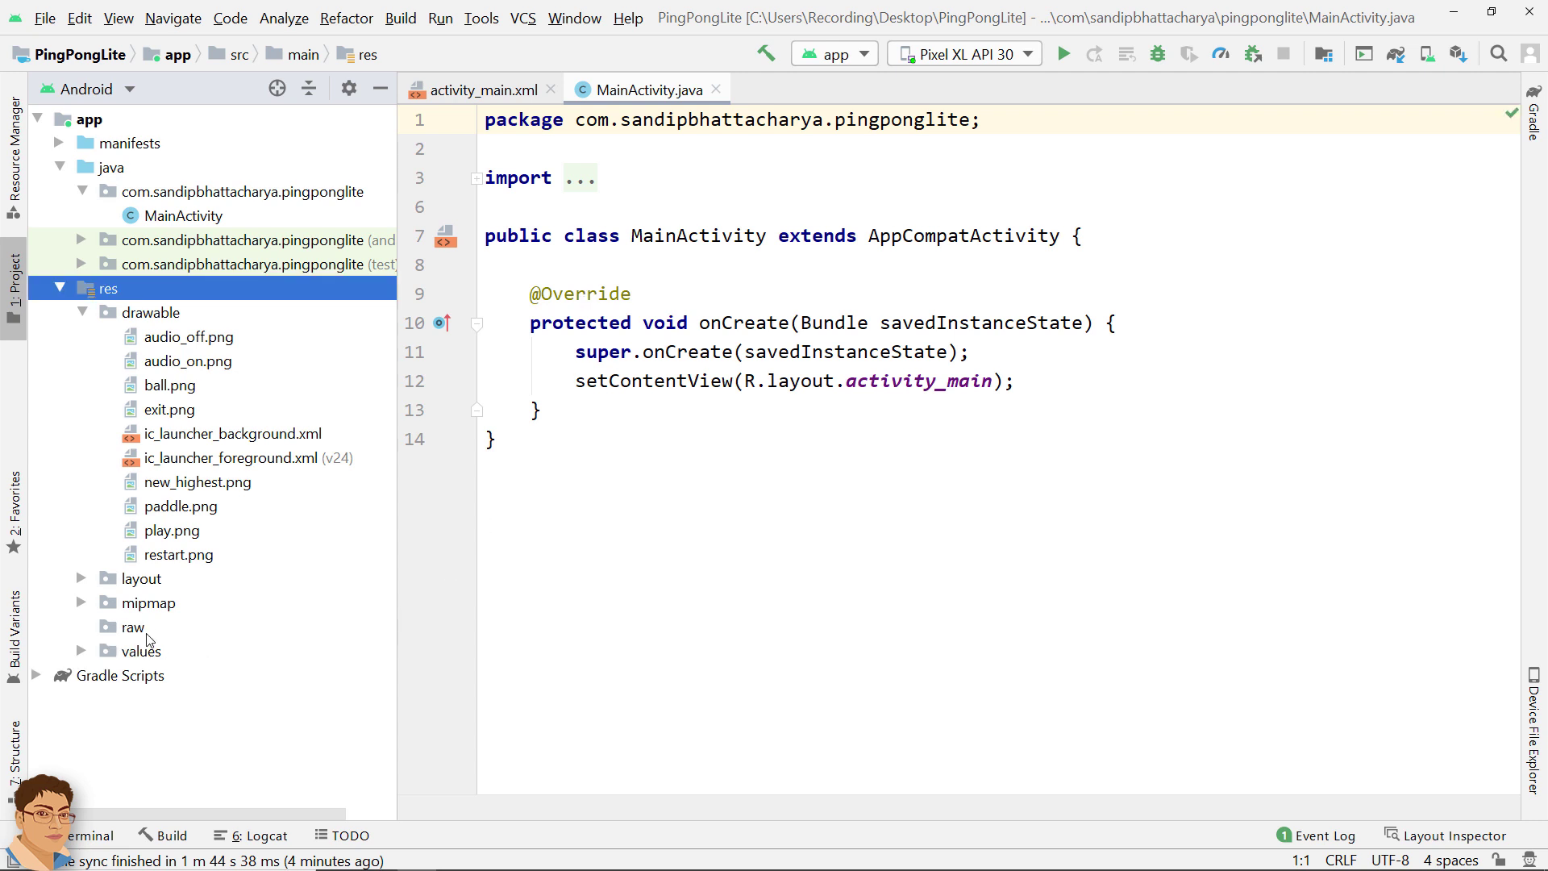
- Paste hit.wav and miss.wav into raw, verify them, and open activity_main.xml
left_click(132, 627)
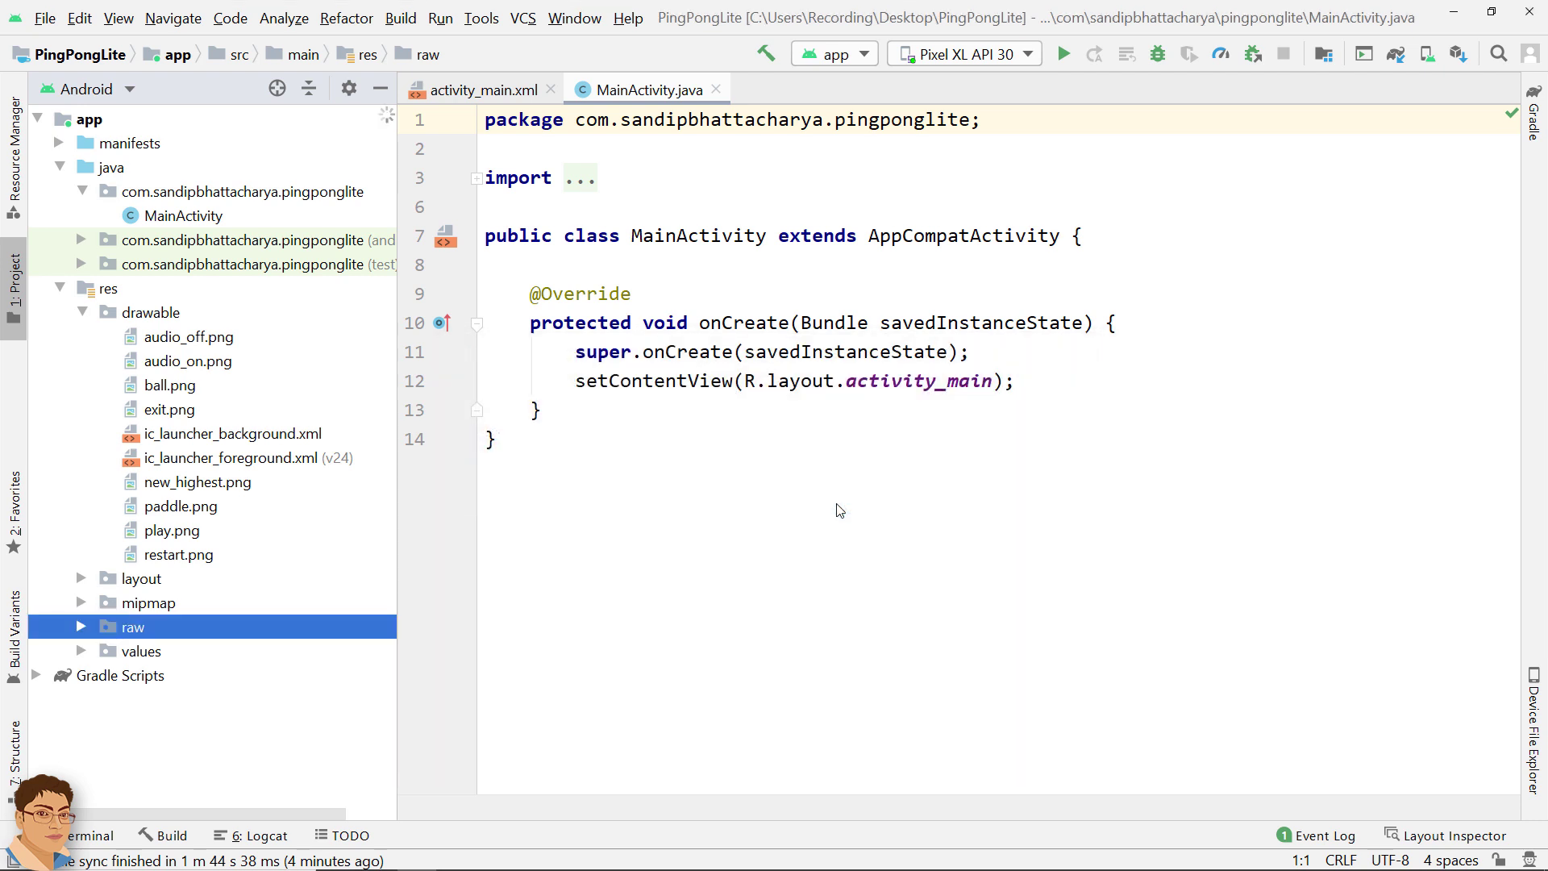
left_click(81, 627)
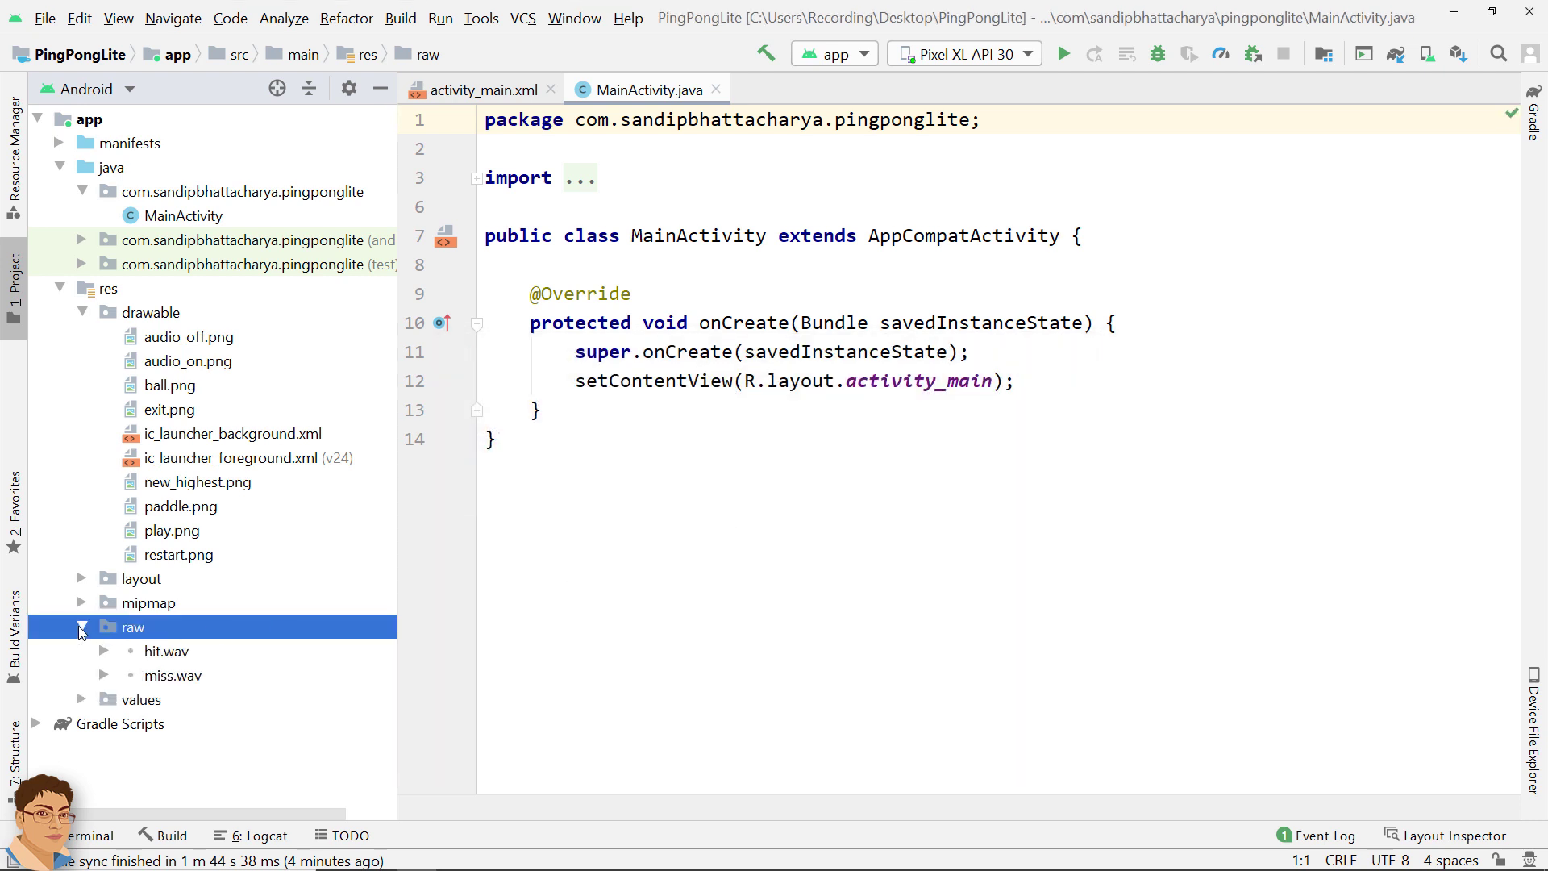
left_click(80, 628)
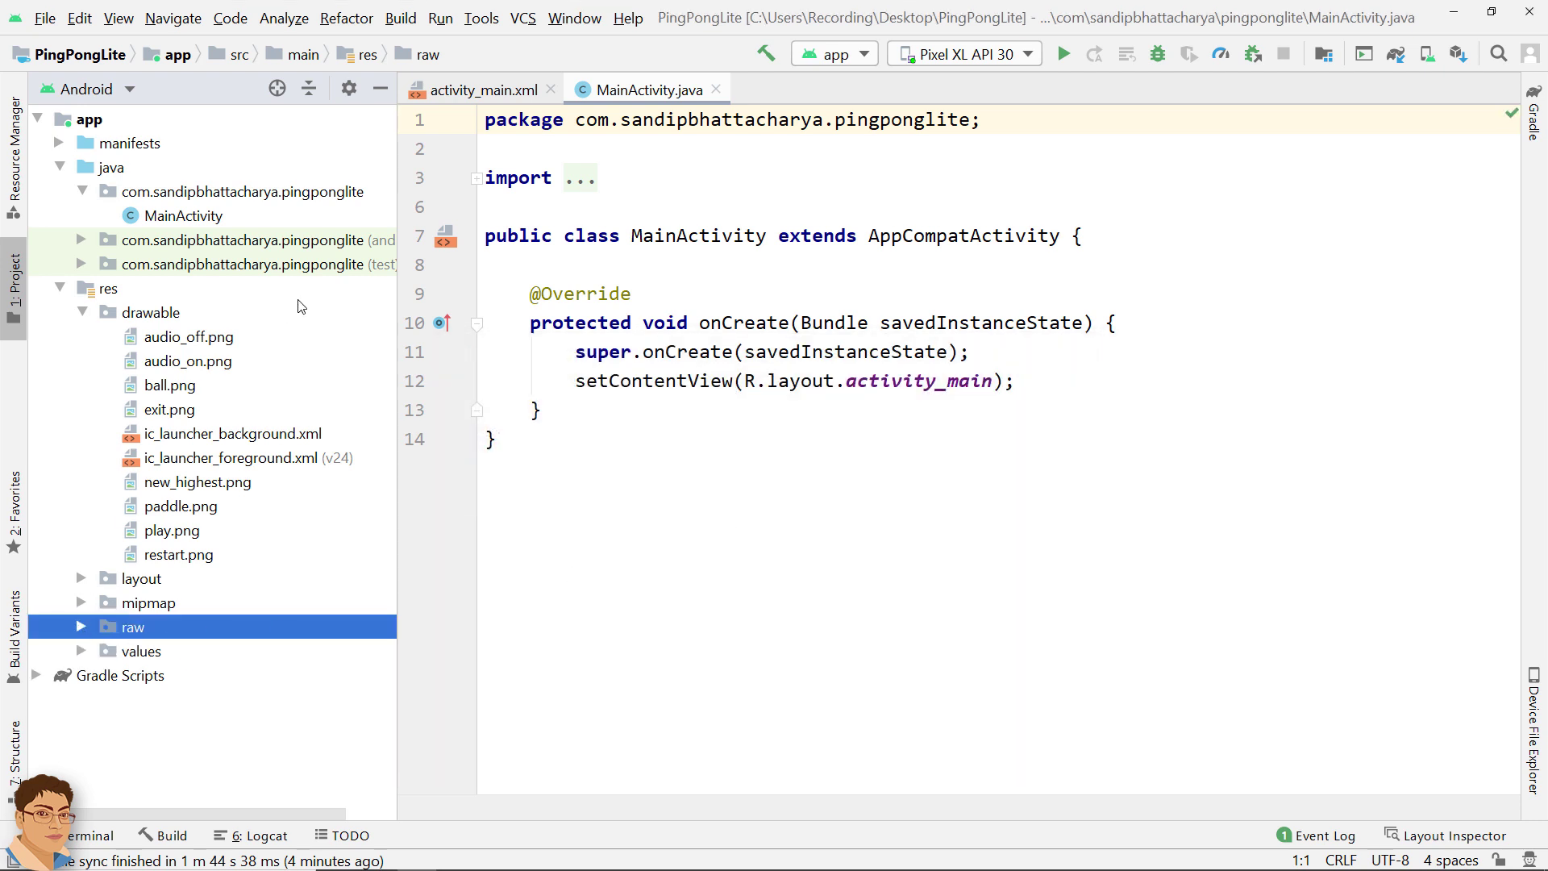
left_click(484, 89)
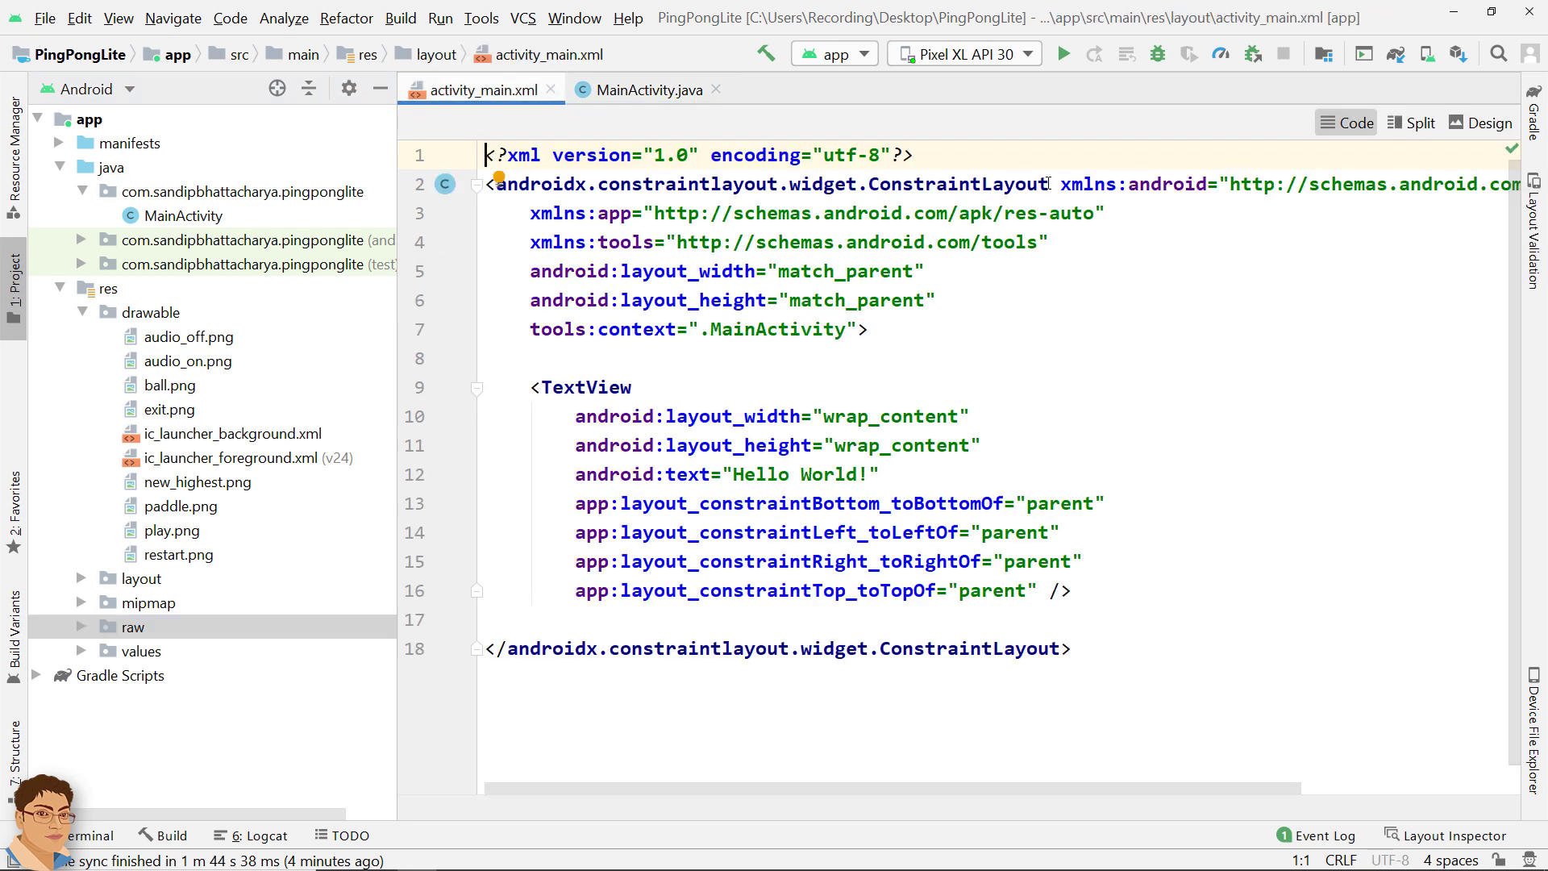
- Make the root layout a vertical LinearLayout and delete the Hello World TextView
type("LinearL")
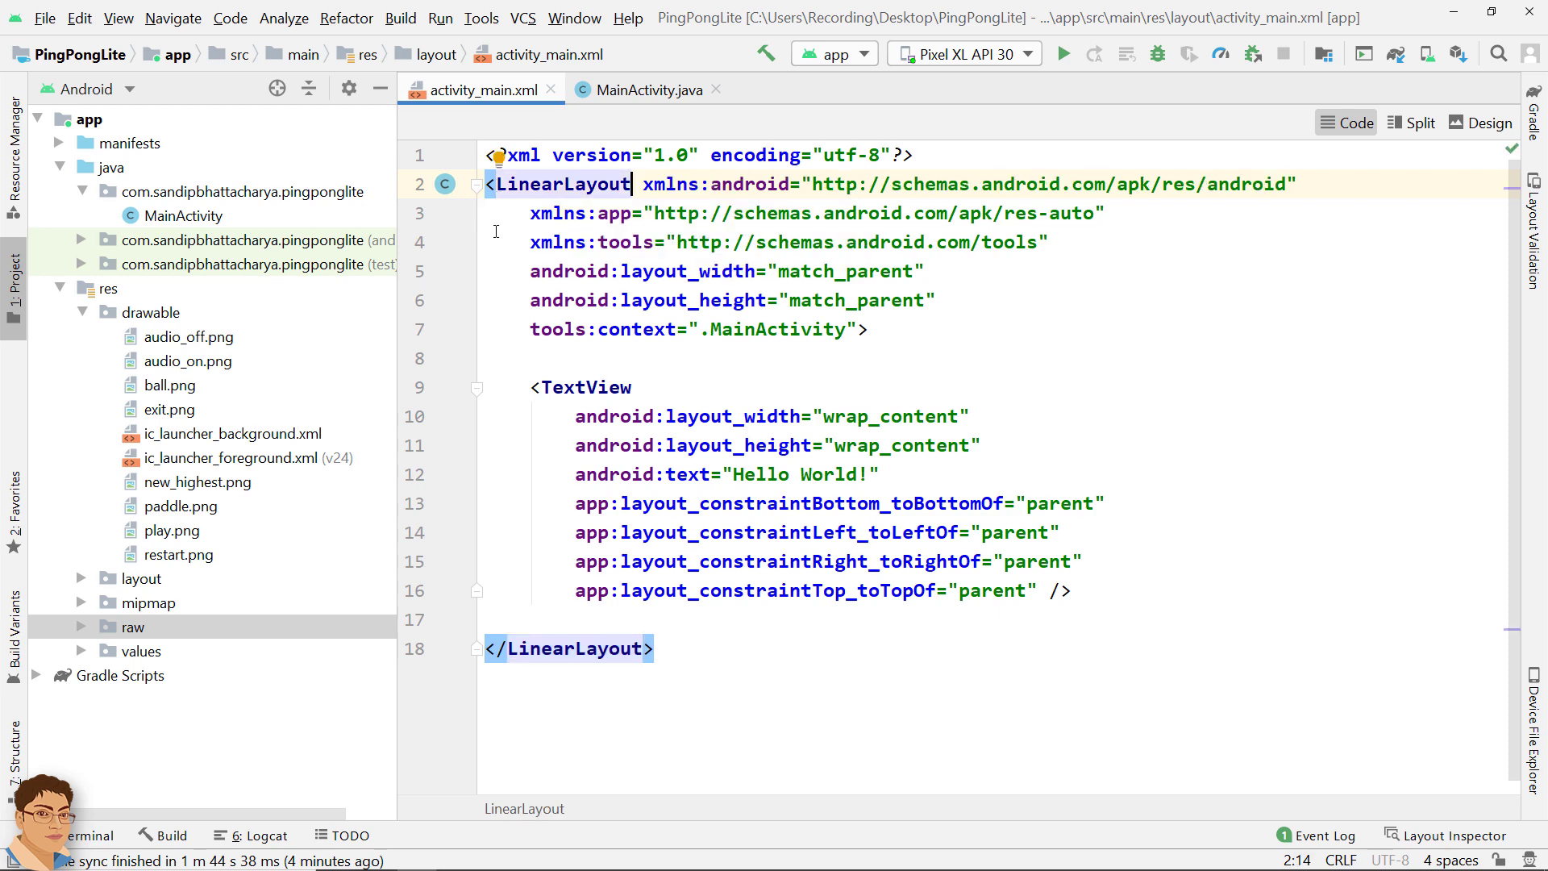
double_click(582, 387)
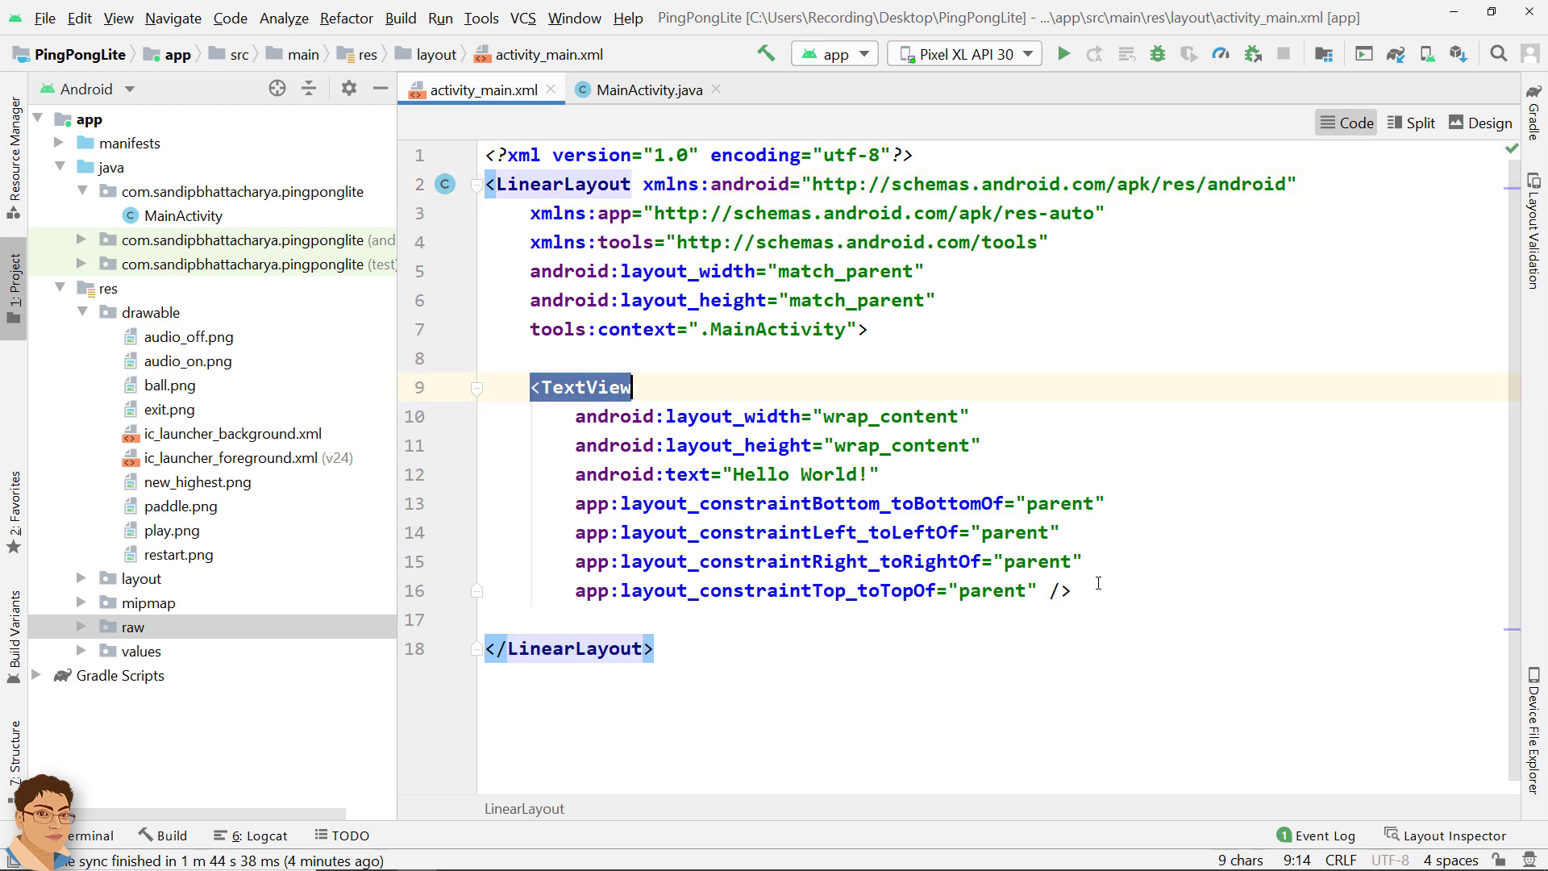
key("Delete")
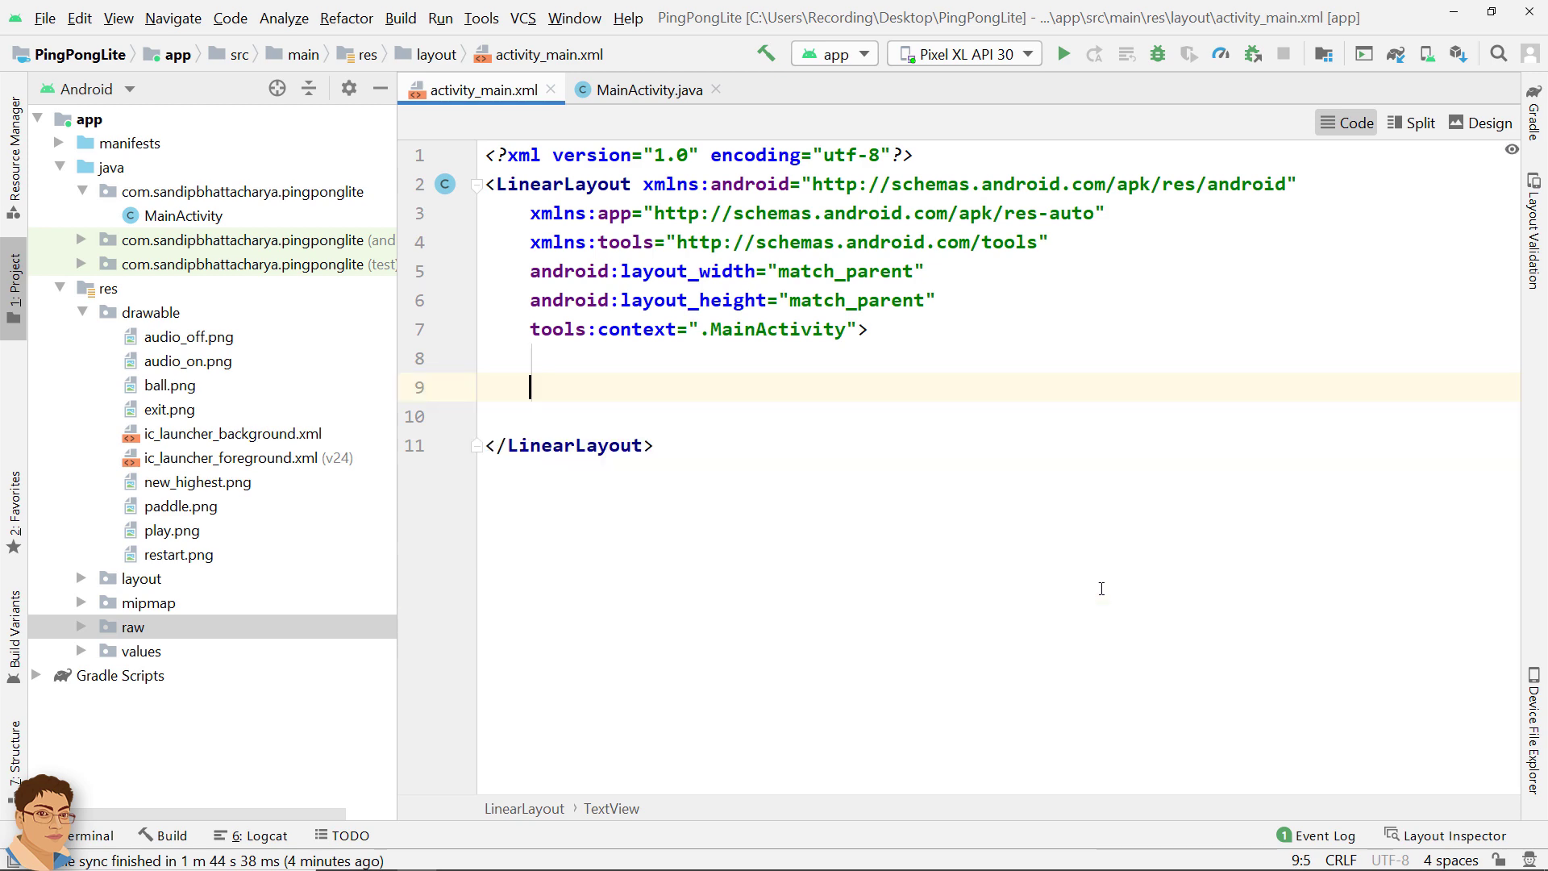
type("orientation=\"vertical\">")
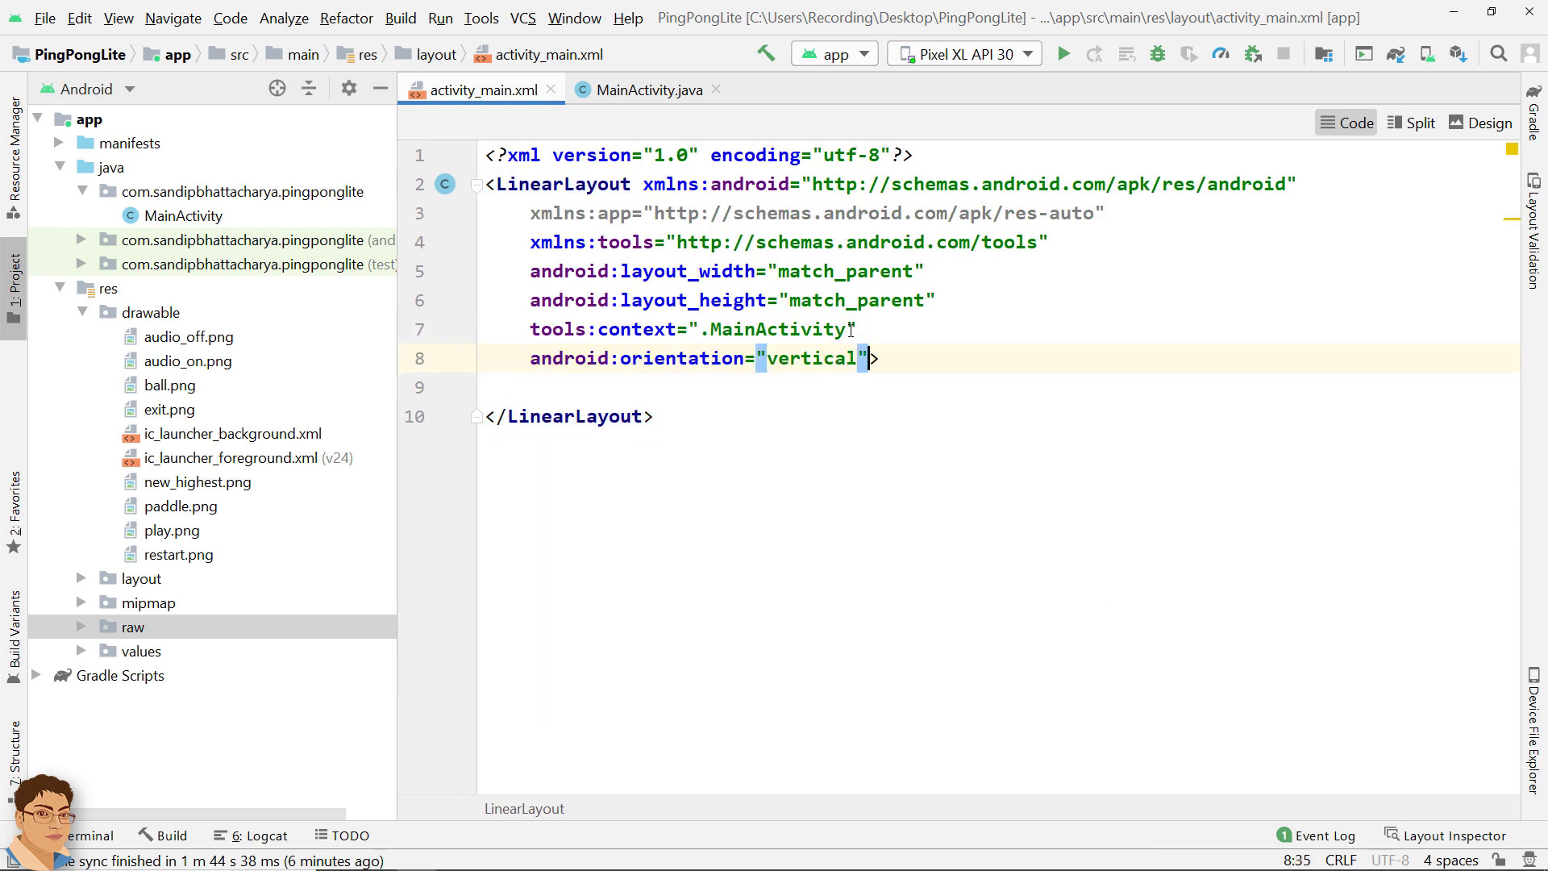
key("enter")
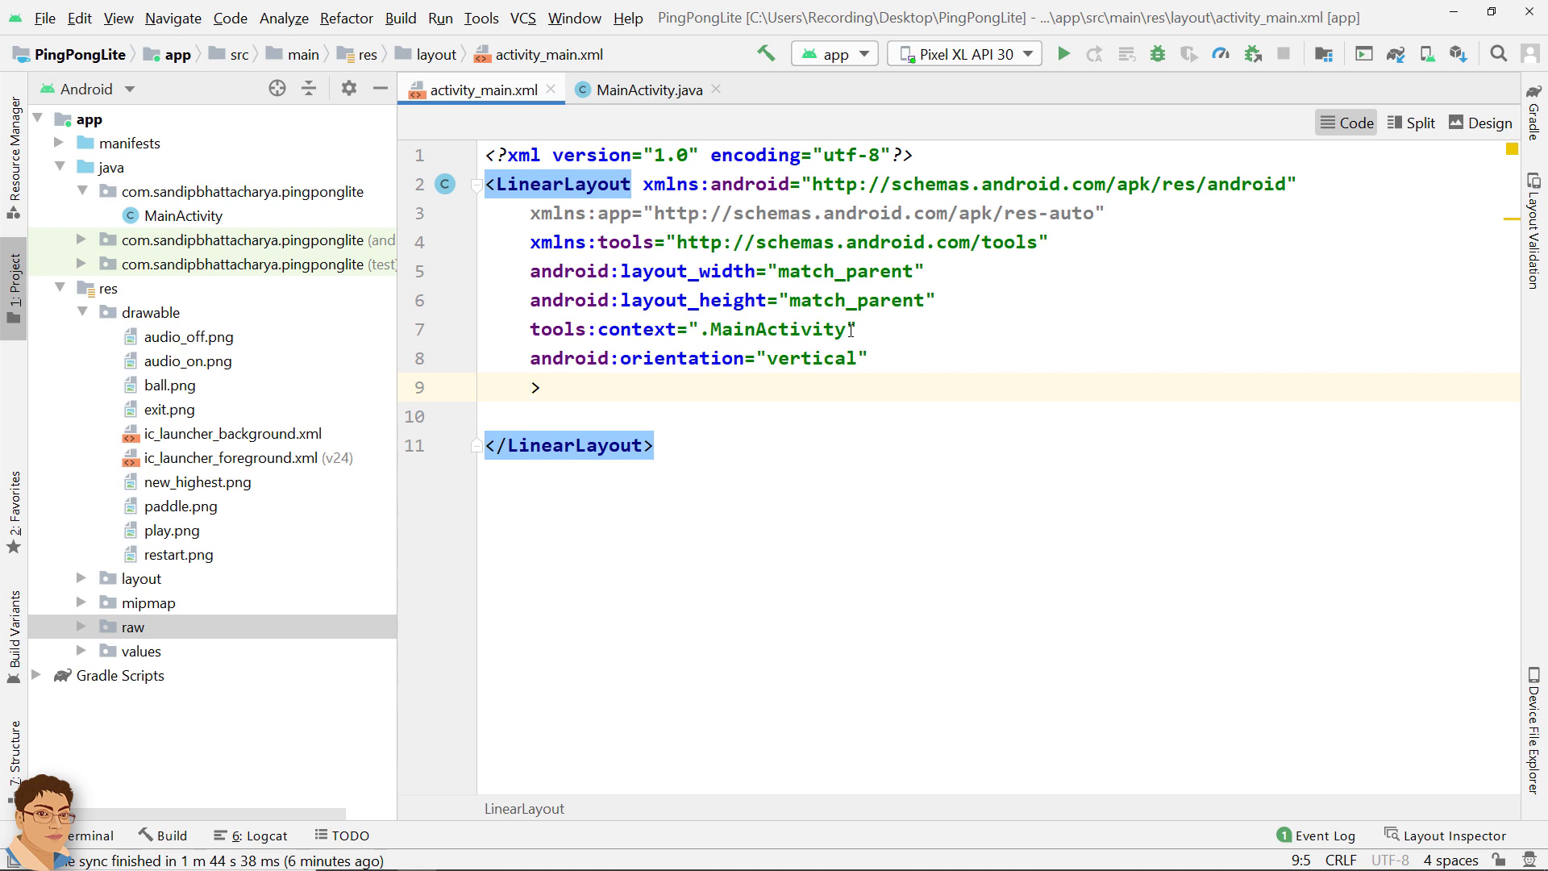
- Give the root LinearLayout background #E1F5FE and gravity center
type("android:background=\"")
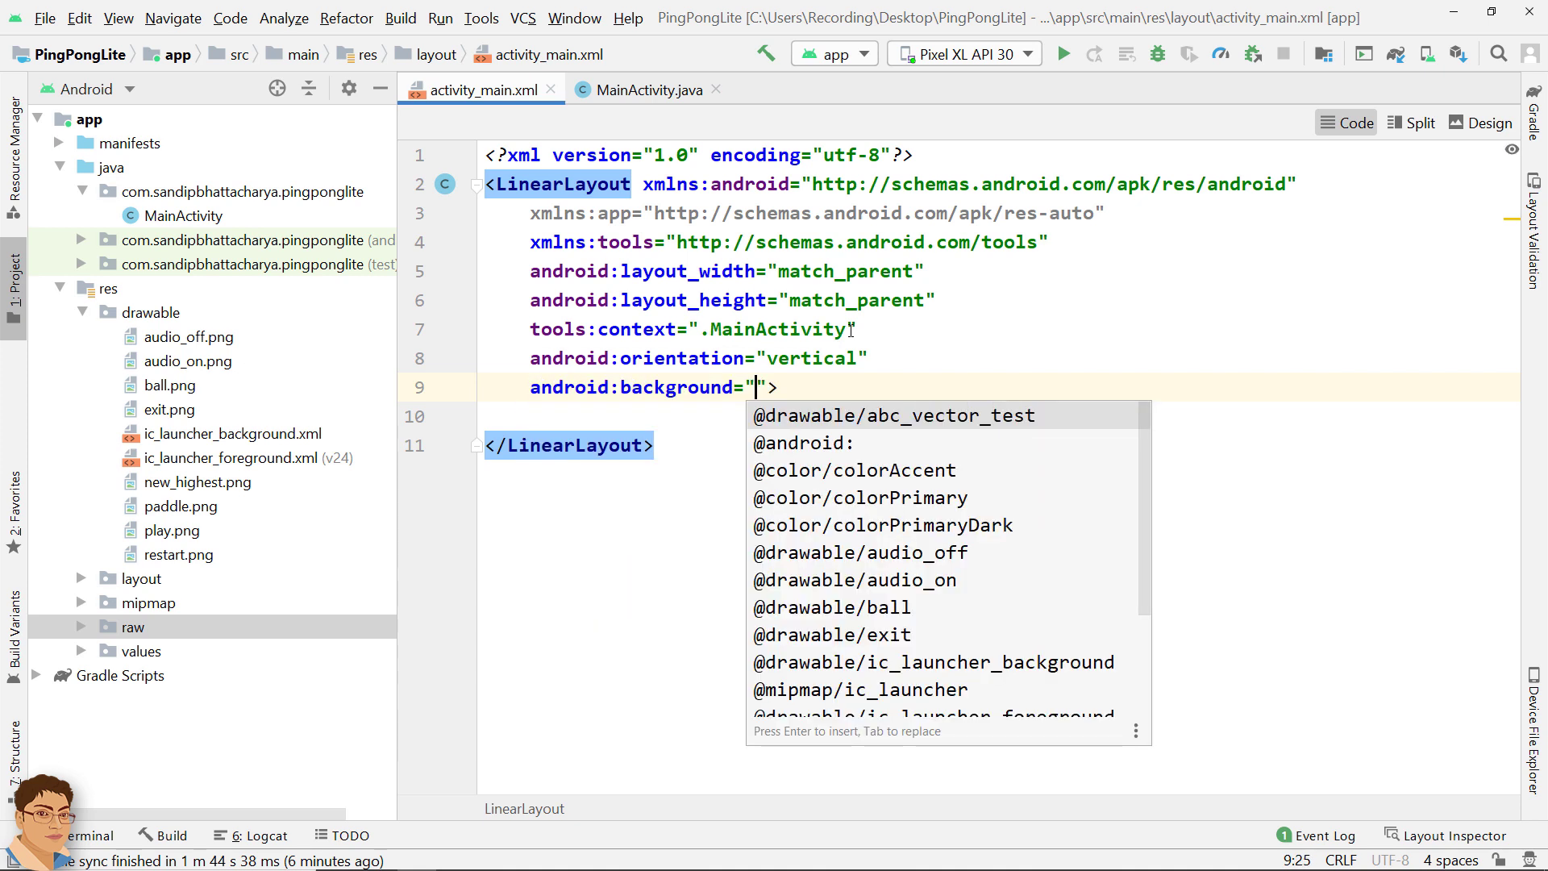
type("#")
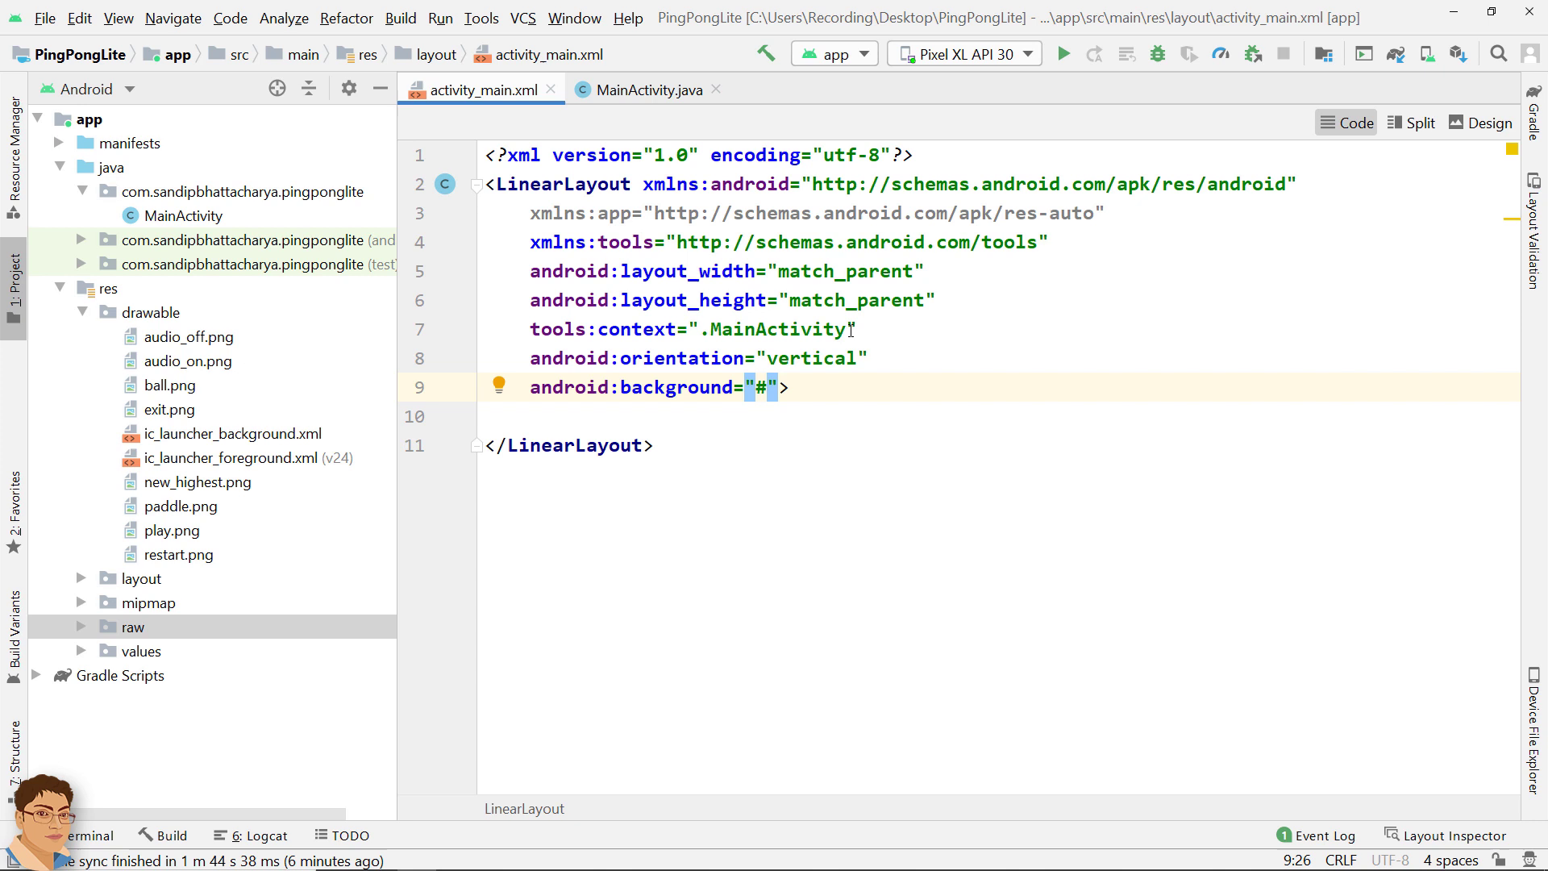
type("E1")
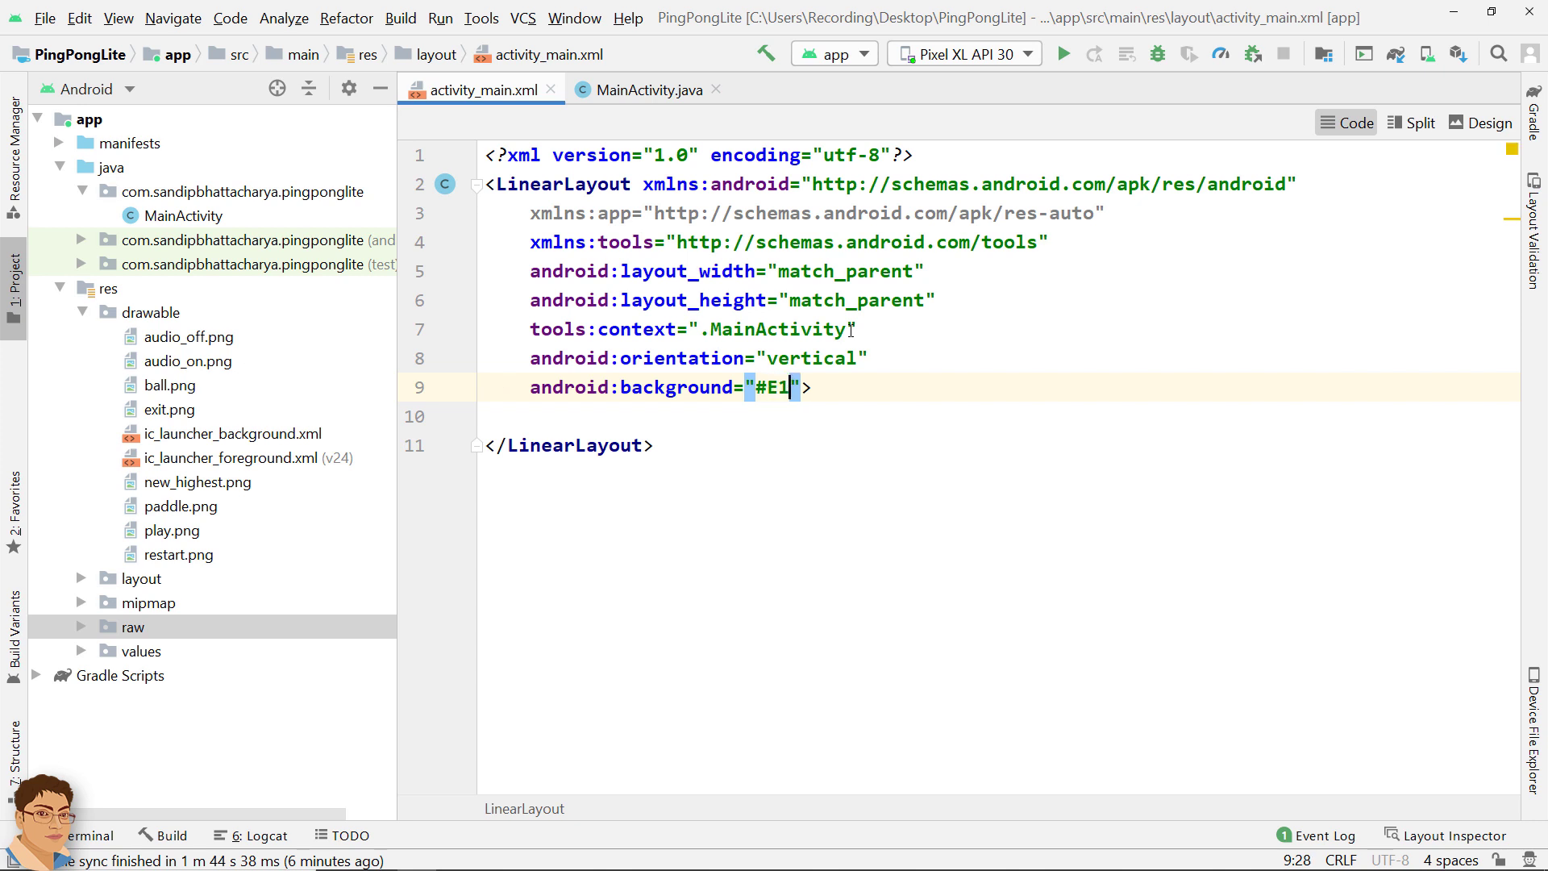
type("F")
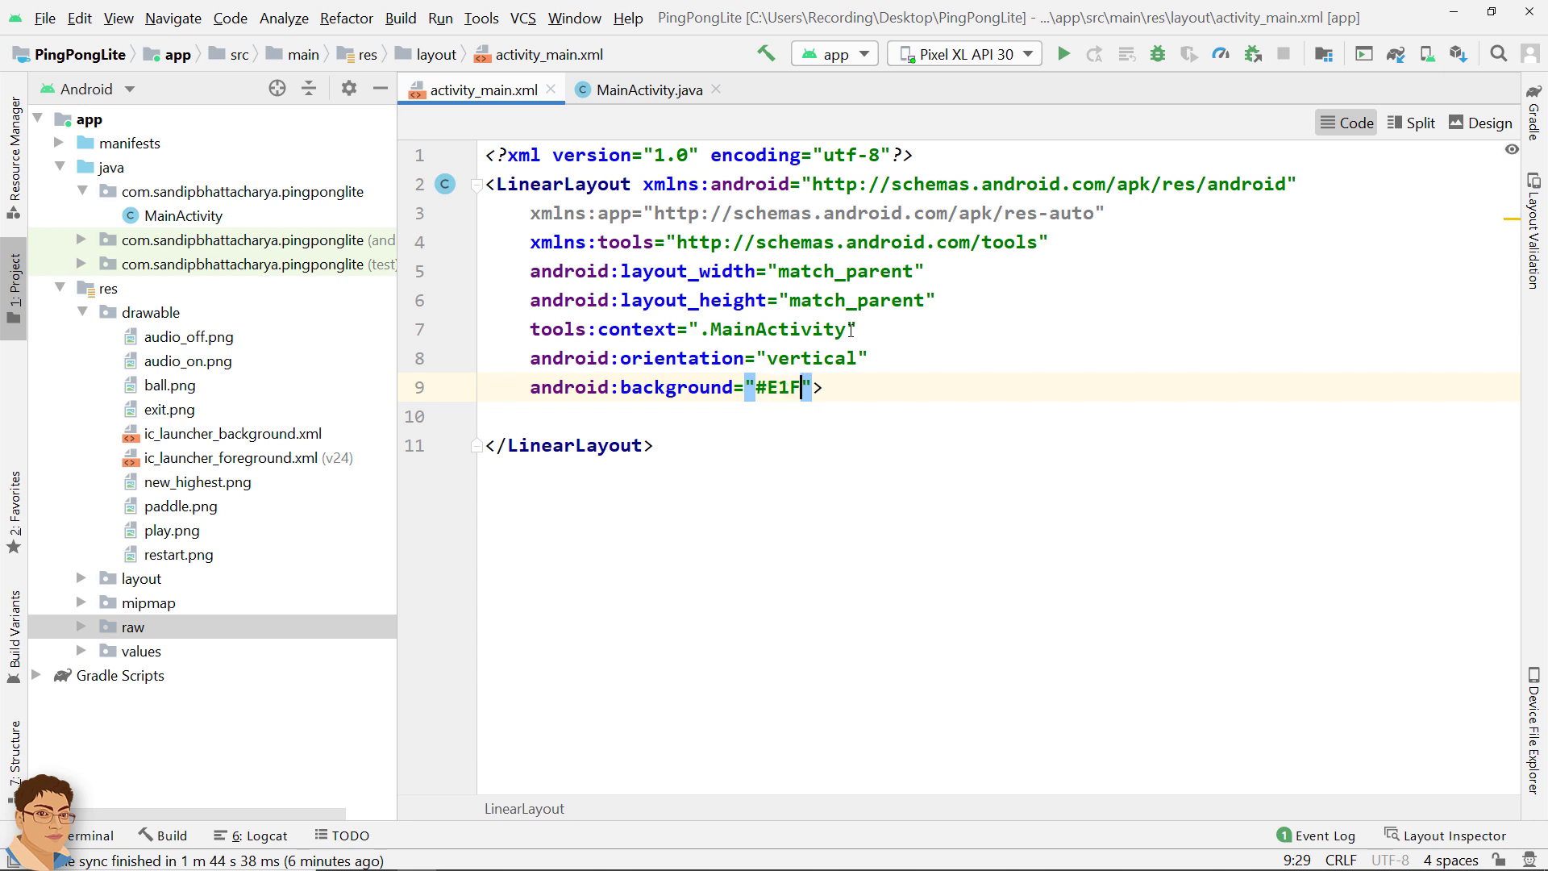
type("5FE")
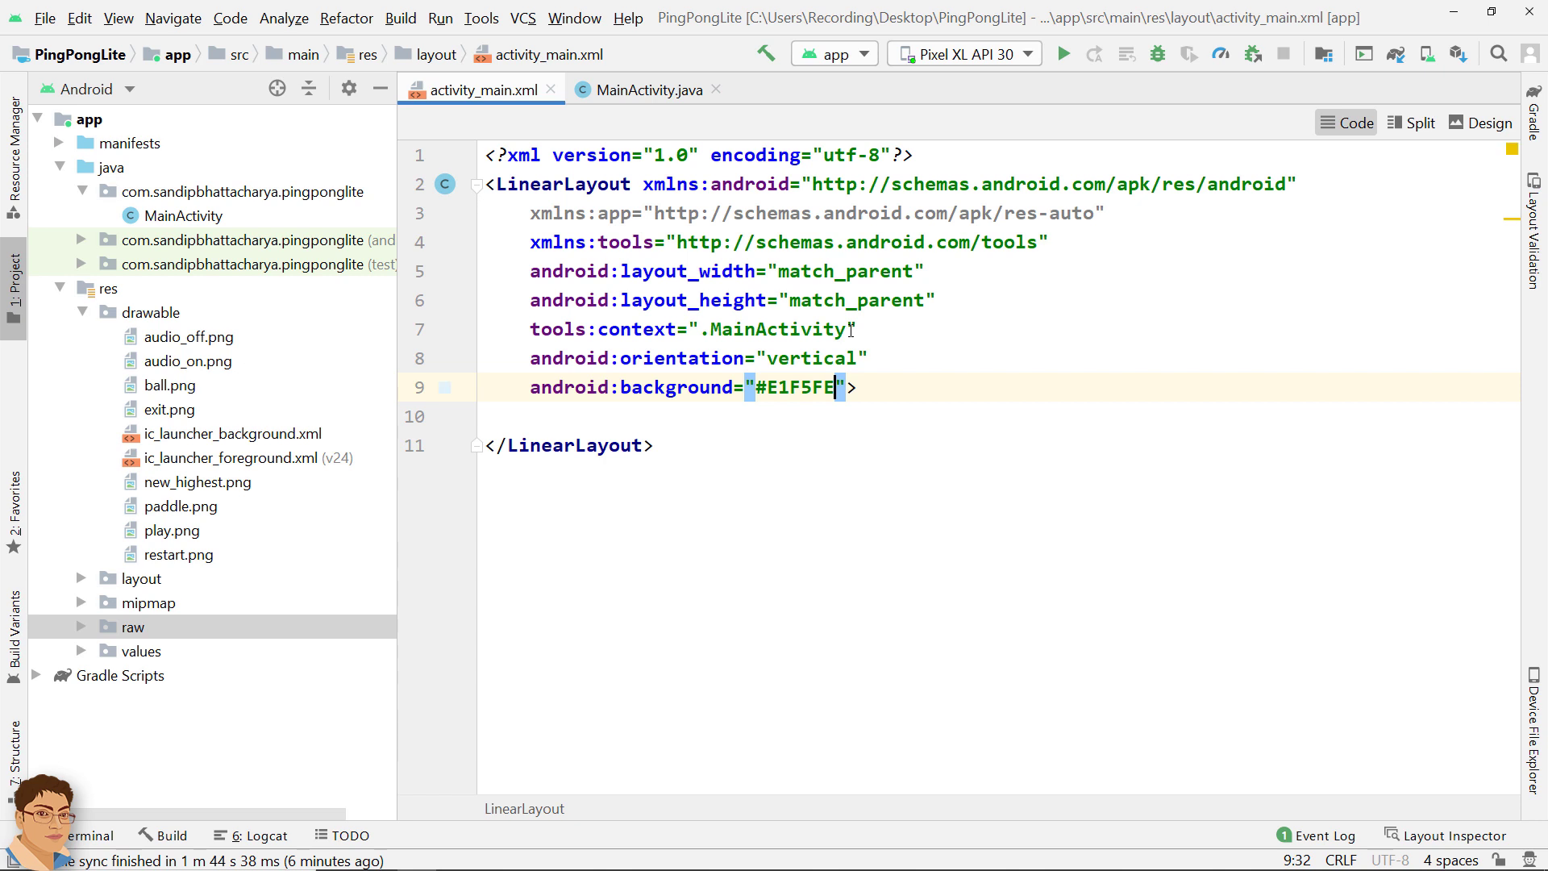
type("gravity=\"center\">")
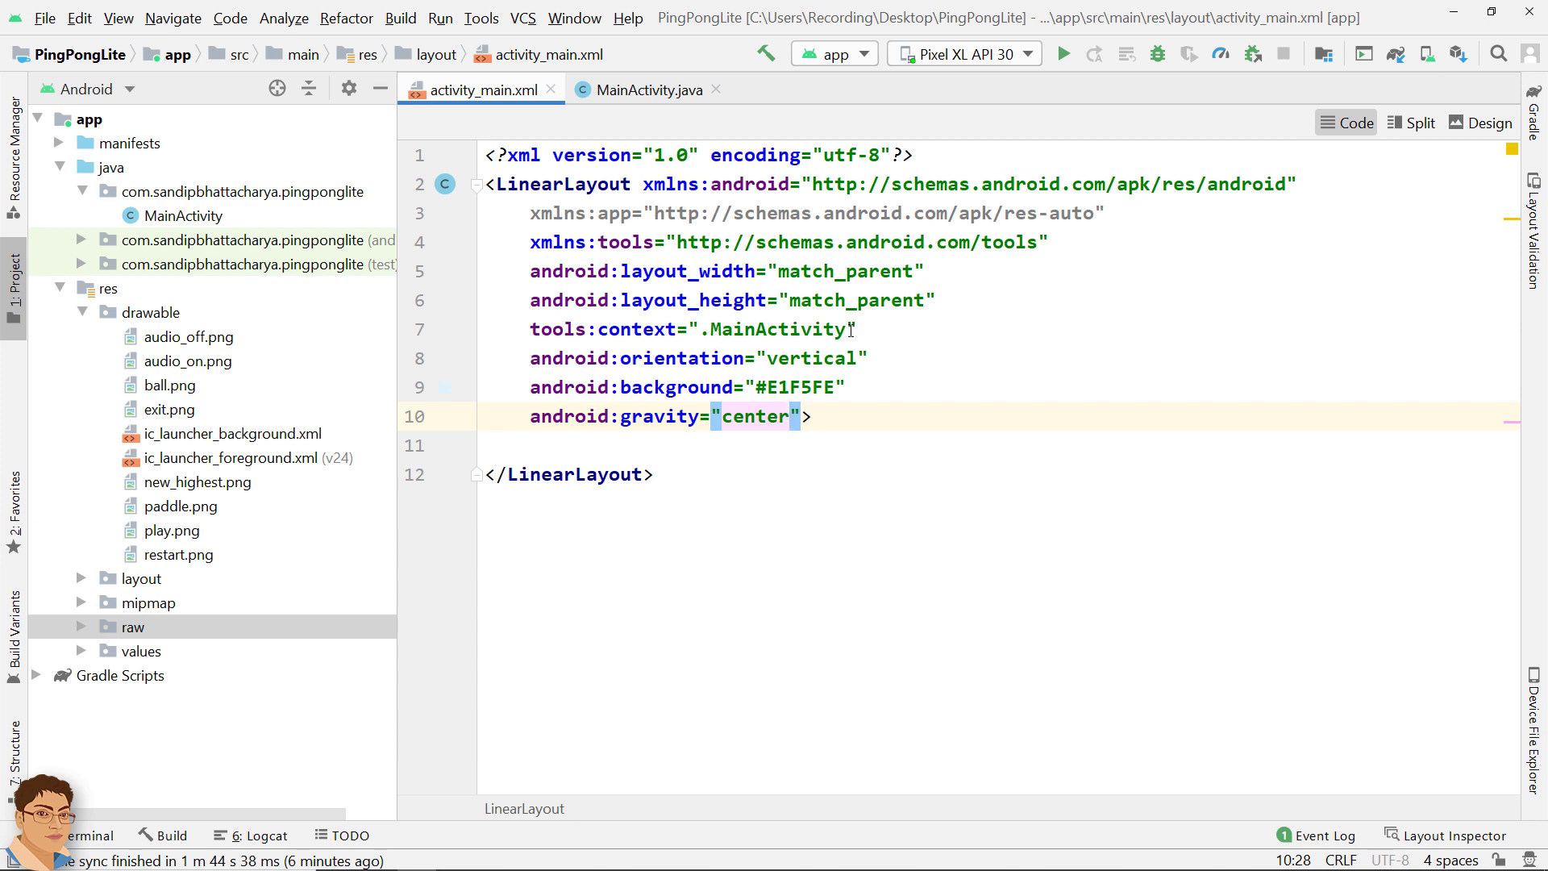
left_click(789, 416)
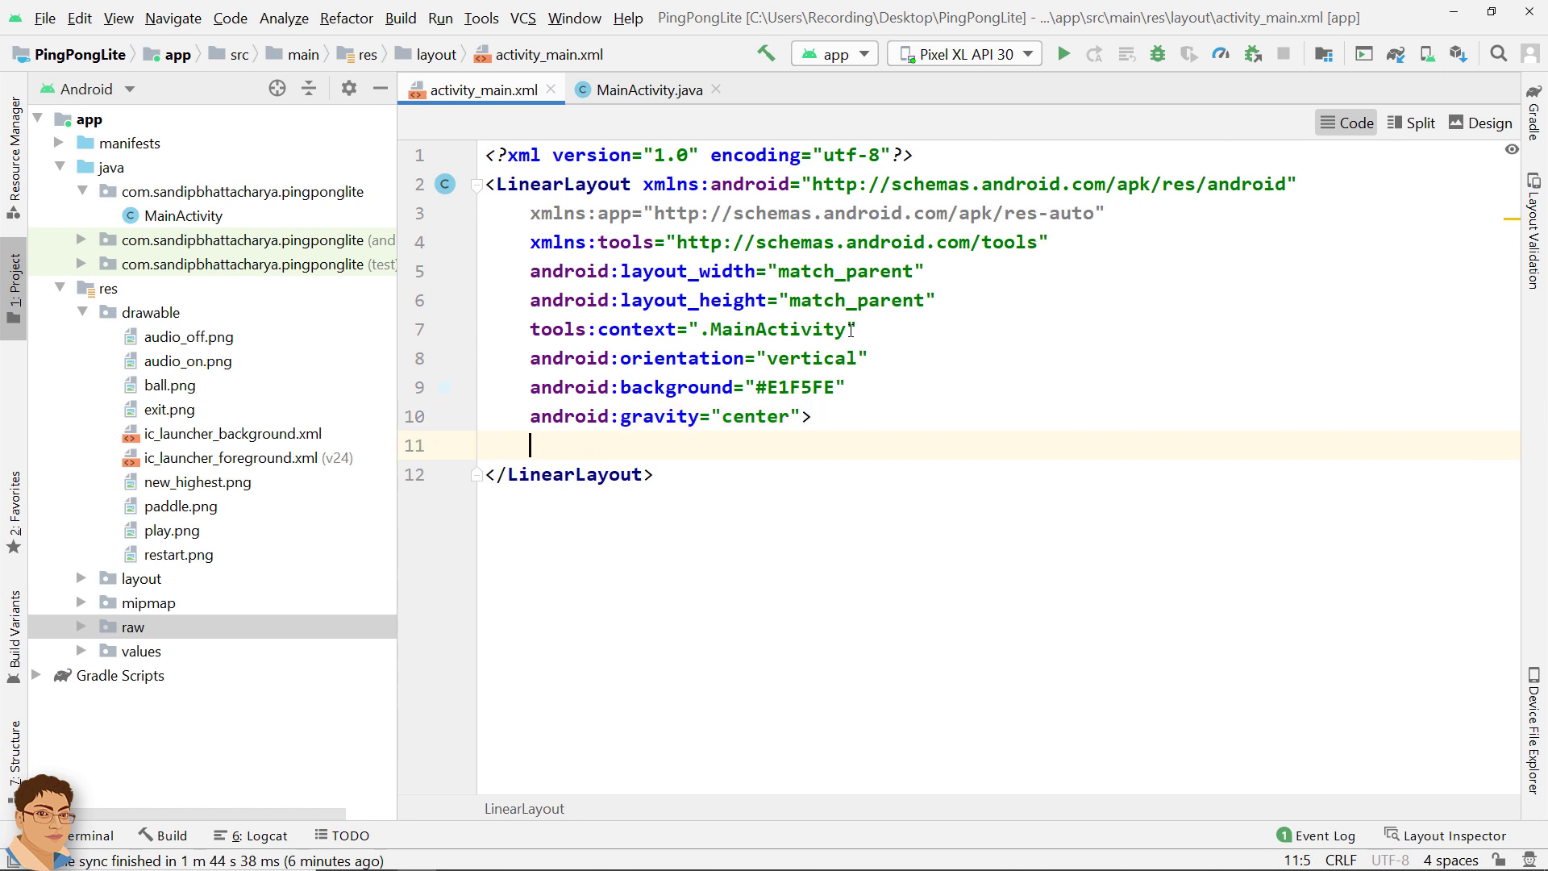
- Add a nested horizontal LinearLayout inside the root layout
type("<LinearLayout")
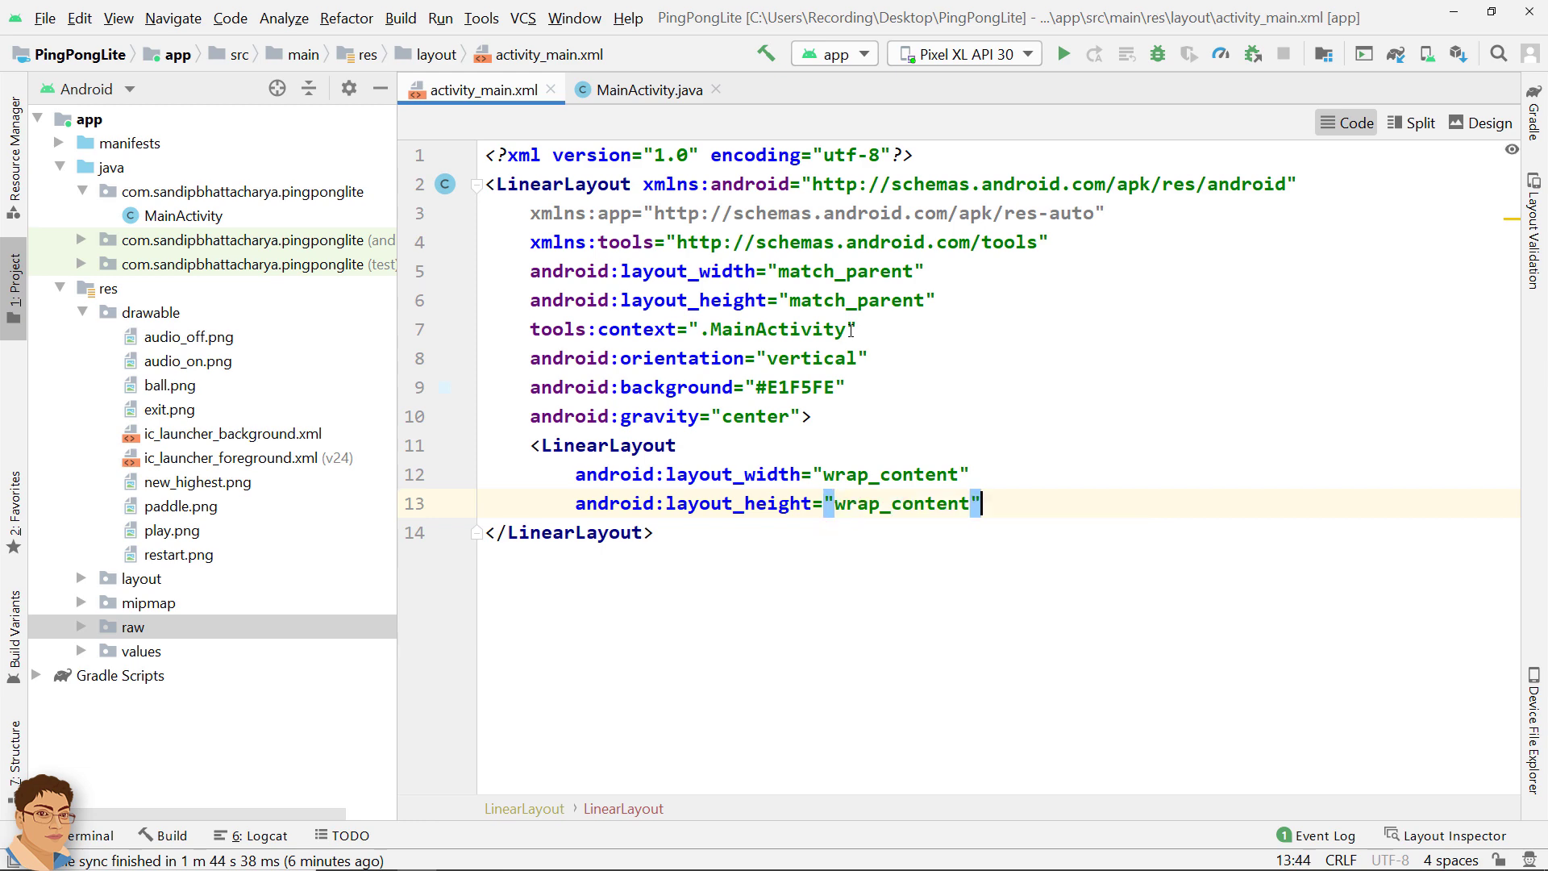
type("orientation=\"horizontal\">")
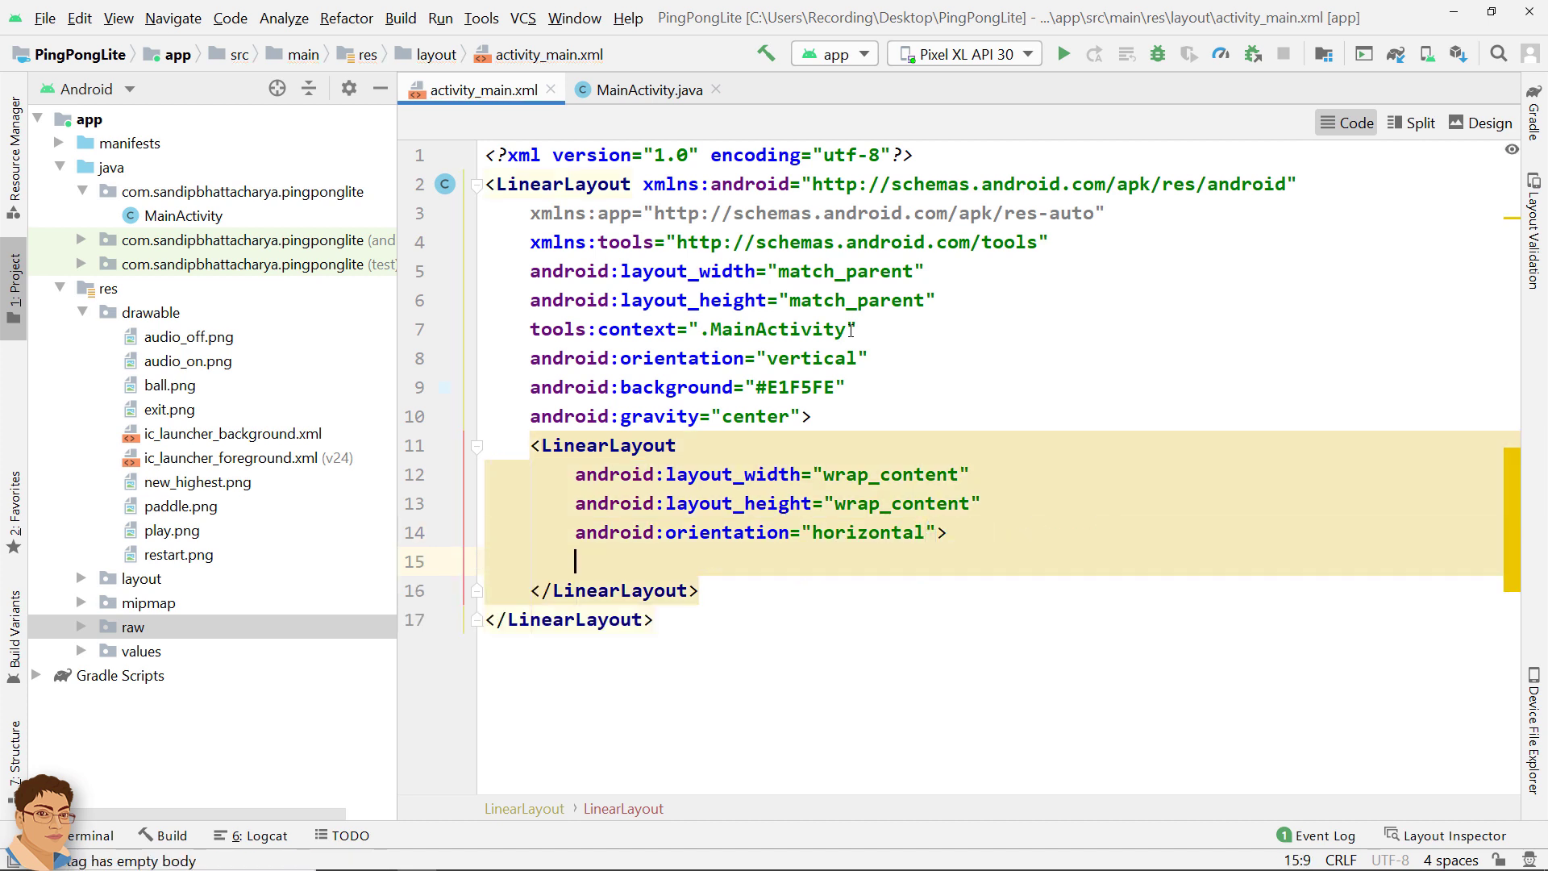
key("enter")
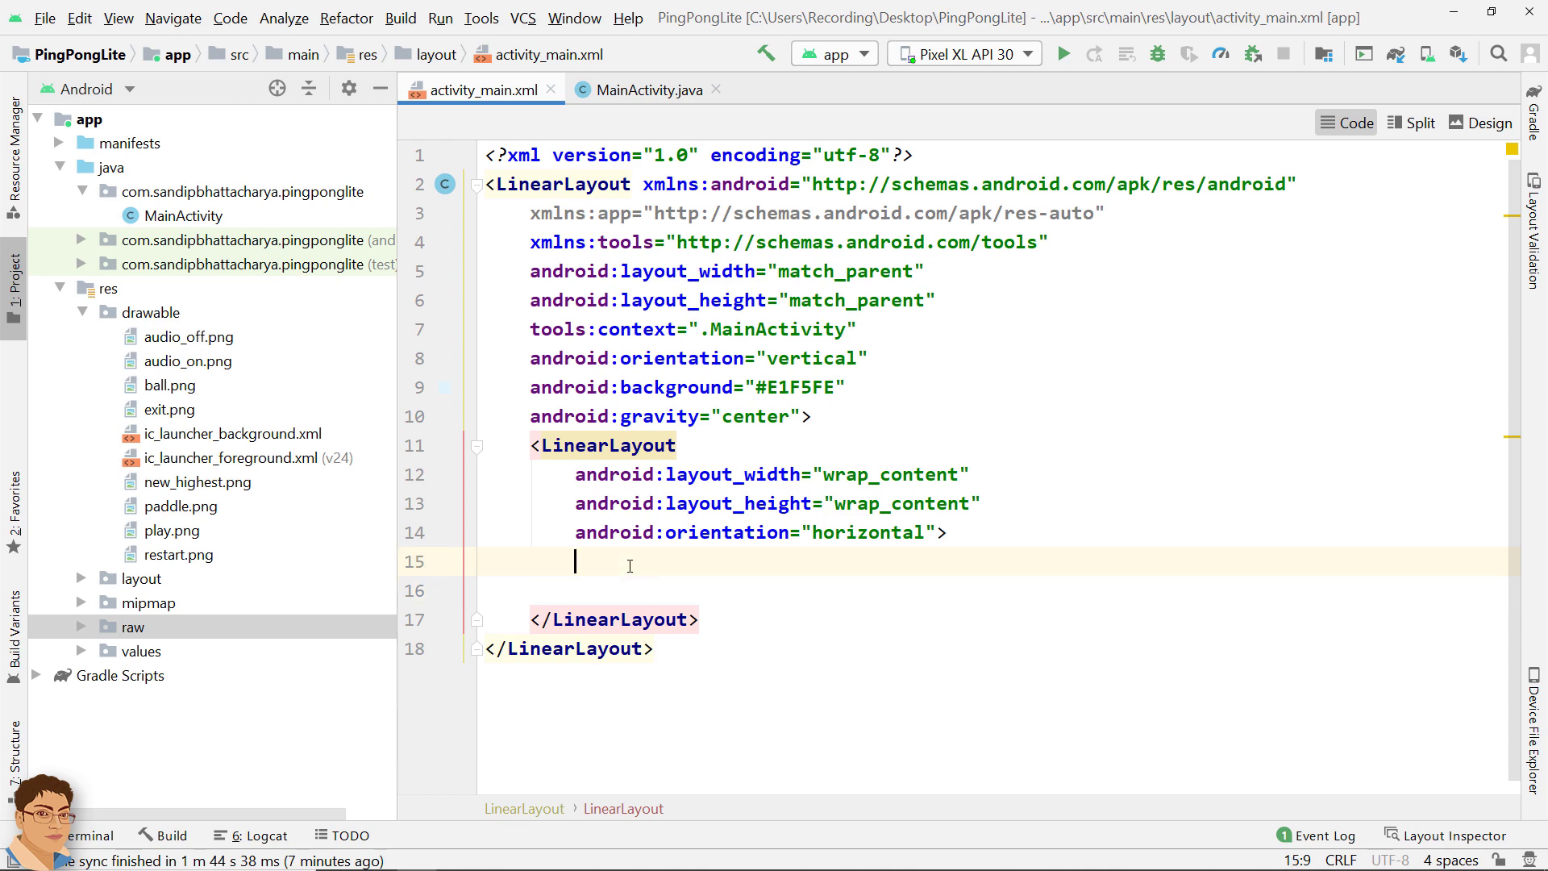
- Insert an ImageButton with wrap_content size and marginRight 20dp
type("<")
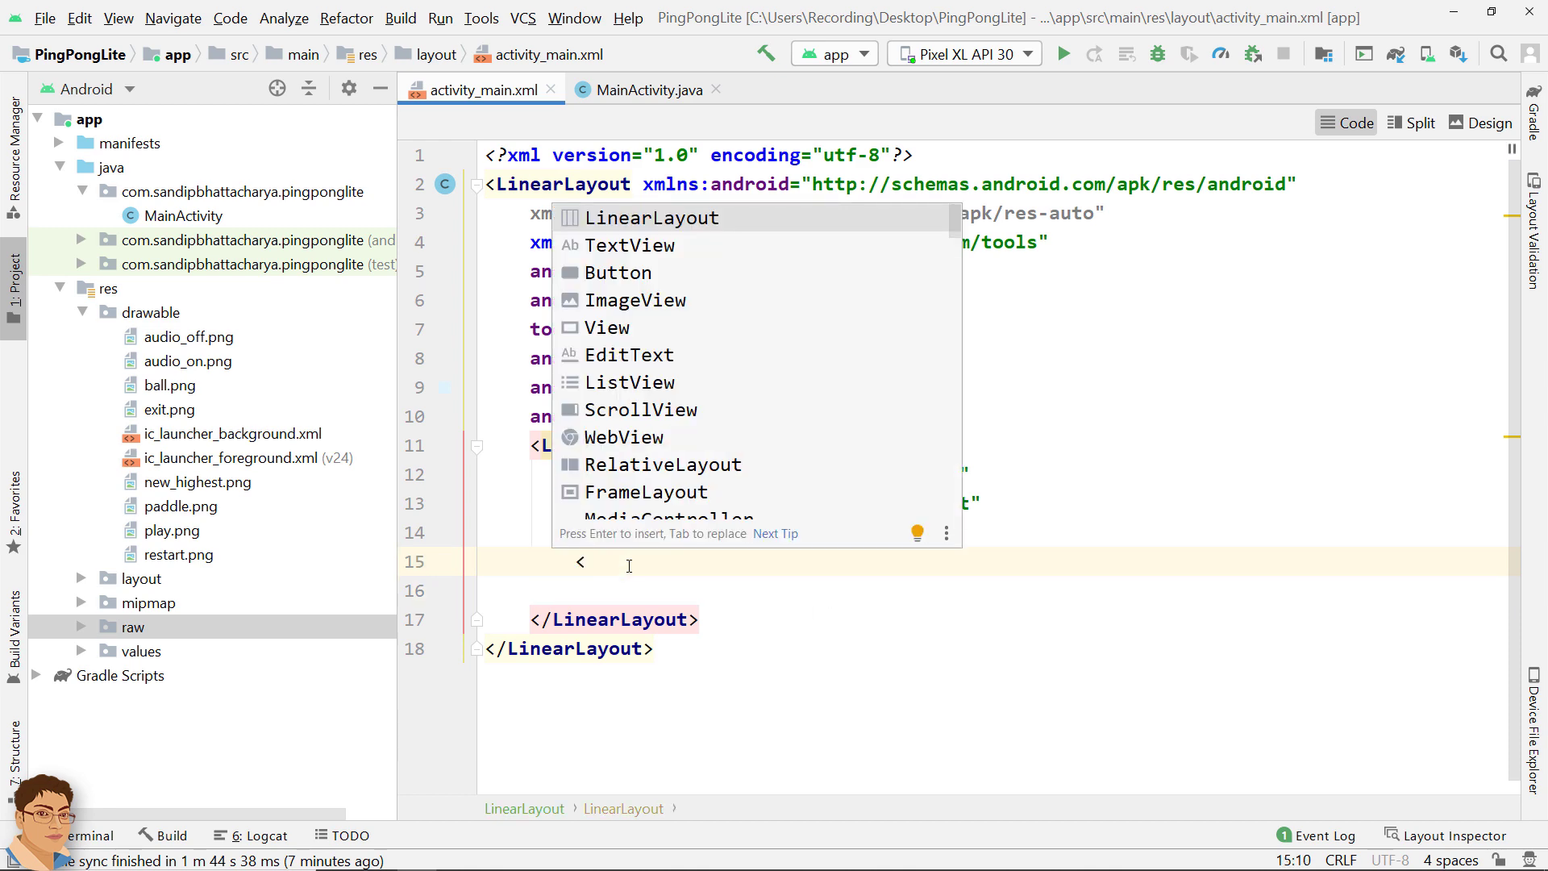
type("ImageButton")
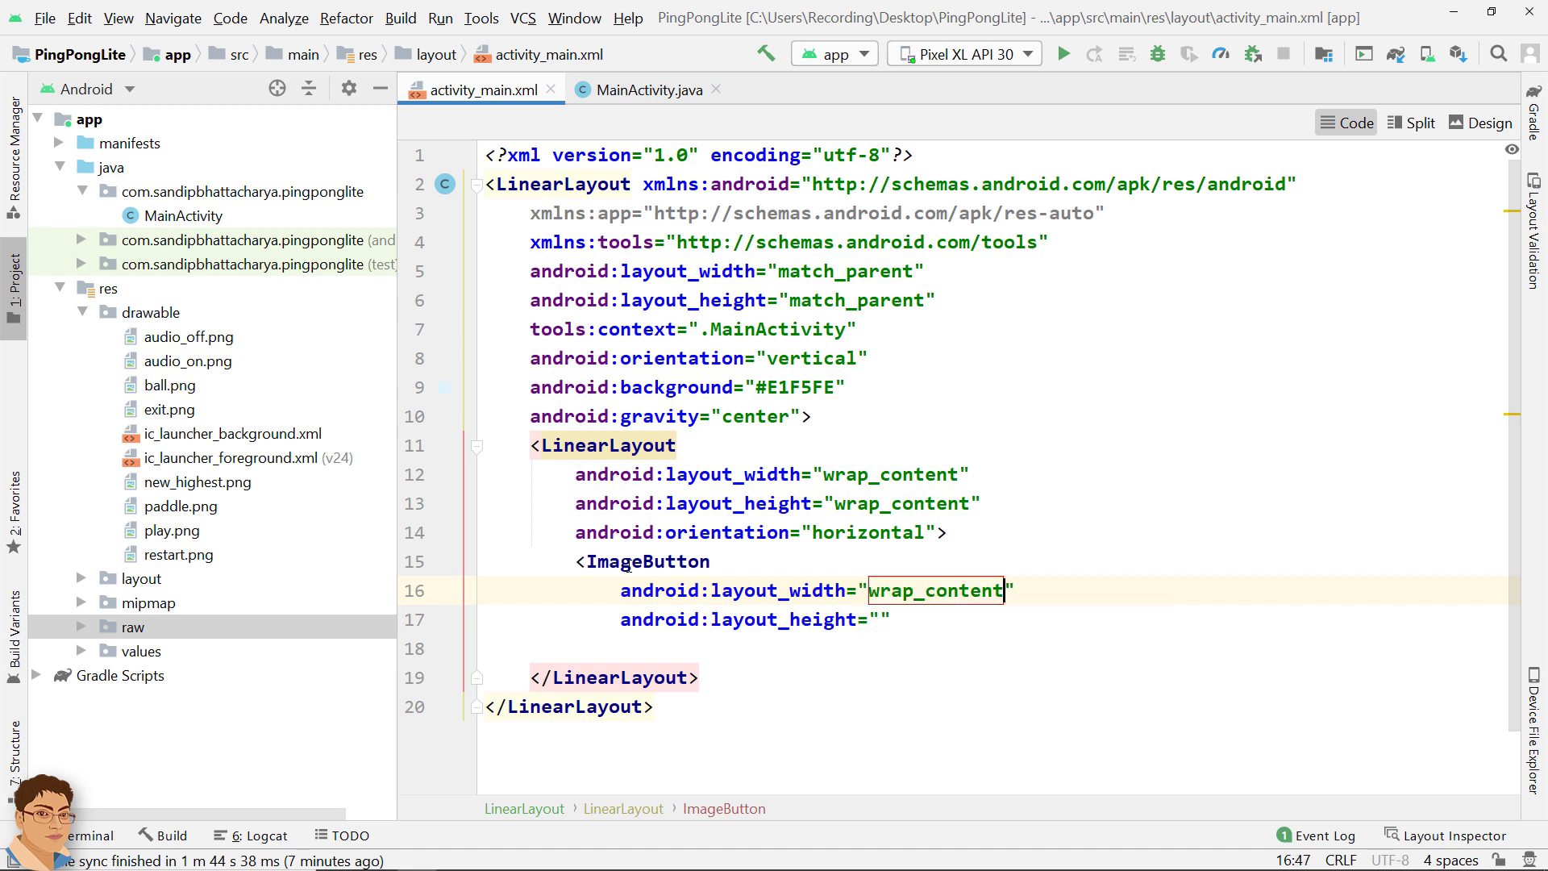
type("wrap_content")
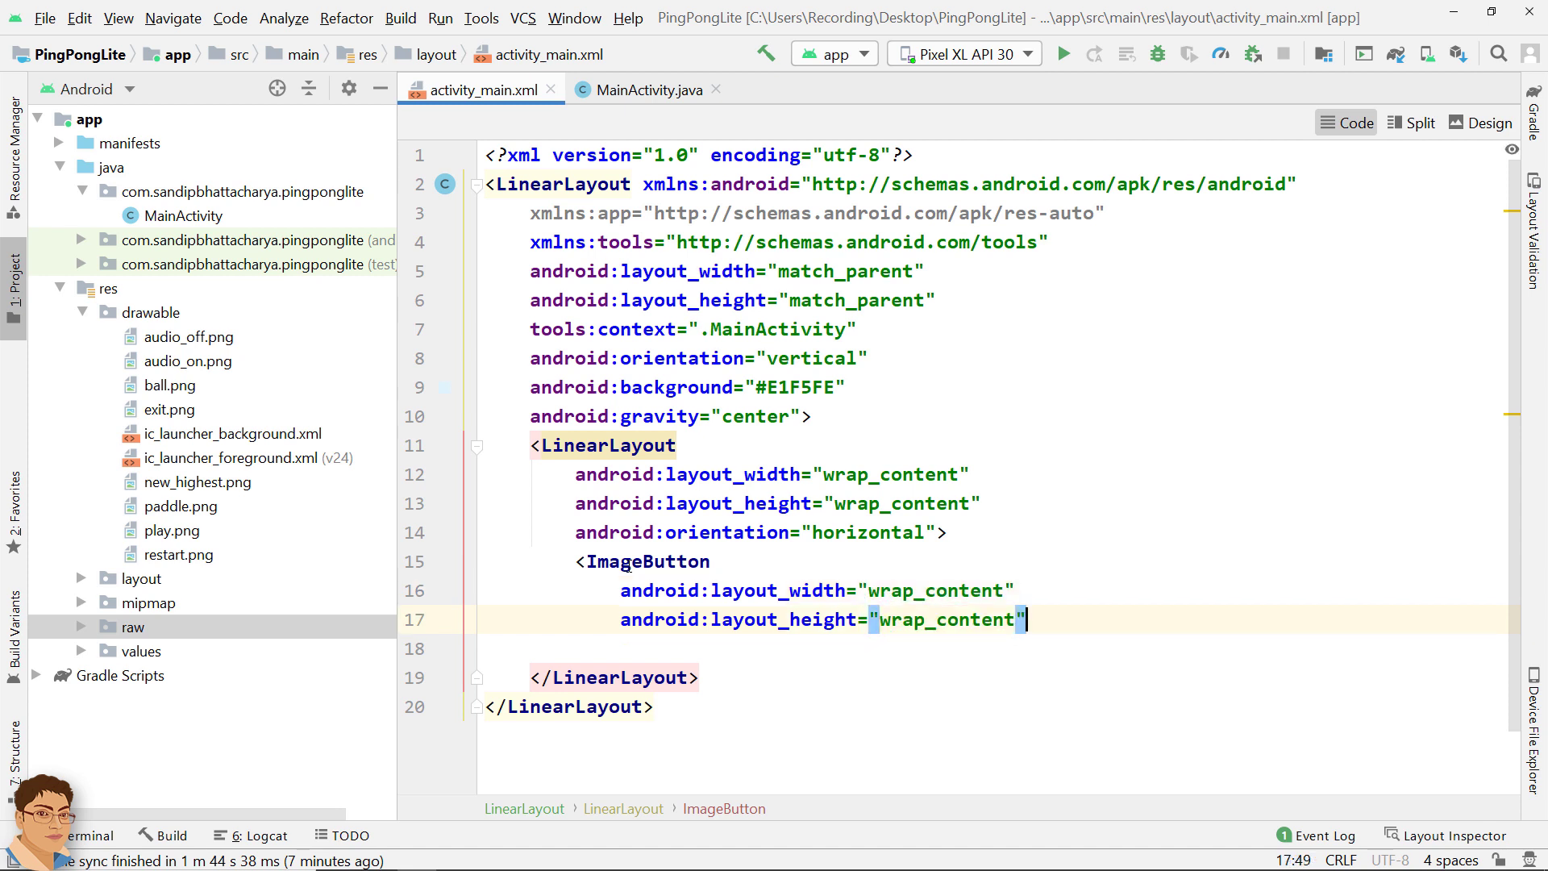
key("enter")
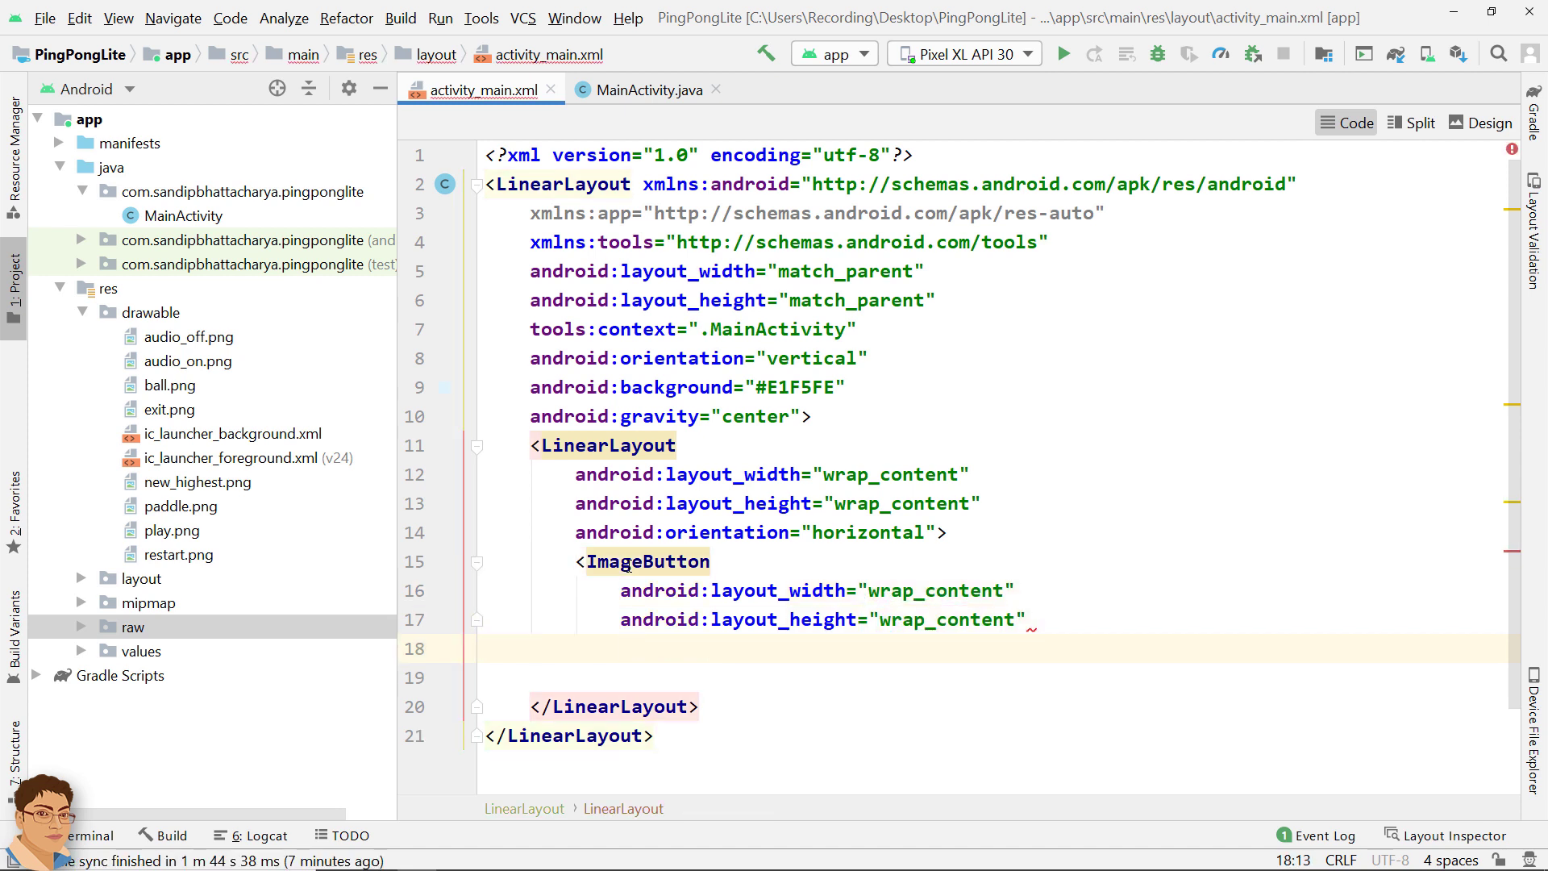
type("marginRight=\"")
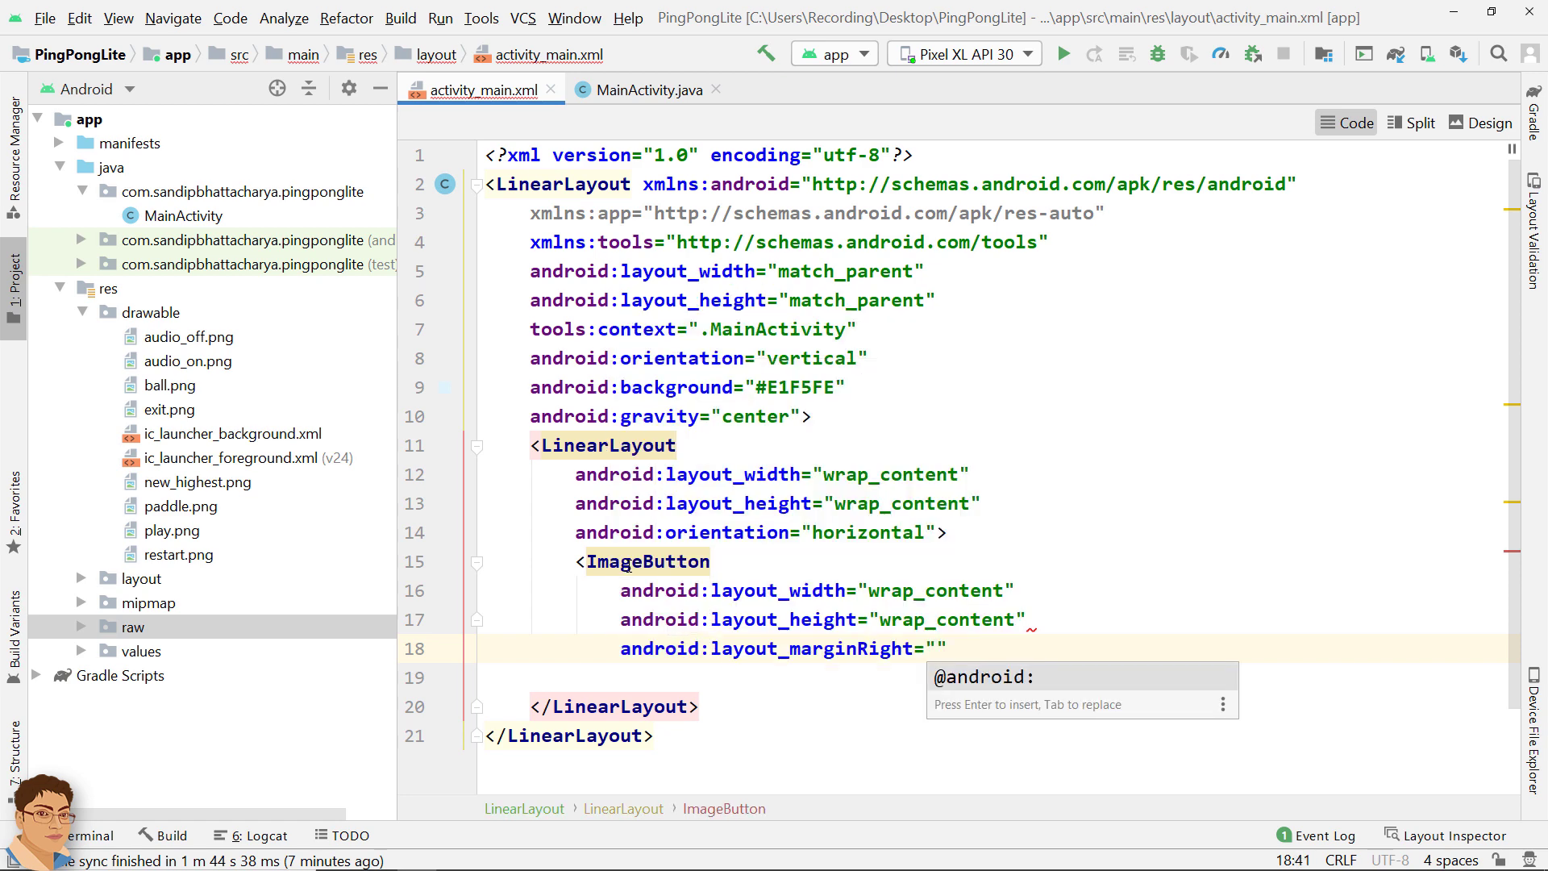
type("20dp")
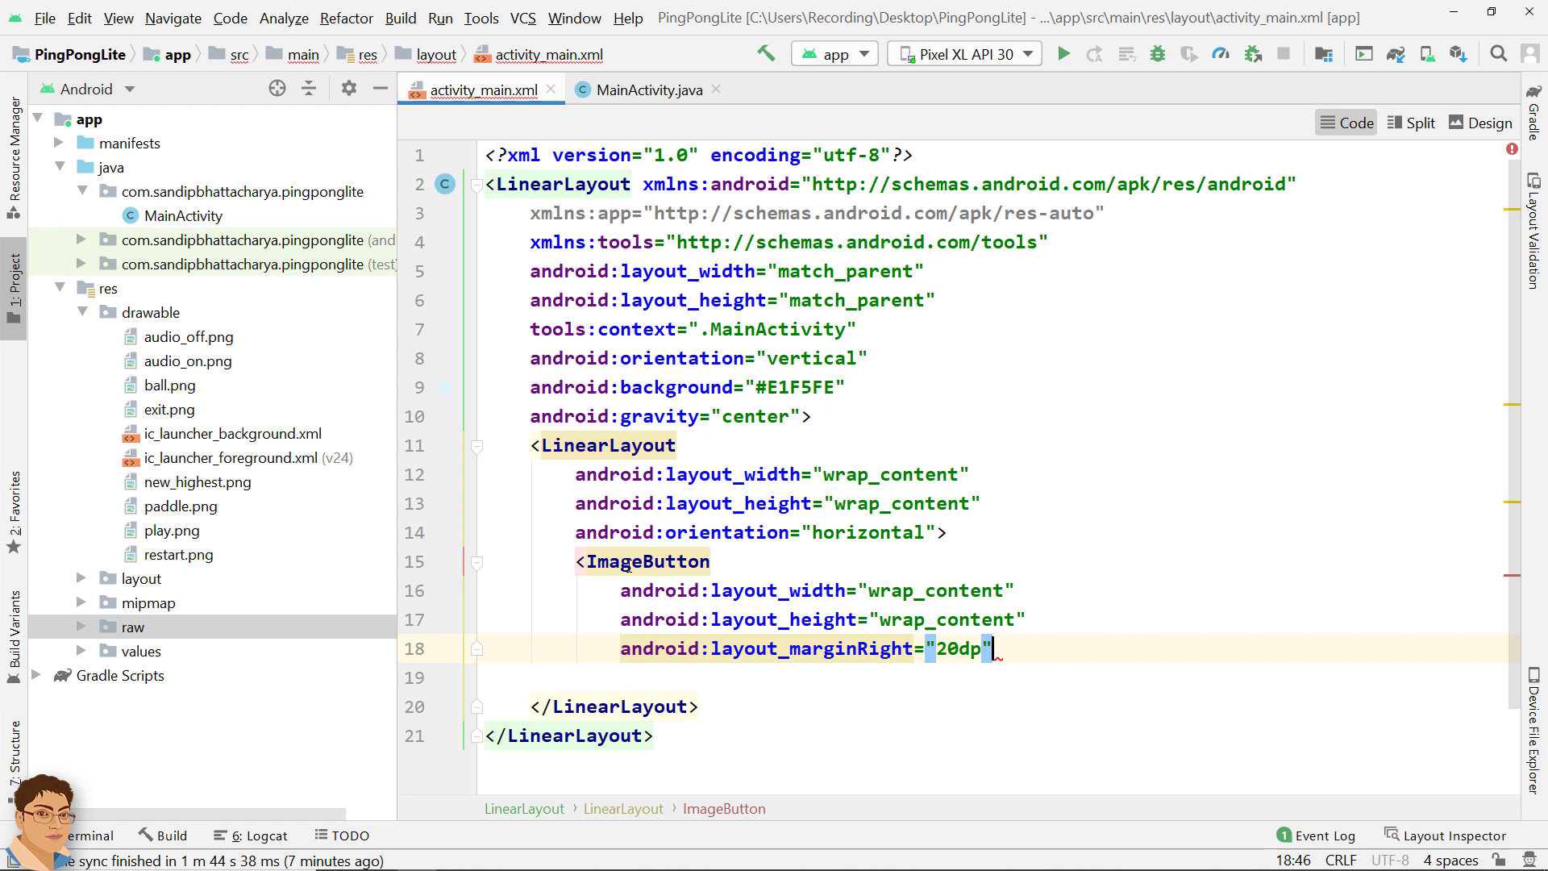
type("background=\"")
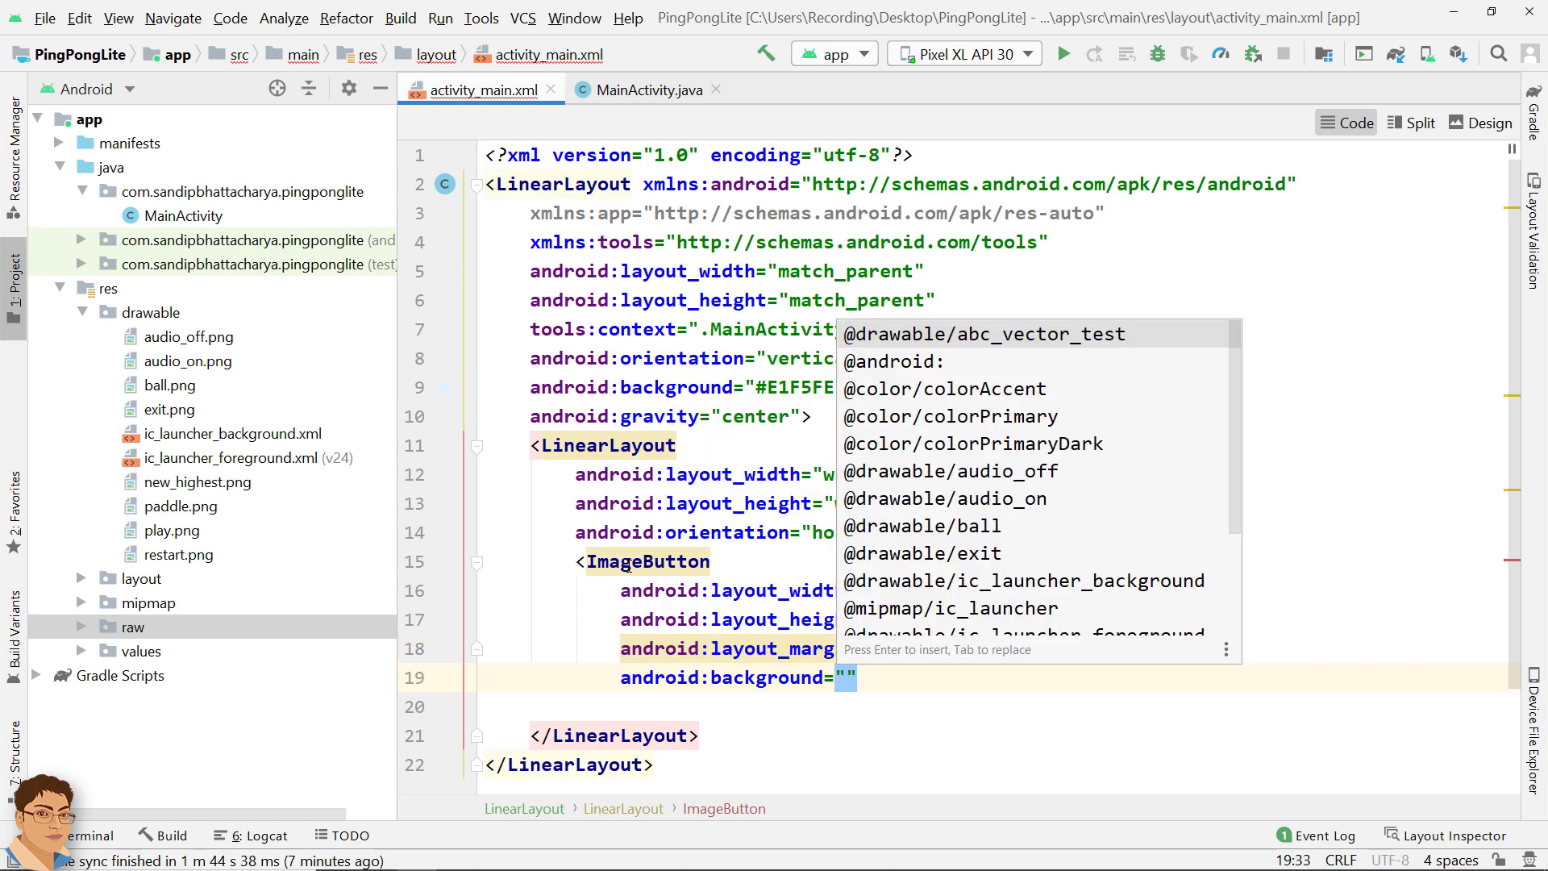
type("@dra")
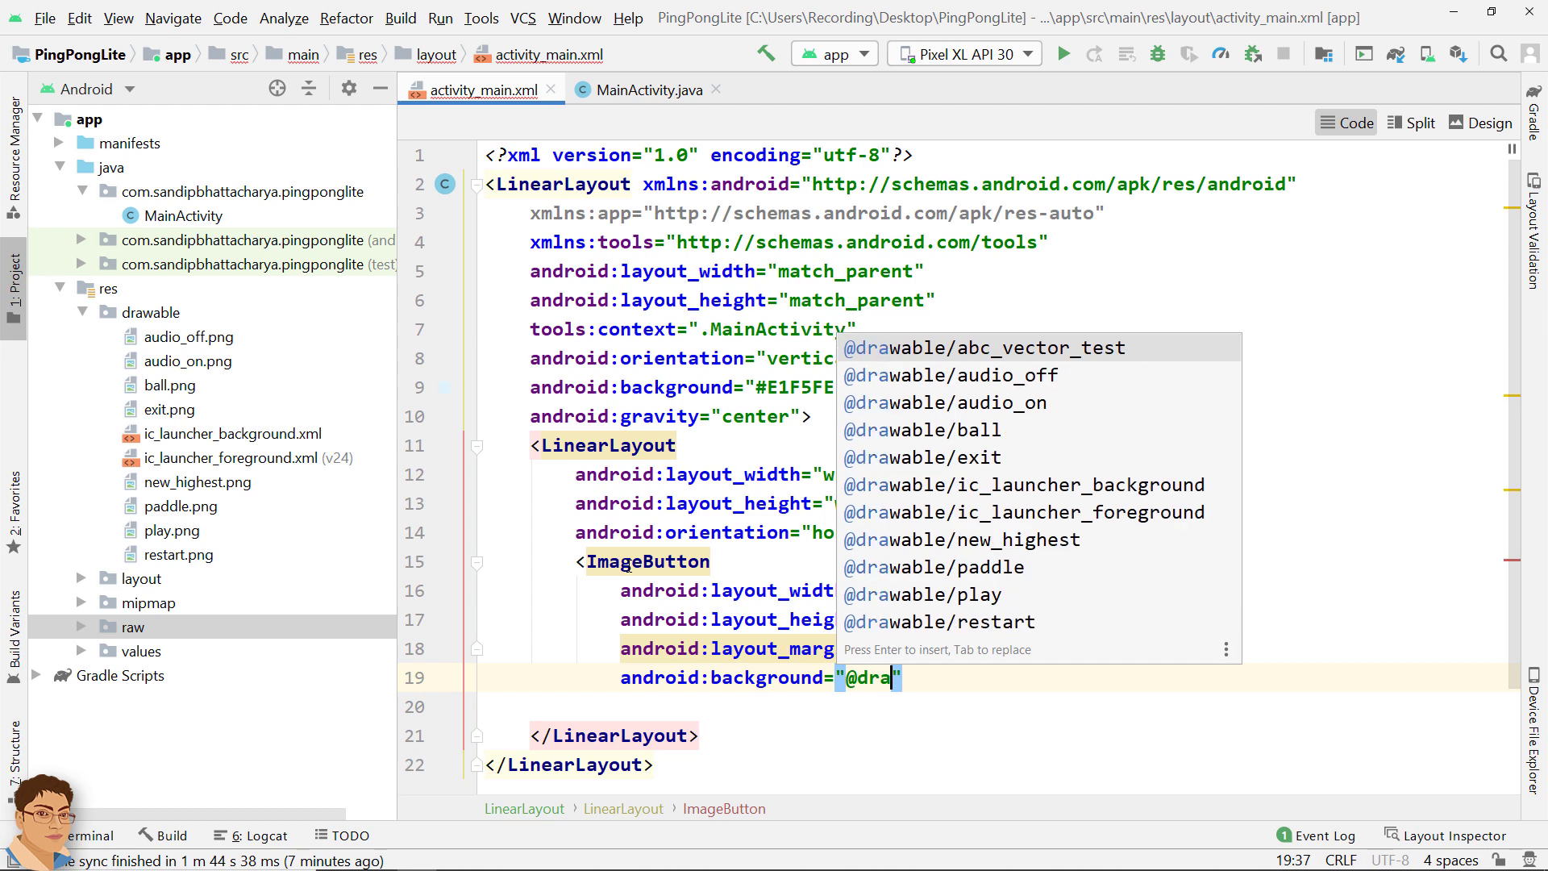
type("w")
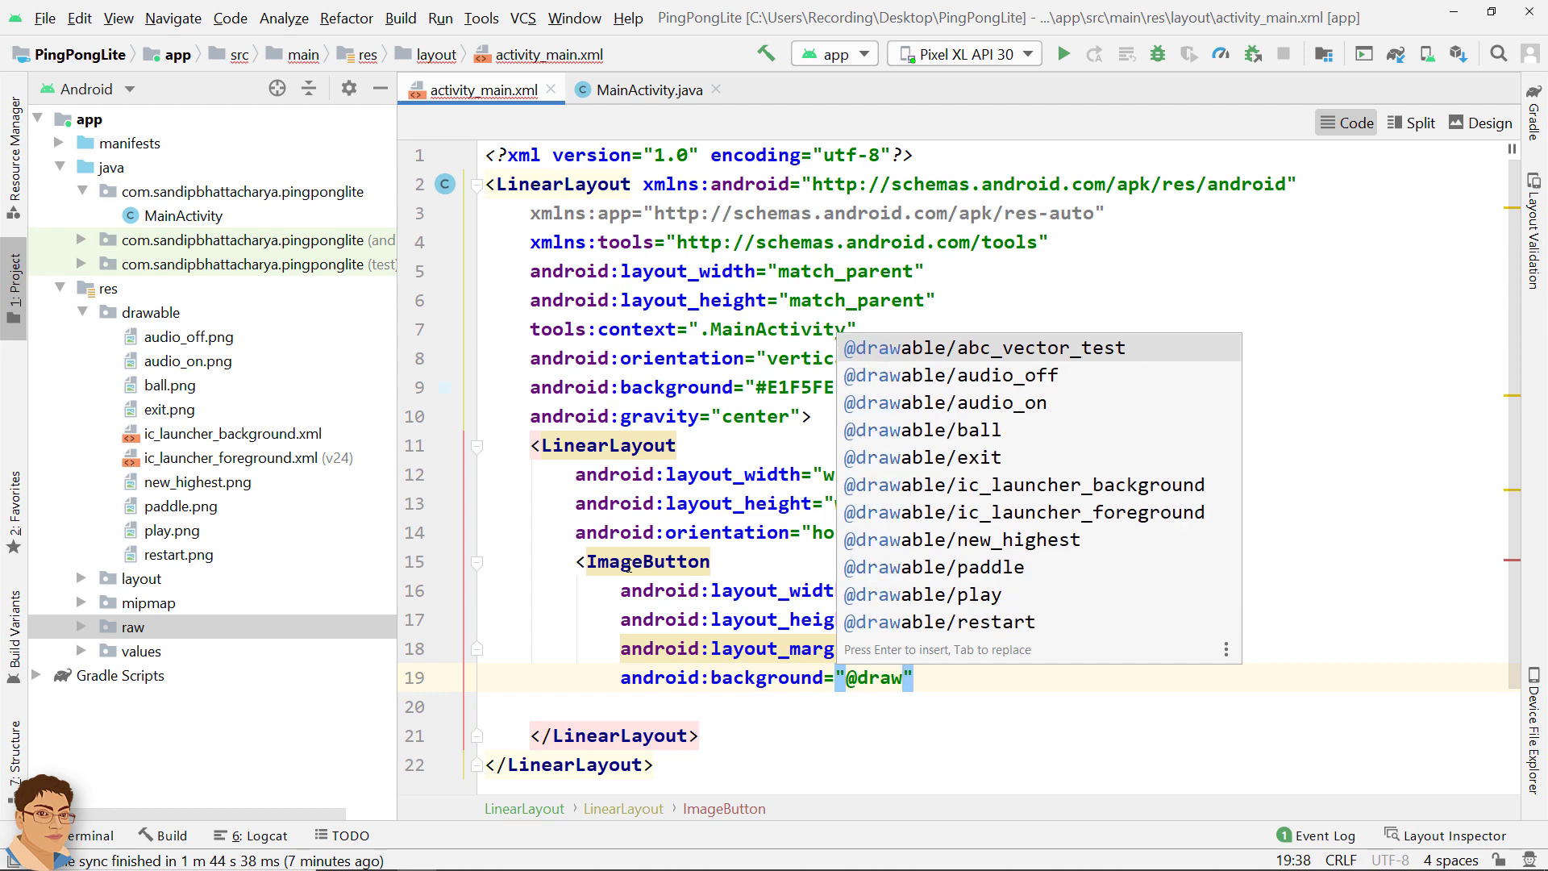
type("play")
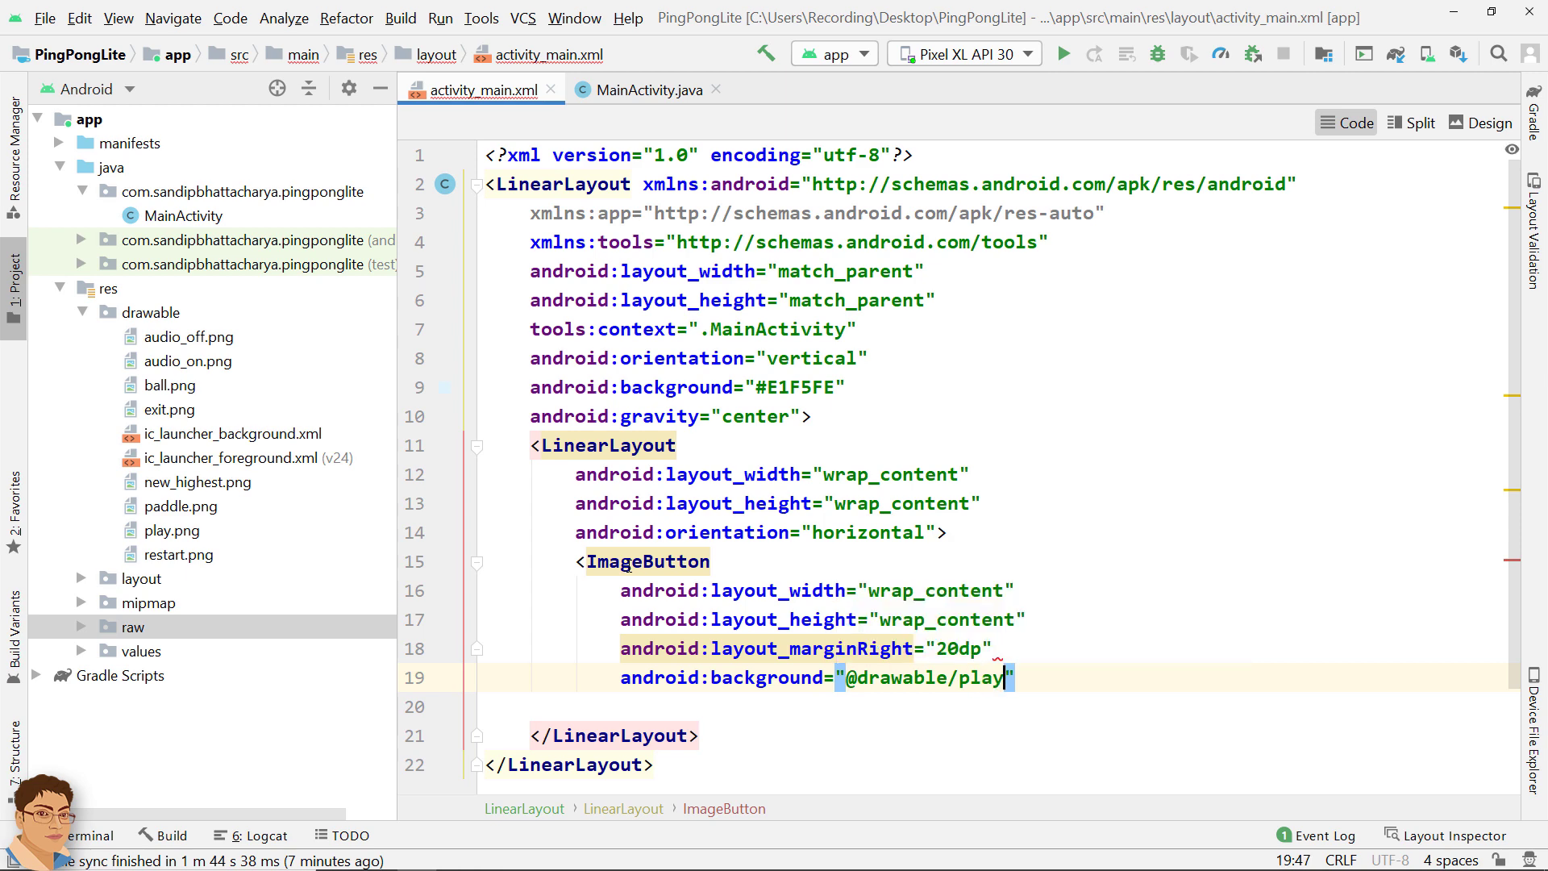
type("onClick=\"")
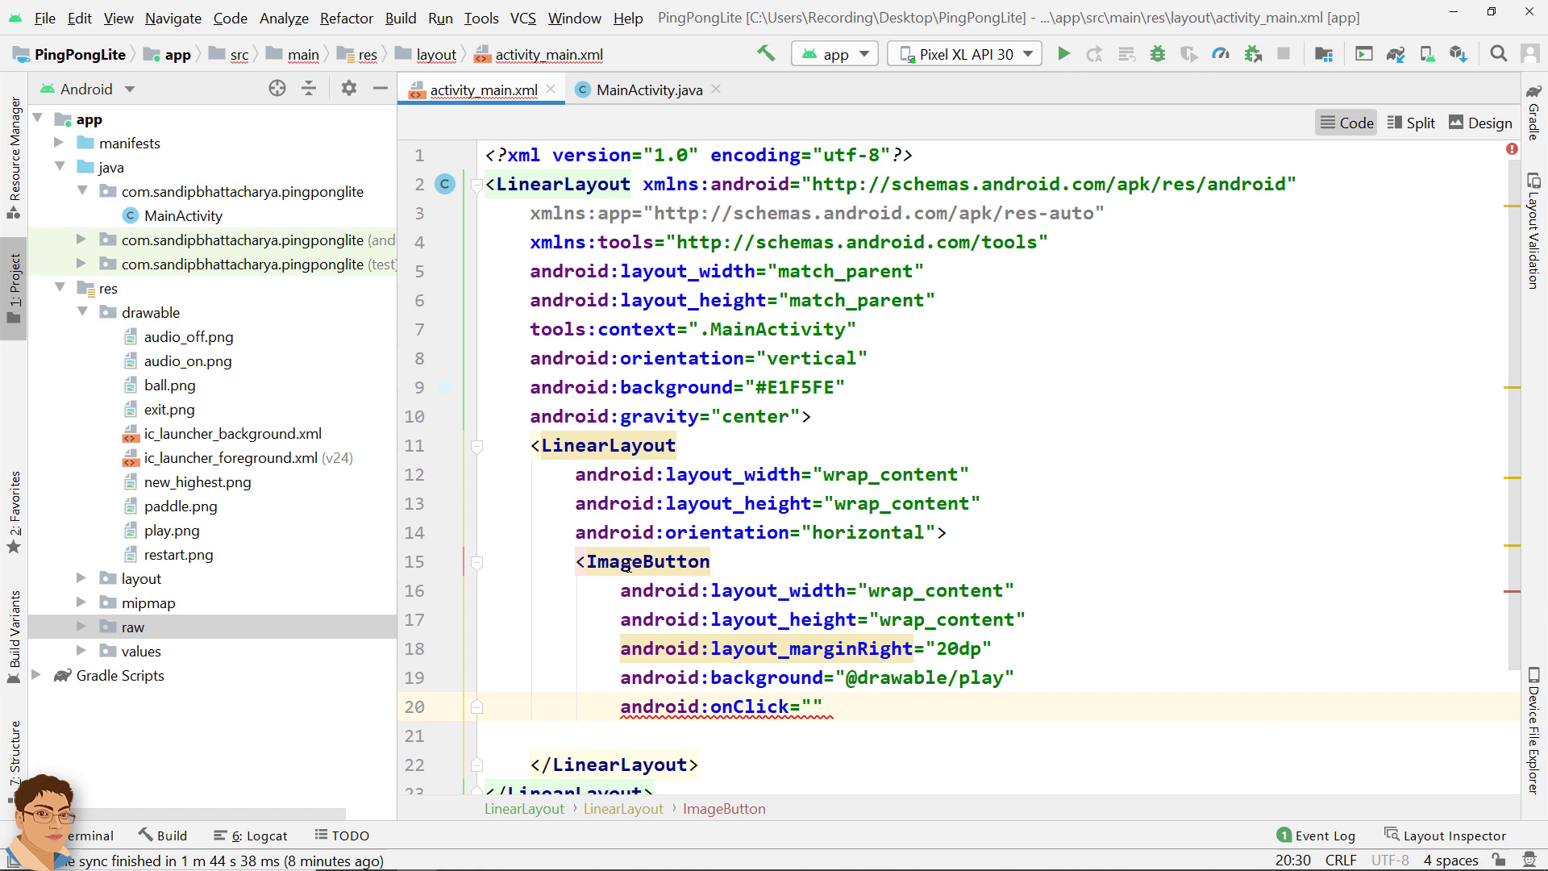
type("startGame")
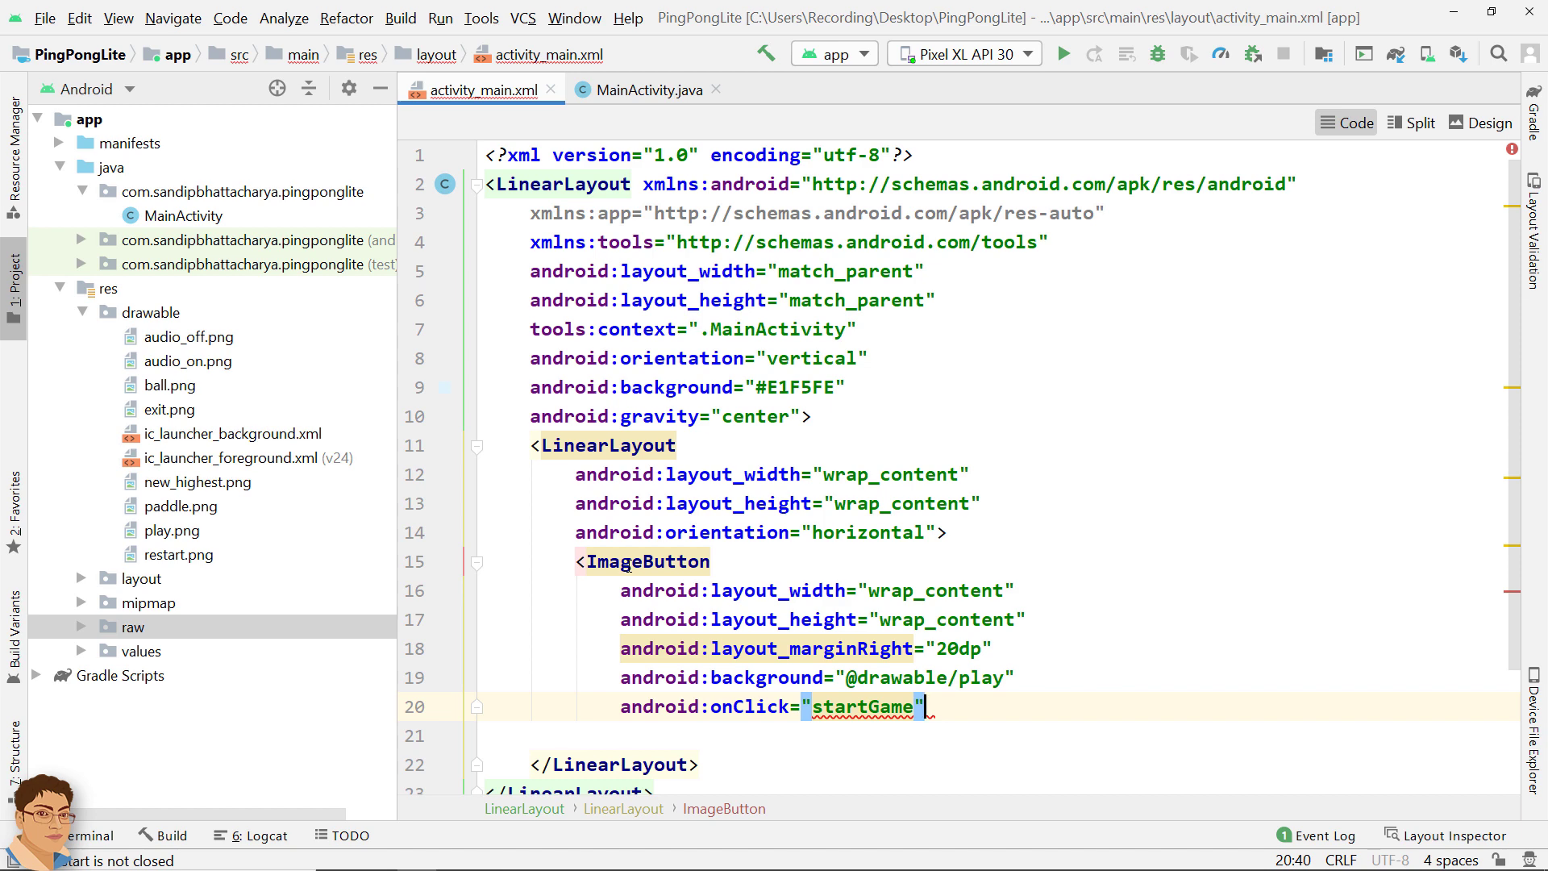
type("/>")
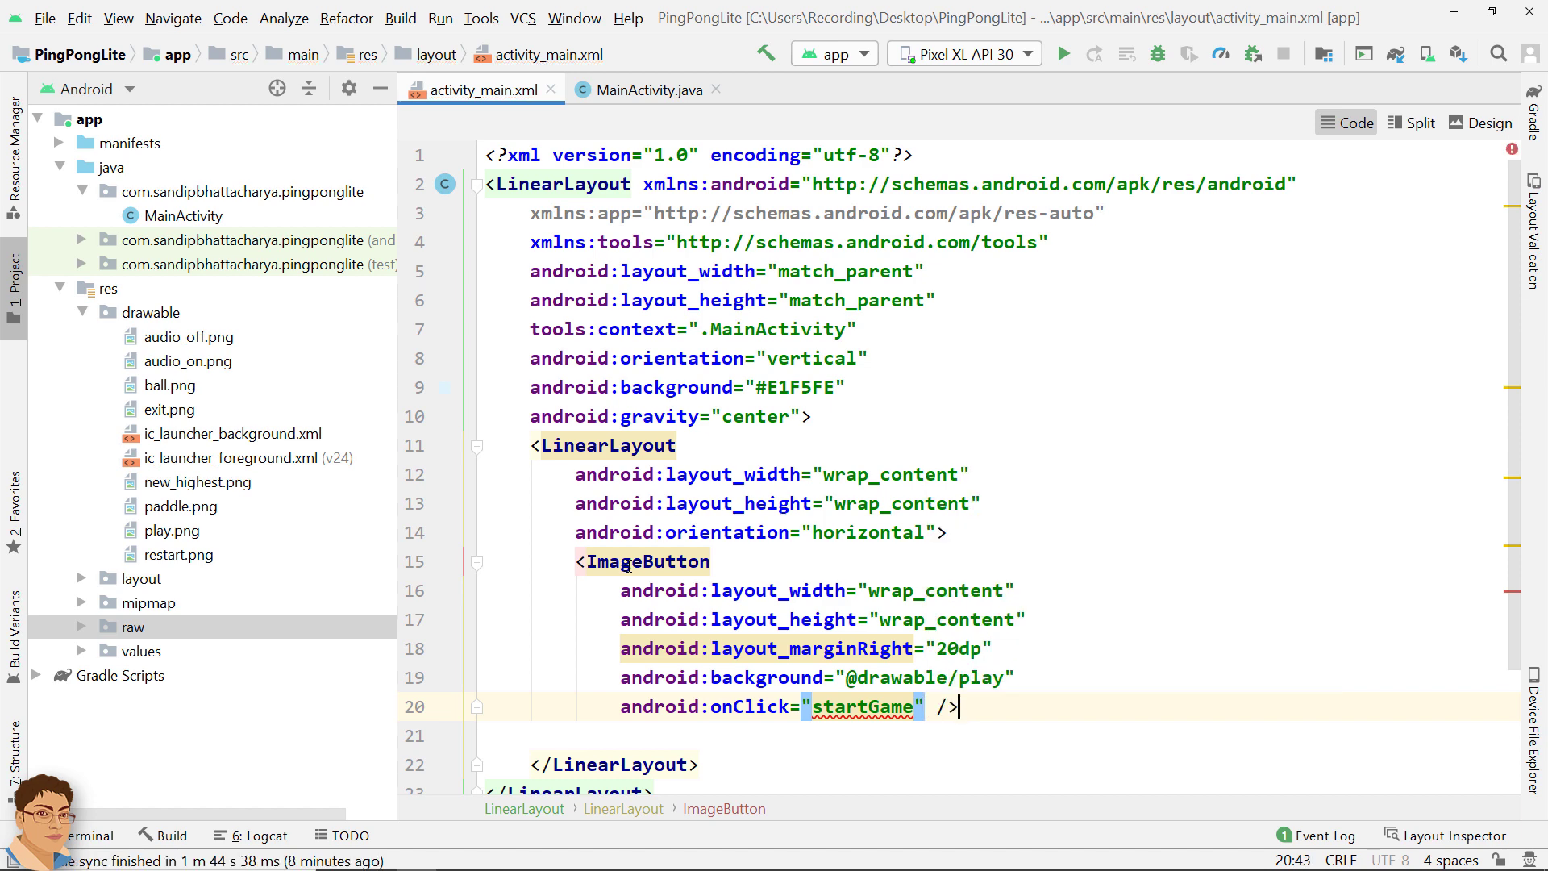
key("enter")
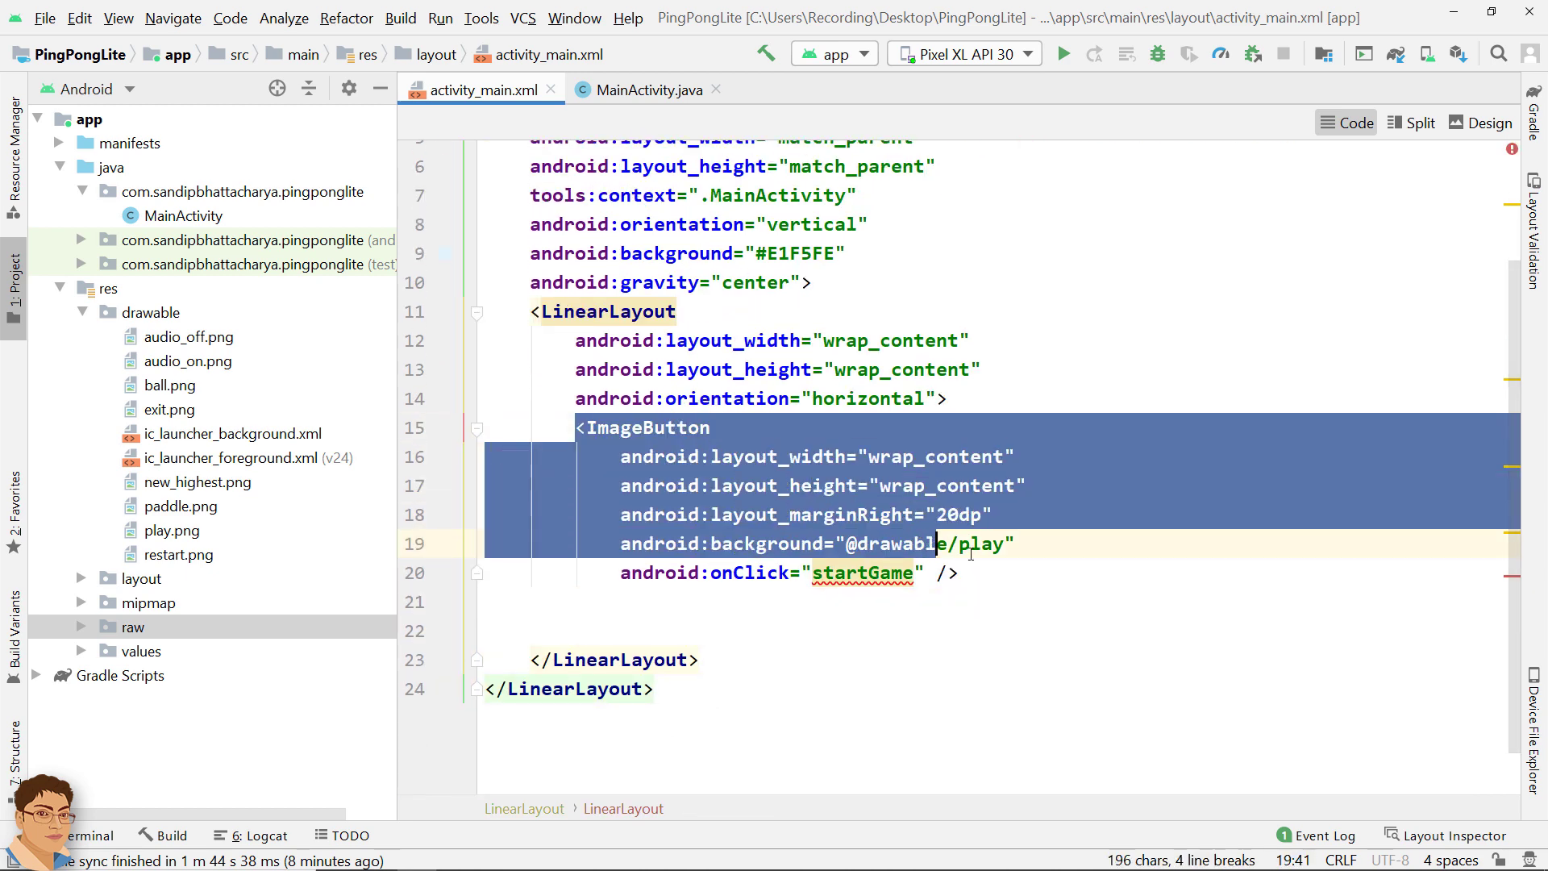
- Duplicate the ImageButton without the margin and set its onClick to audioPref
left_click(960, 572)
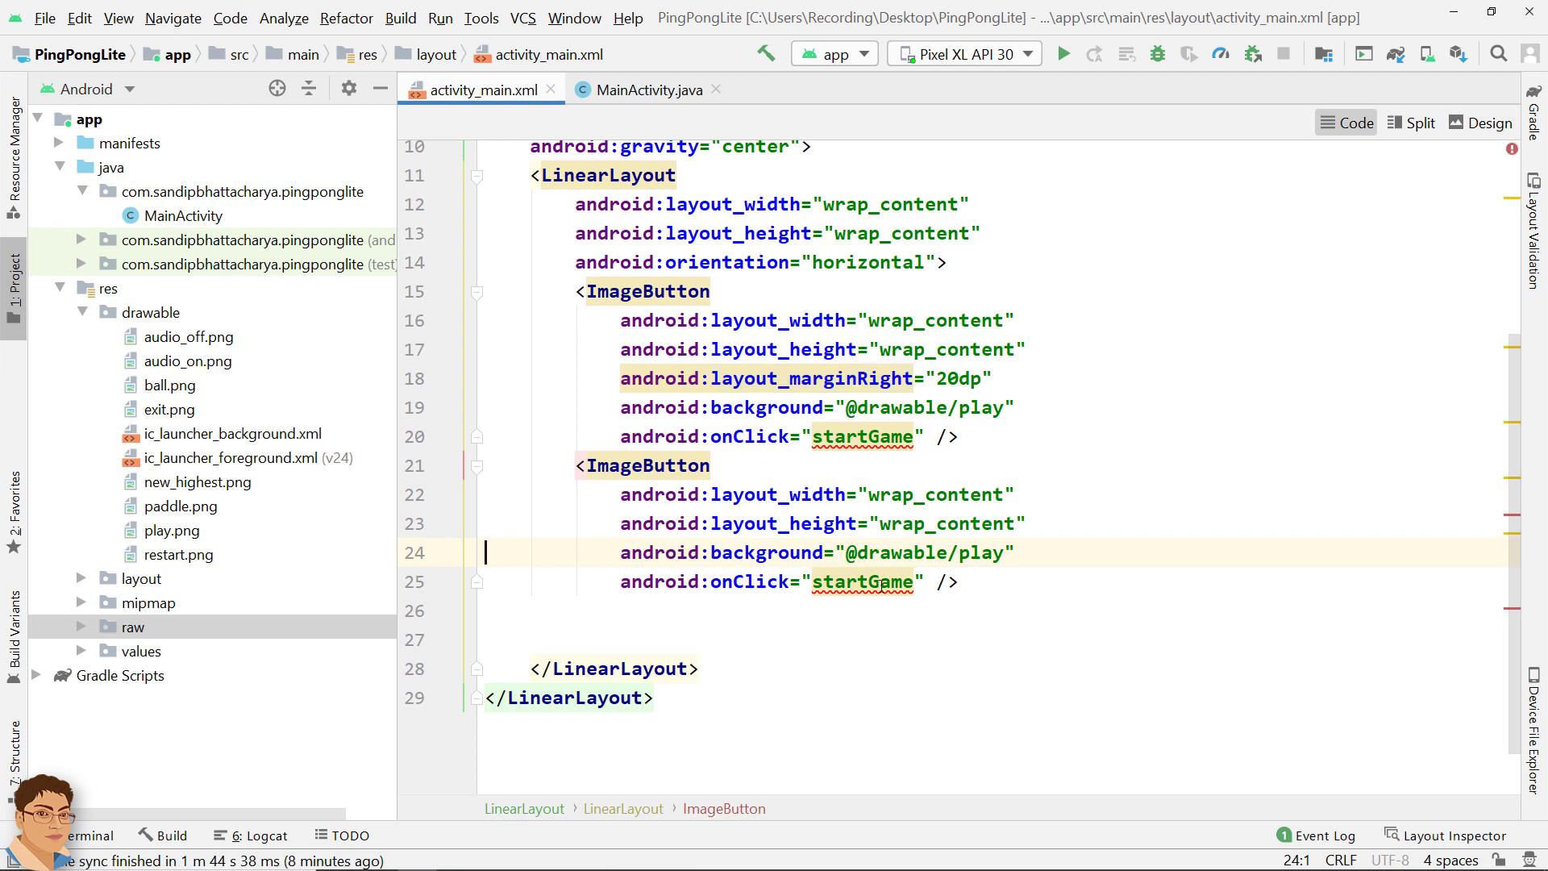
double_click(861, 581)
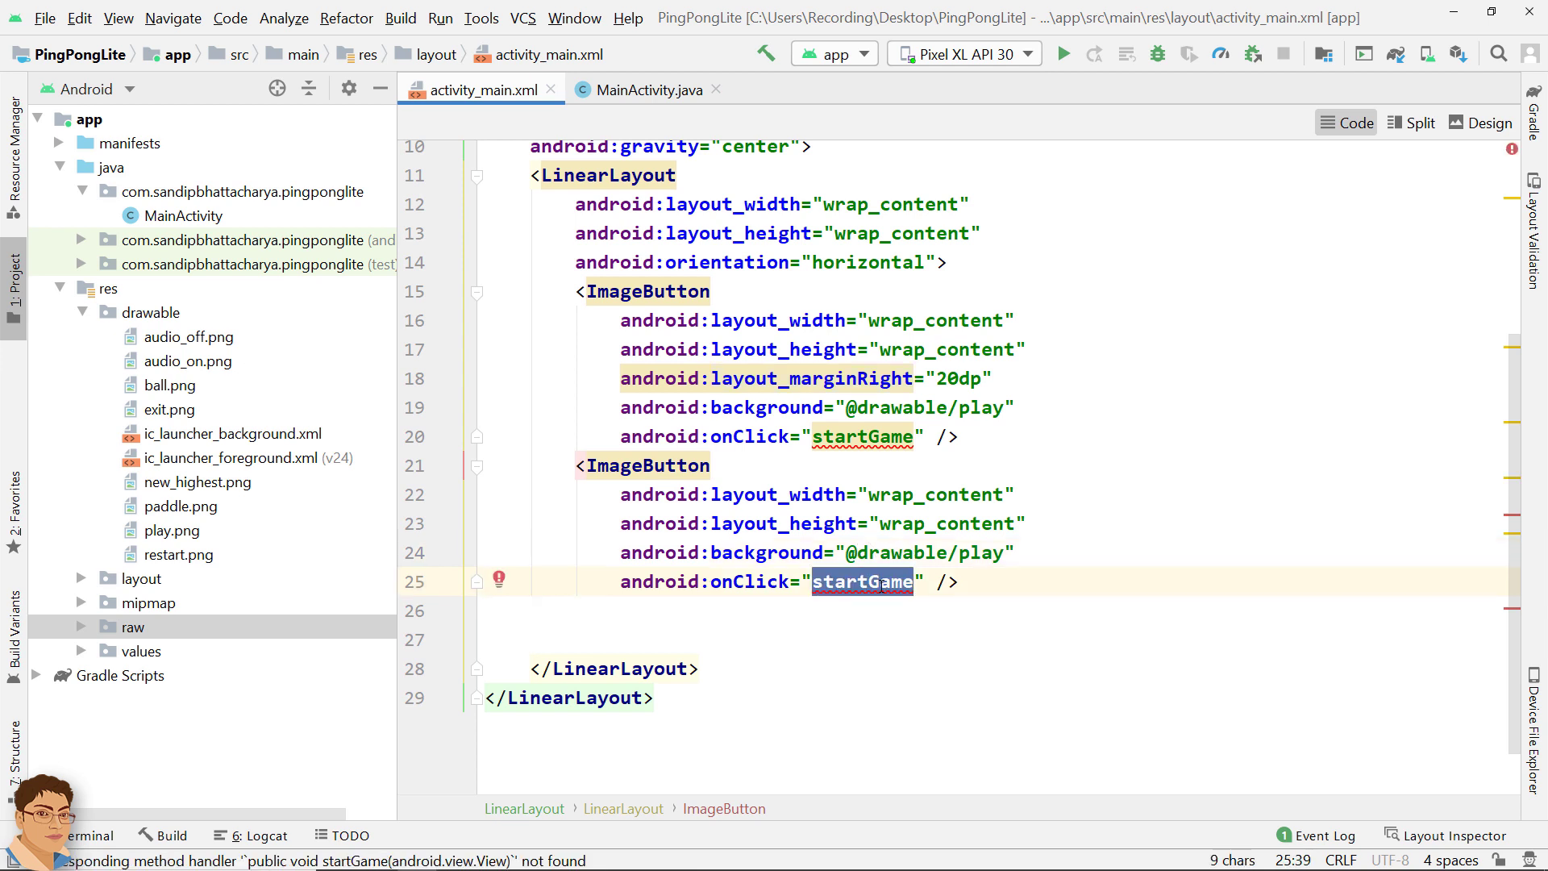
type("audioPr")
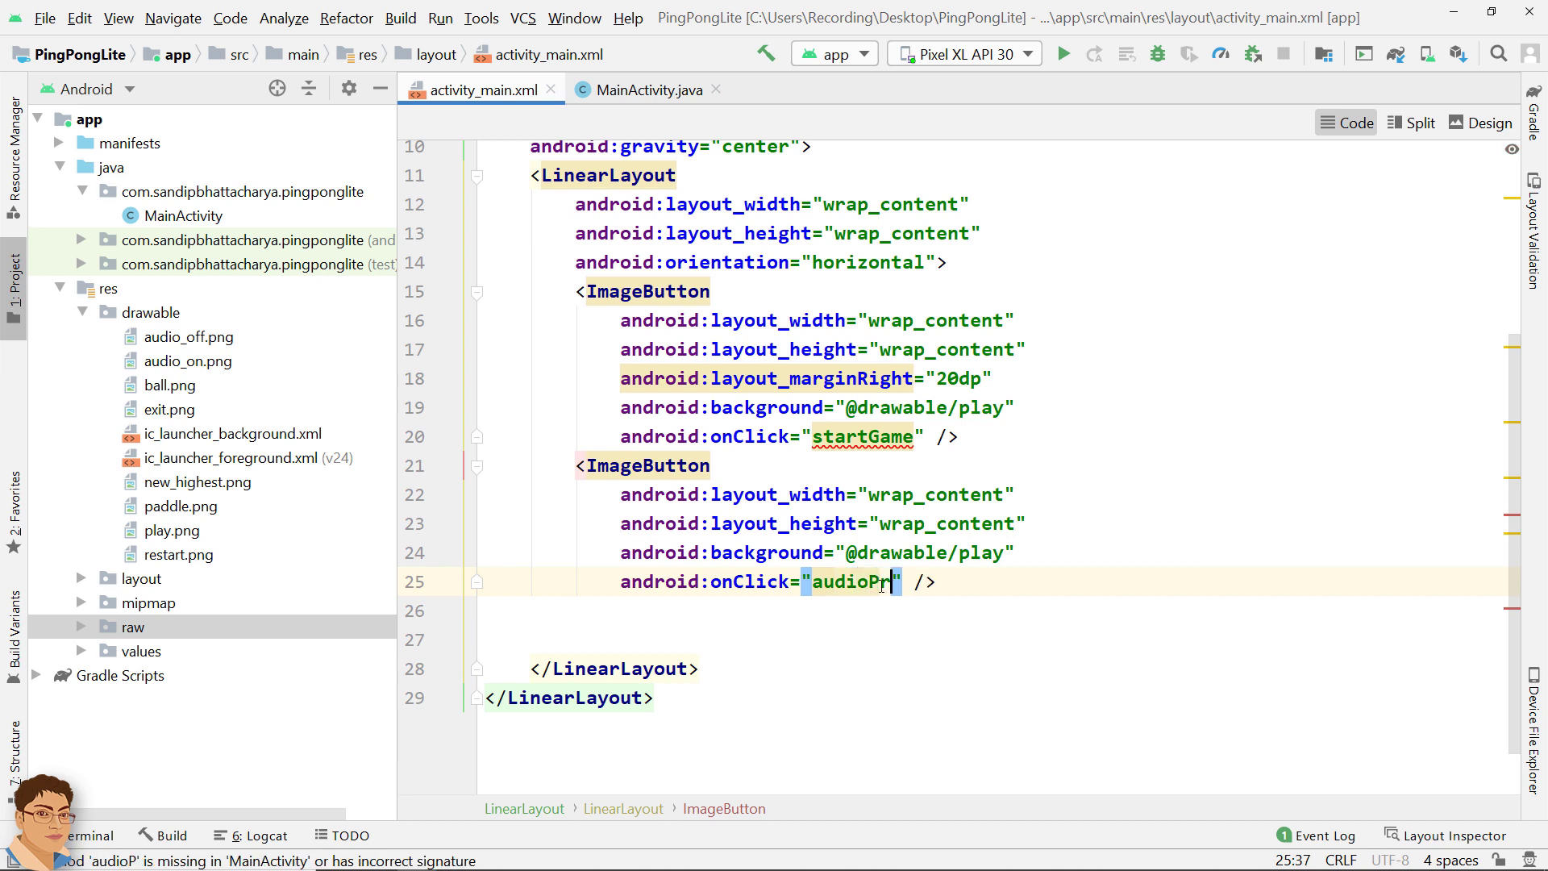
type("ef")
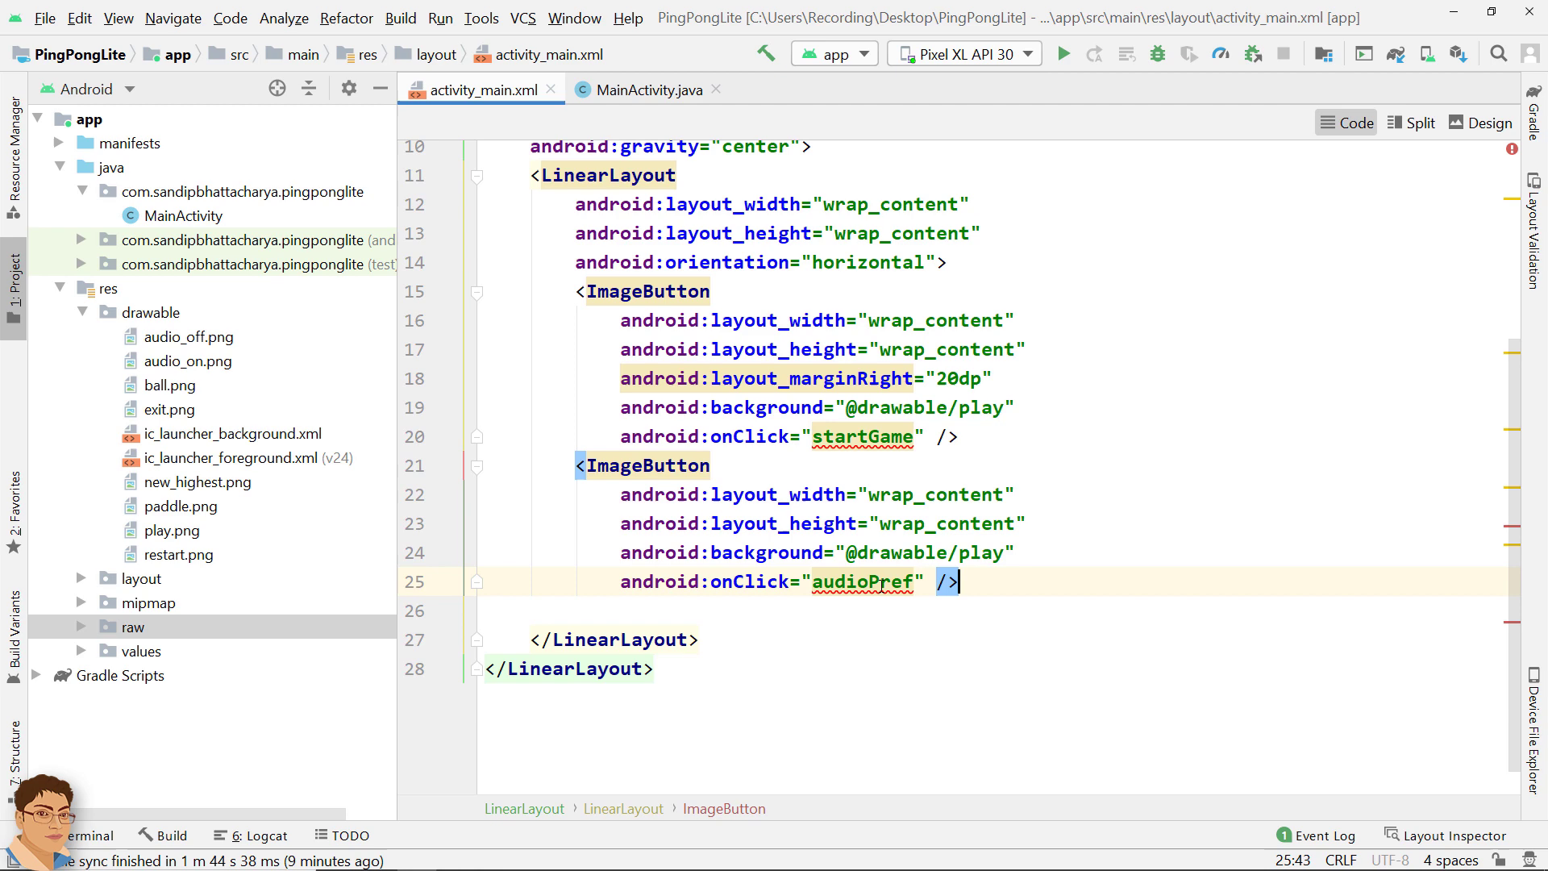
left_click(876, 436)
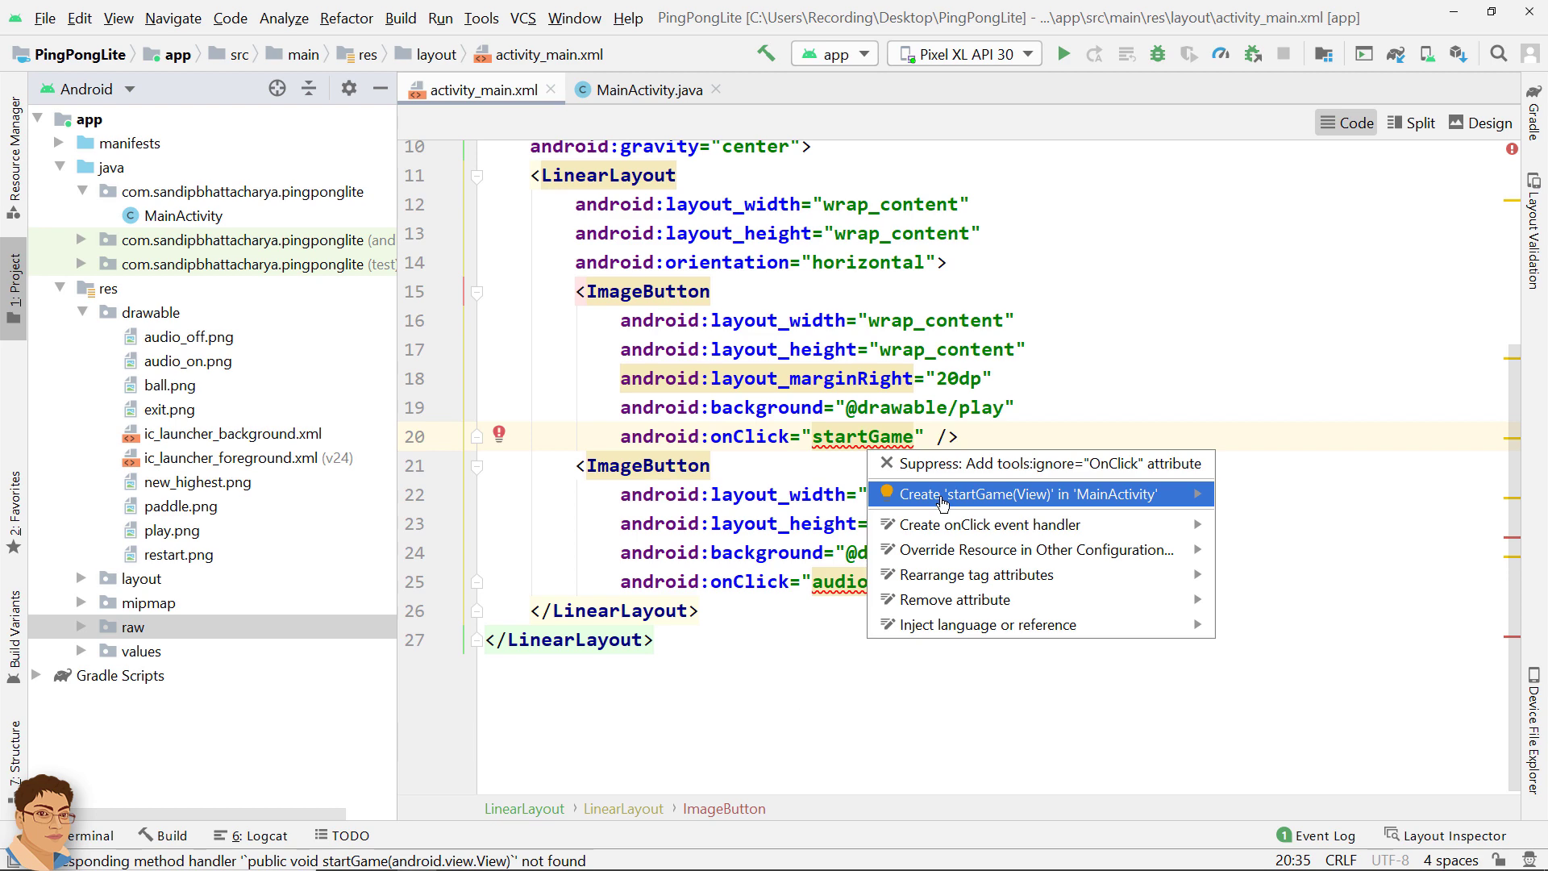
- Generate empty startGame(View) and audioPref(View) methods in MainActivity, then return to the layout
left_click(1037, 494)
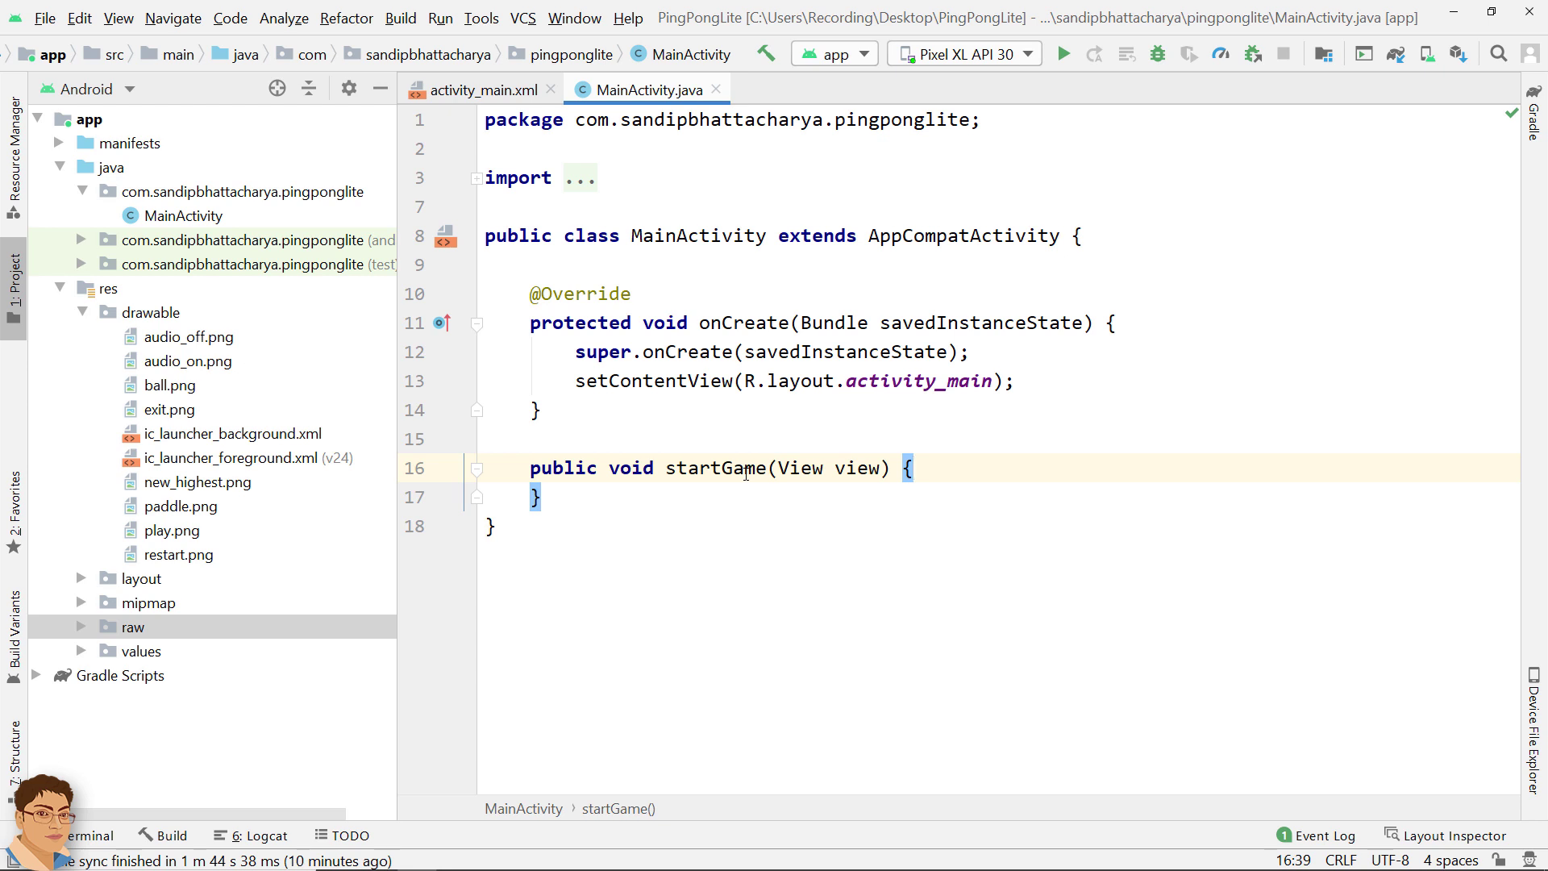
left_click(476, 89)
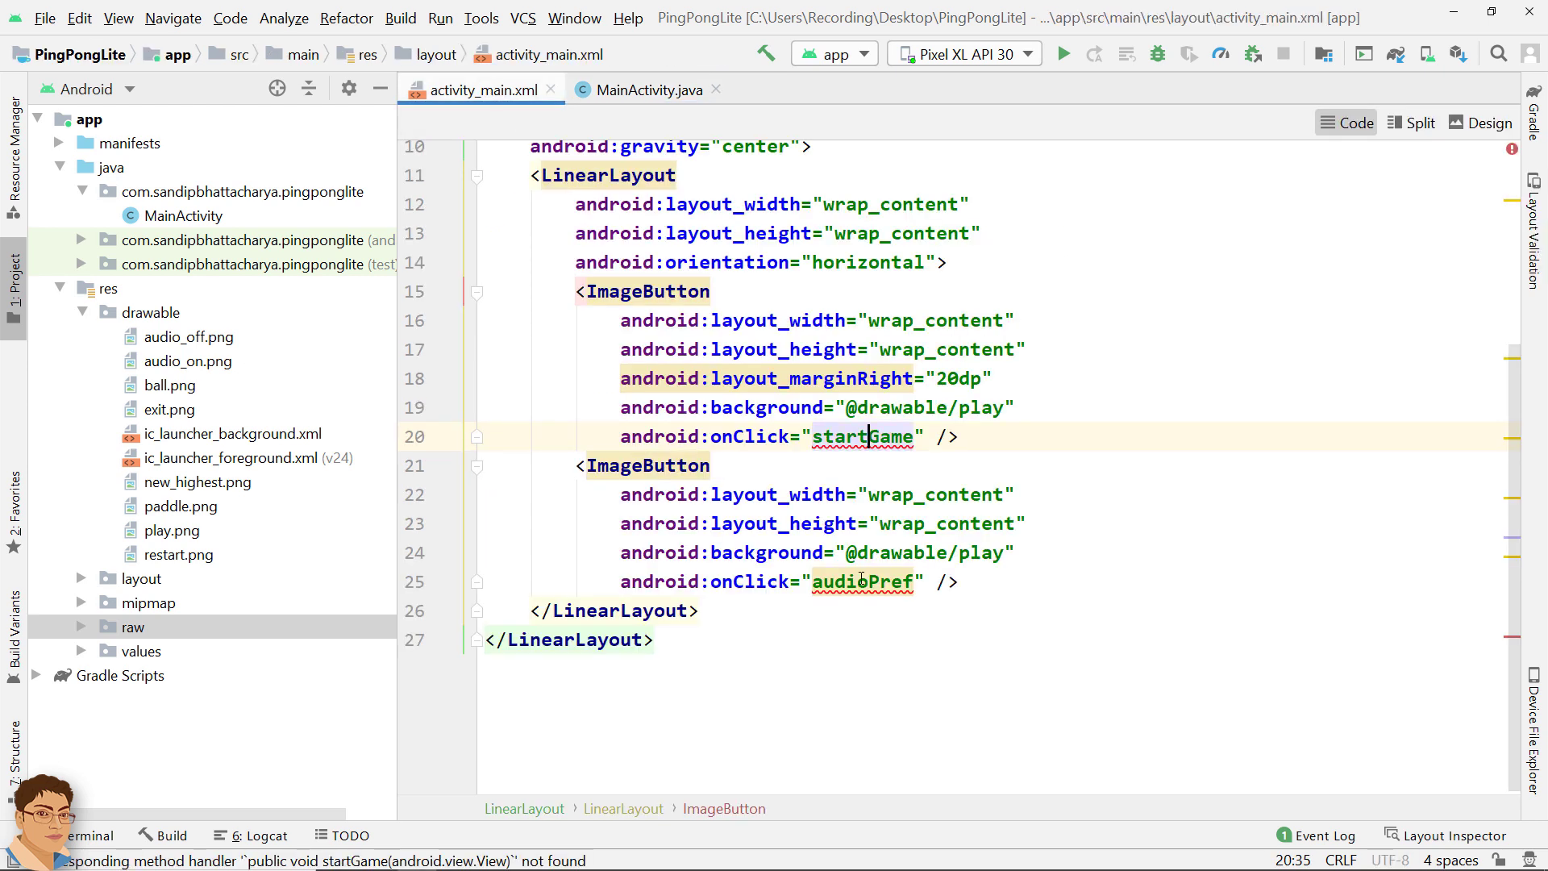
left_click(864, 581)
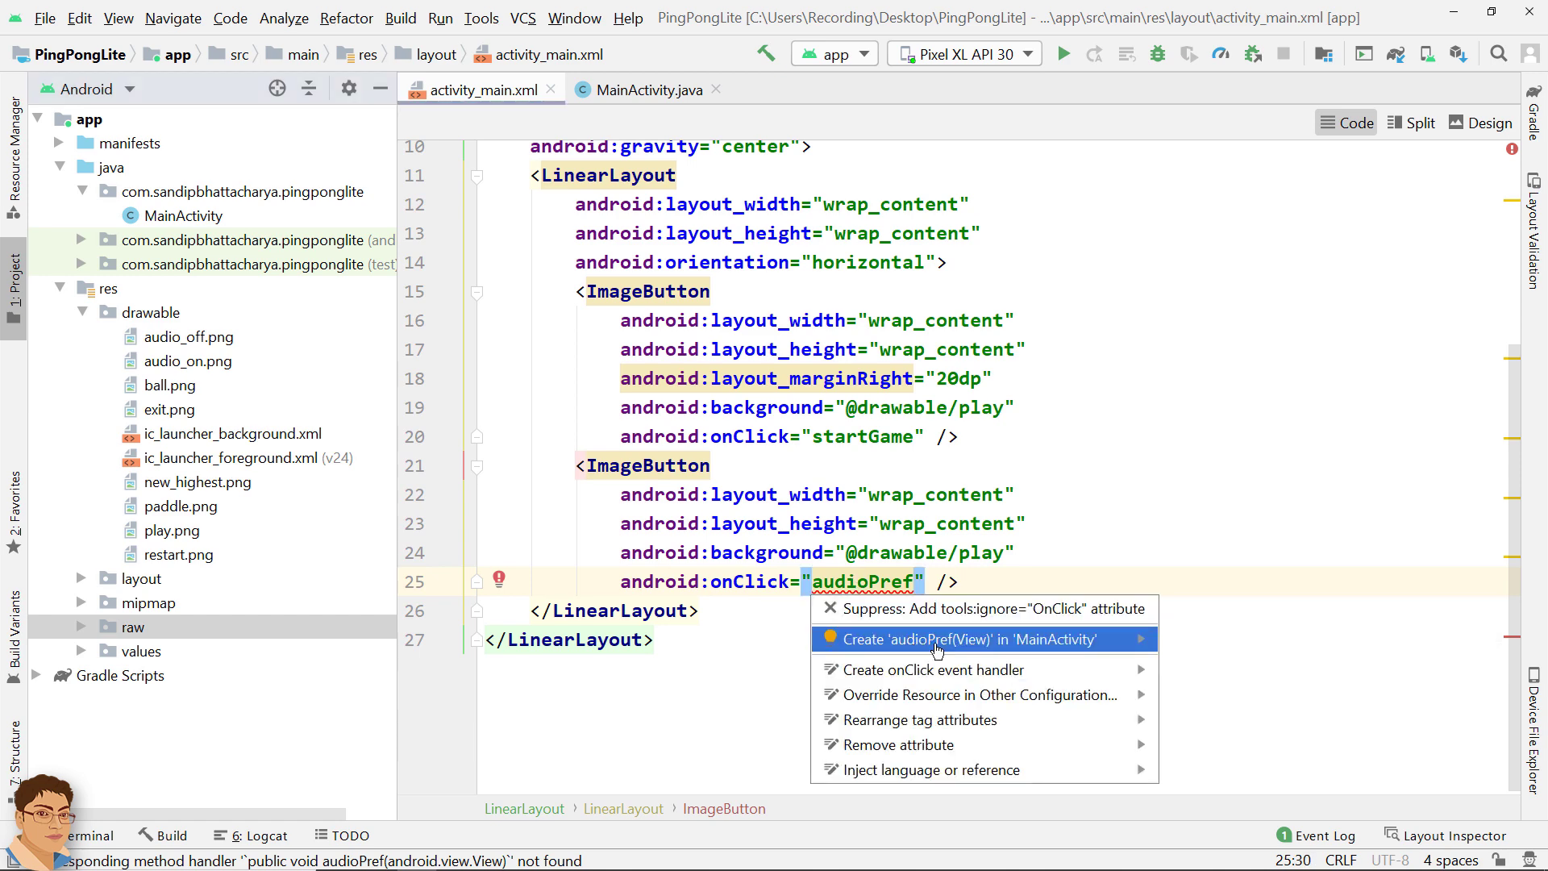
left_click(936, 638)
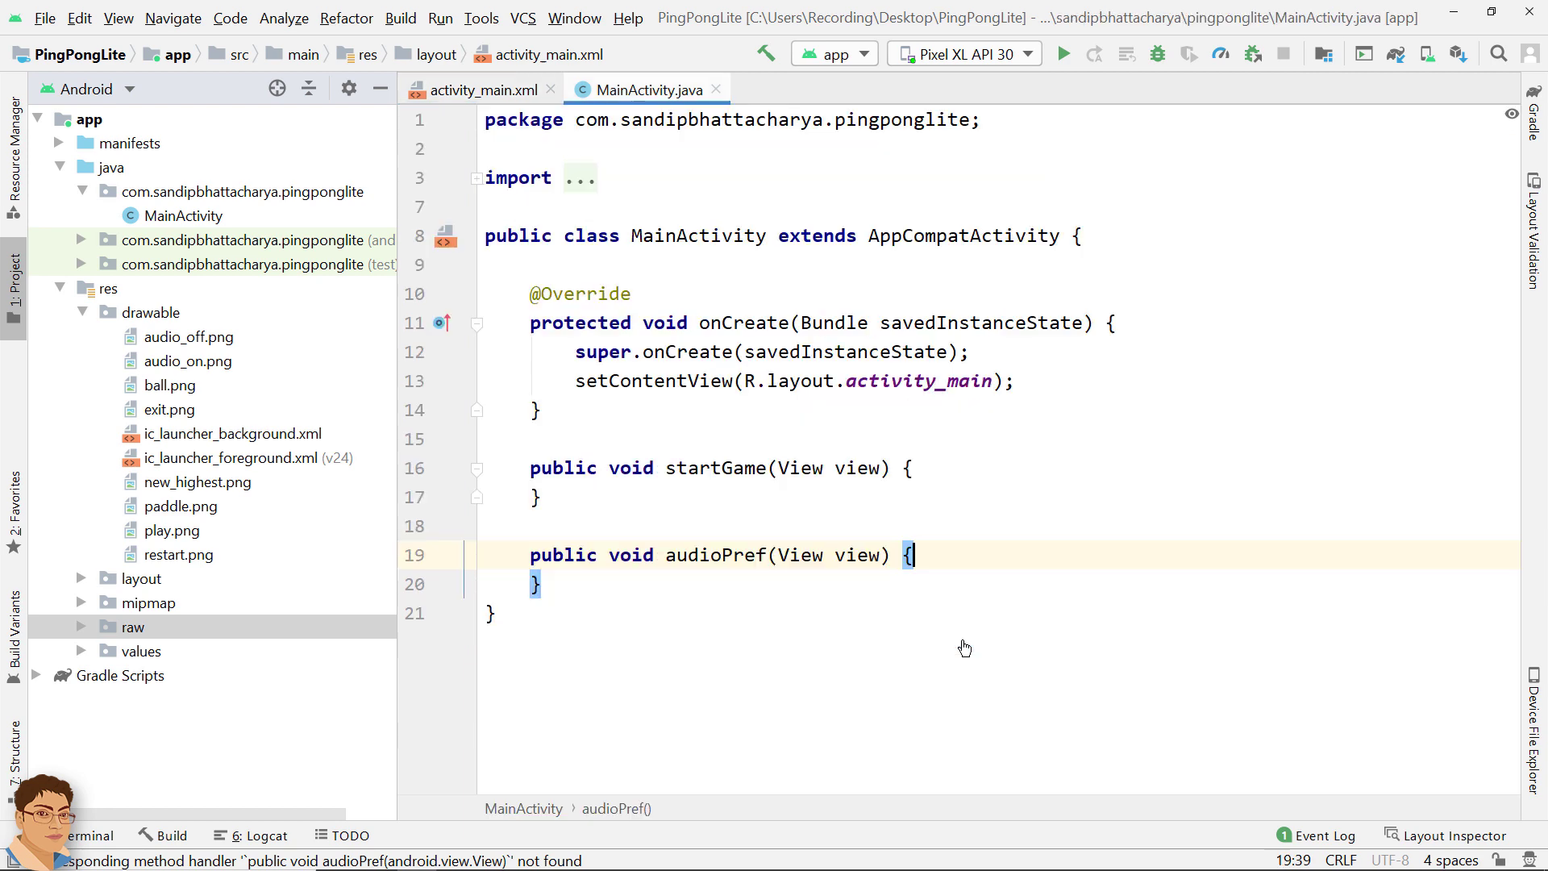
left_click(483, 89)
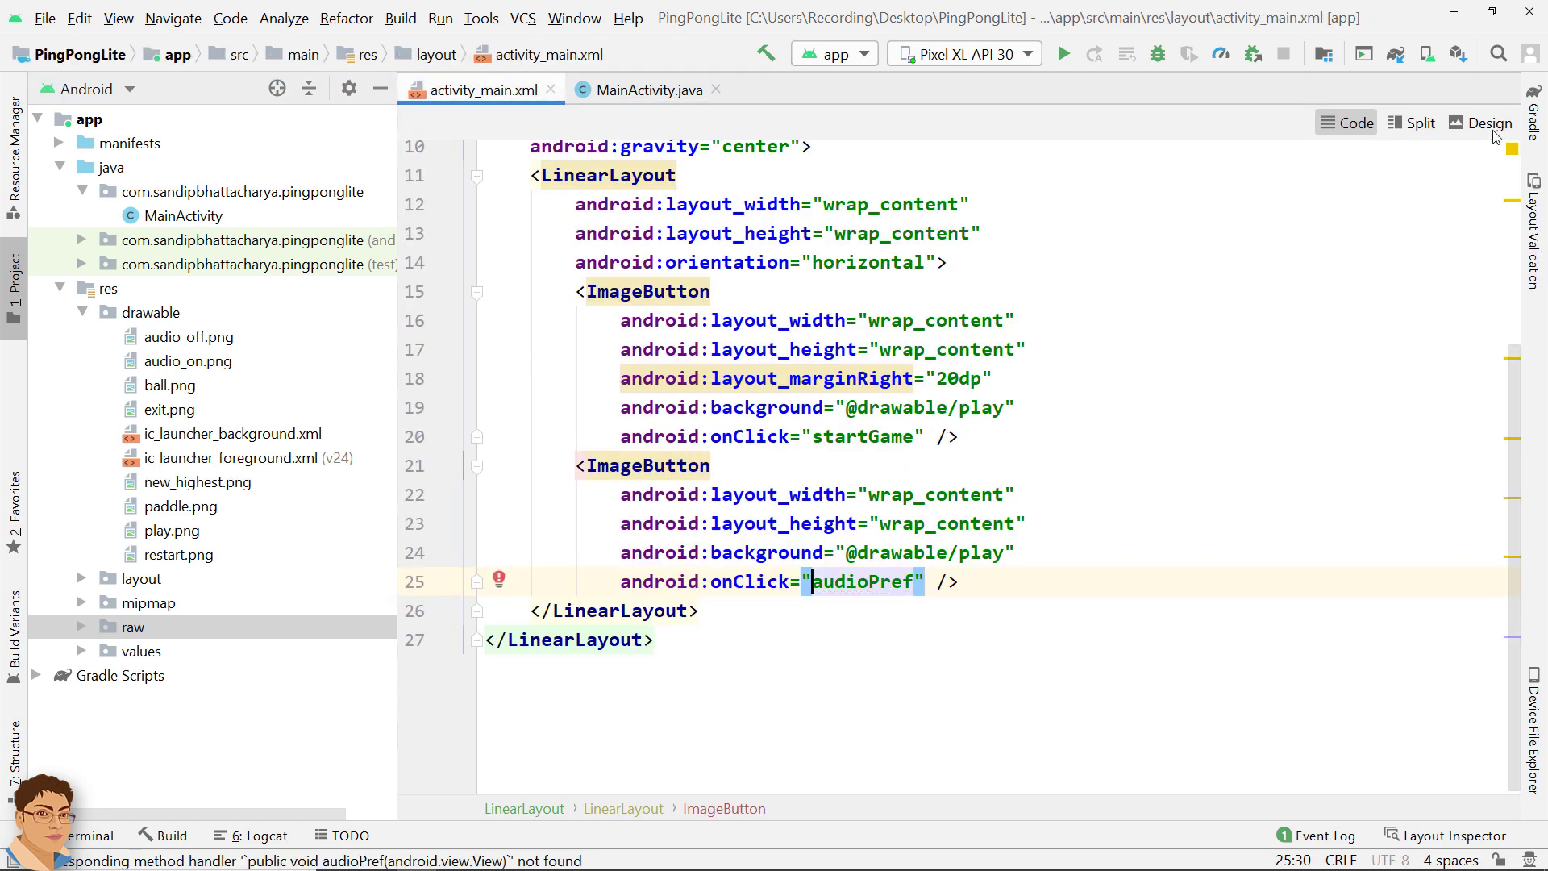
left_click(1493, 122)
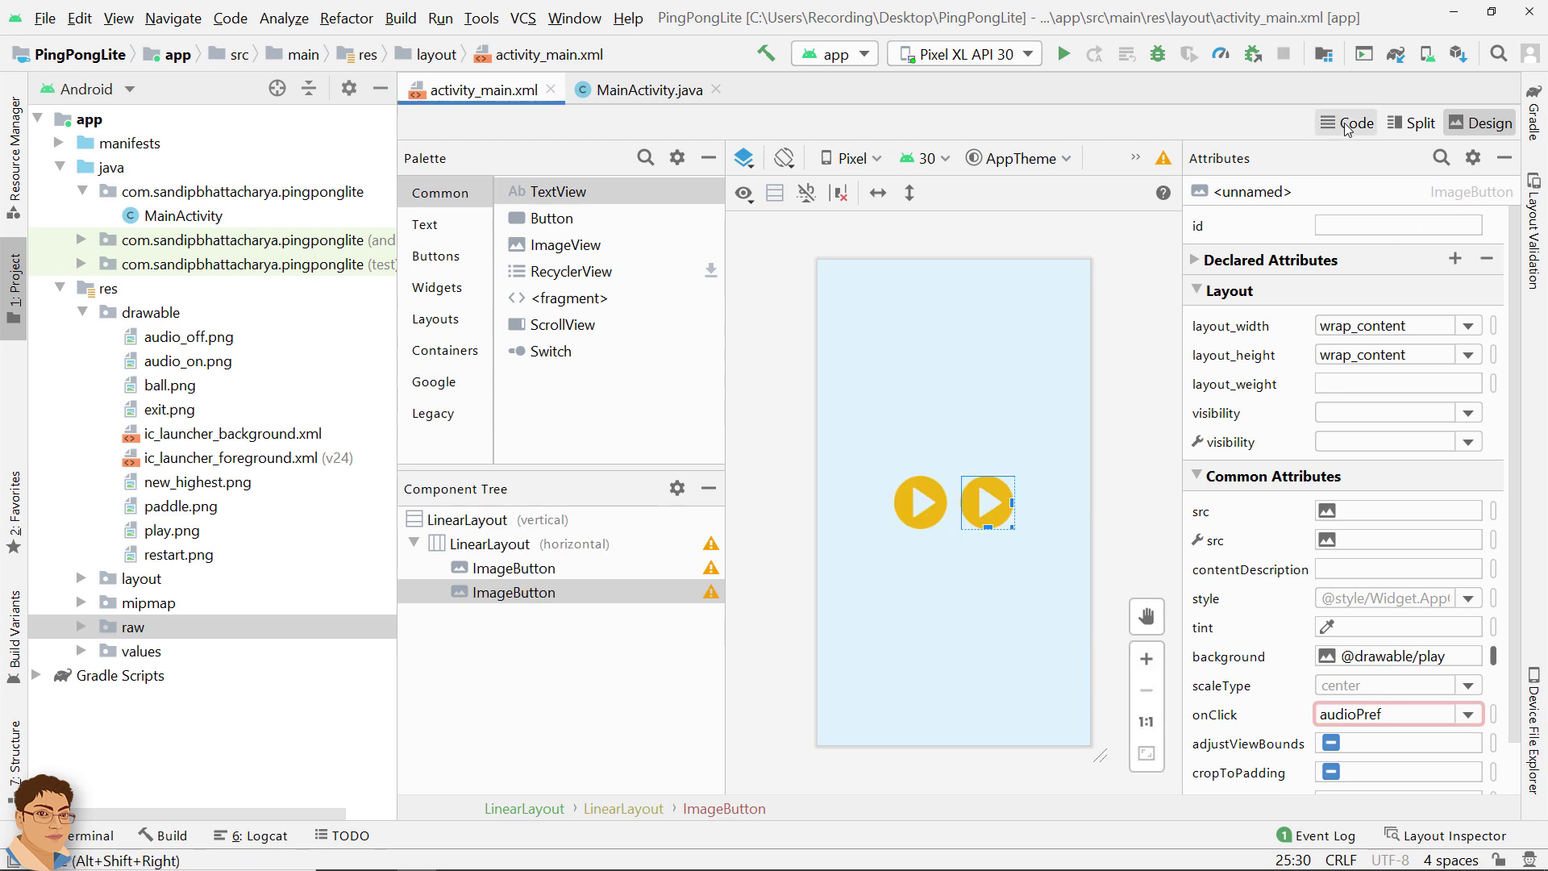
left_click(1353, 122)
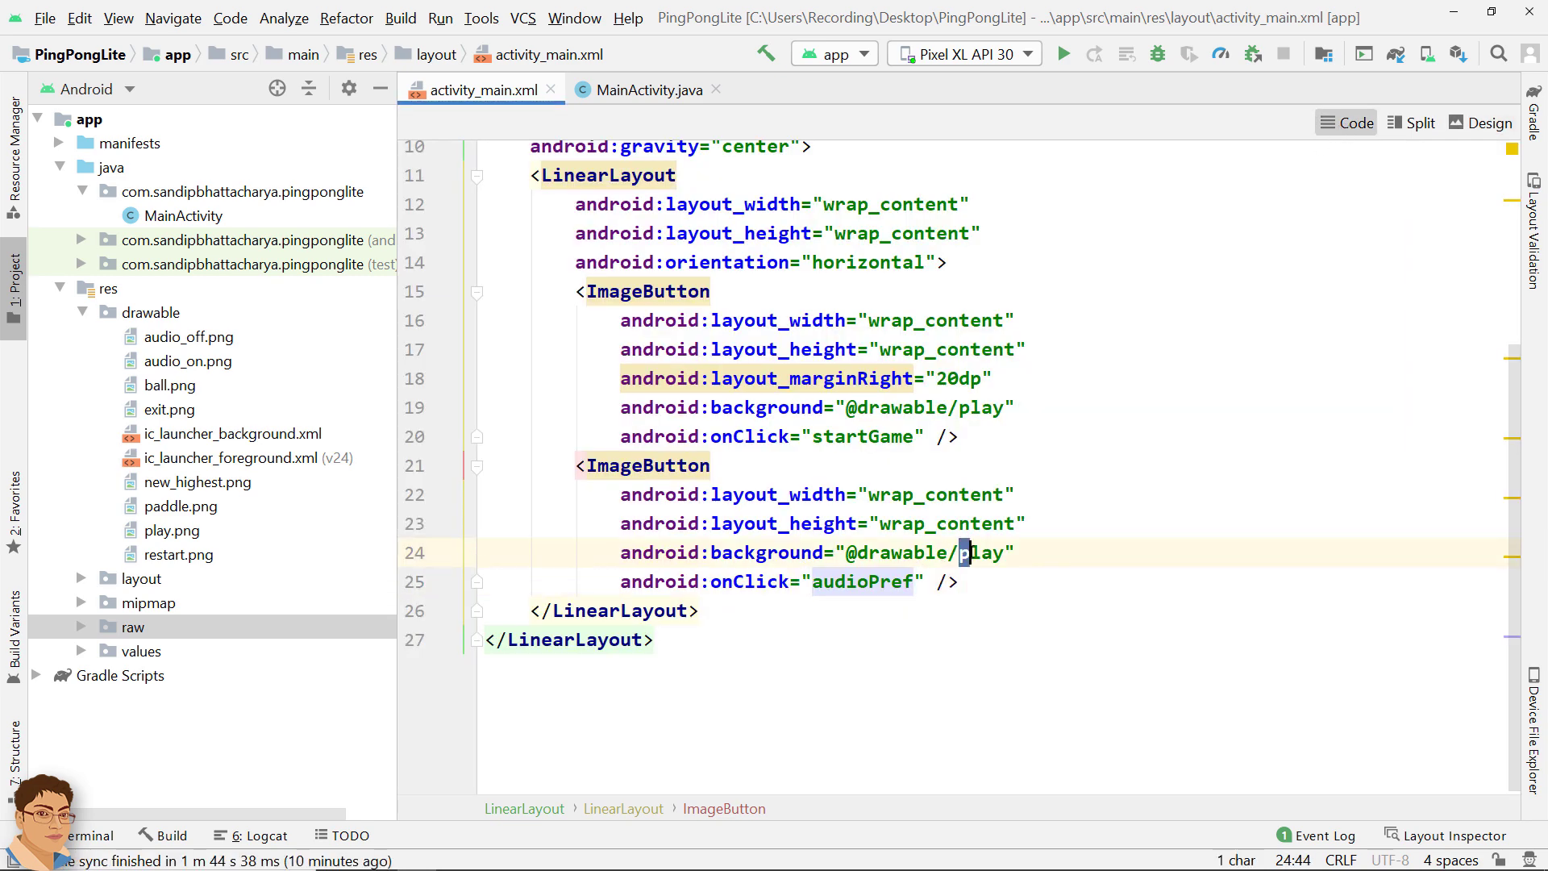
double_click(981, 551)
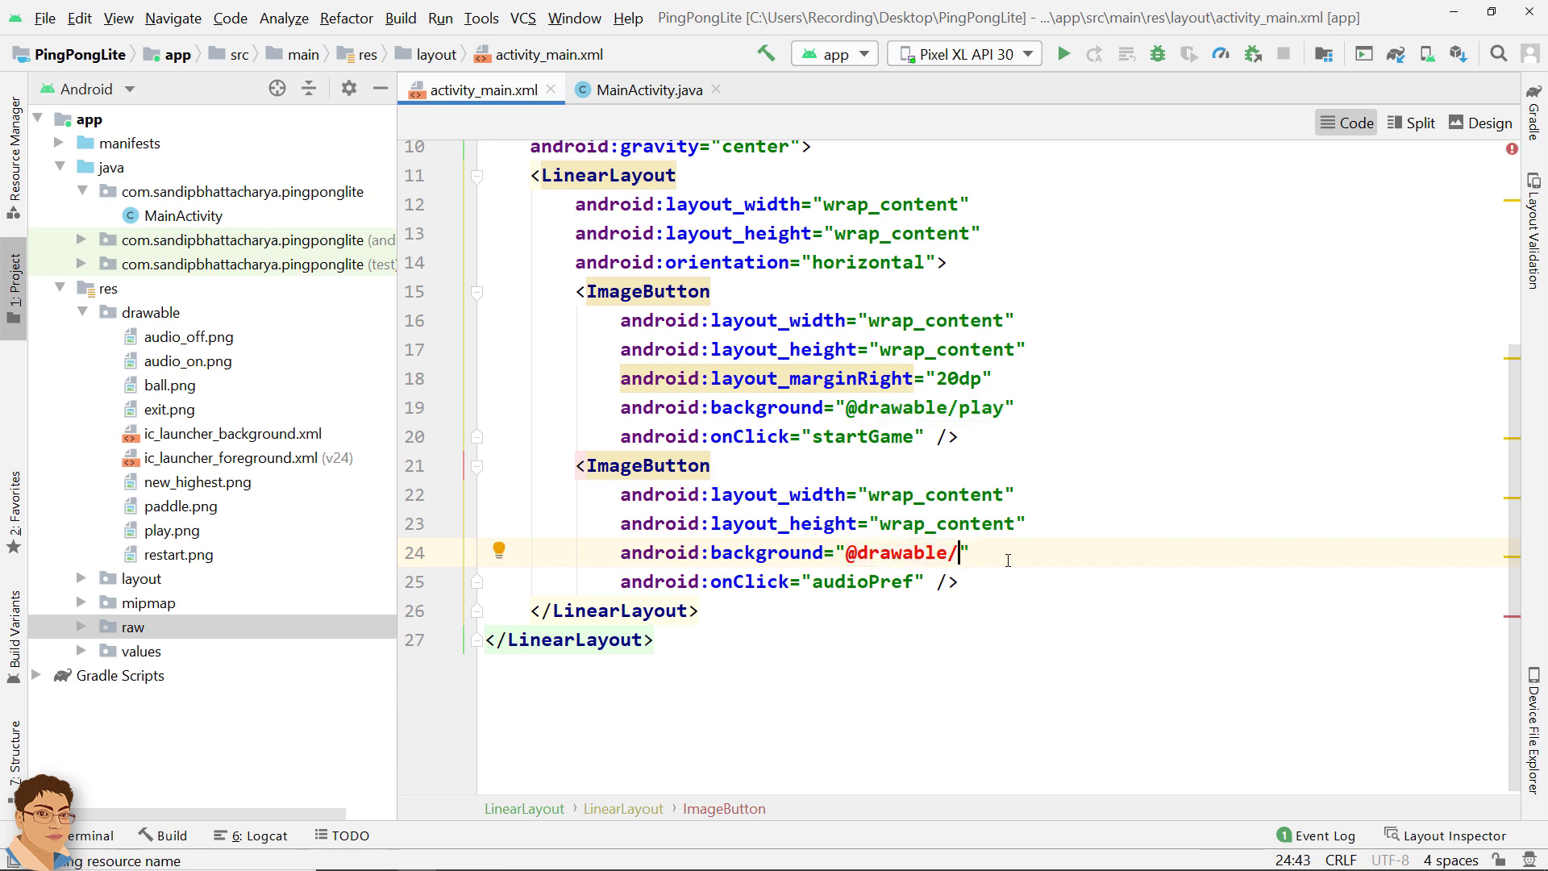
type("audio_on")
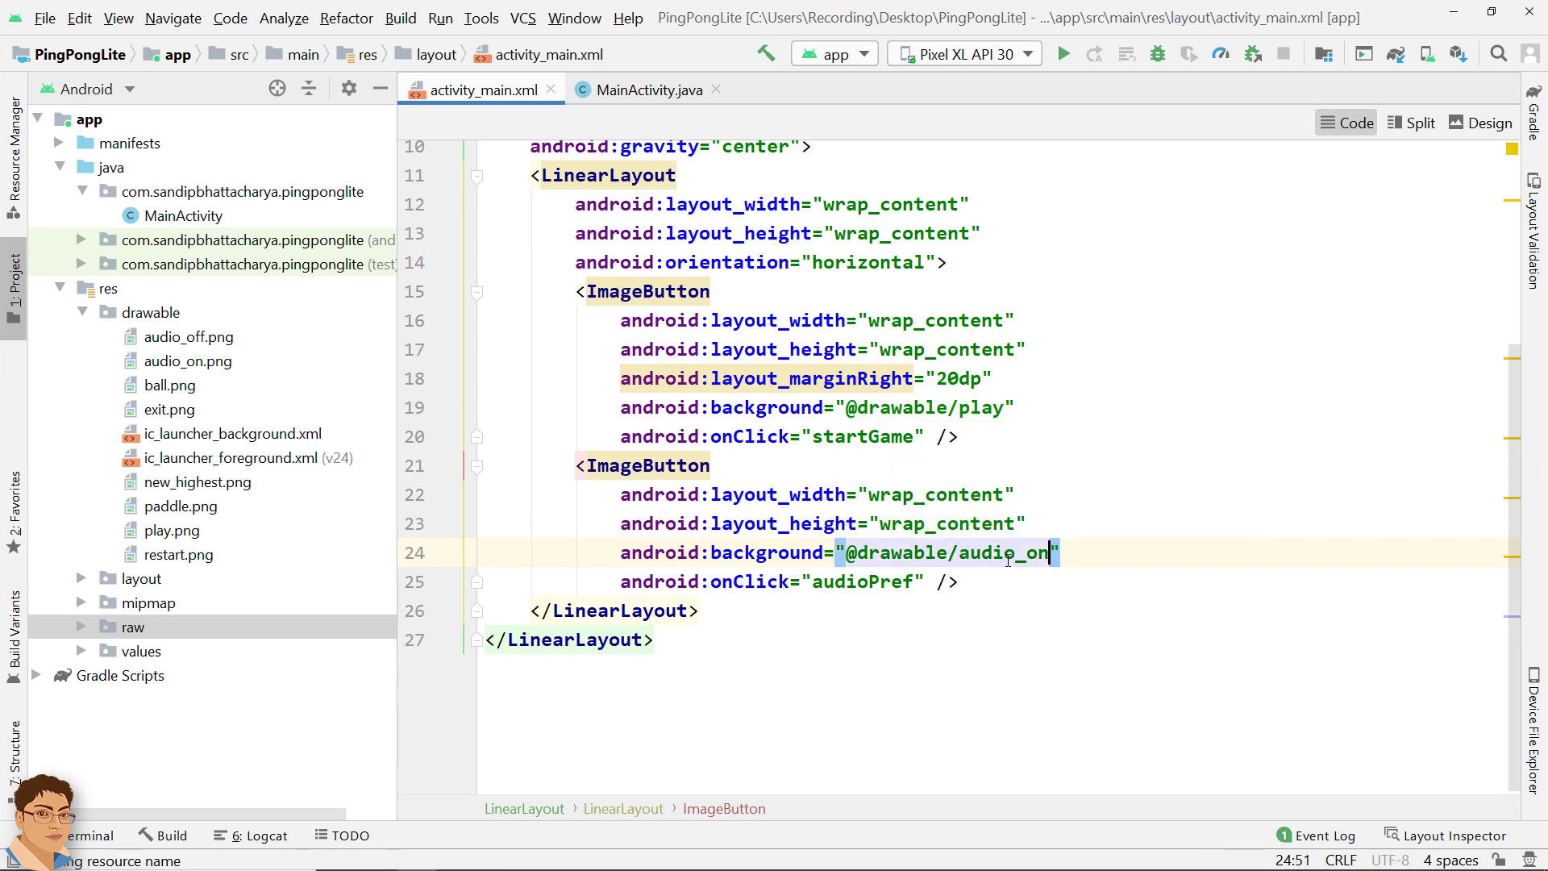
- Preview the layout in Design view and switch to MainActivity.java
left_click(1480, 123)
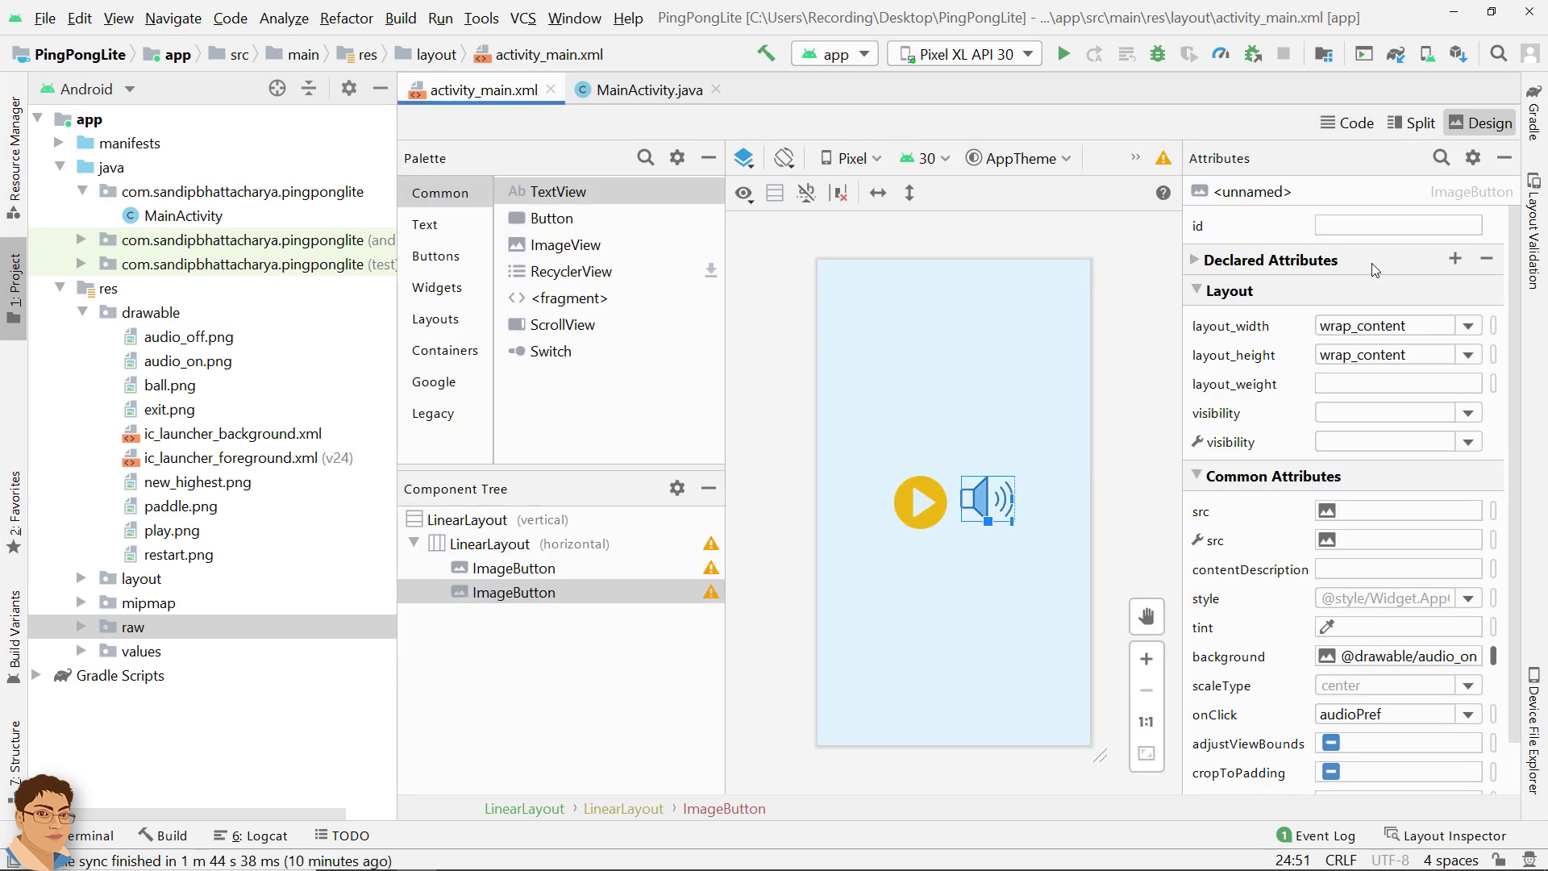
left_click(496, 544)
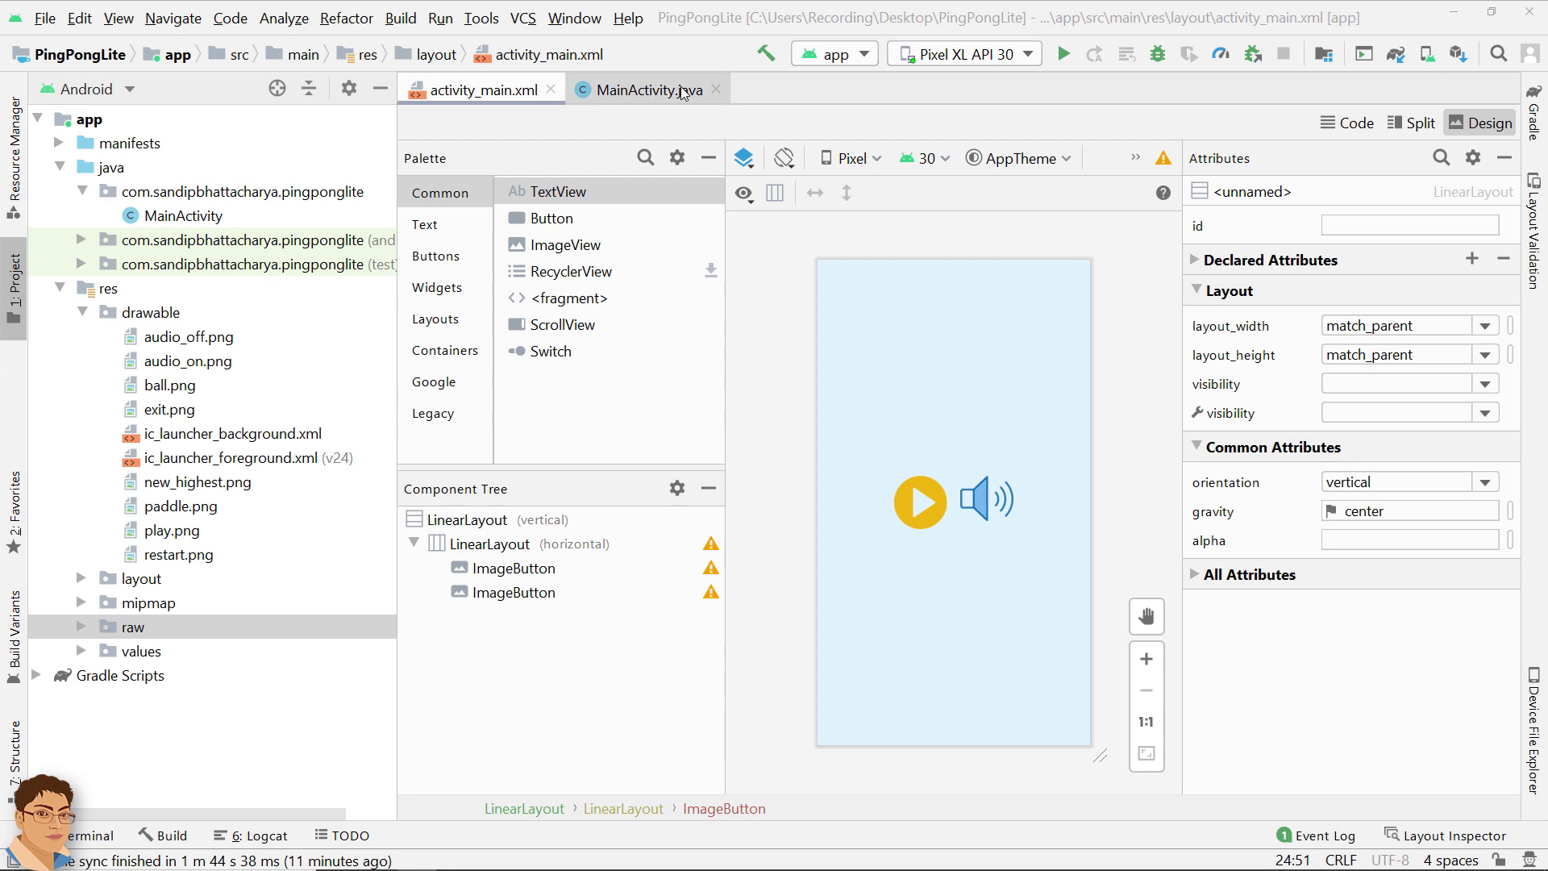
left_click(650, 90)
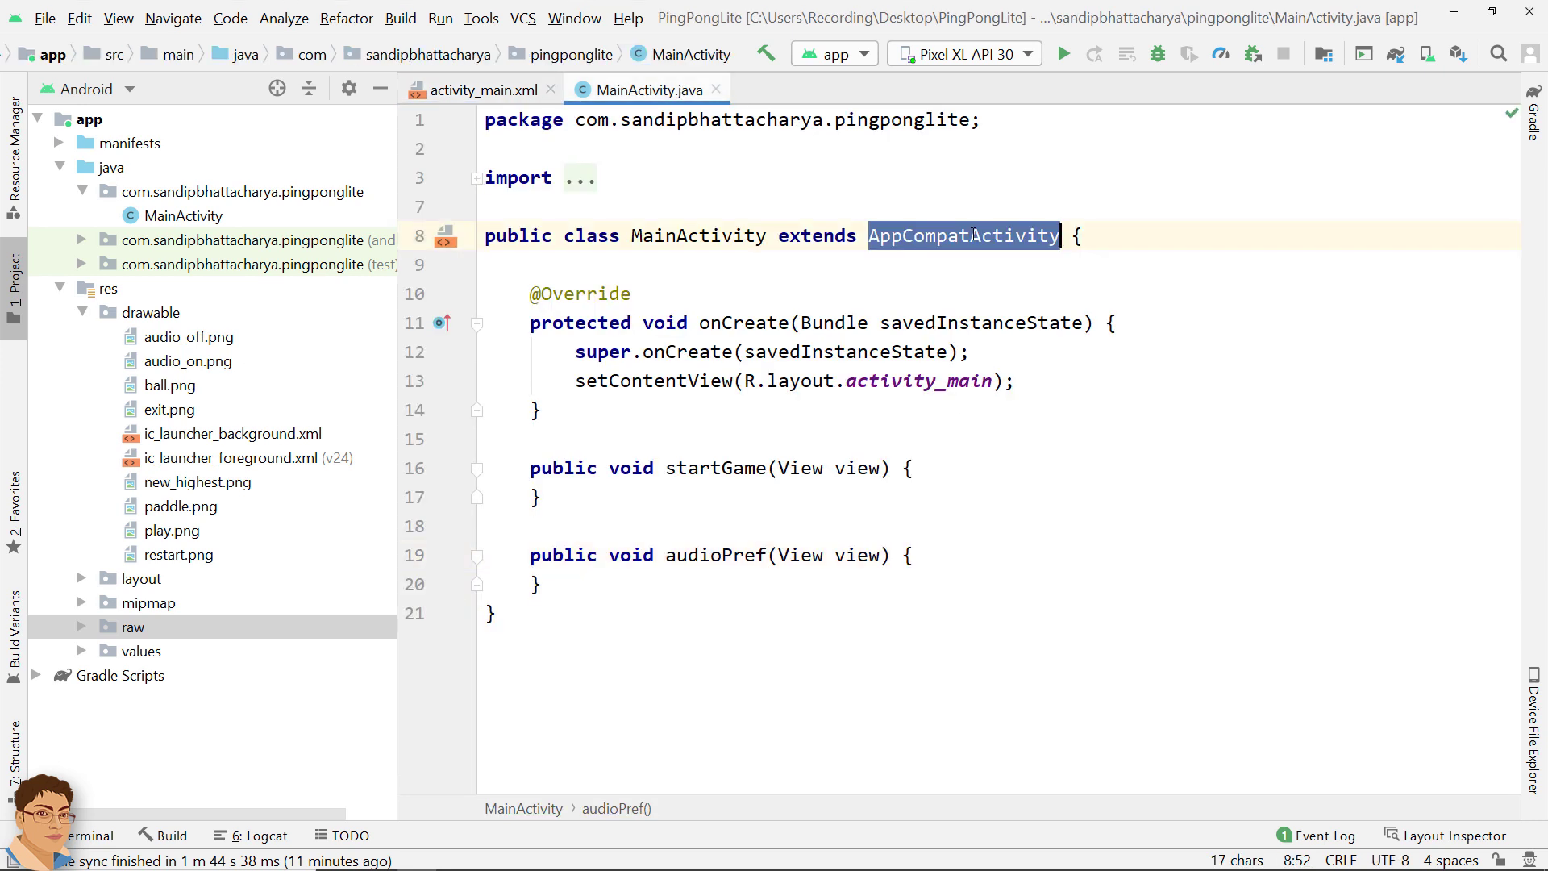
left_click(1077, 236)
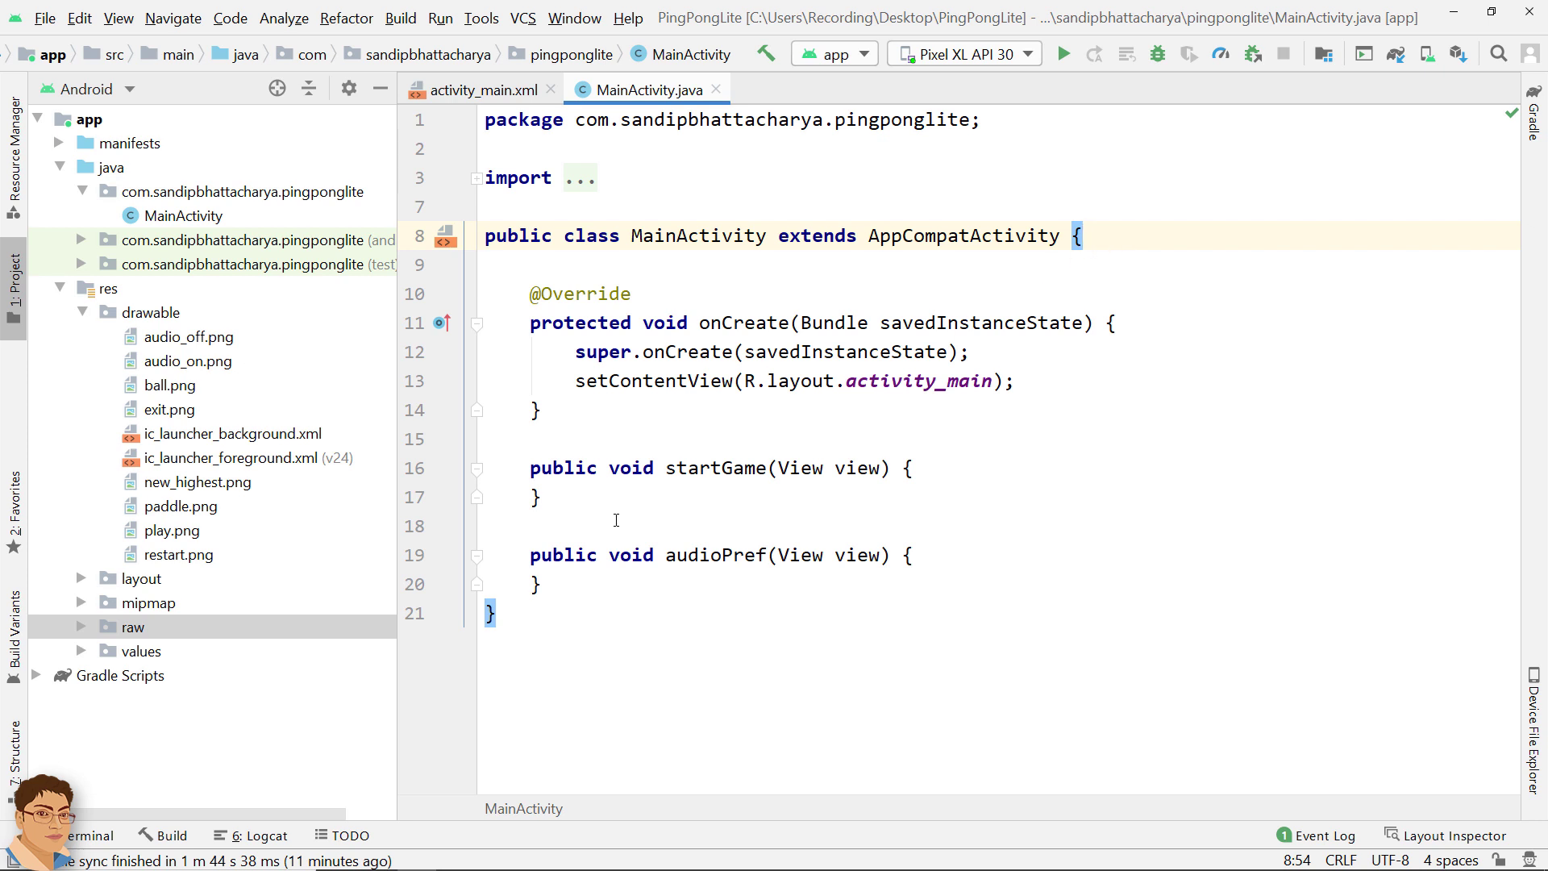
- In styles.xml, start a style named Theme.AppCompat.Light.NoActionBar.FullScreen
left_click(141, 651)
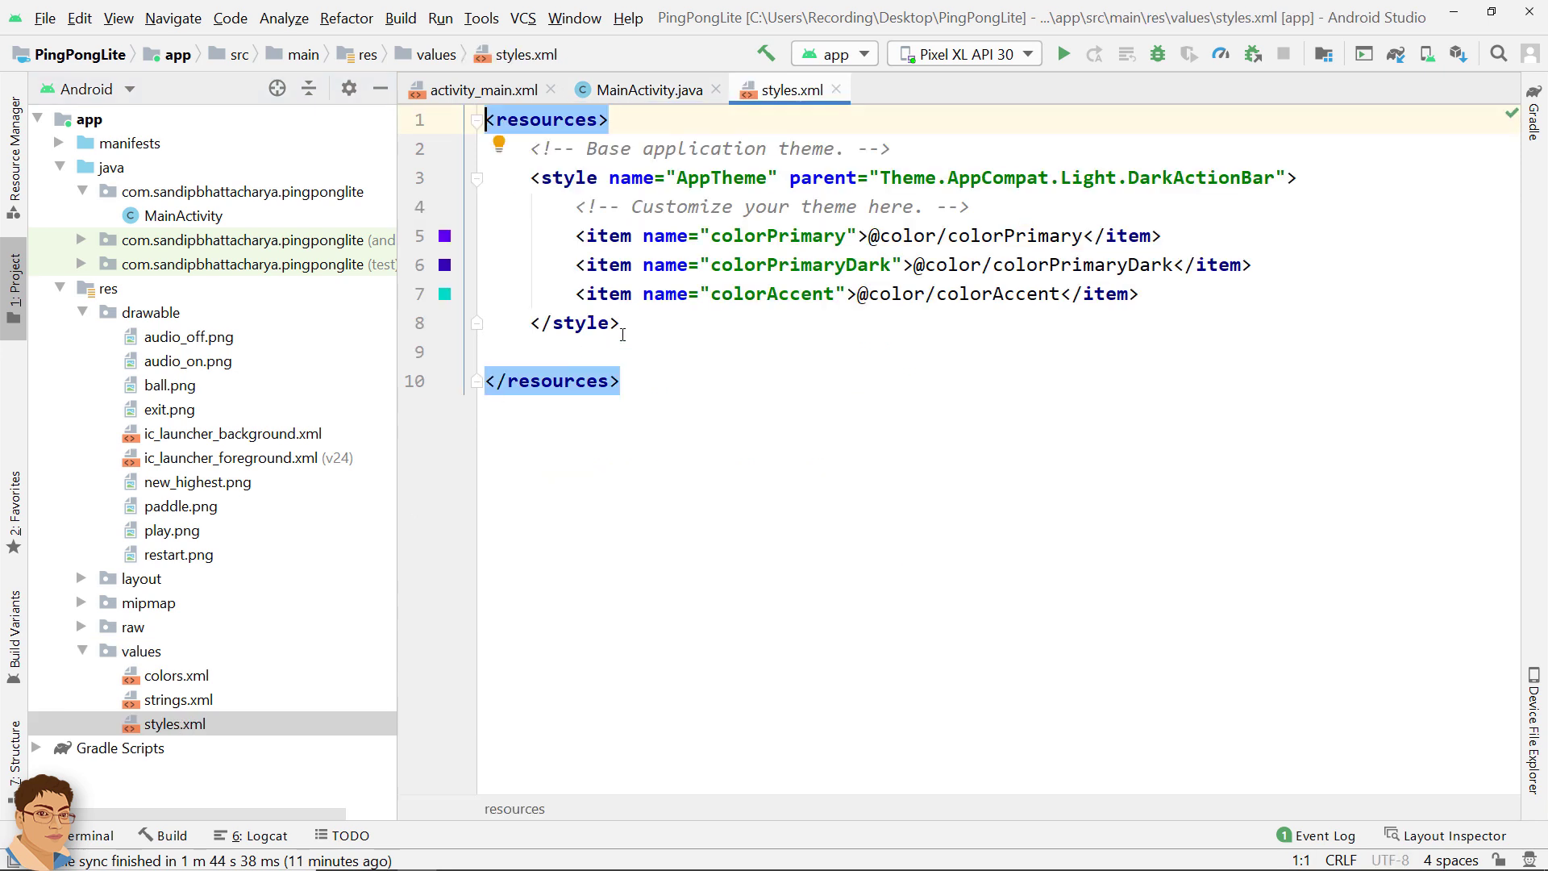
type("<style name=\"")
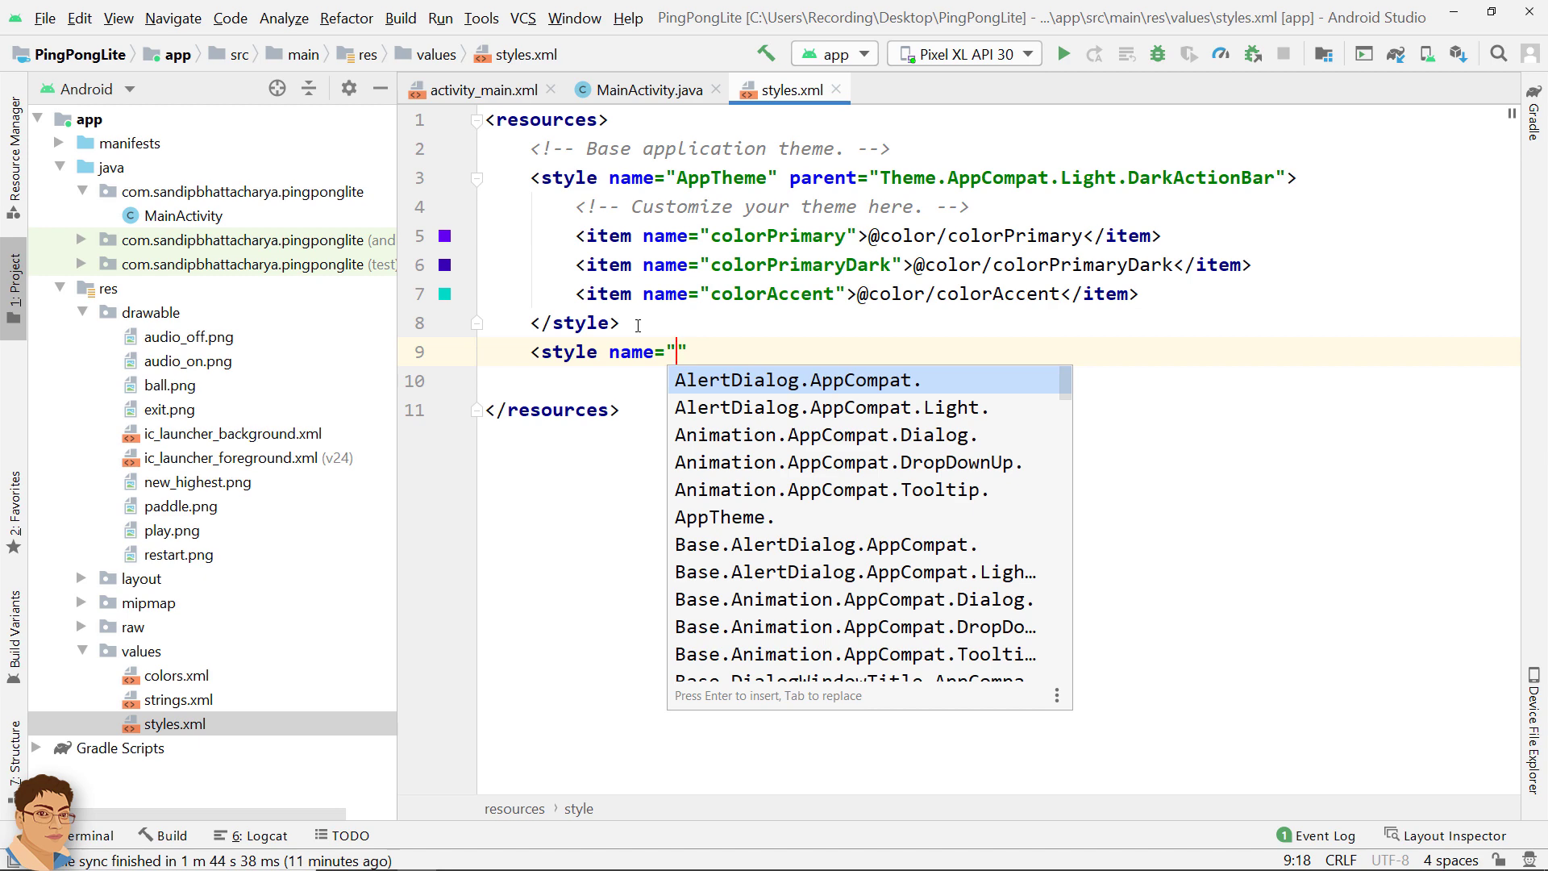
type("Theme.AppCompat")
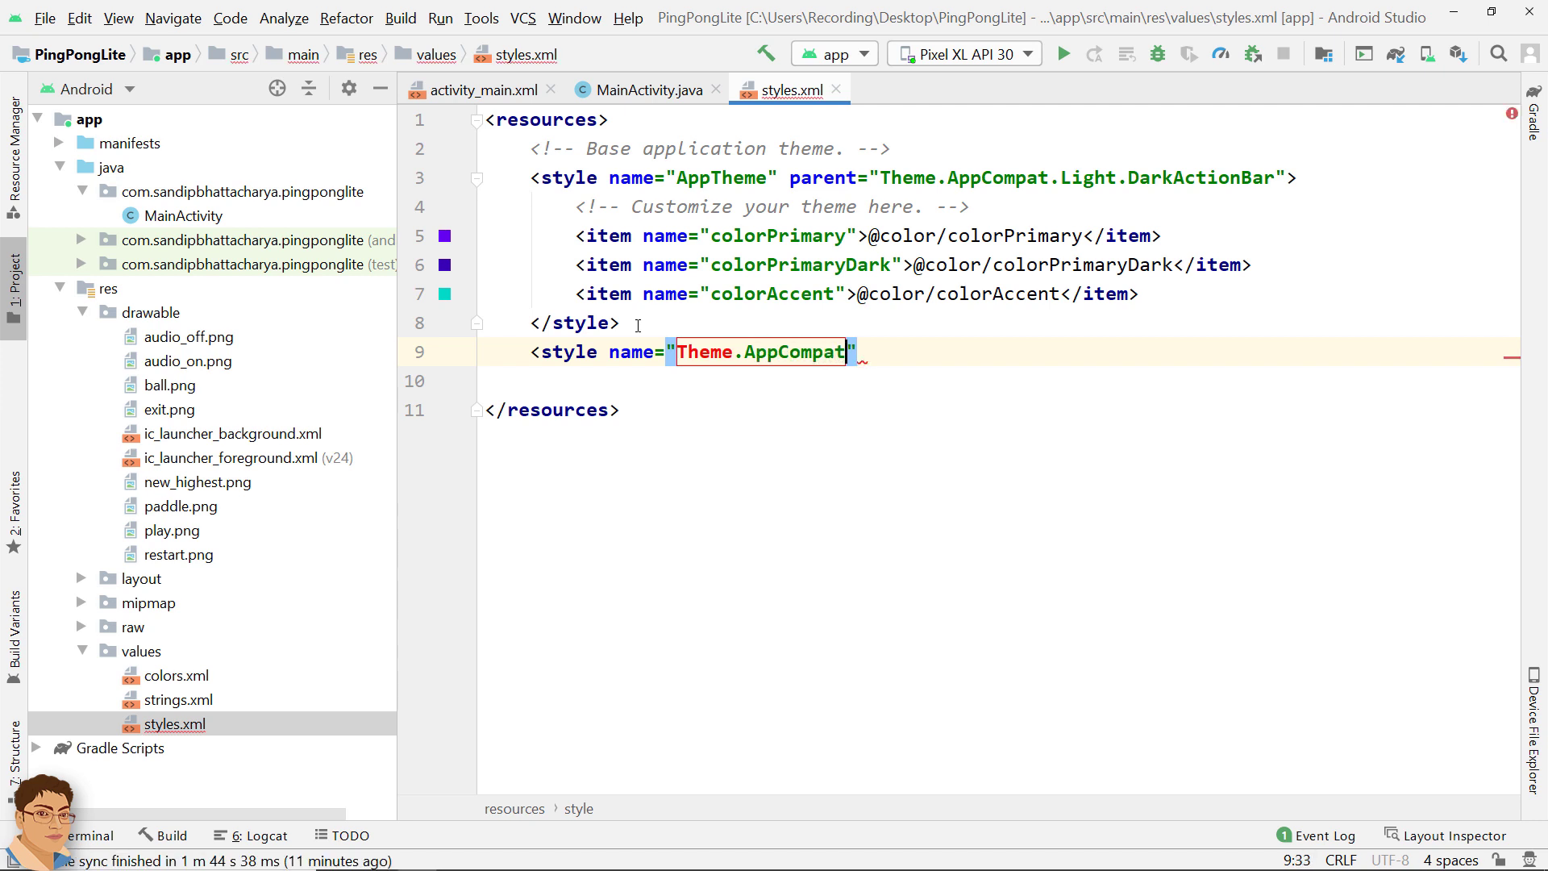
type(".")
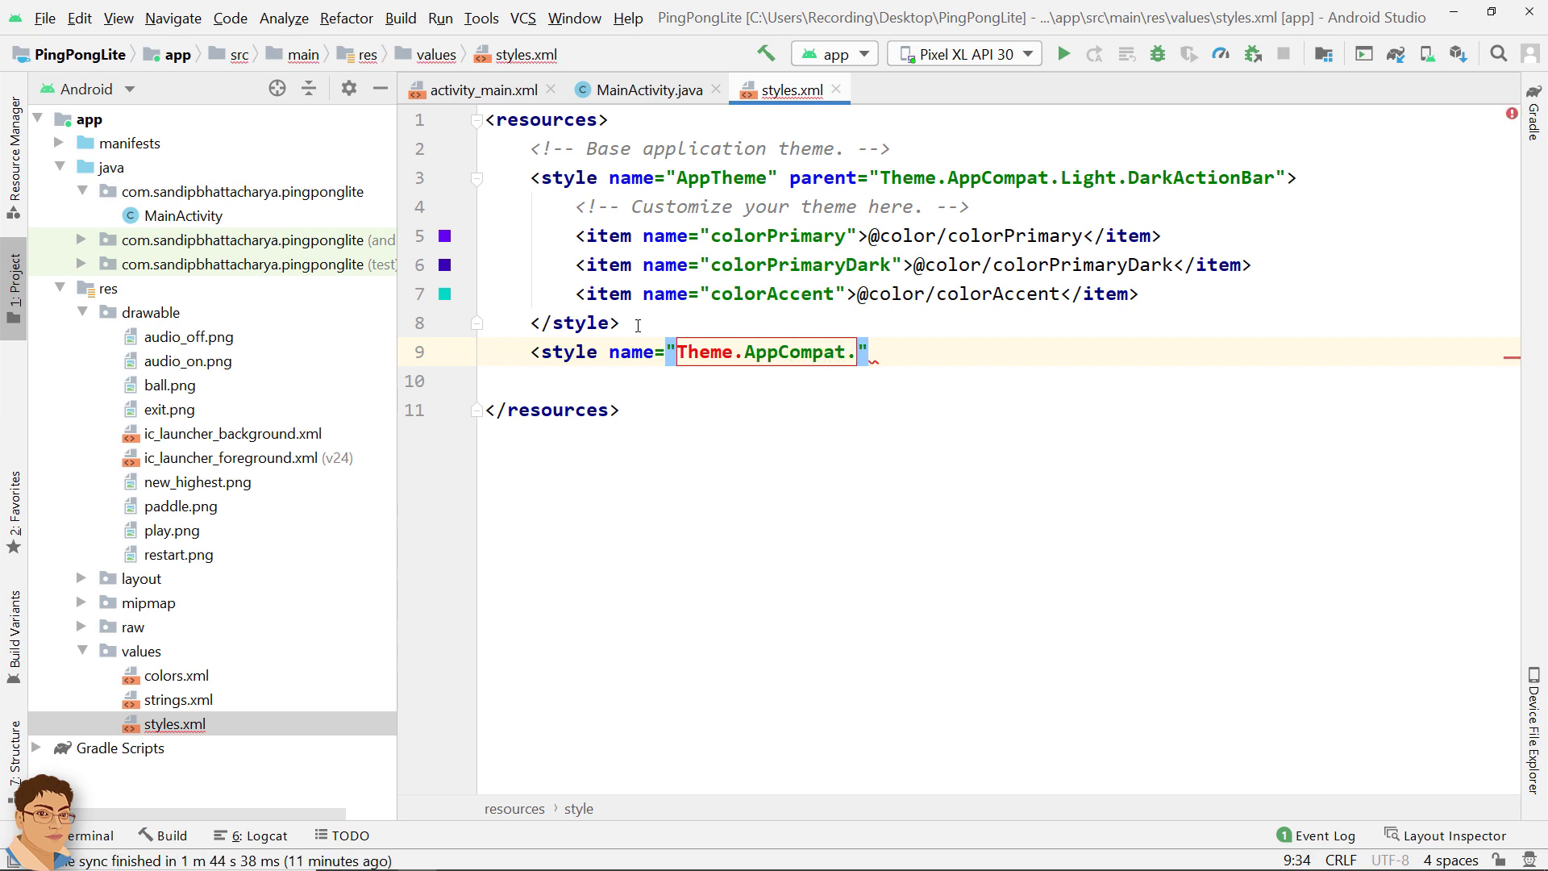
type("Light")
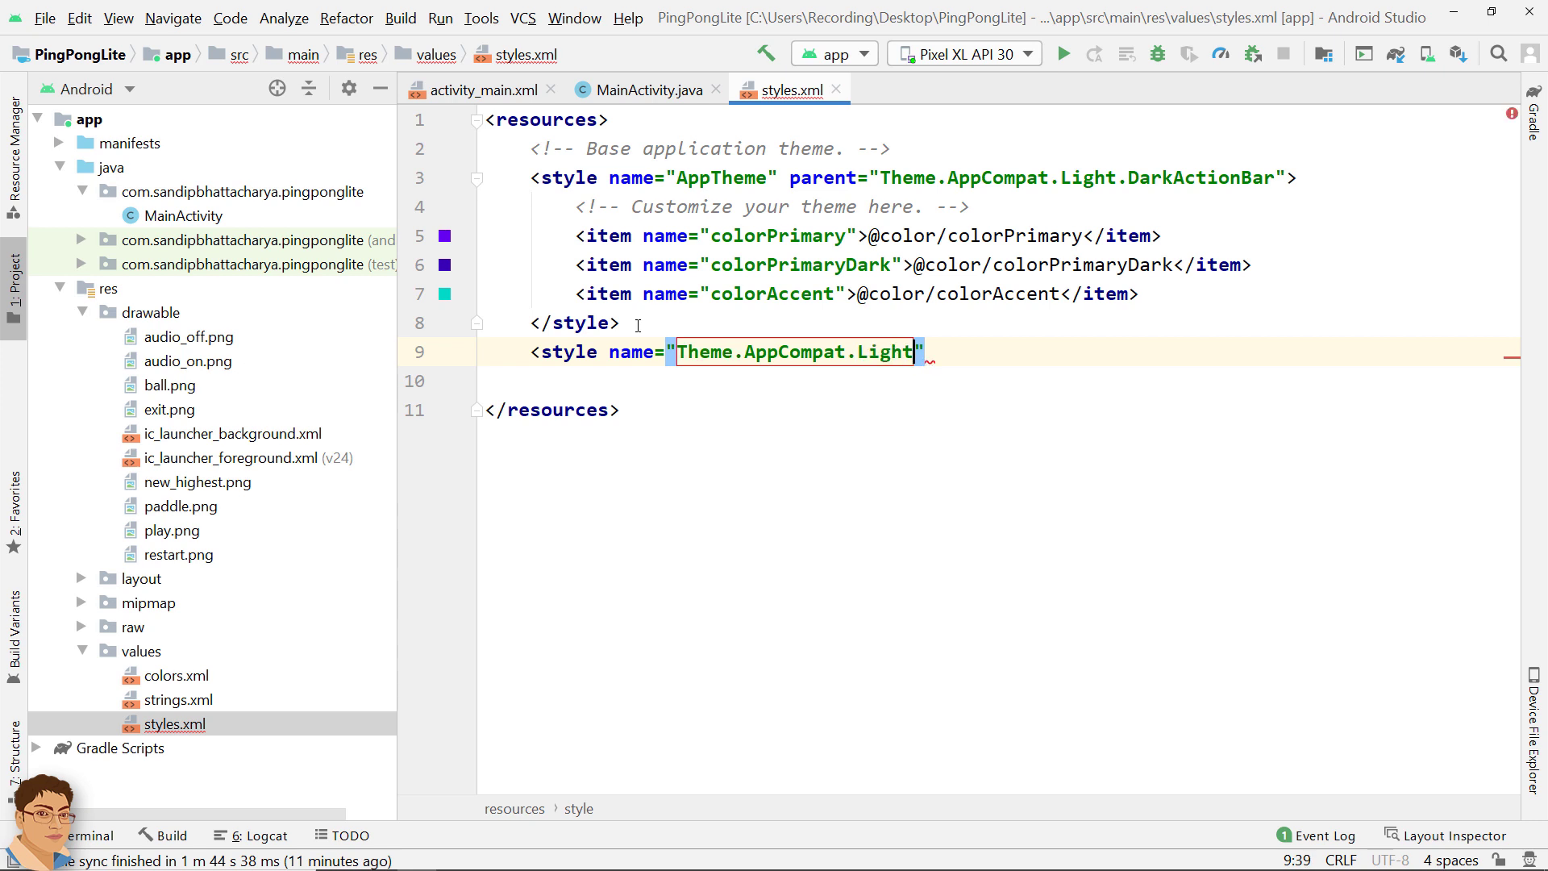
type(".")
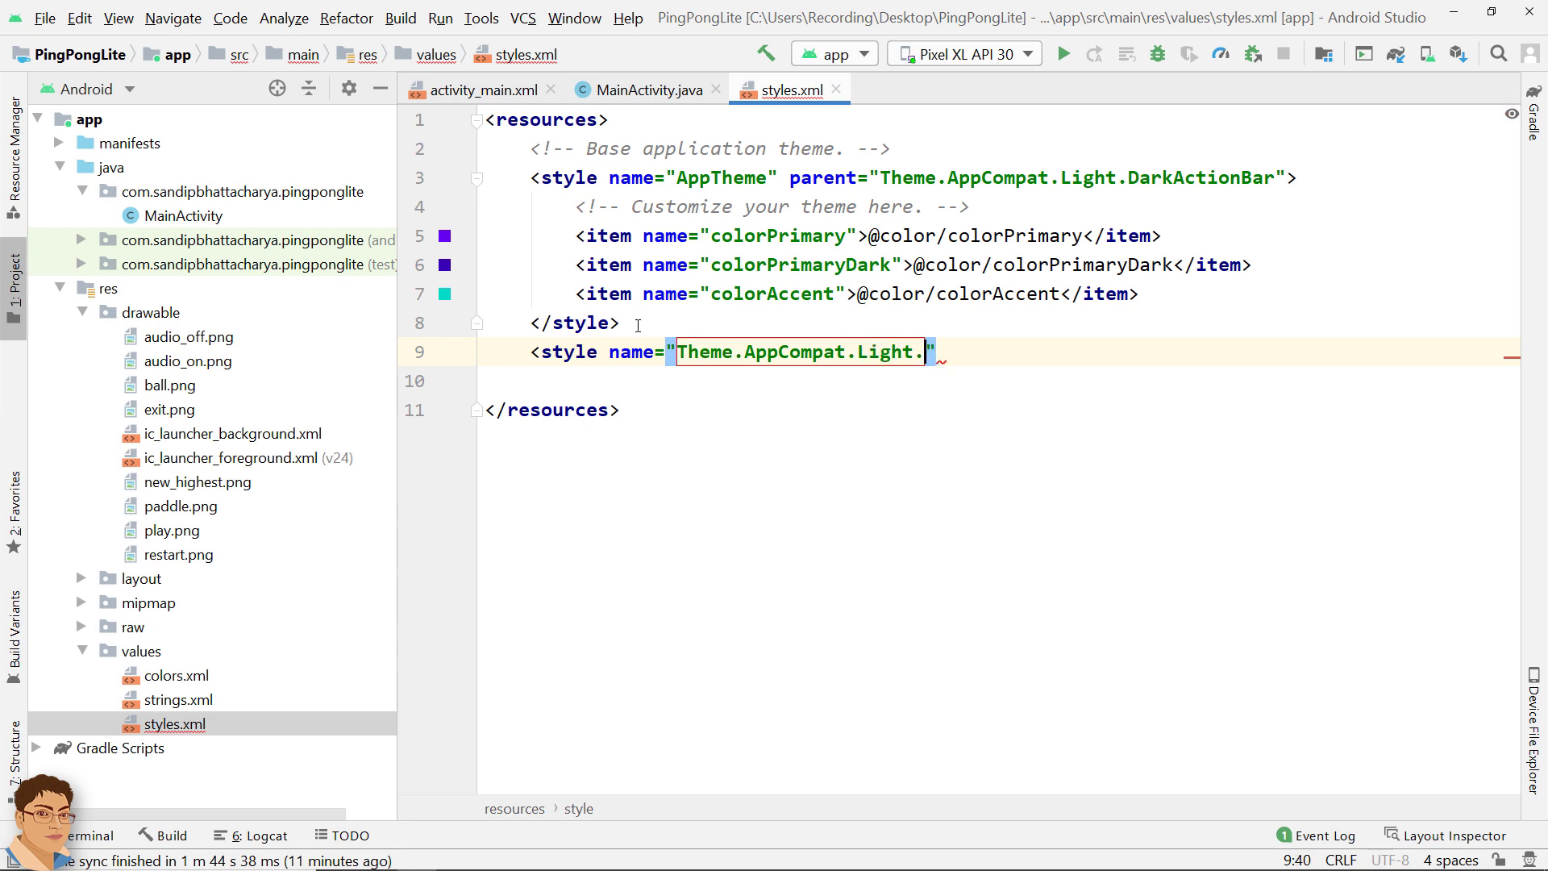
type("NoActio")
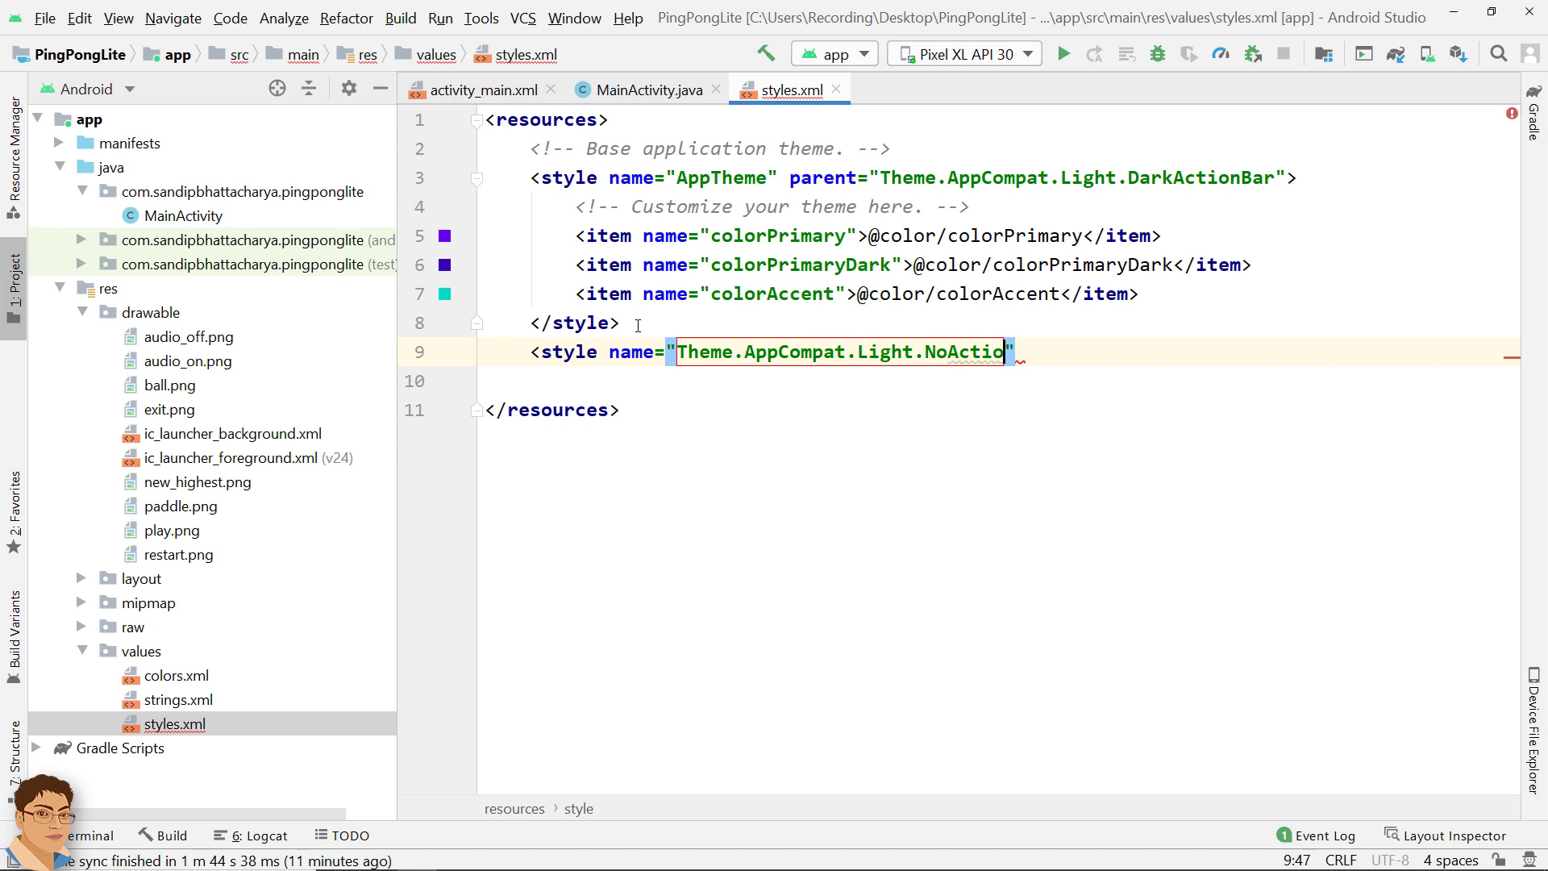
type("nBar")
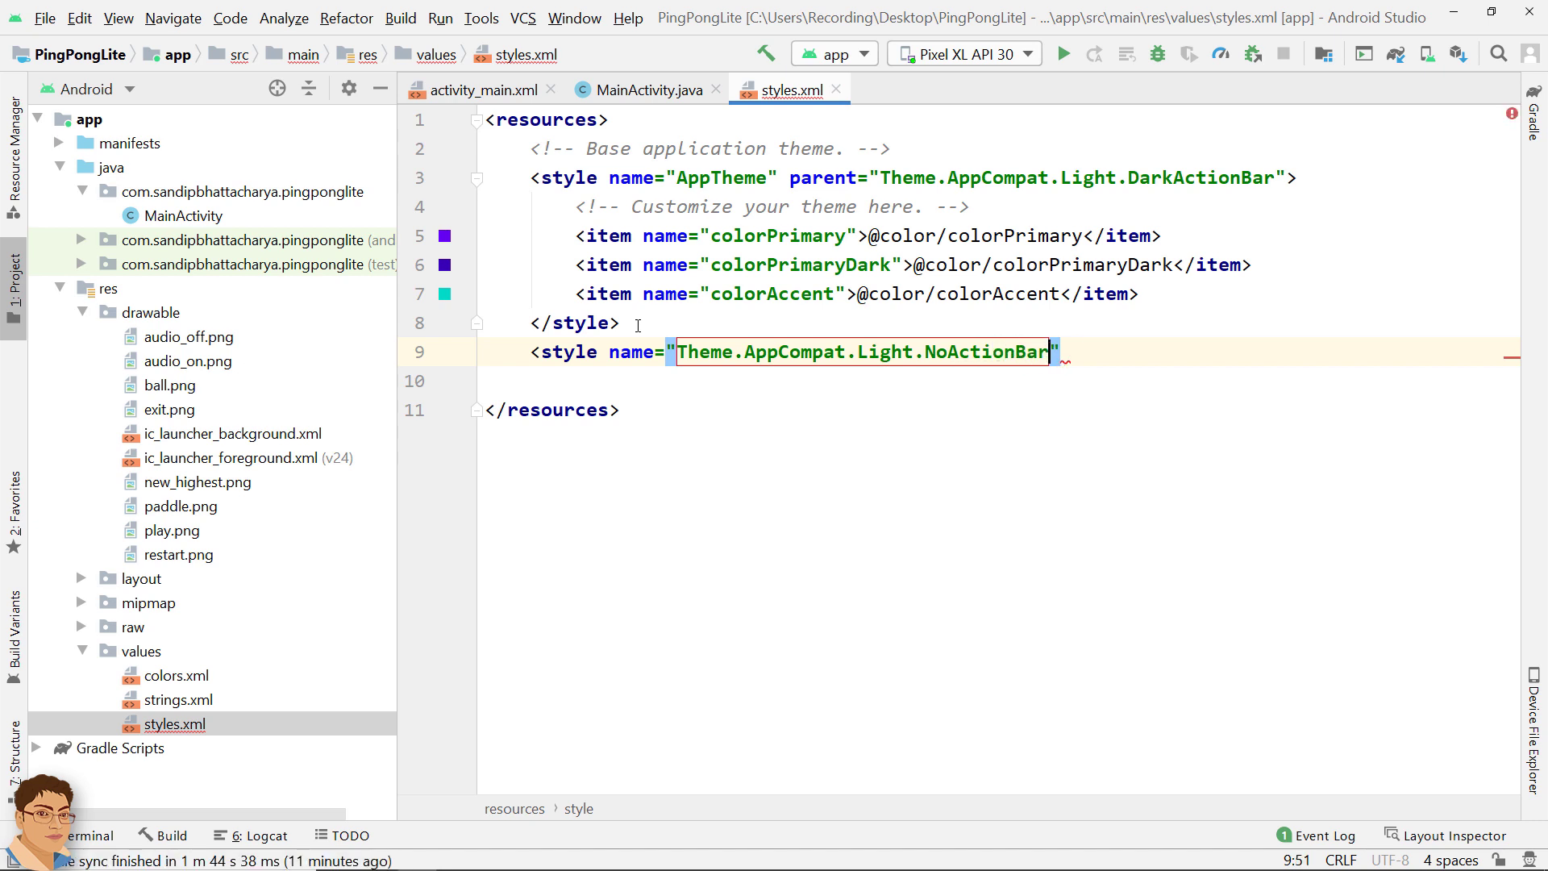
type(".F")
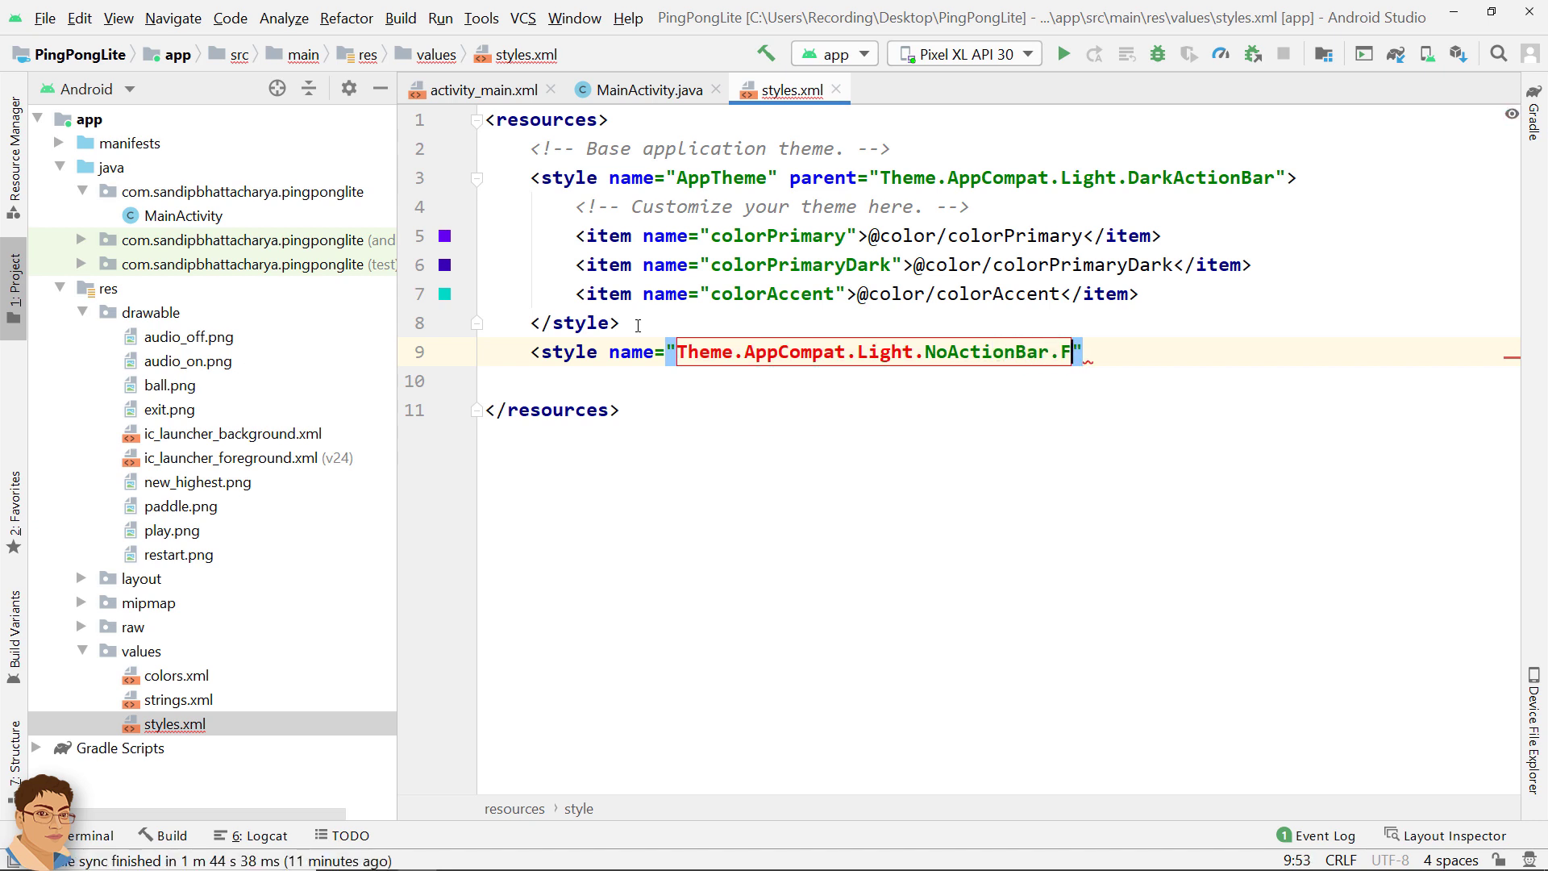
type("ullScreen")
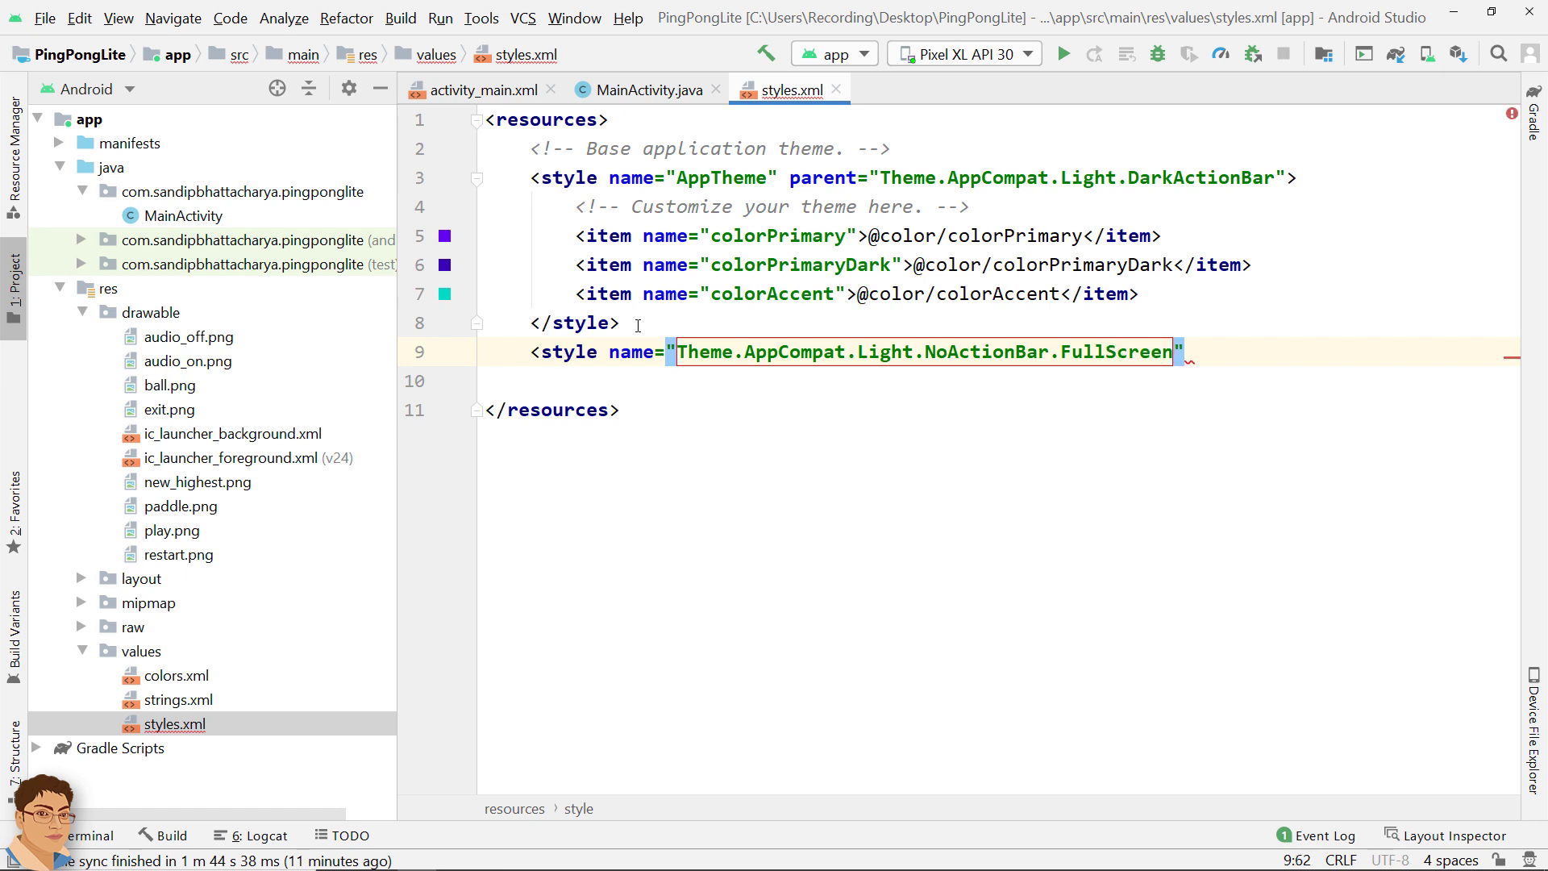
type("parent=\"")
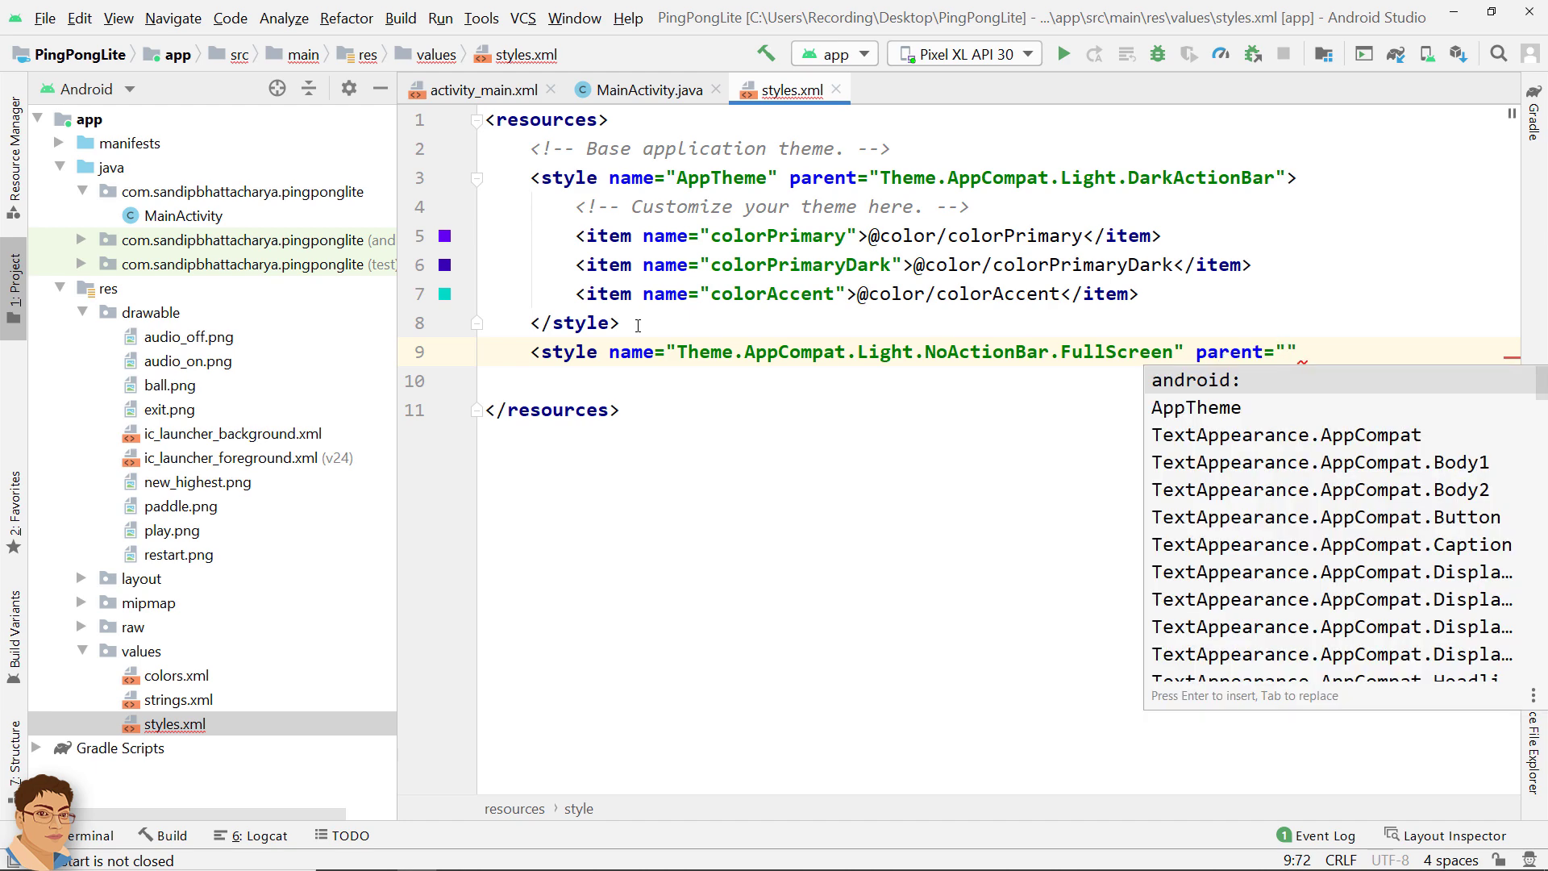
type("@sty")
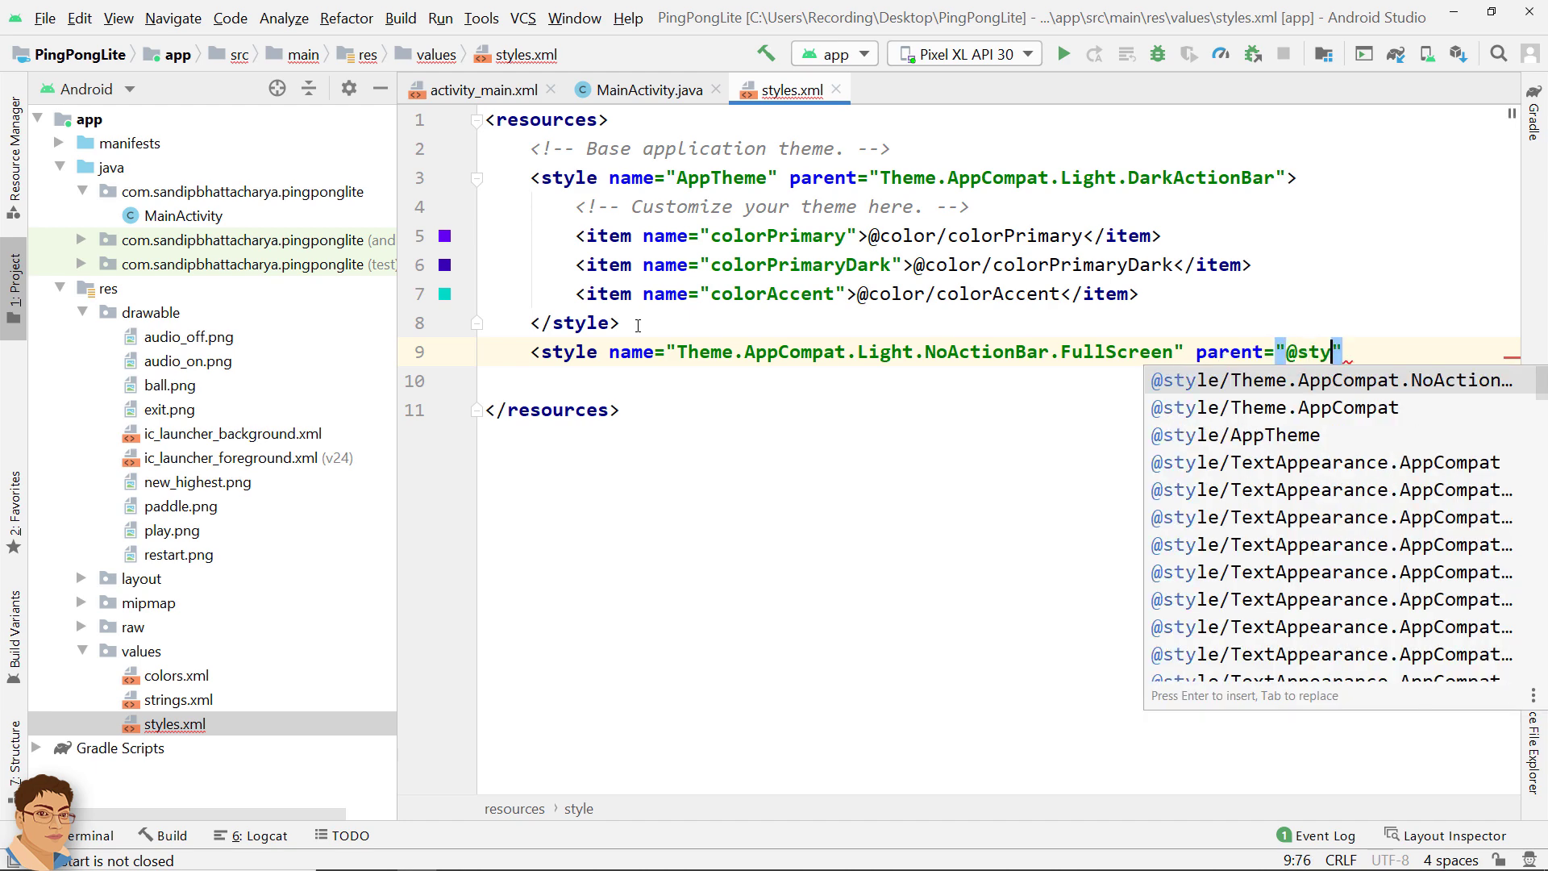
type("le")
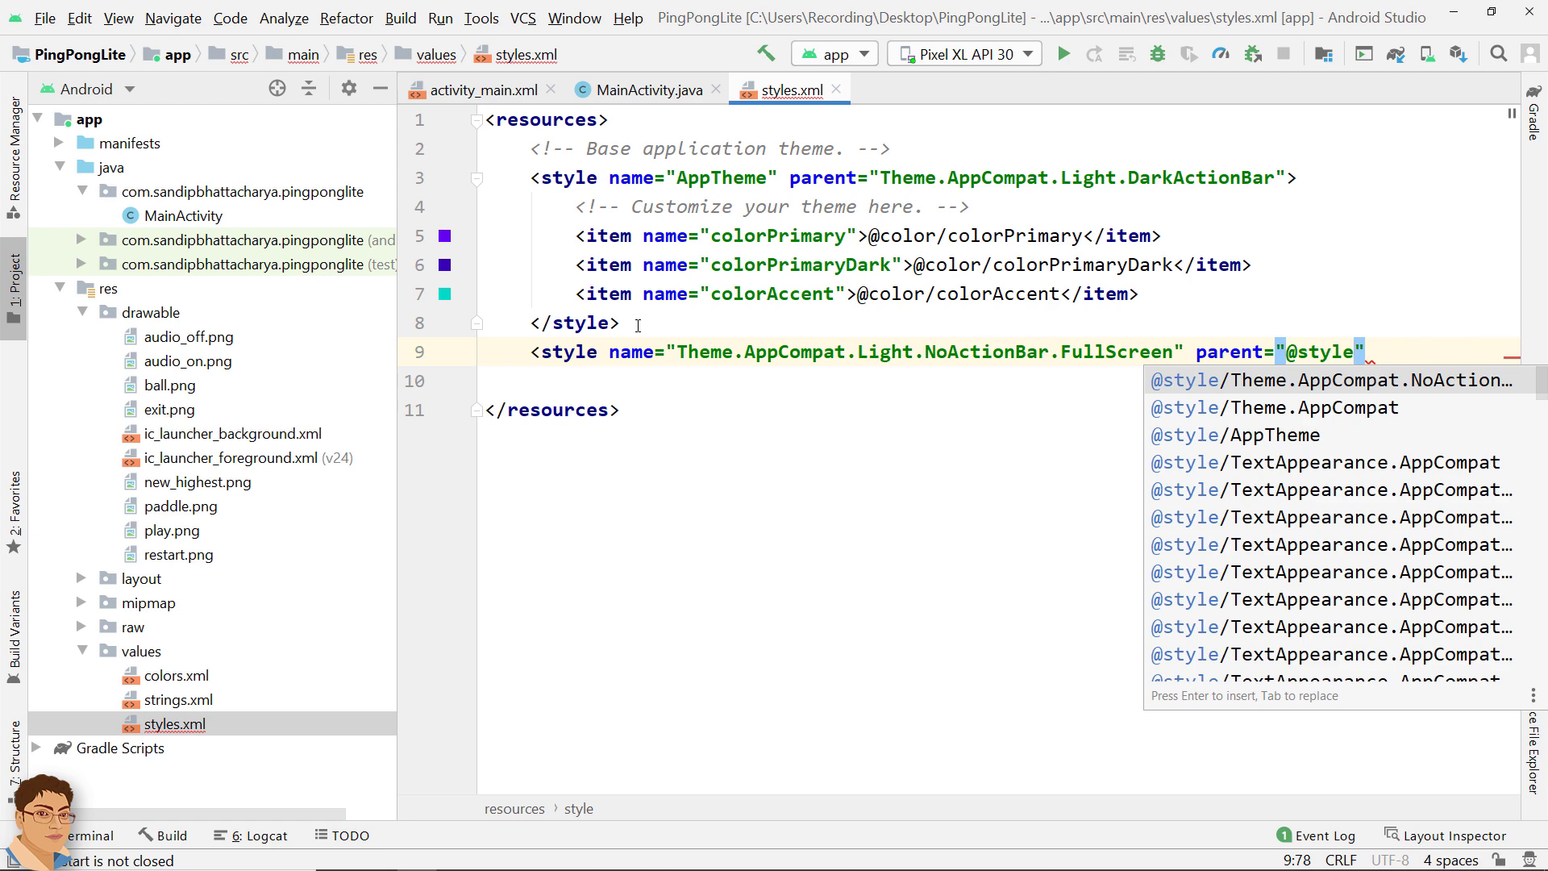
type("/")
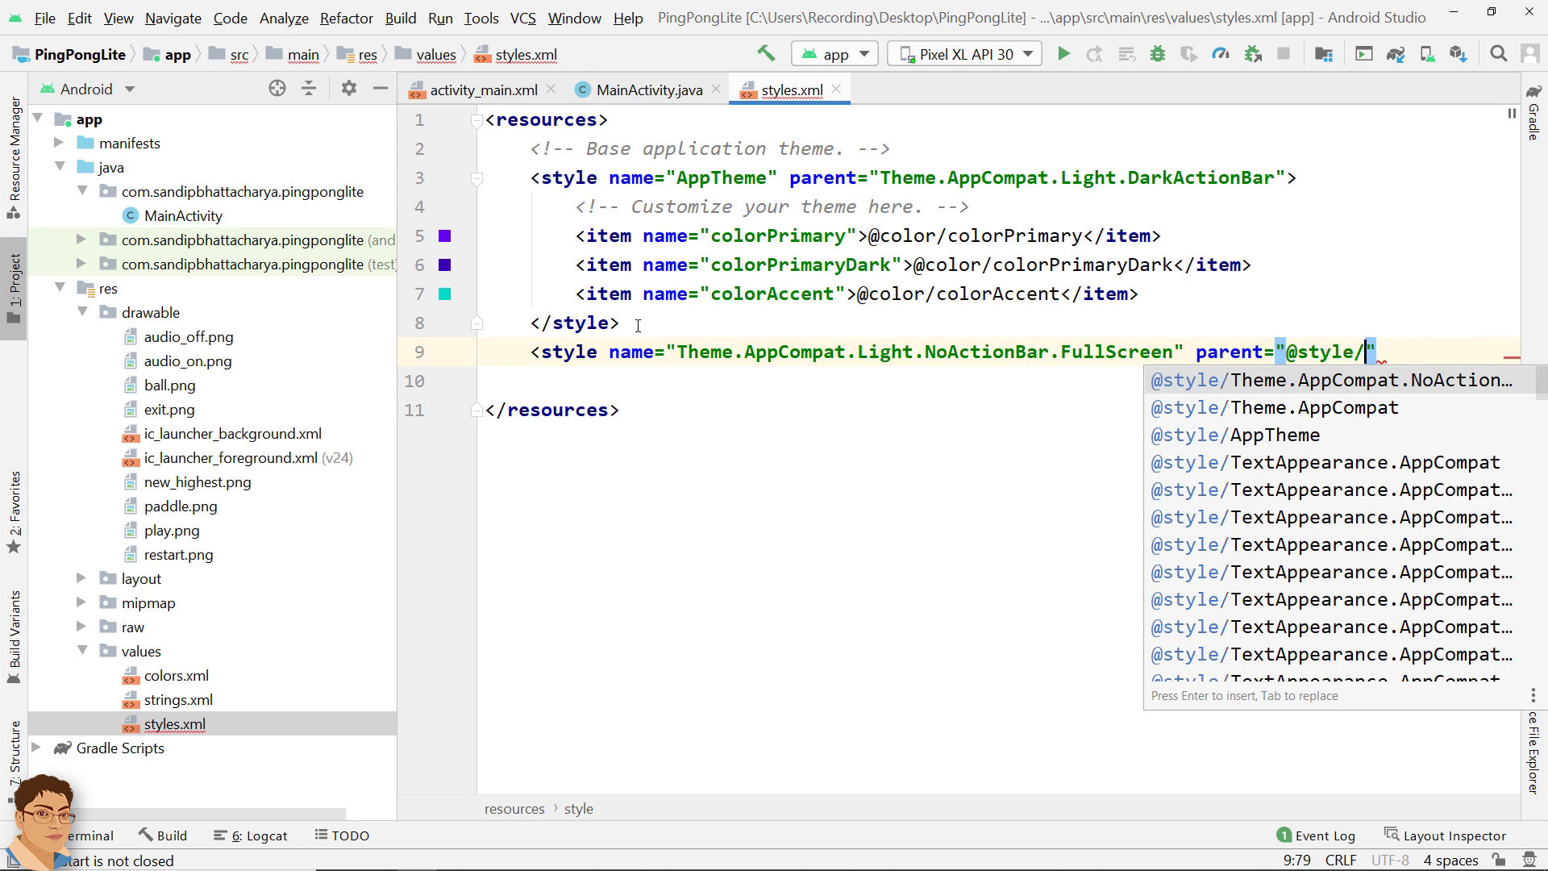
type("Theme")
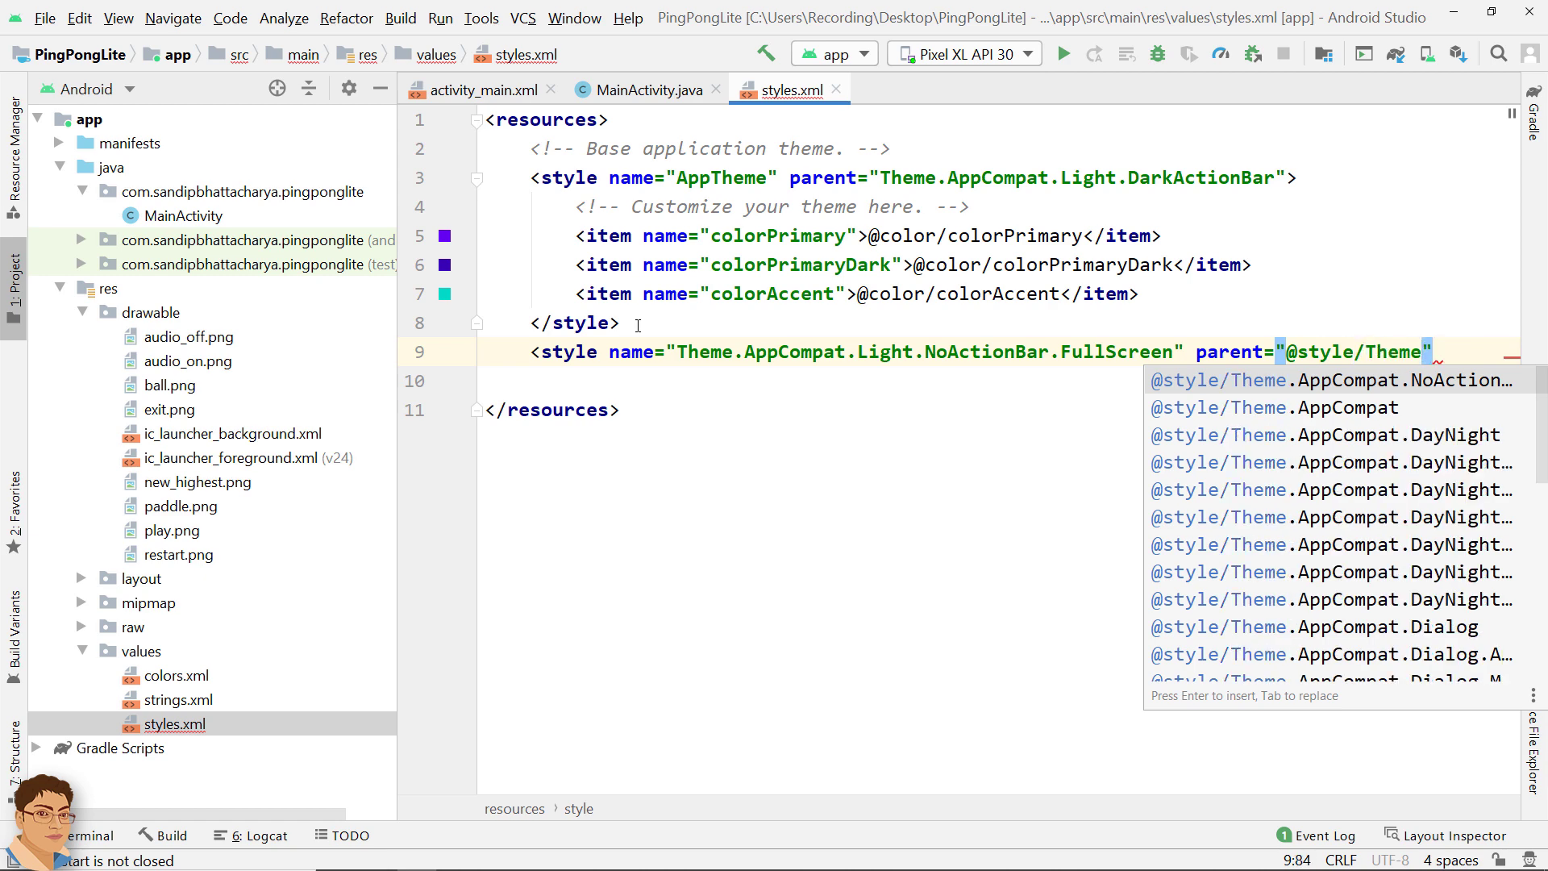
type(".App")
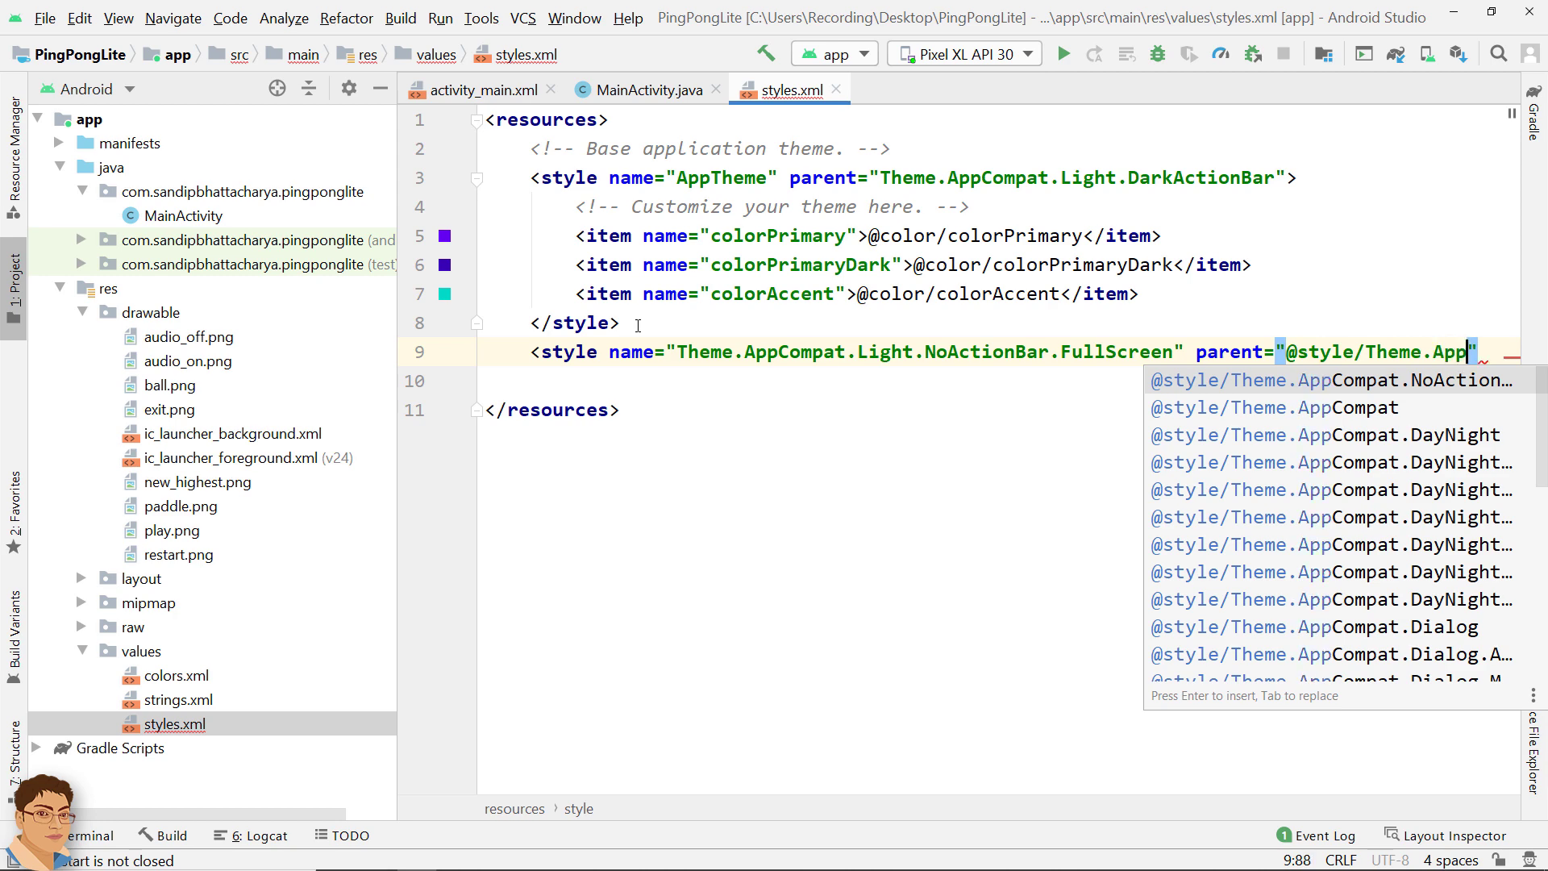
left_click(1272, 406)
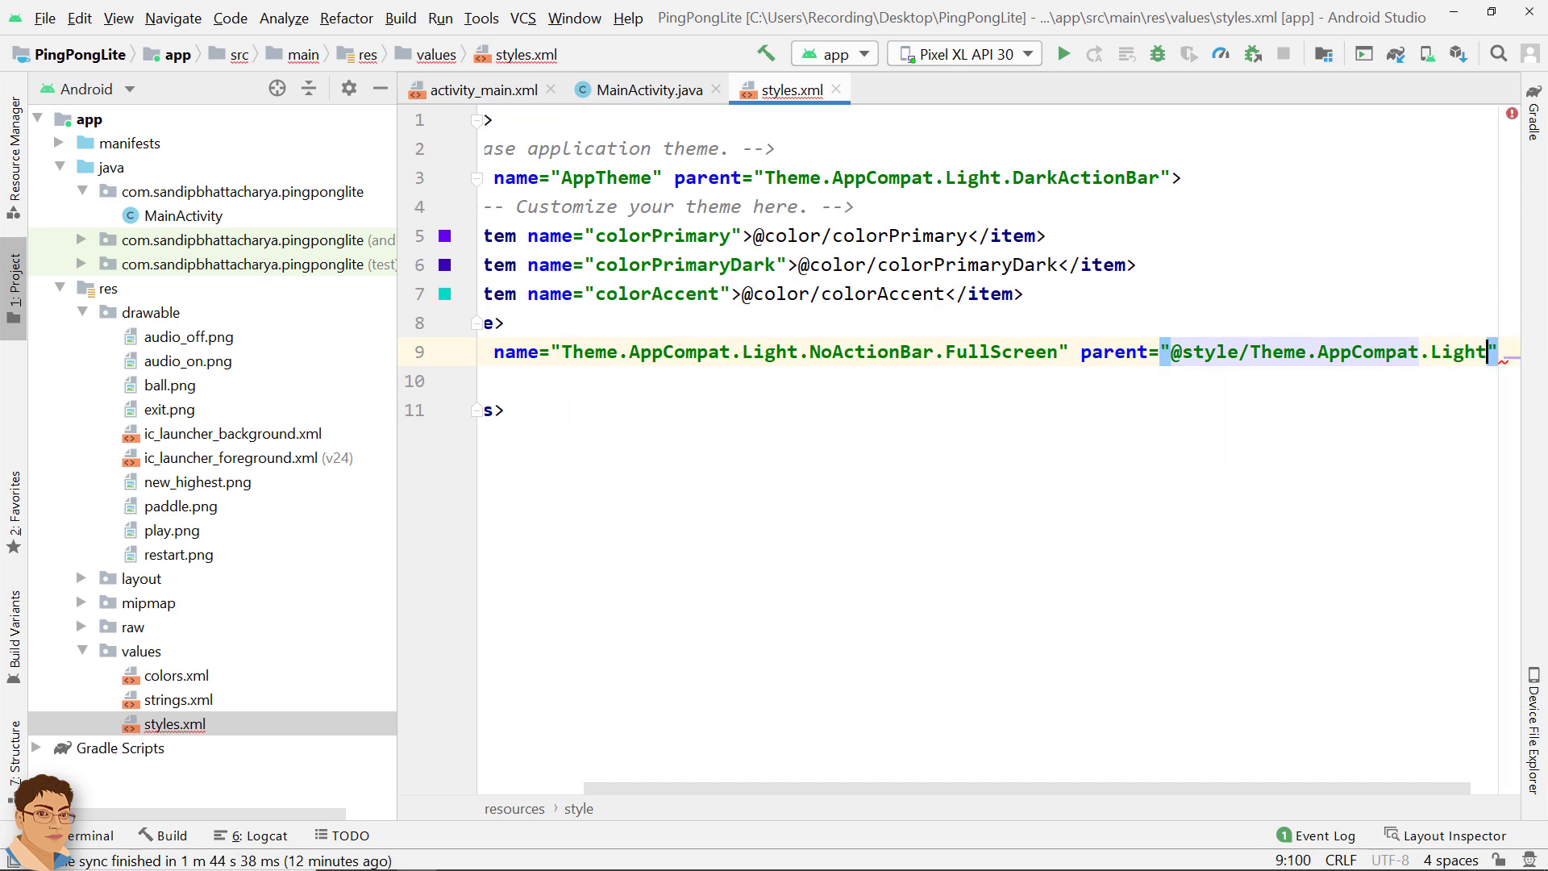
type(".No")
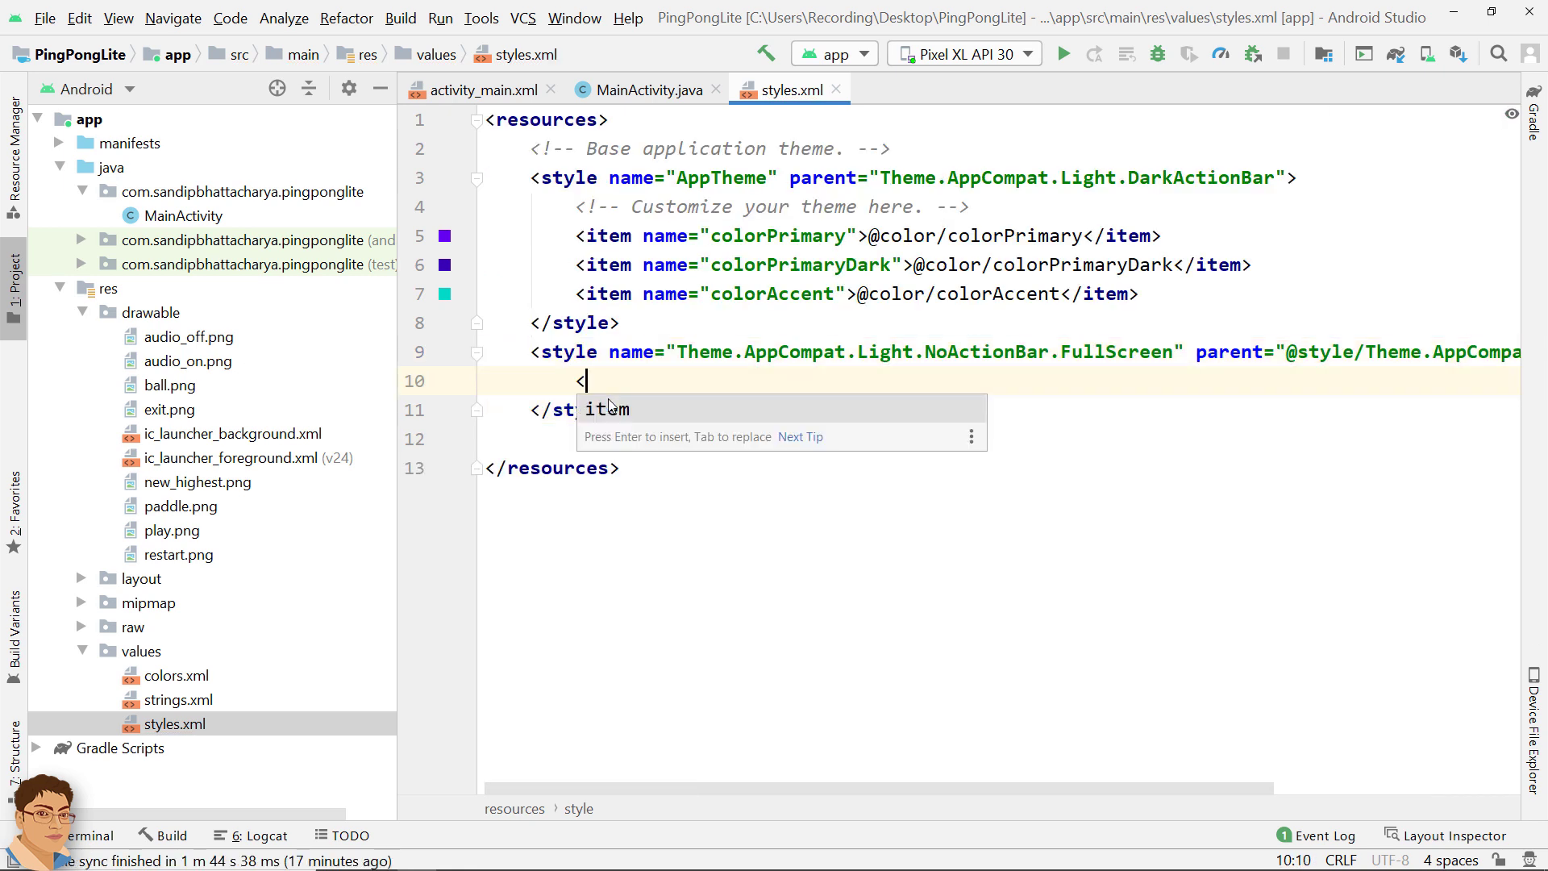
- Finish the windowNoTitle item with the value true in the FullScreen style
type("item name=\"")
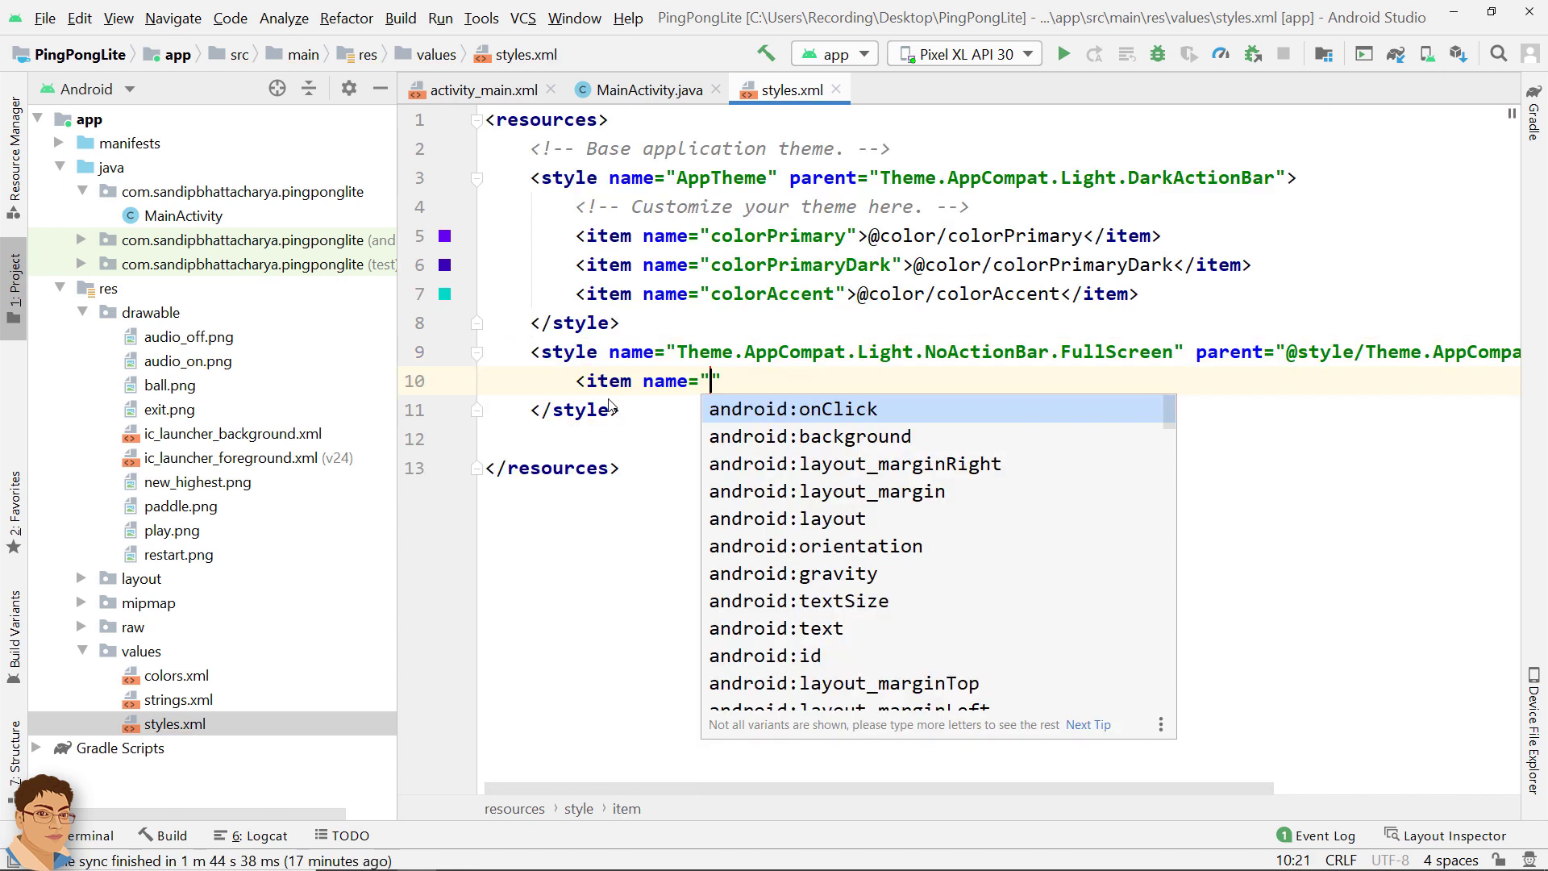
type("android:windowNoTitle")
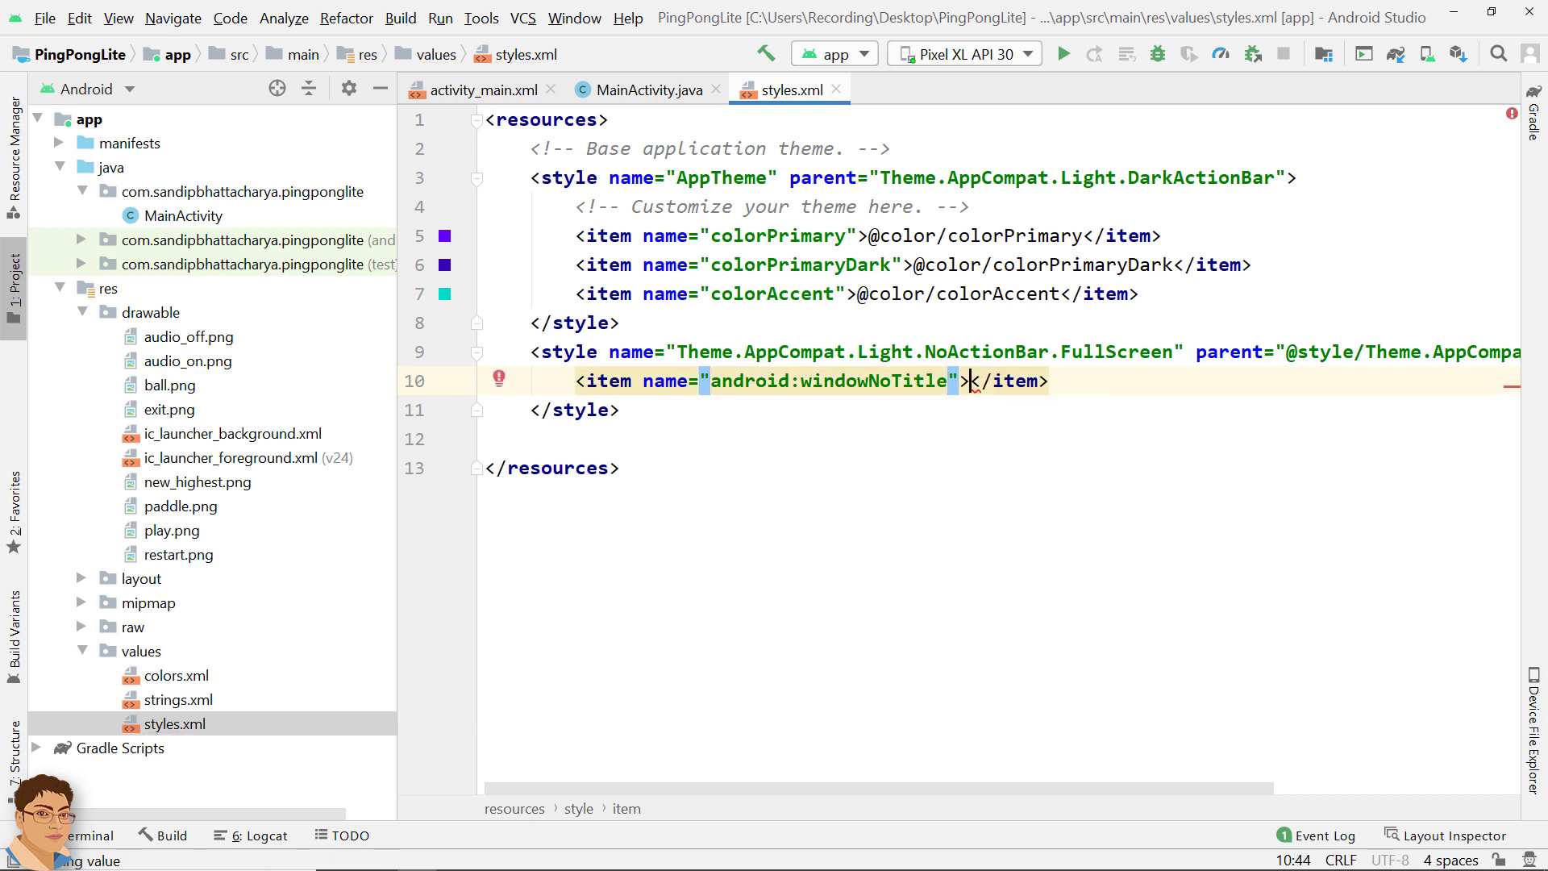
type("true")
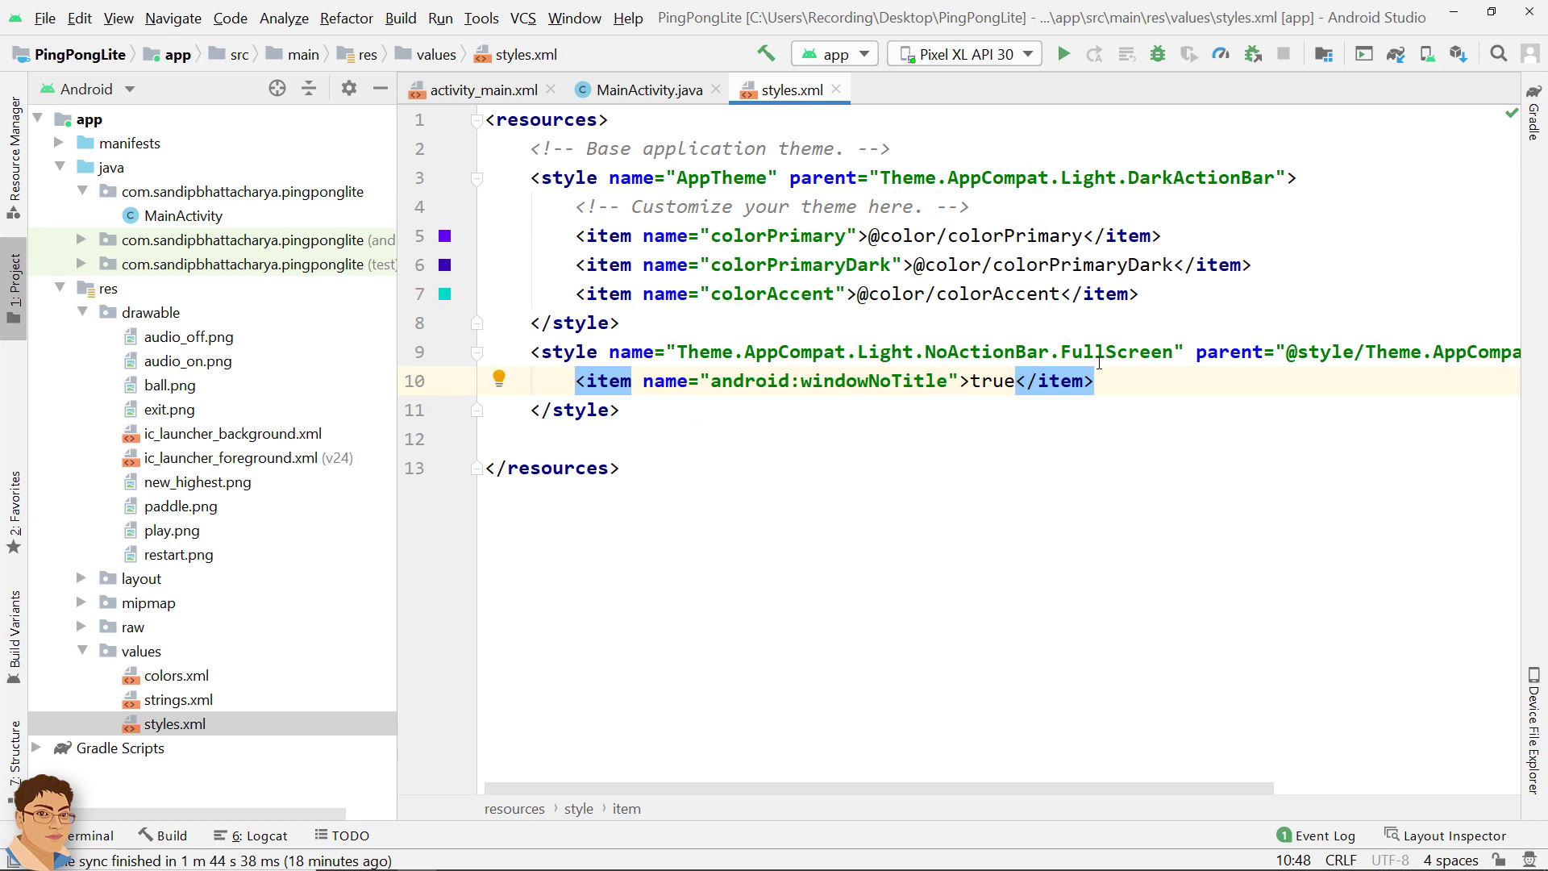
- Add an android:windowActionBar item set to false
type("<item name=\"\"")
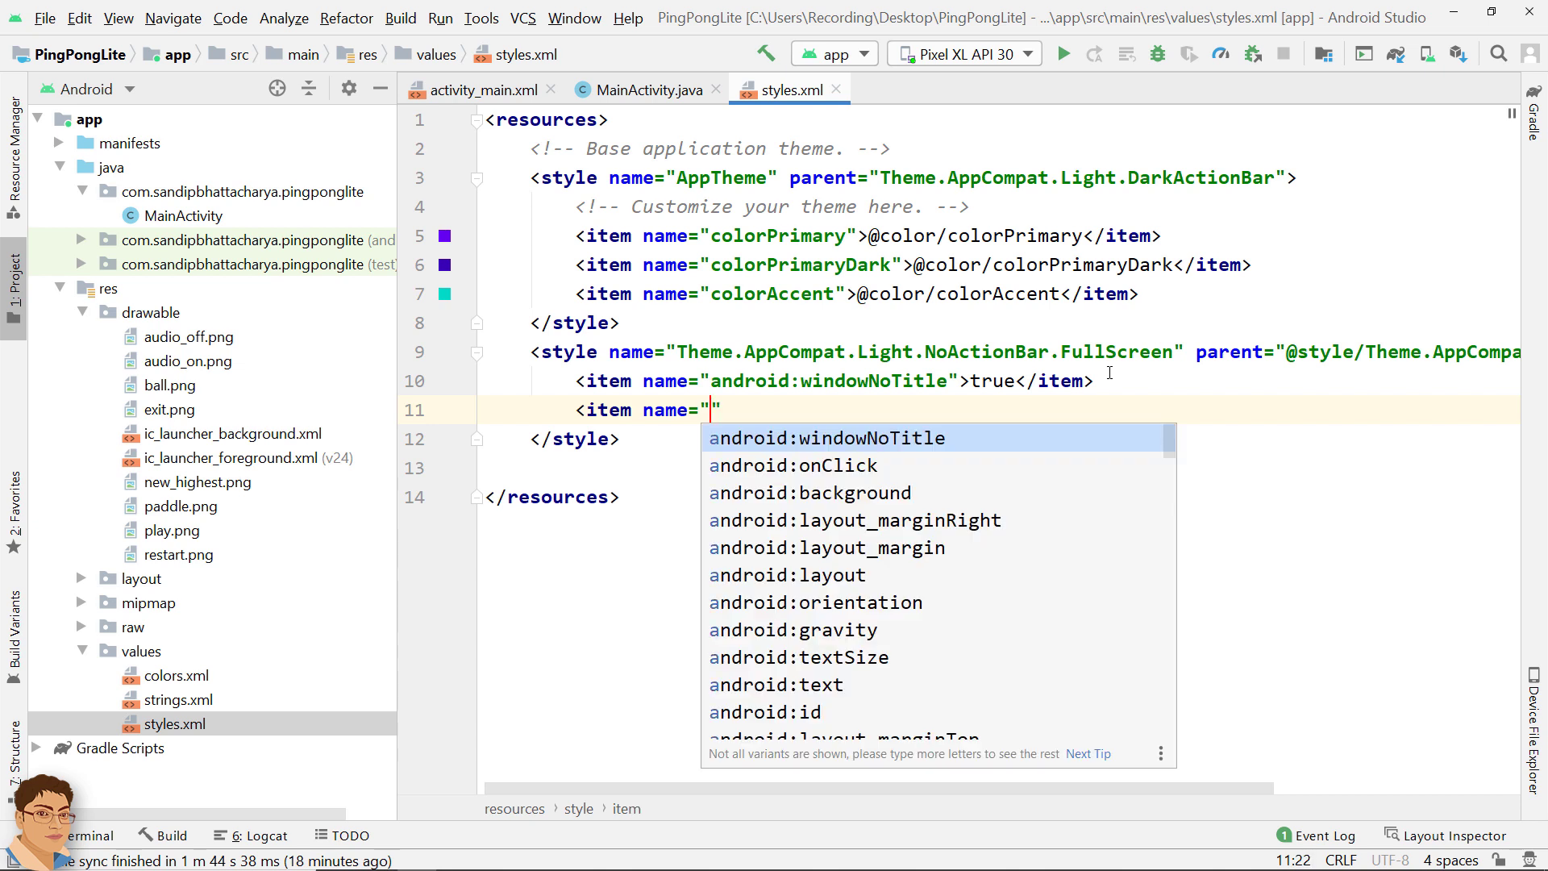
type("android:")
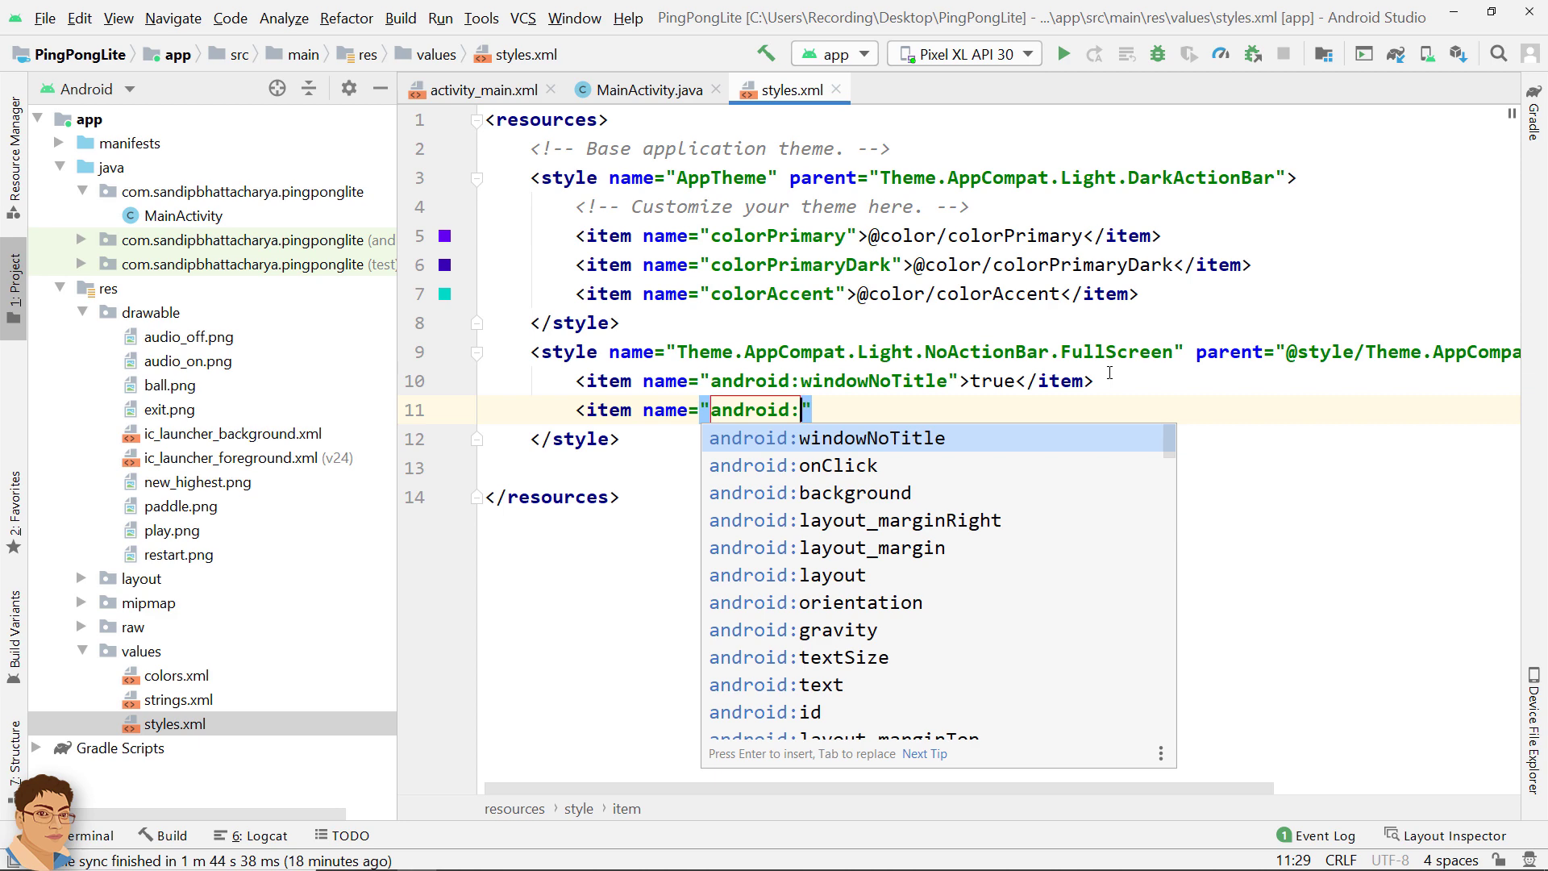
type("windowActionBar")
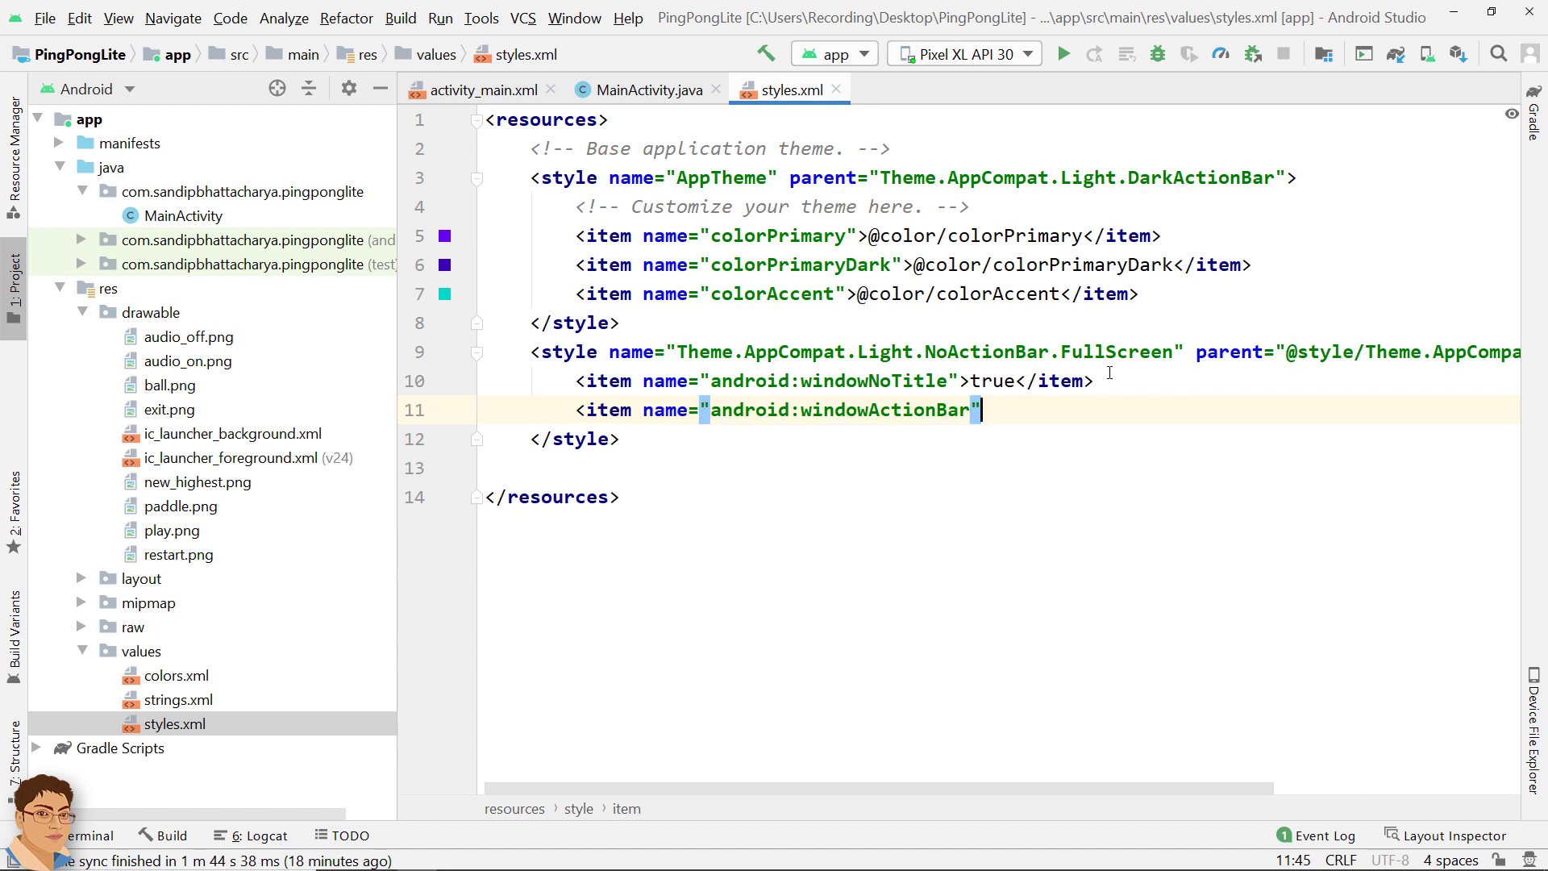
type("></item>")
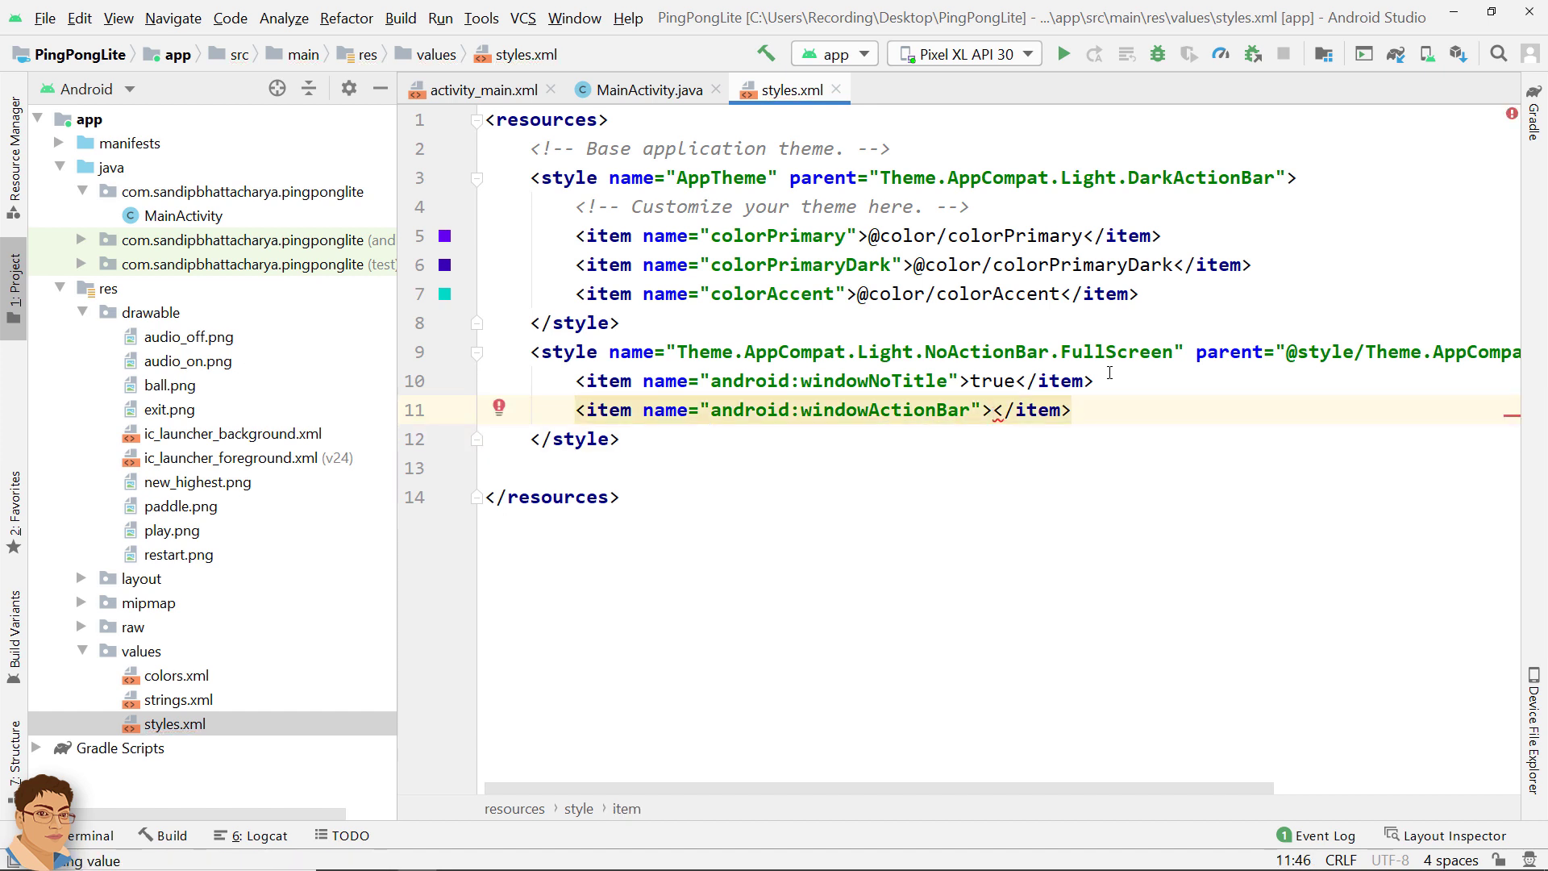
type("false")
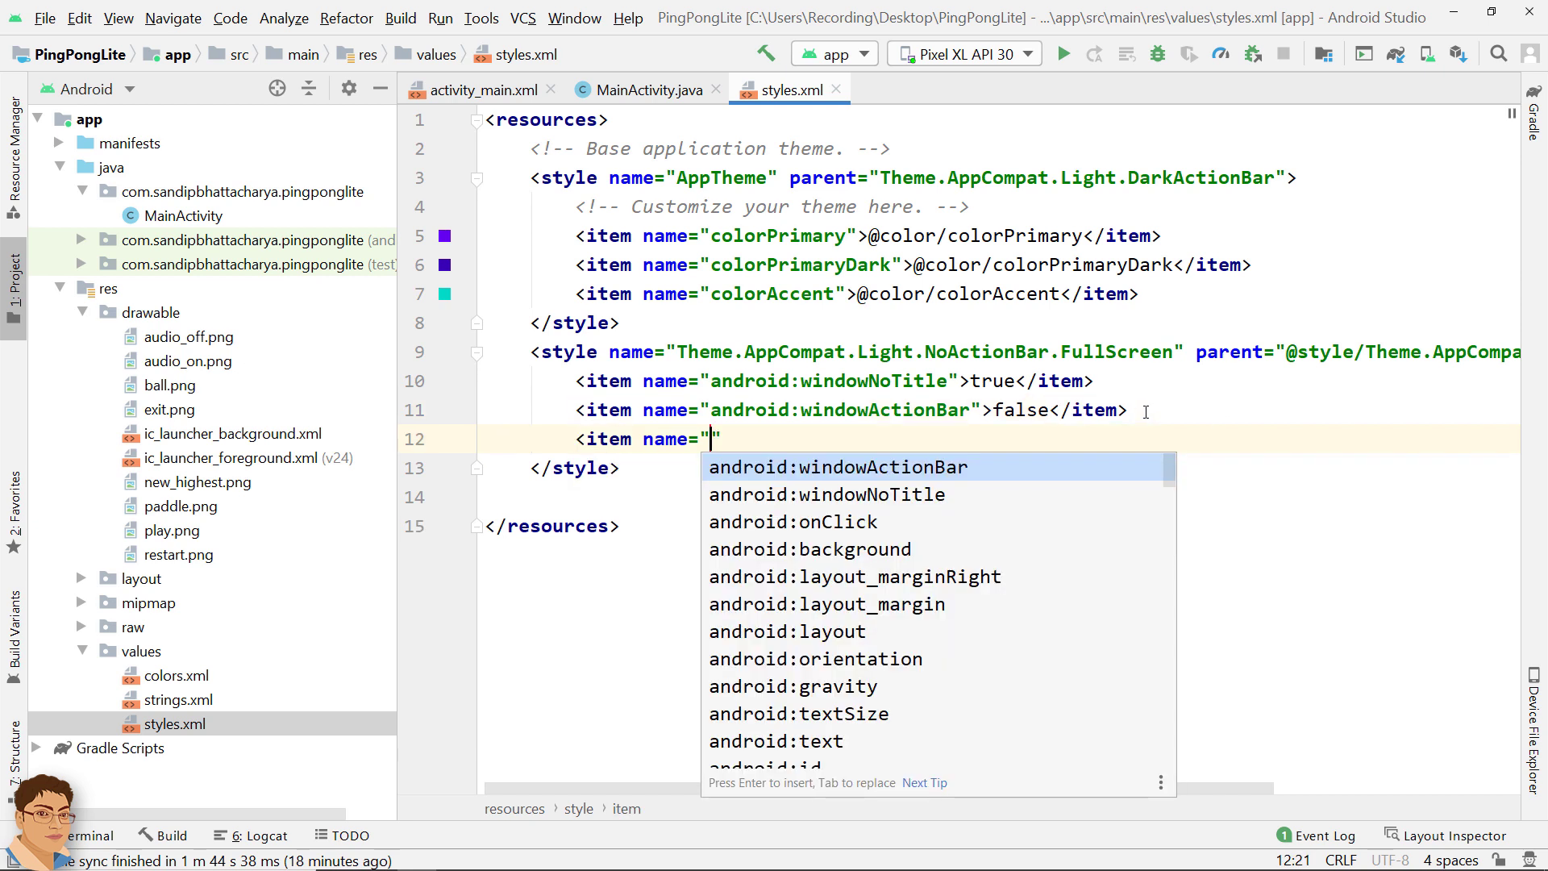
- Add an android:windowFullscreen item set to true and begin a fourth item
type("android:")
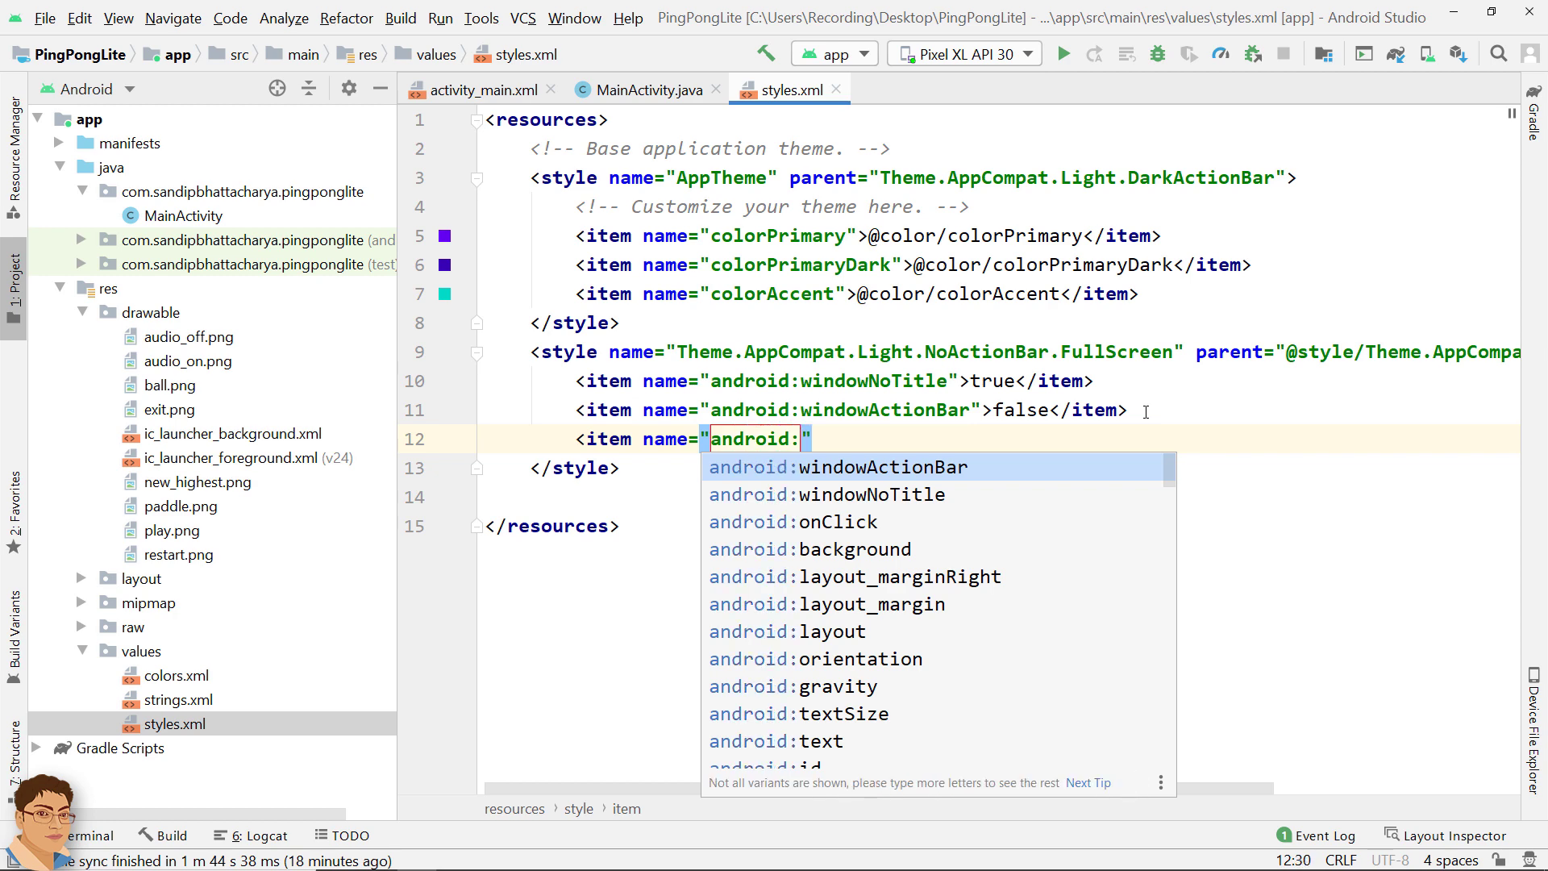
type("windowF")
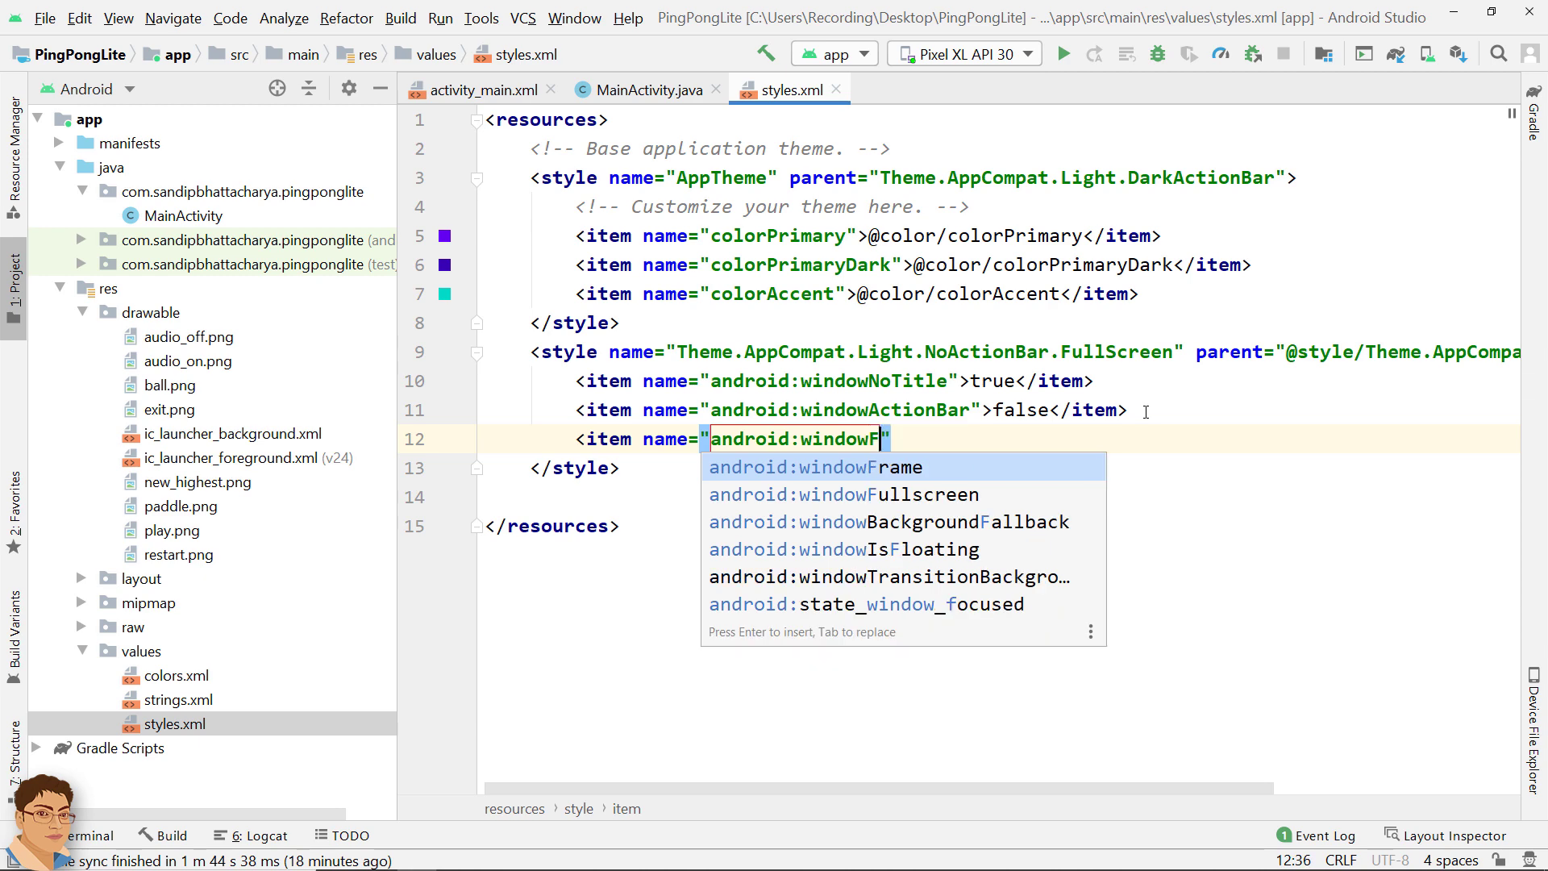
left_click(844, 494)
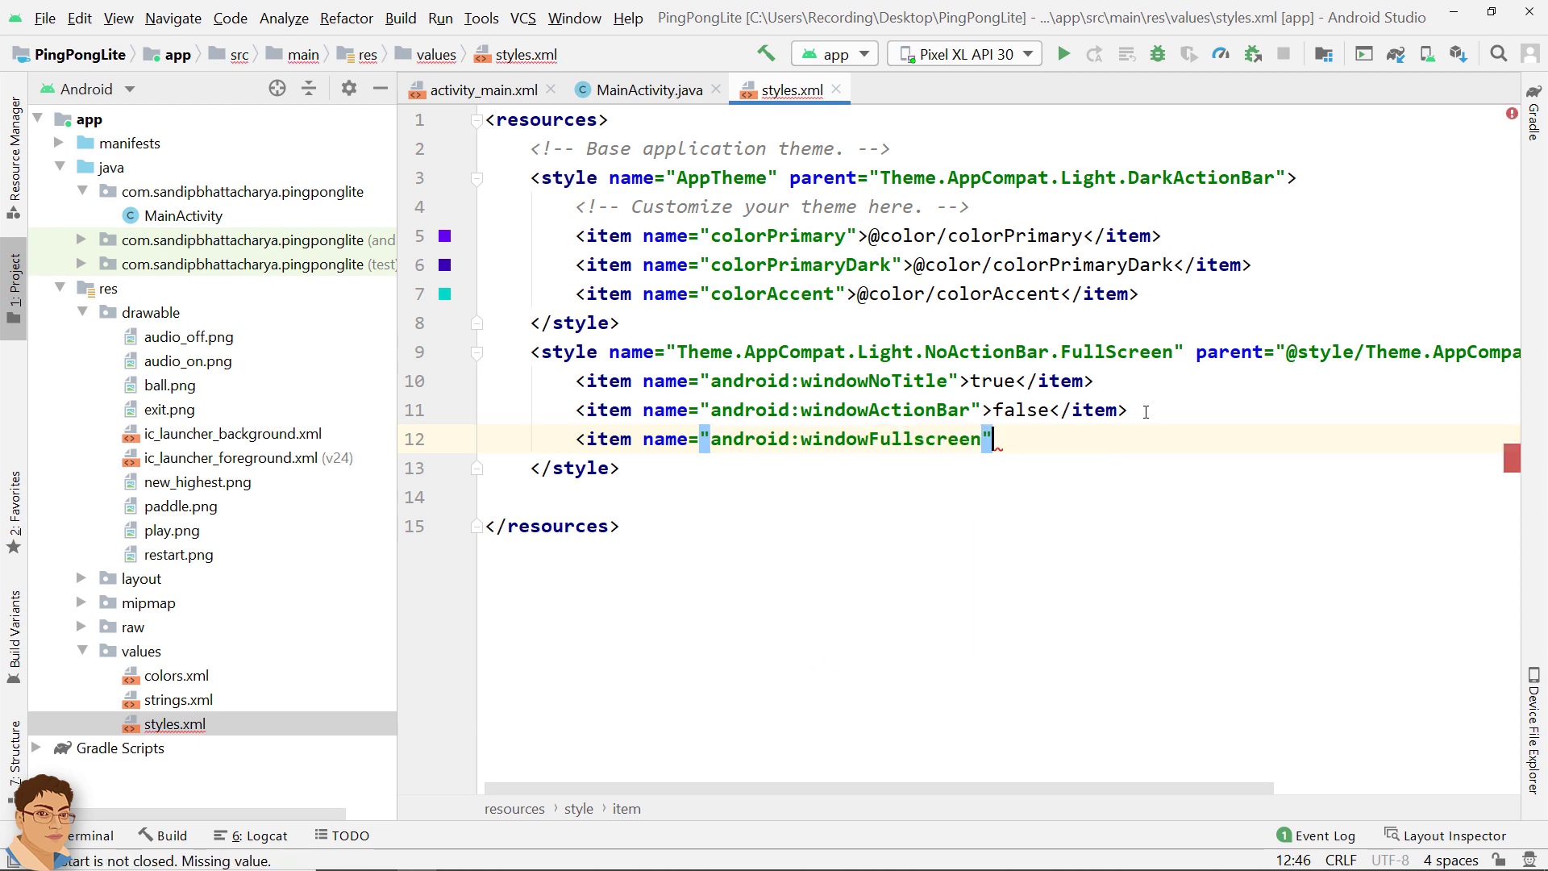
type(">true</item>")
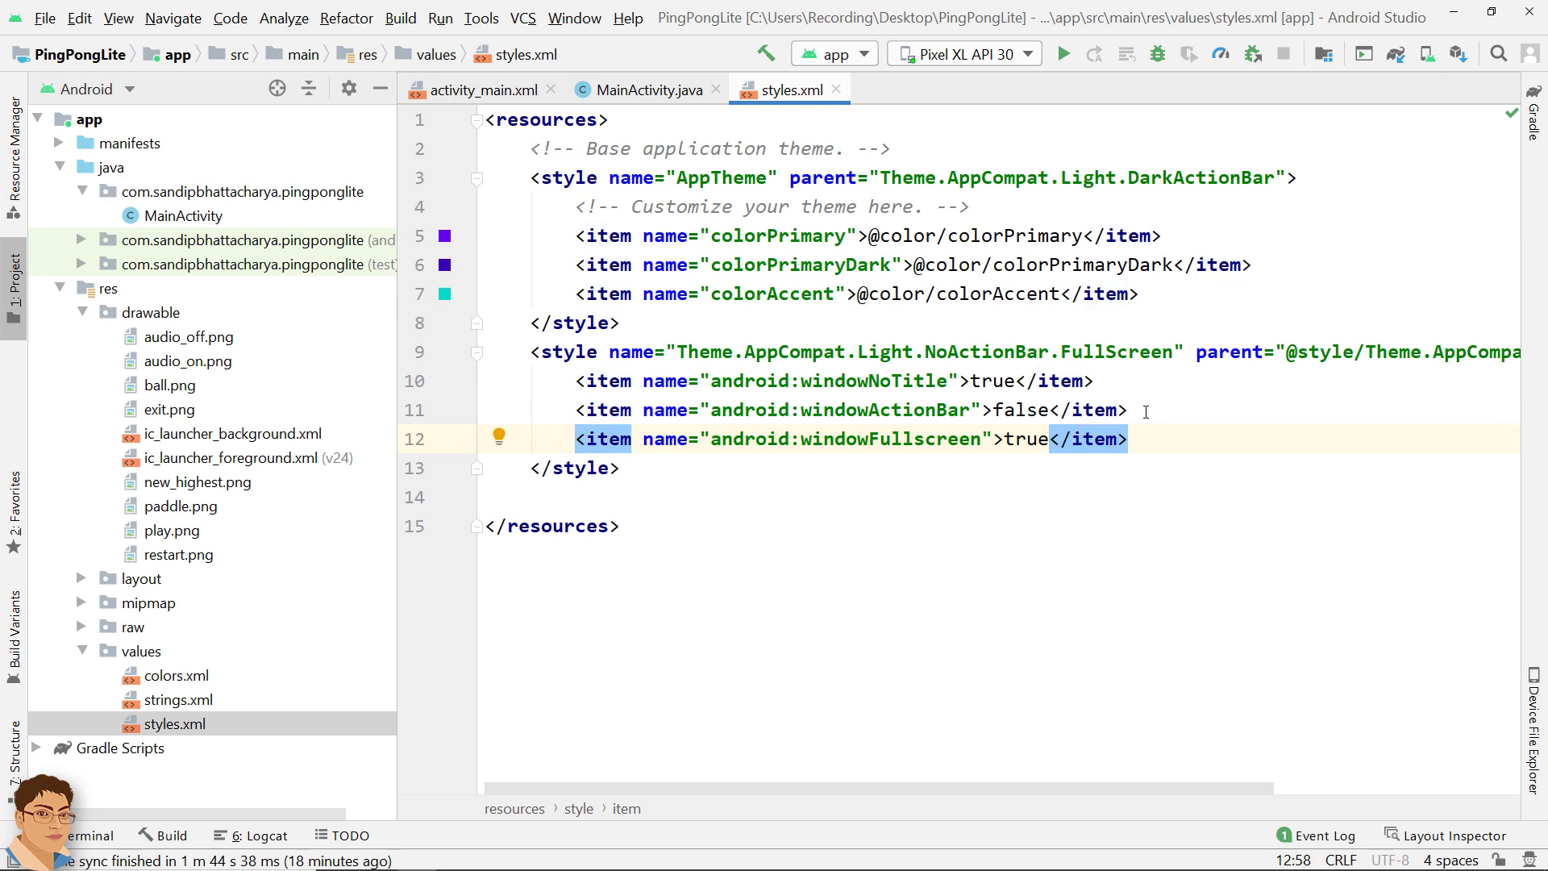
type("<item name=\"")
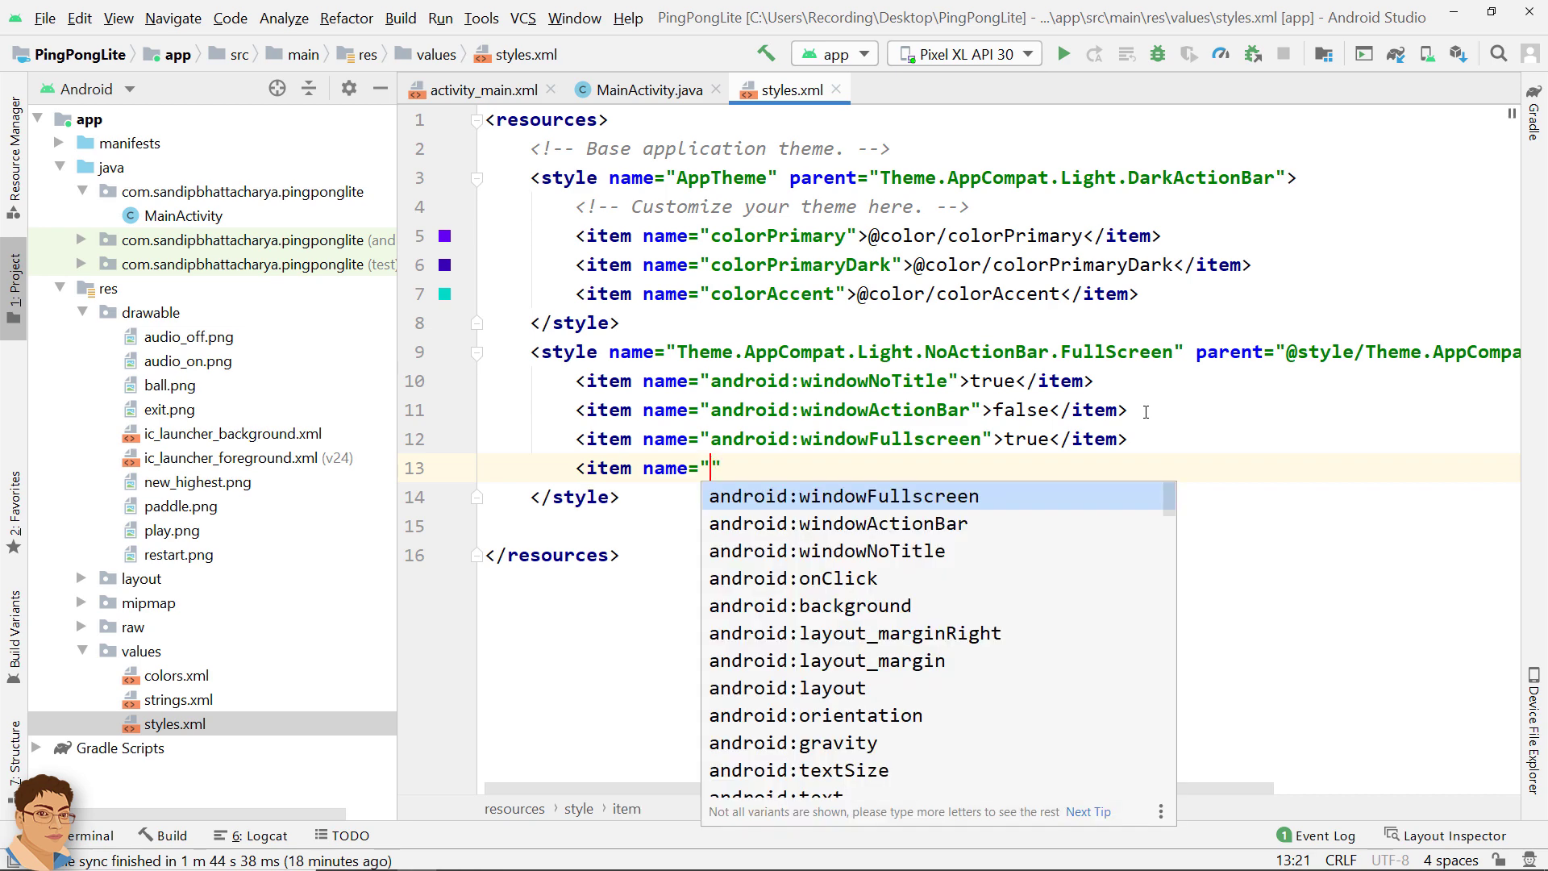
type("an")
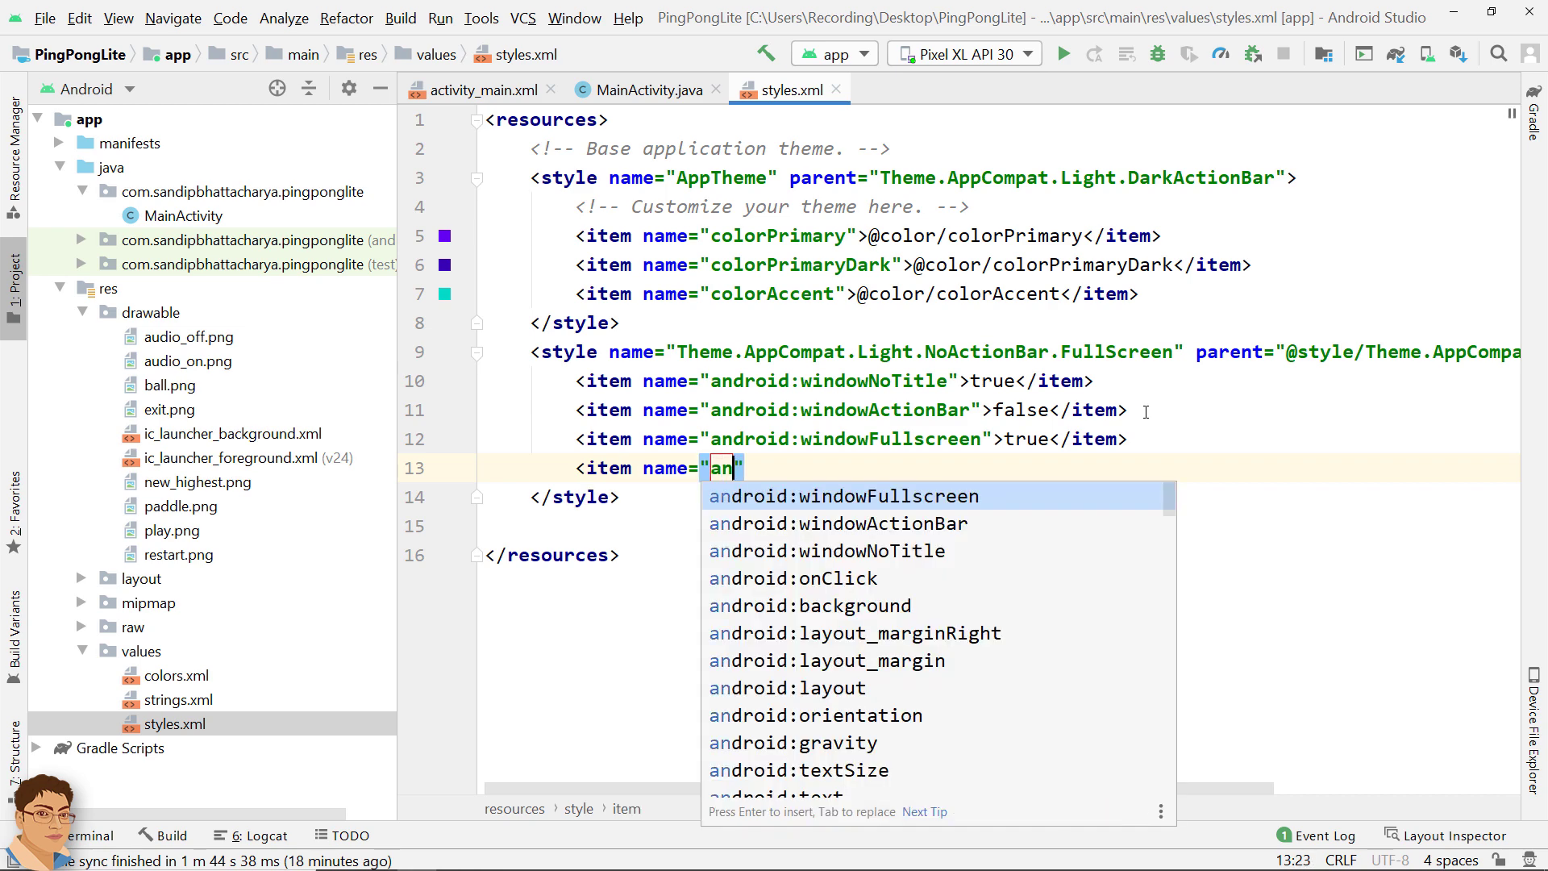
type("droid:")
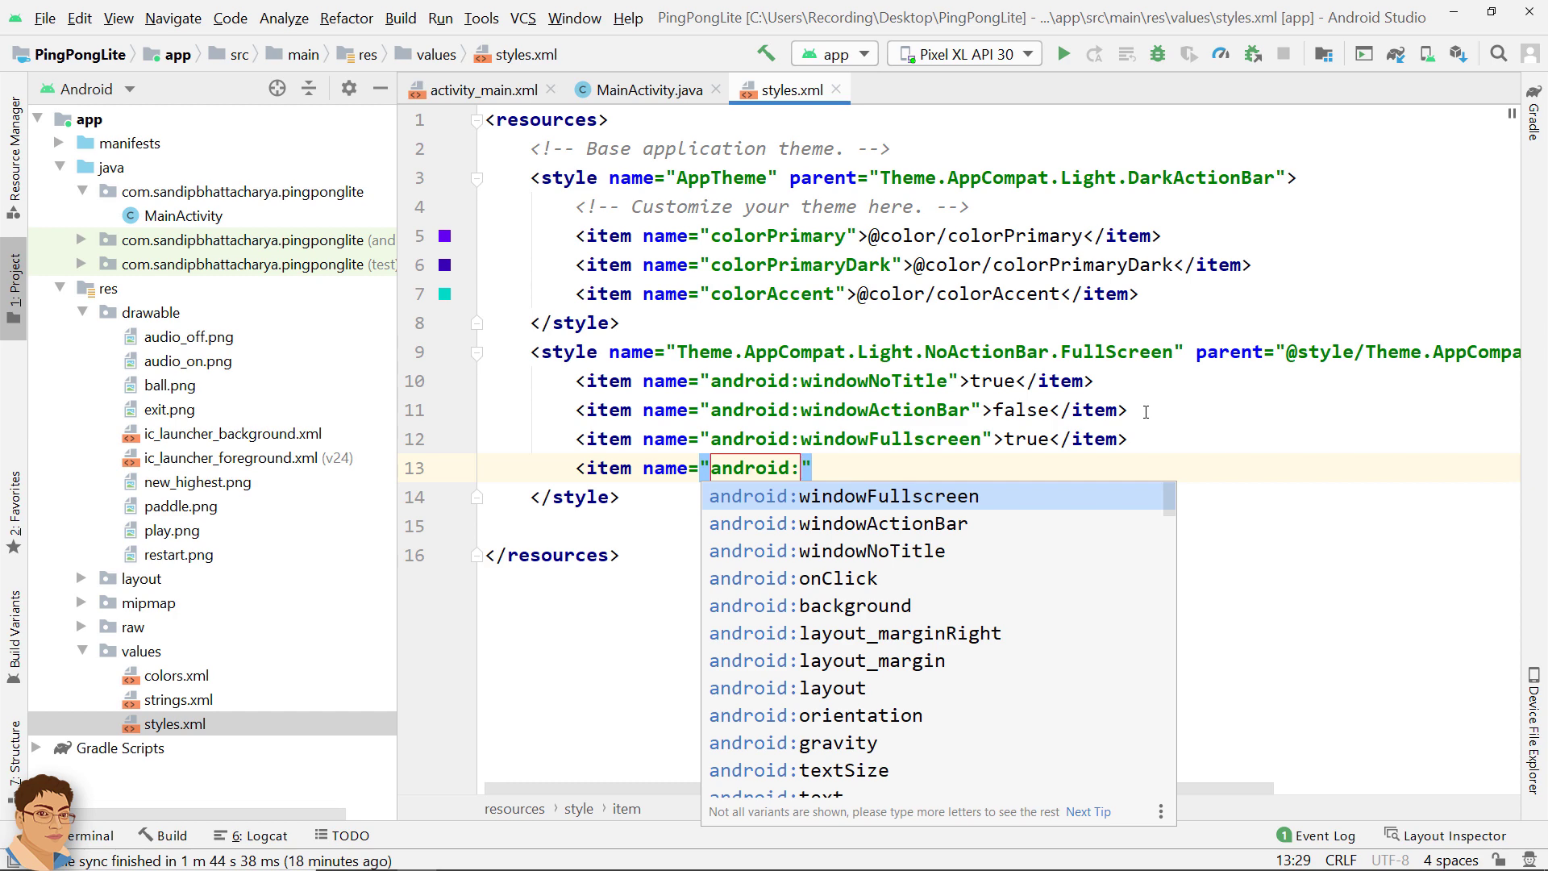
type("windowContentOverlay")
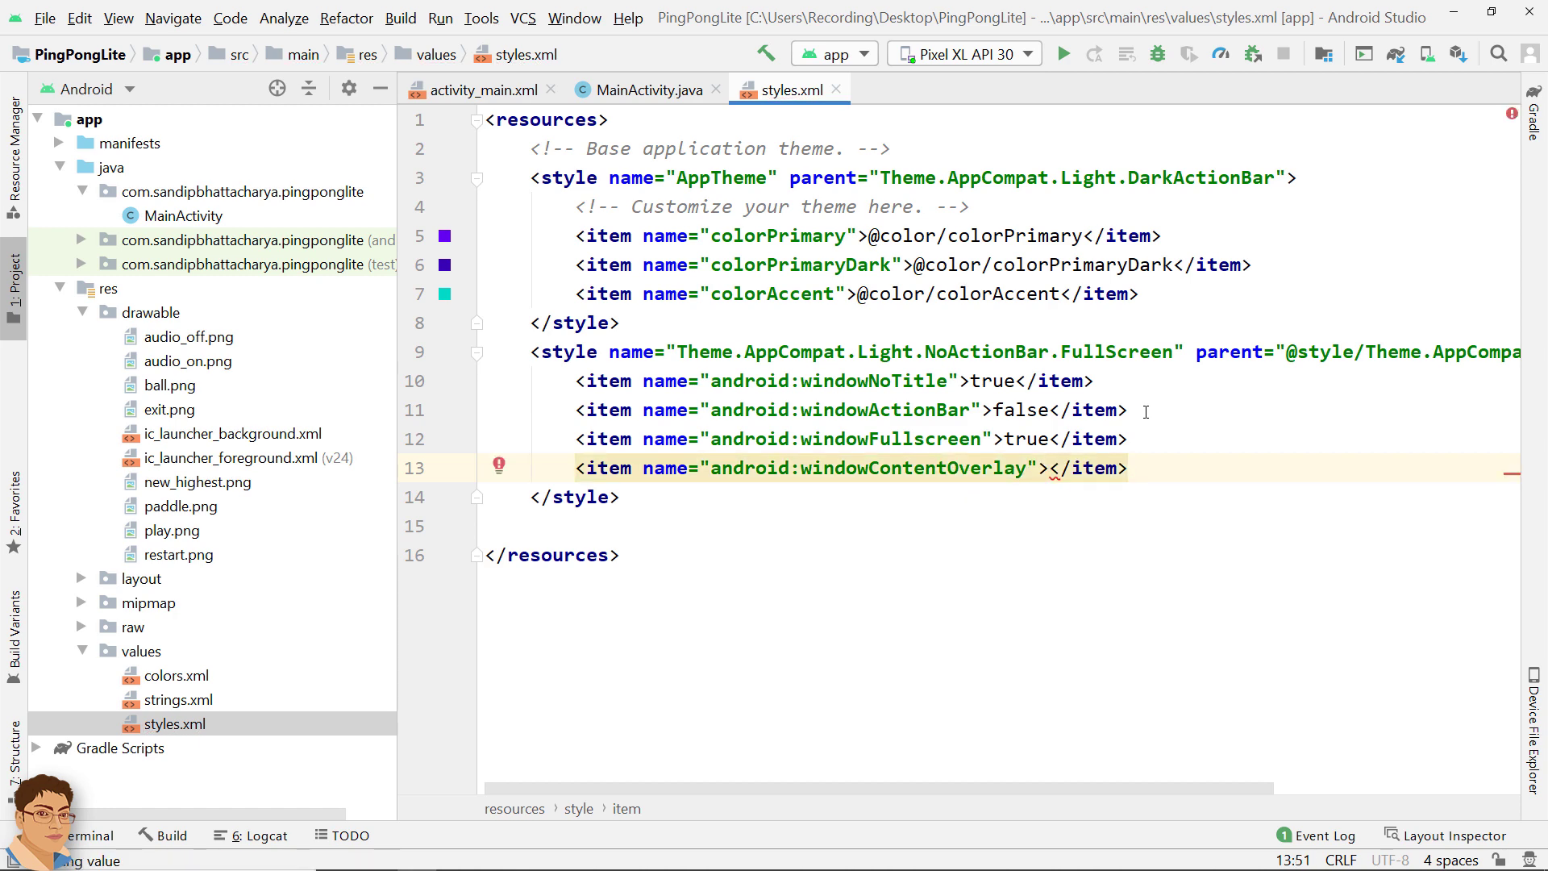
type("@null")
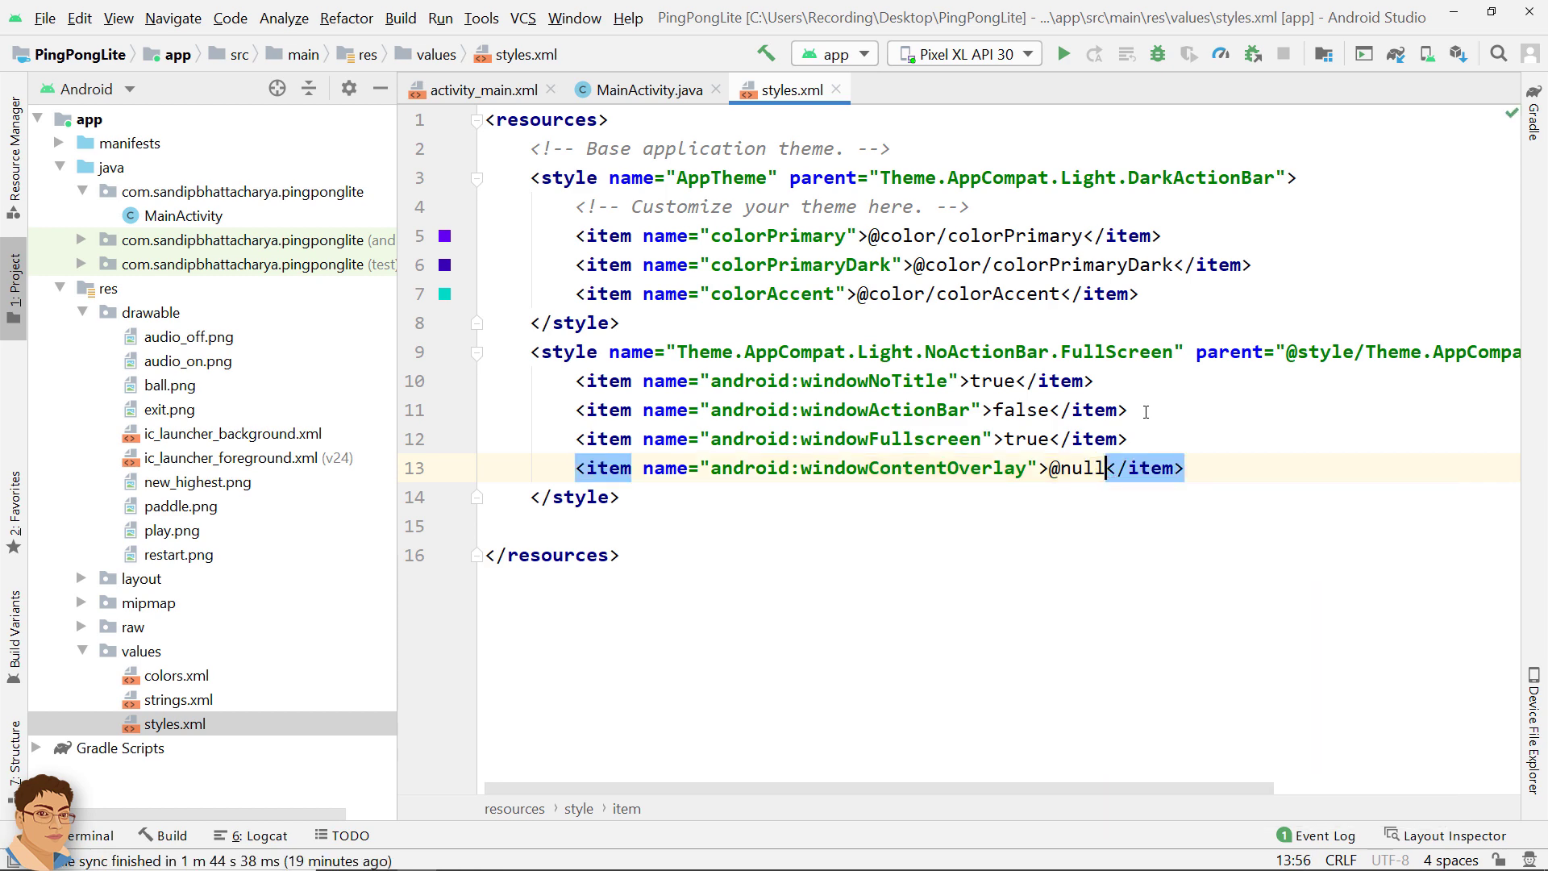
left_click(128, 142)
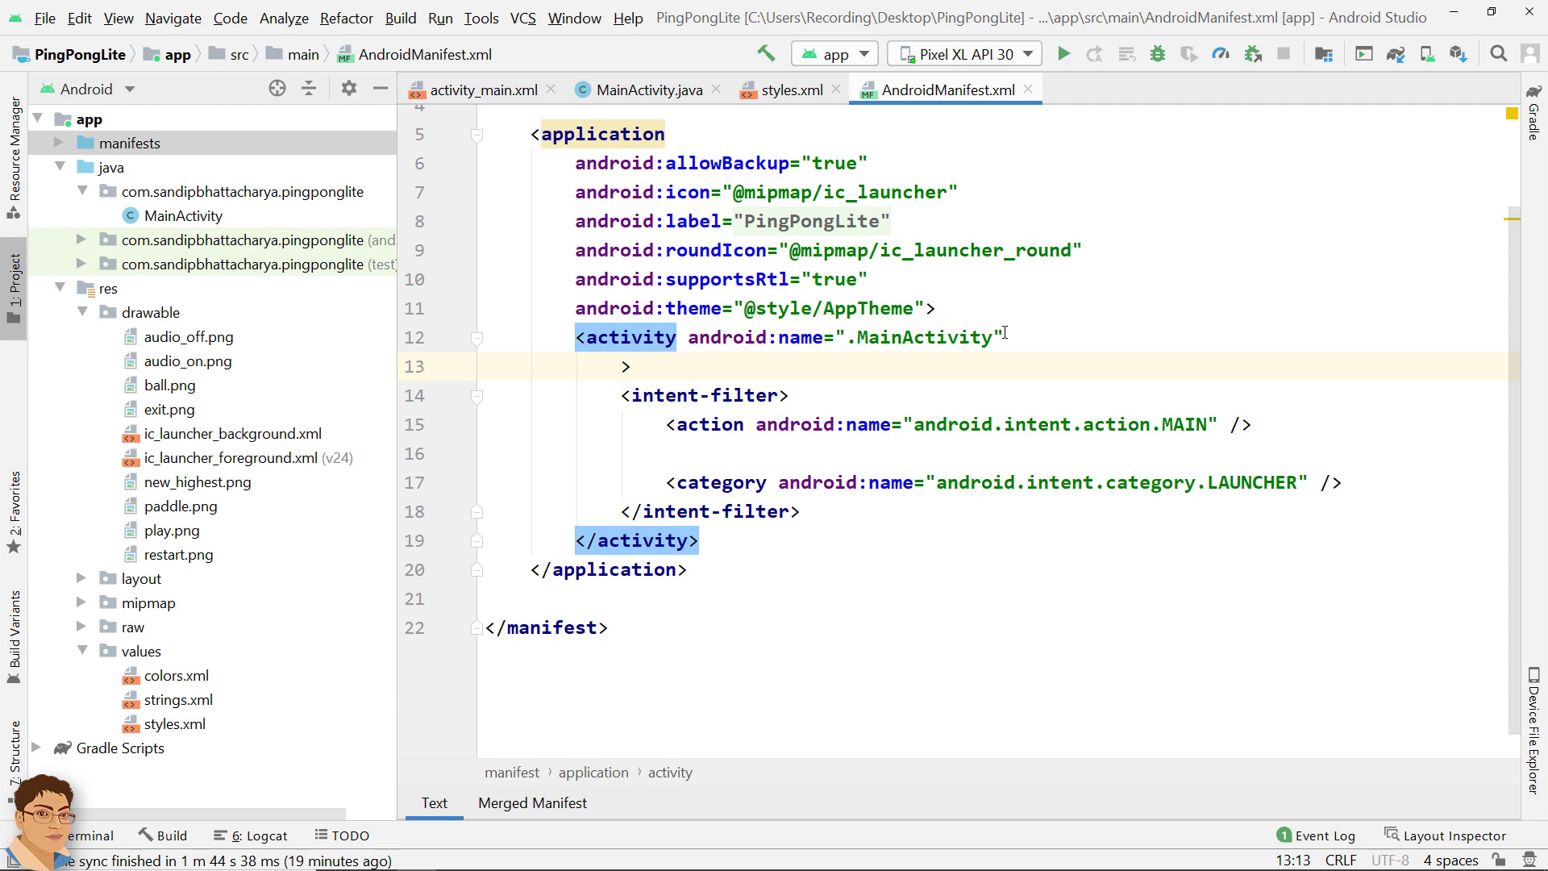
type("android")
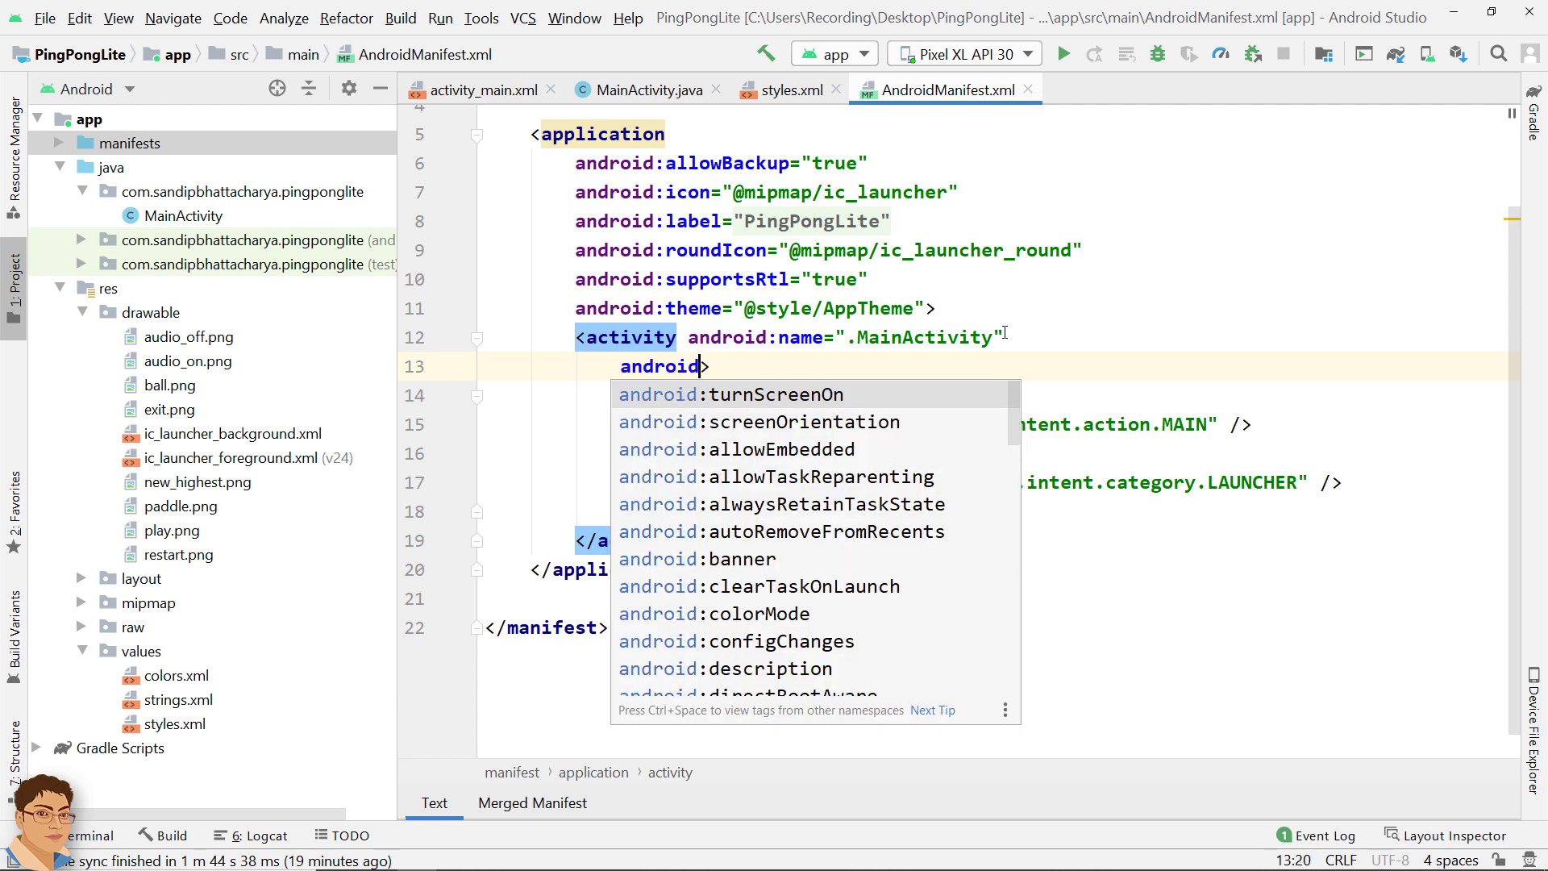
type("theme=\"")
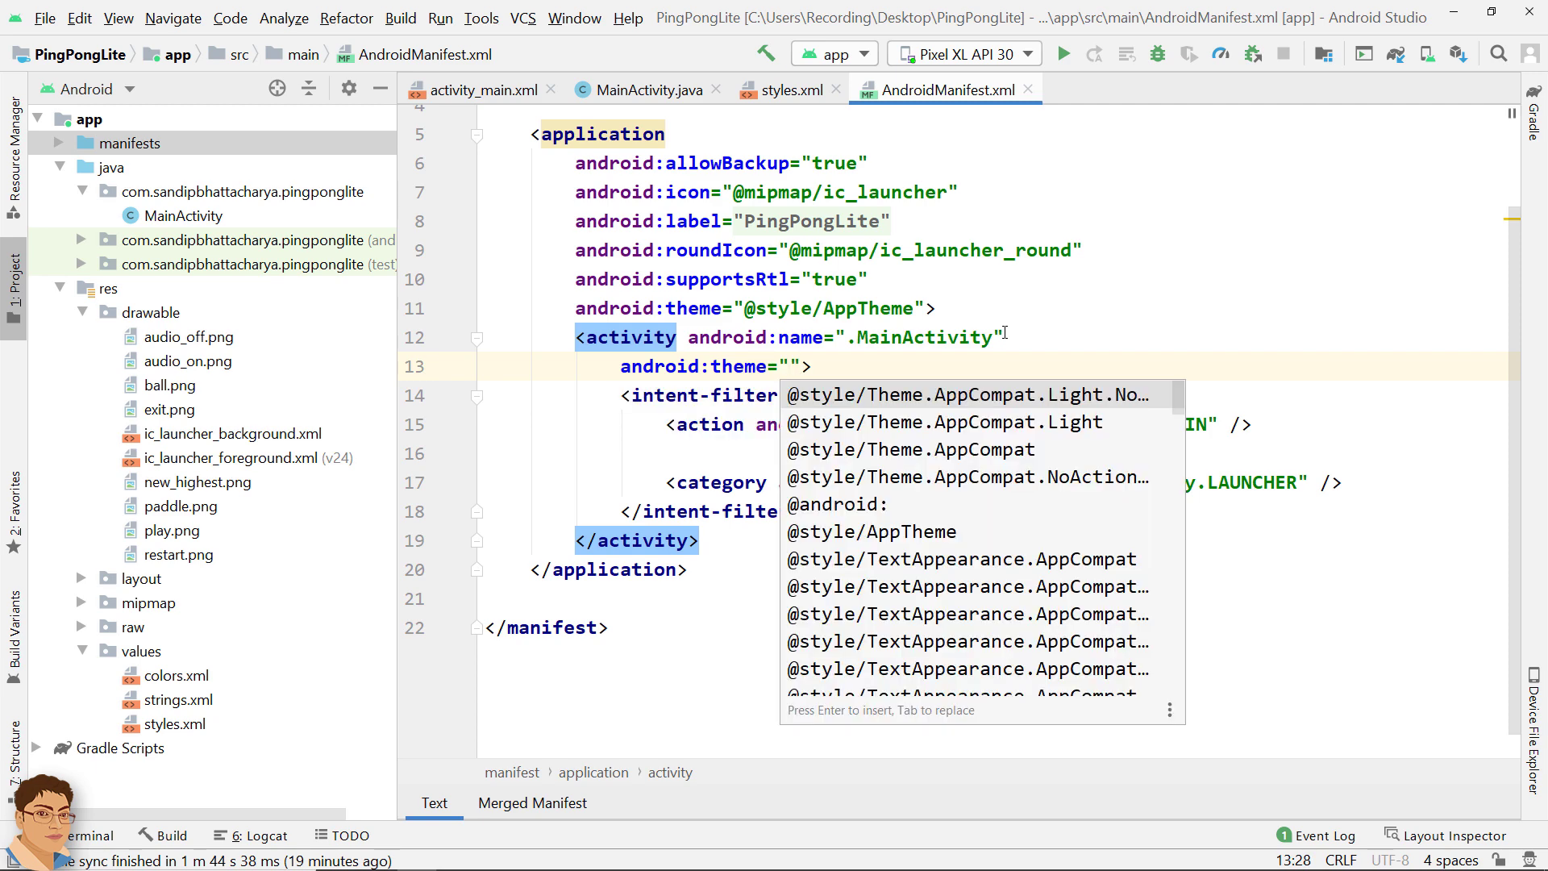
type("@style")
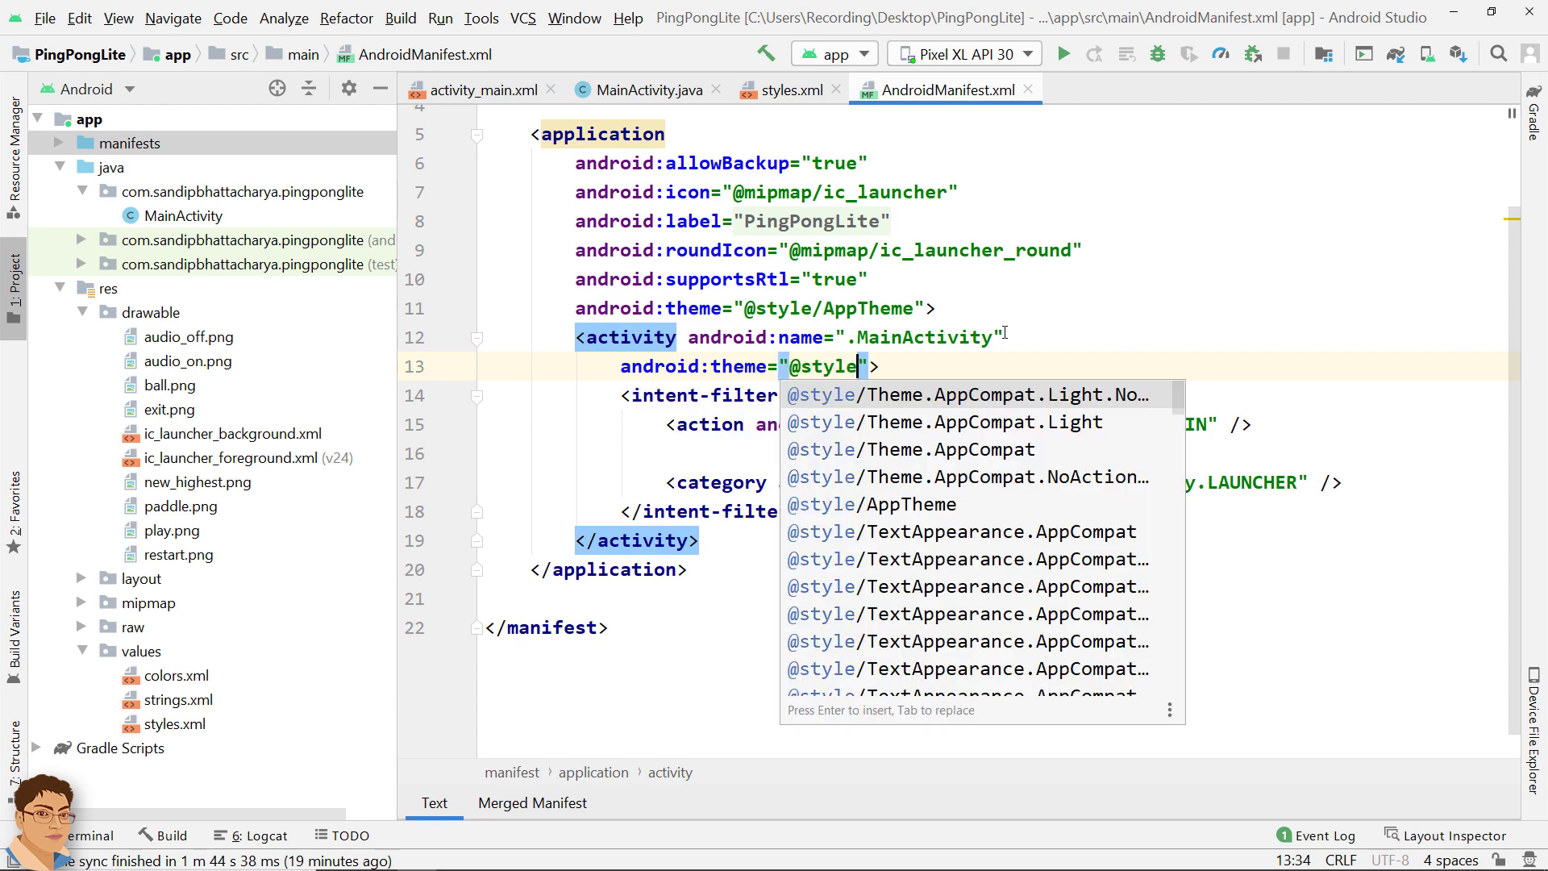
type("/")
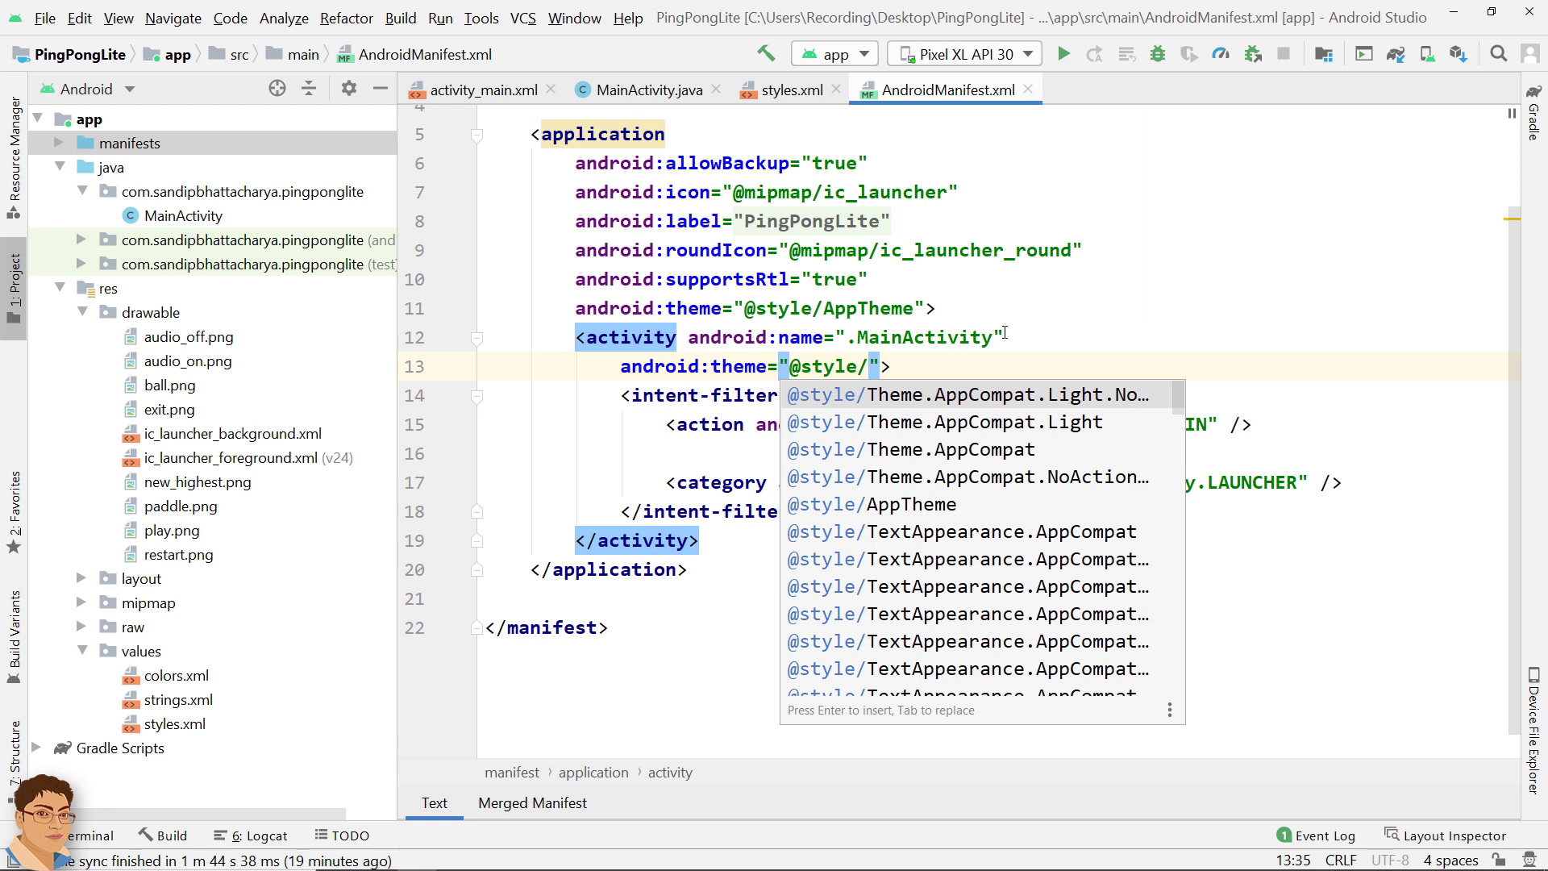
type("Theme")
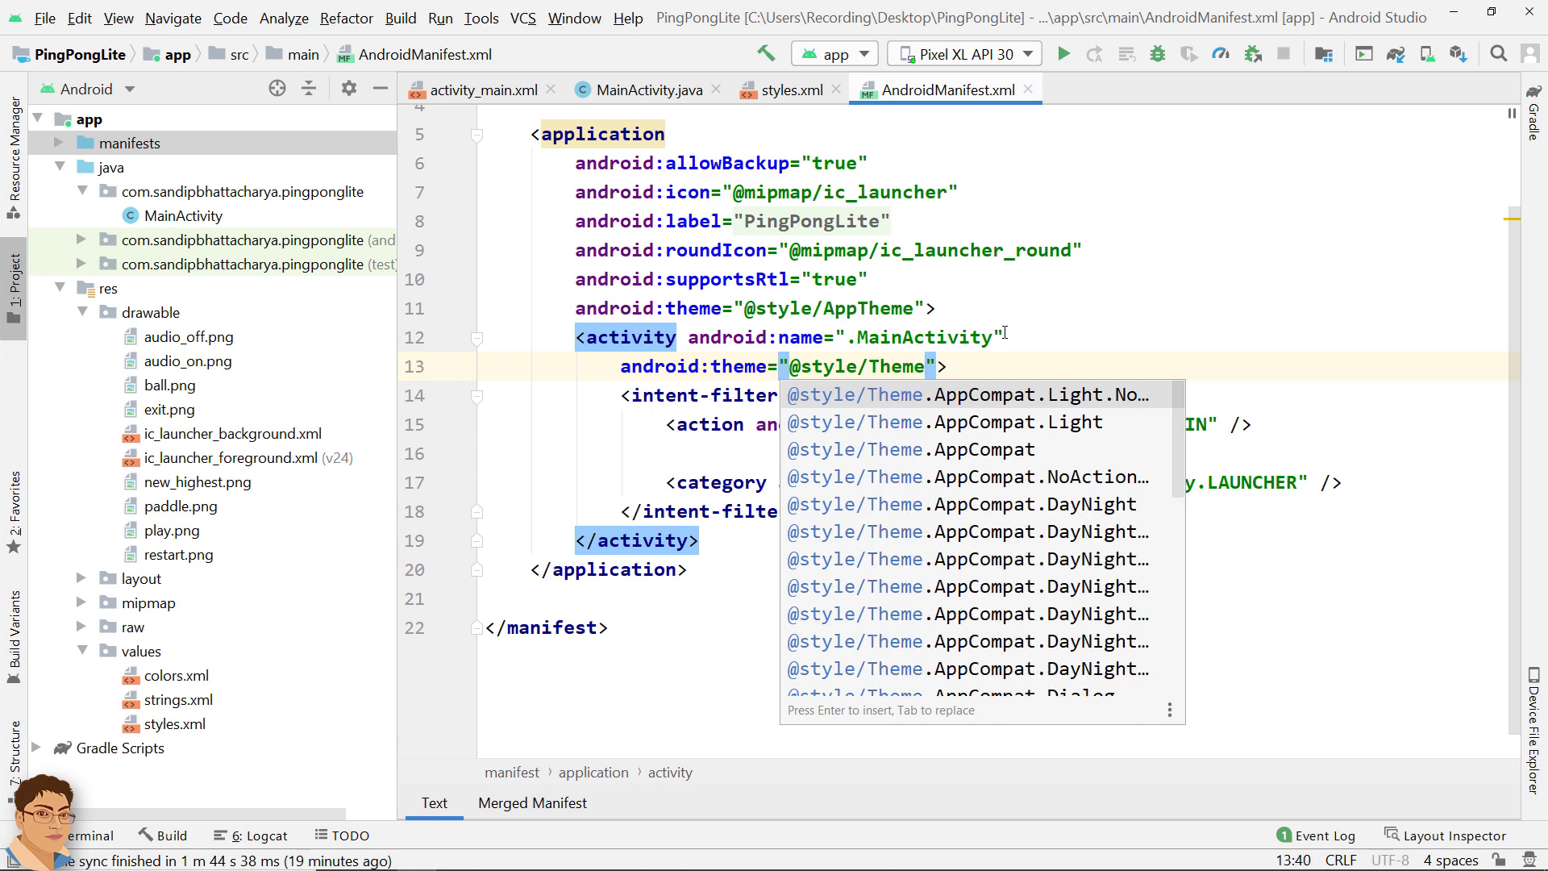
type(".AppCompat")
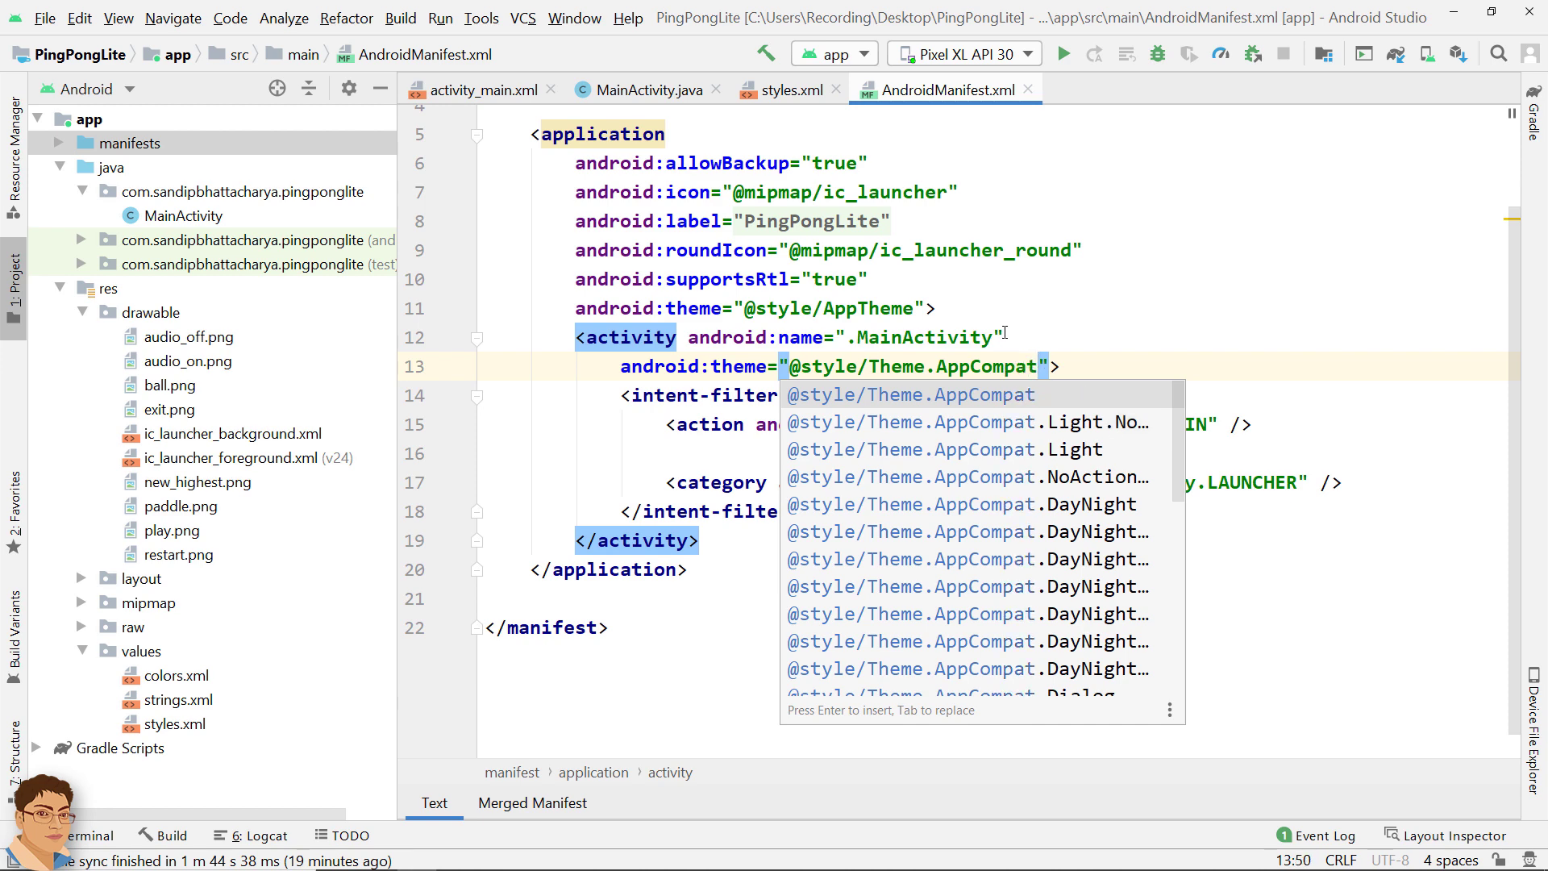
type(".Light.NoActionBar")
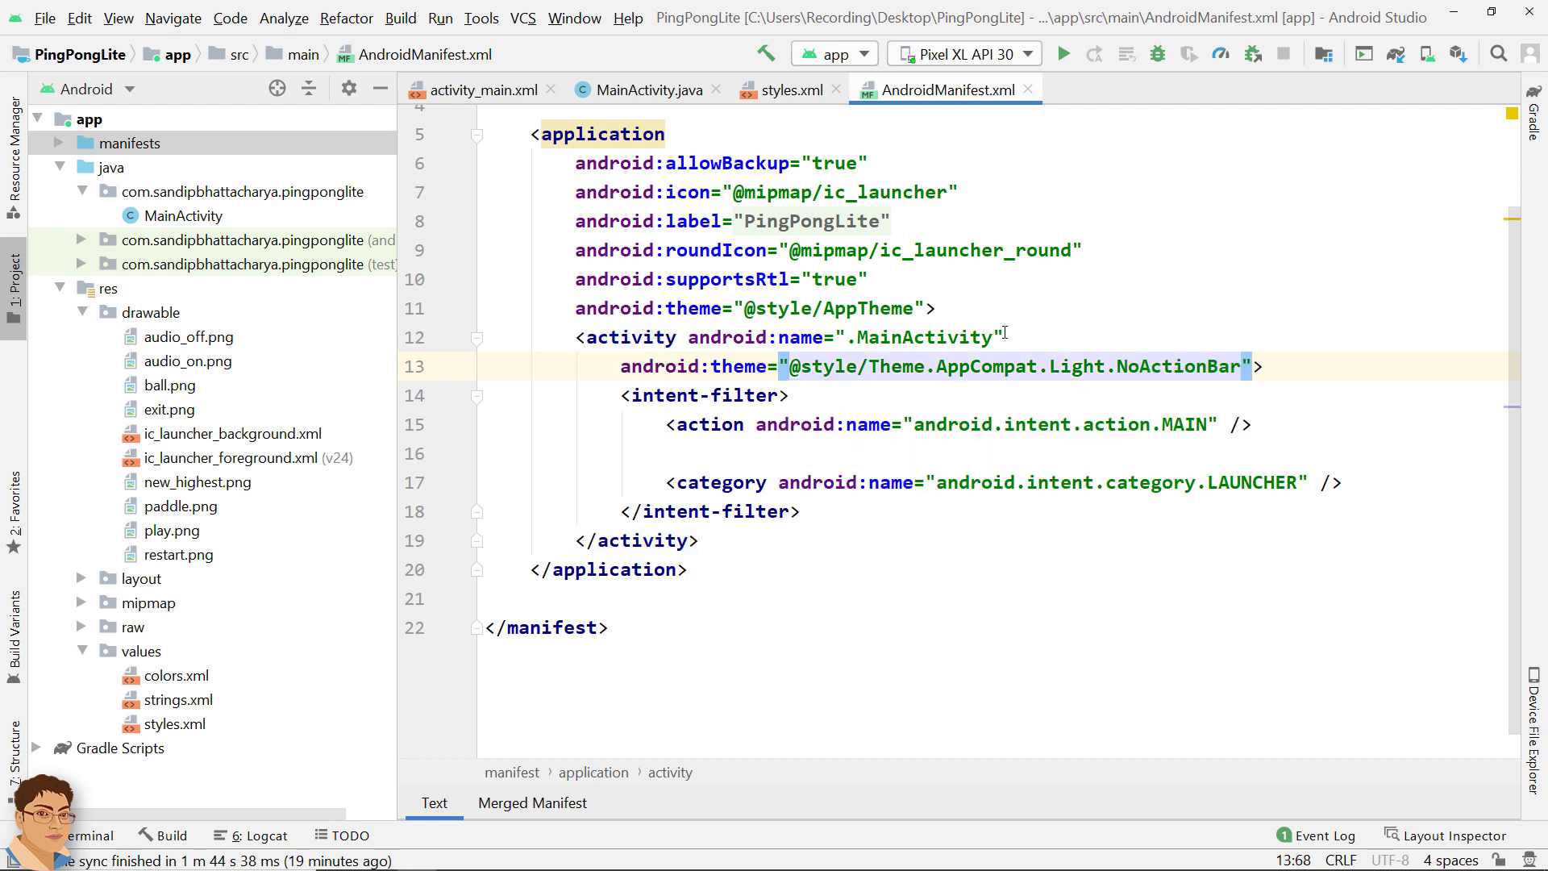
type("Fu")
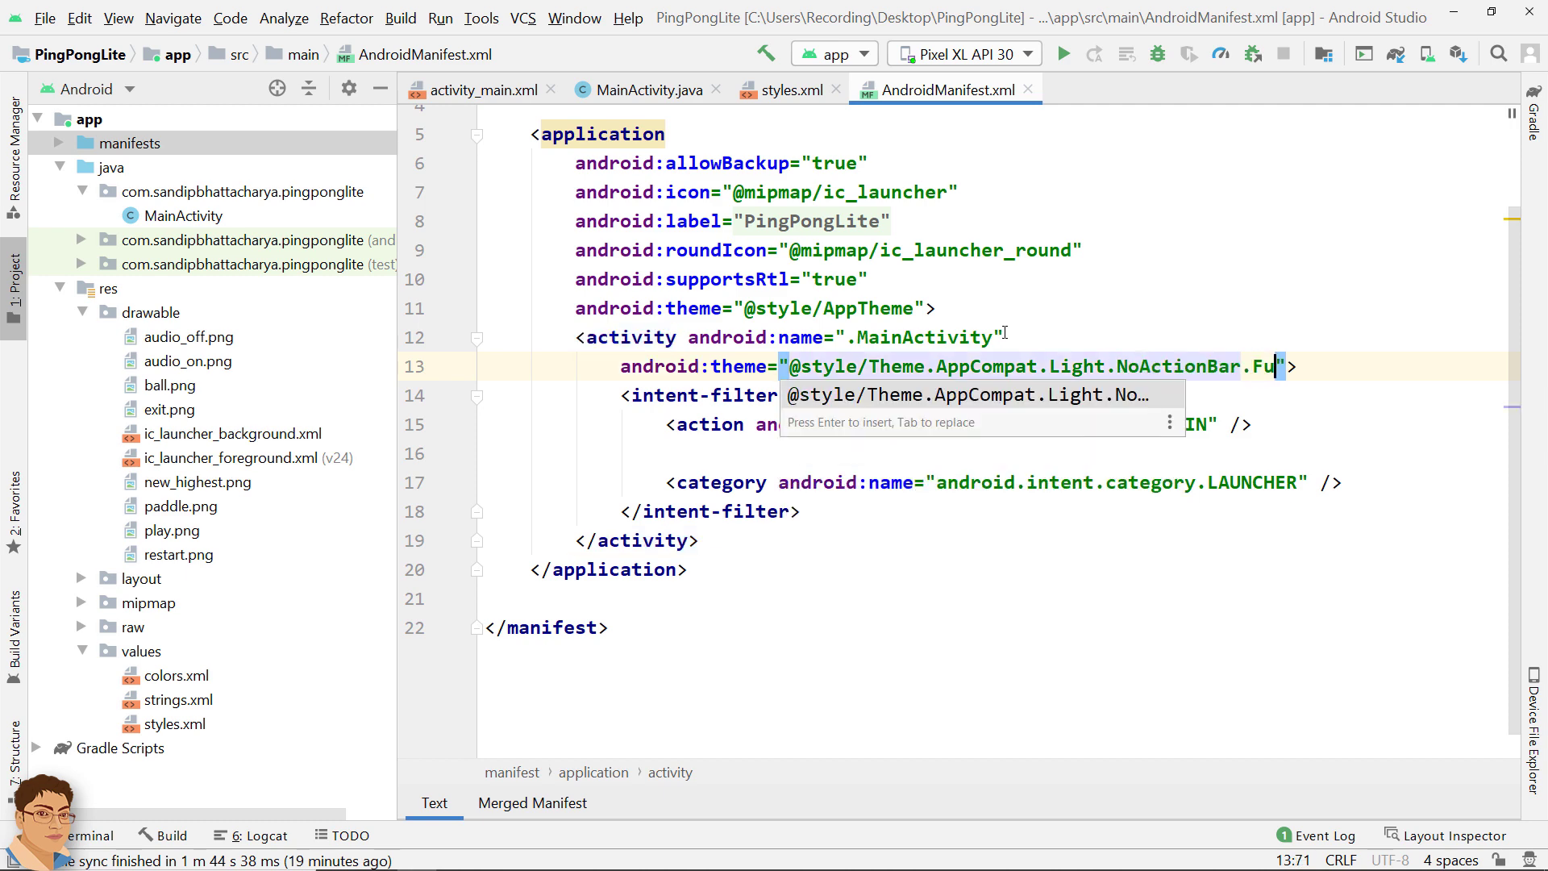
type("llScreen")
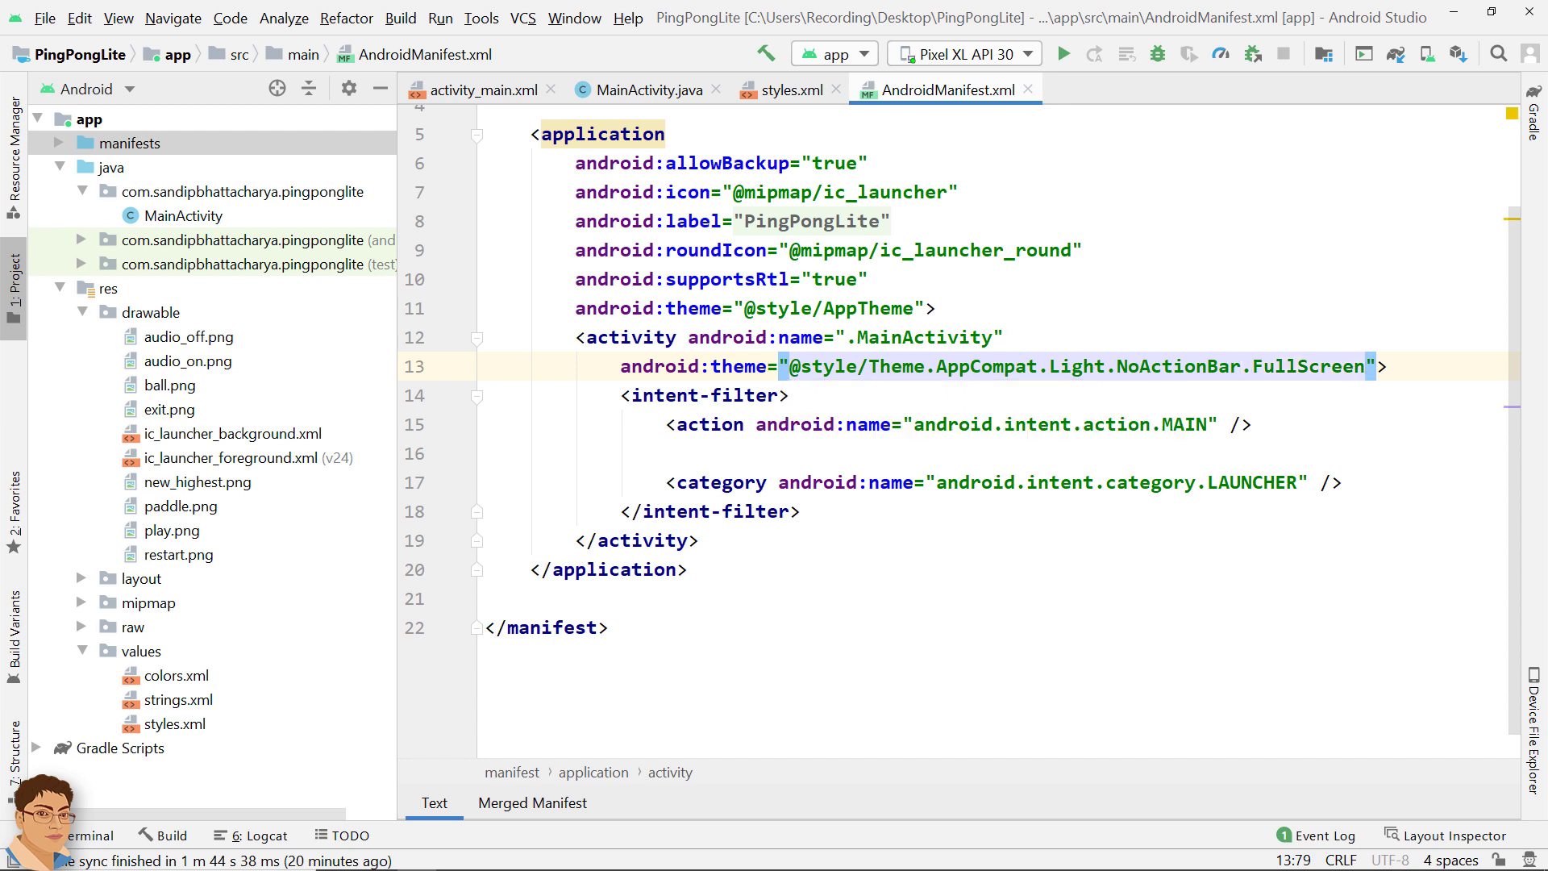
- Run the app to build and launch it on the emulator
left_click(1064, 54)
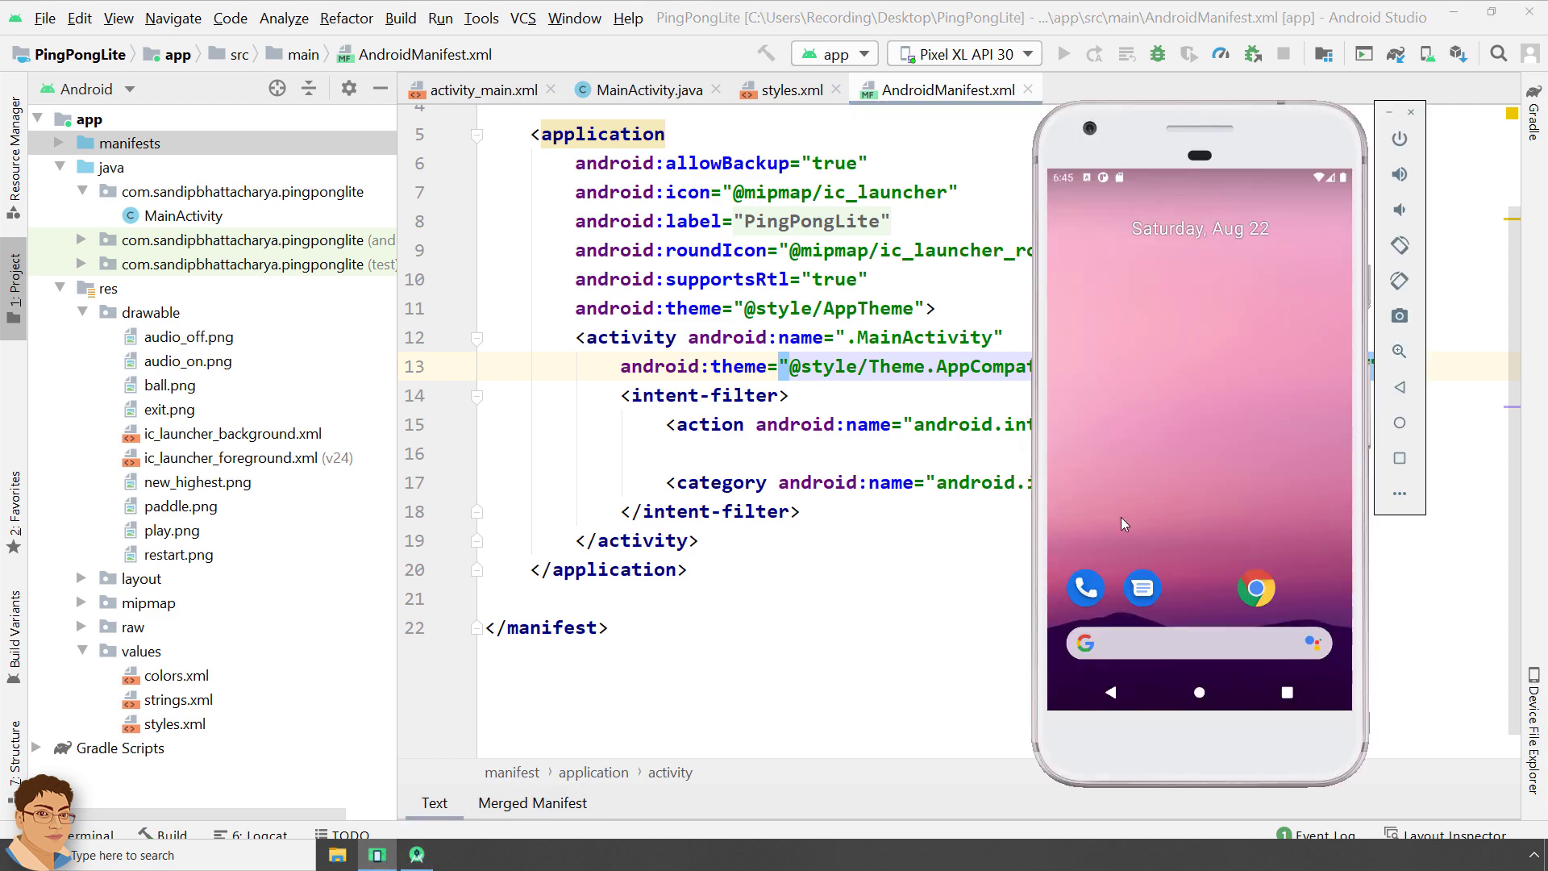
- Launch PingPongLite on the Pixel emulator, showing full-screen play and audio buttons
left_click(1064, 54)
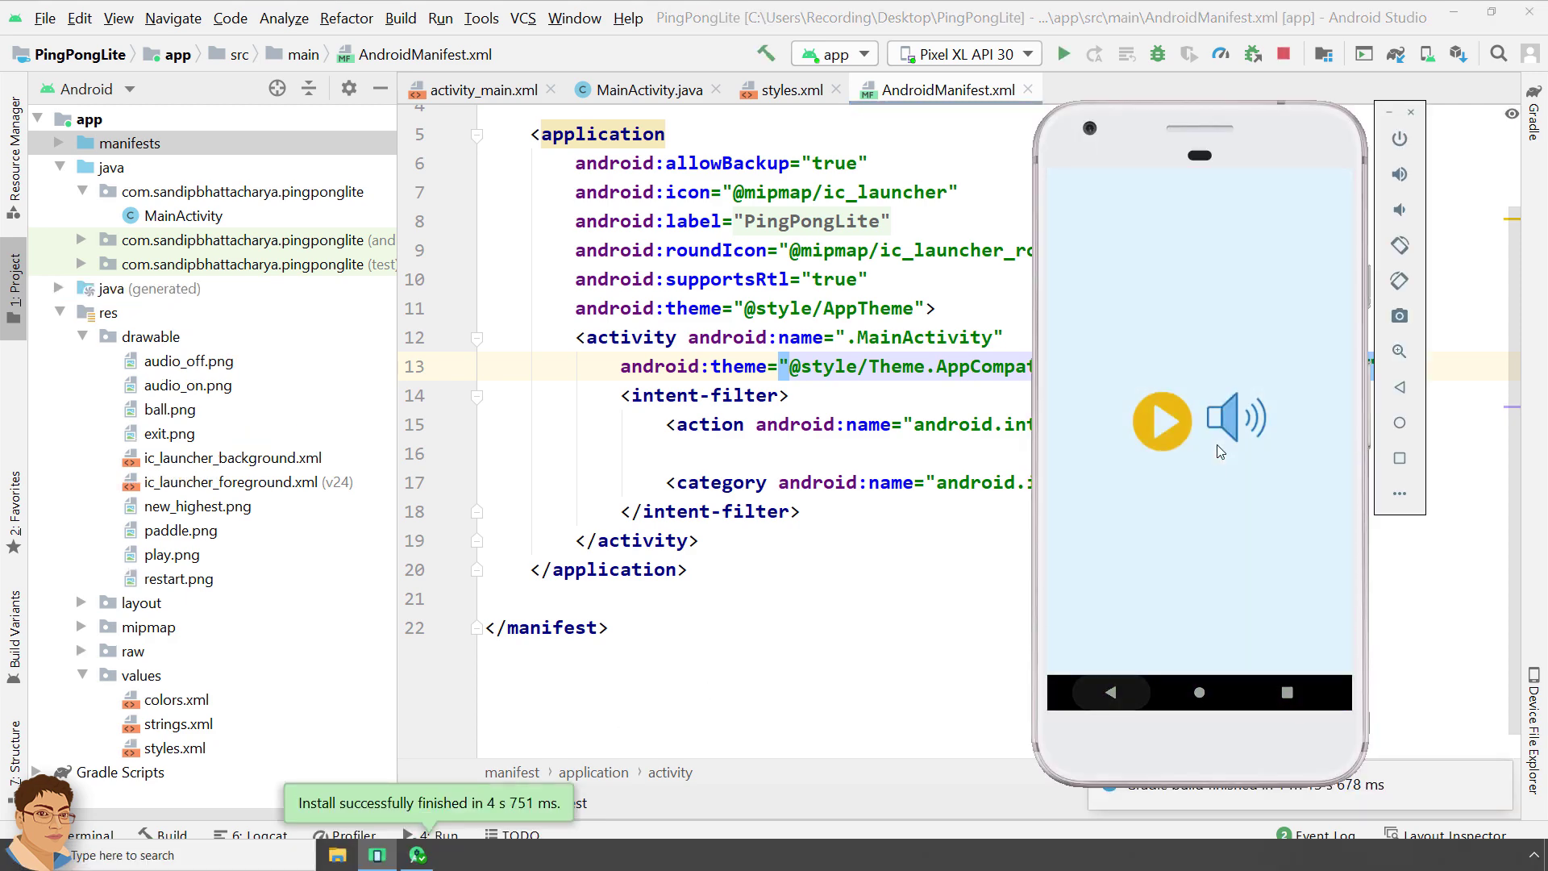
mouse_move(1243, 503)
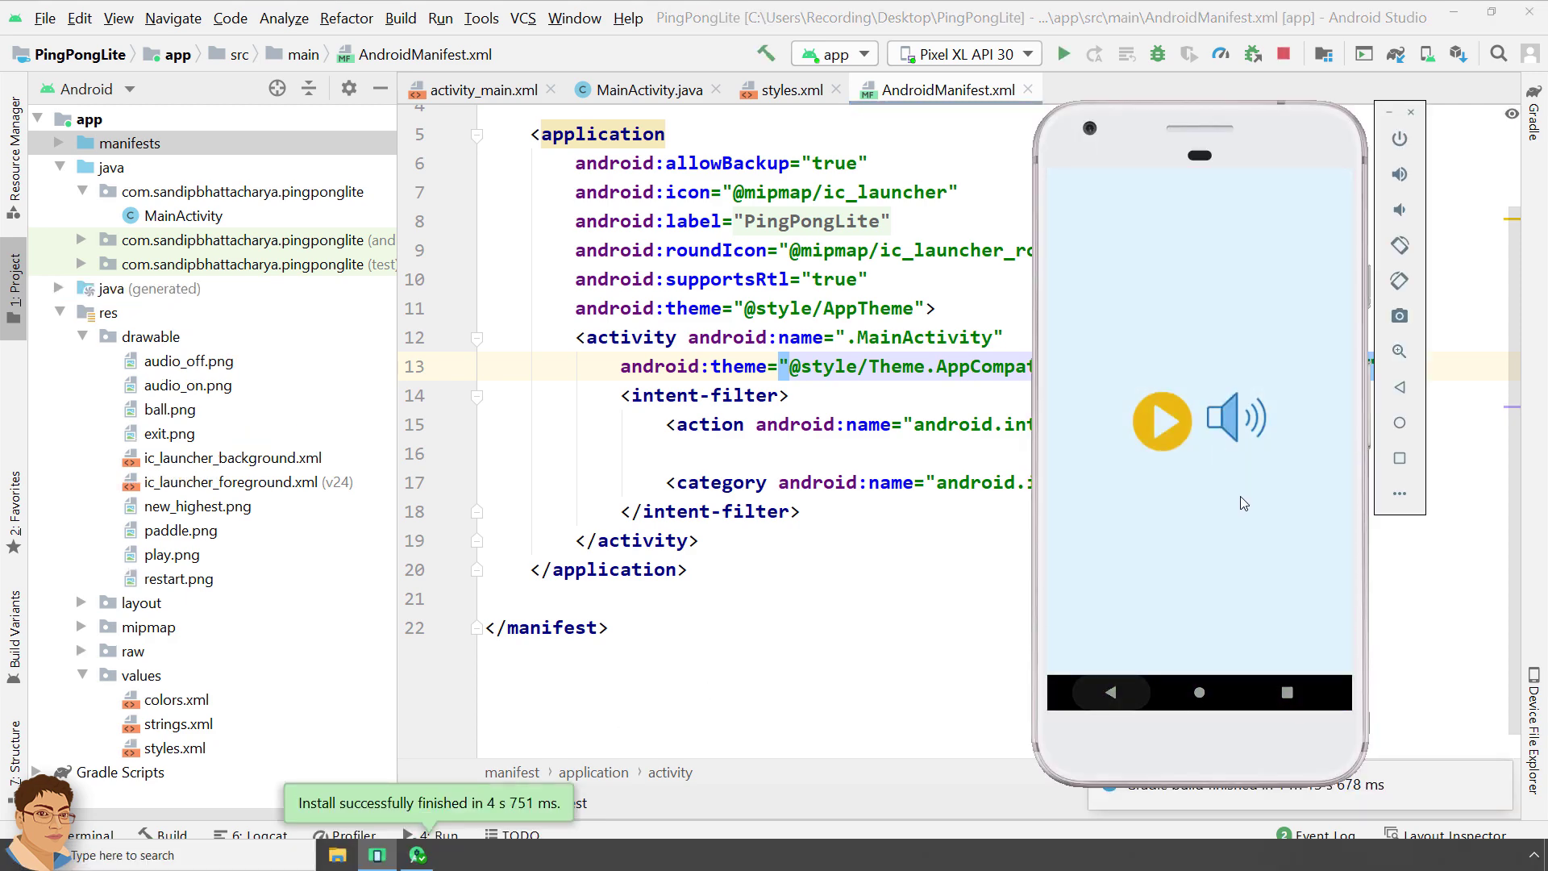
mouse_move(1219, 475)
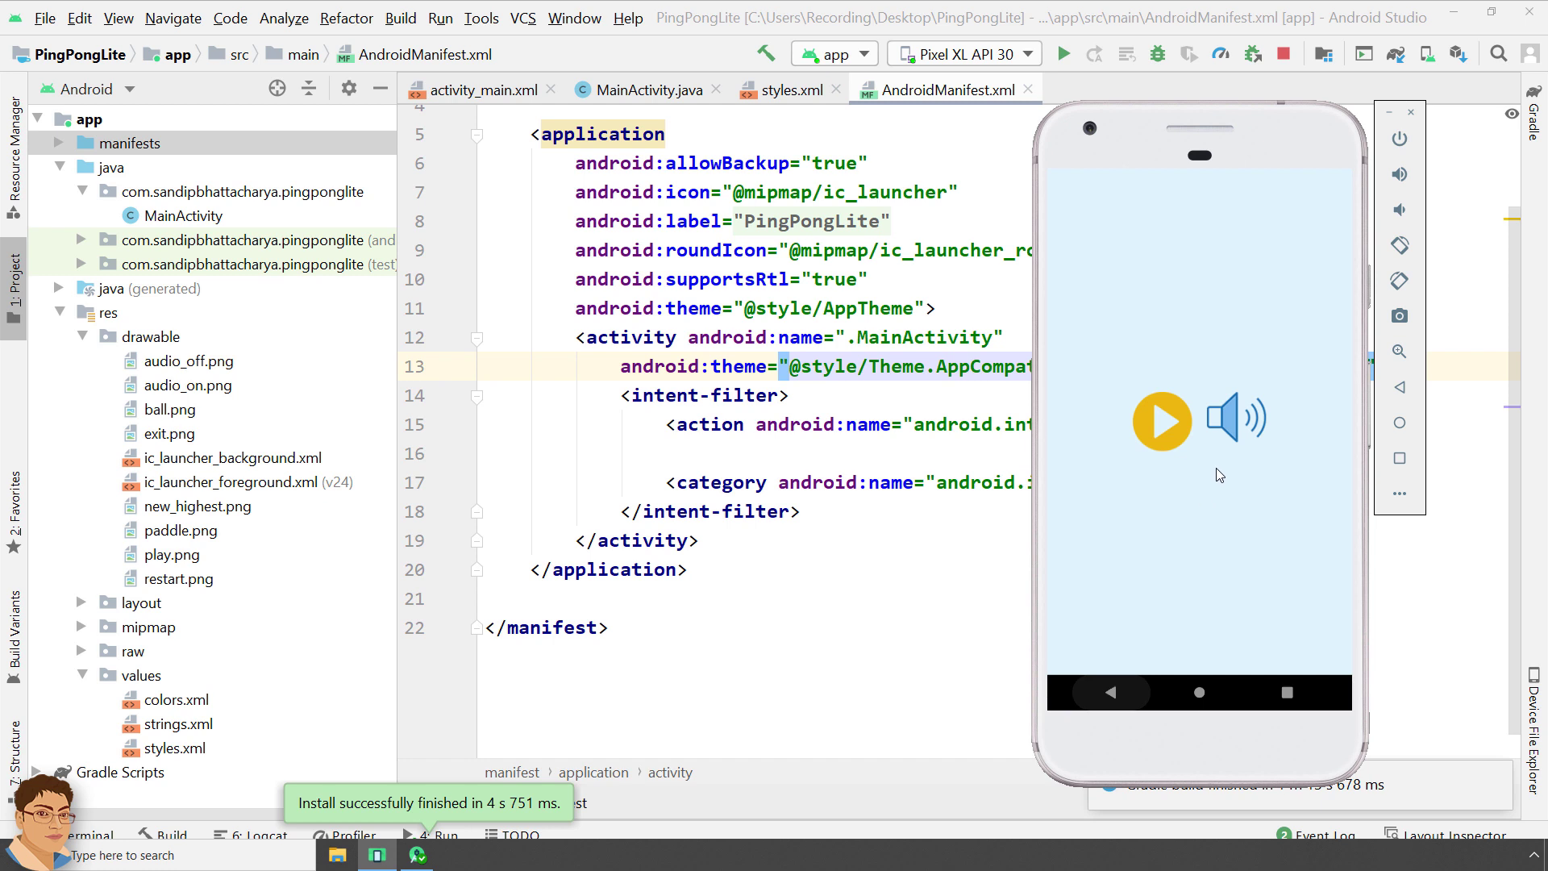
mouse_move(1180, 450)
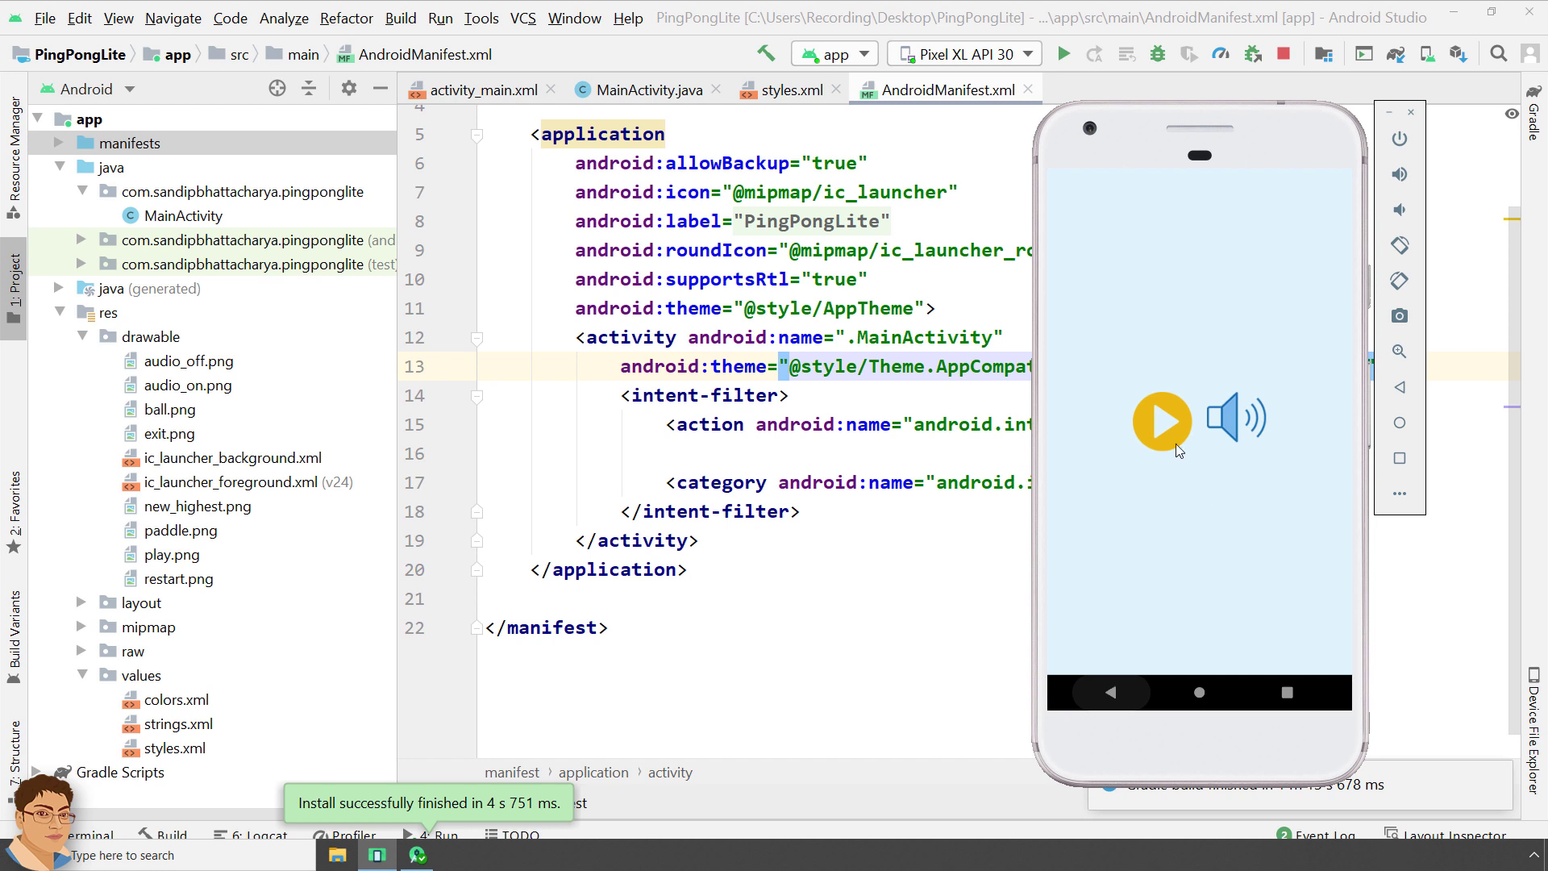
mouse_move(1240, 437)
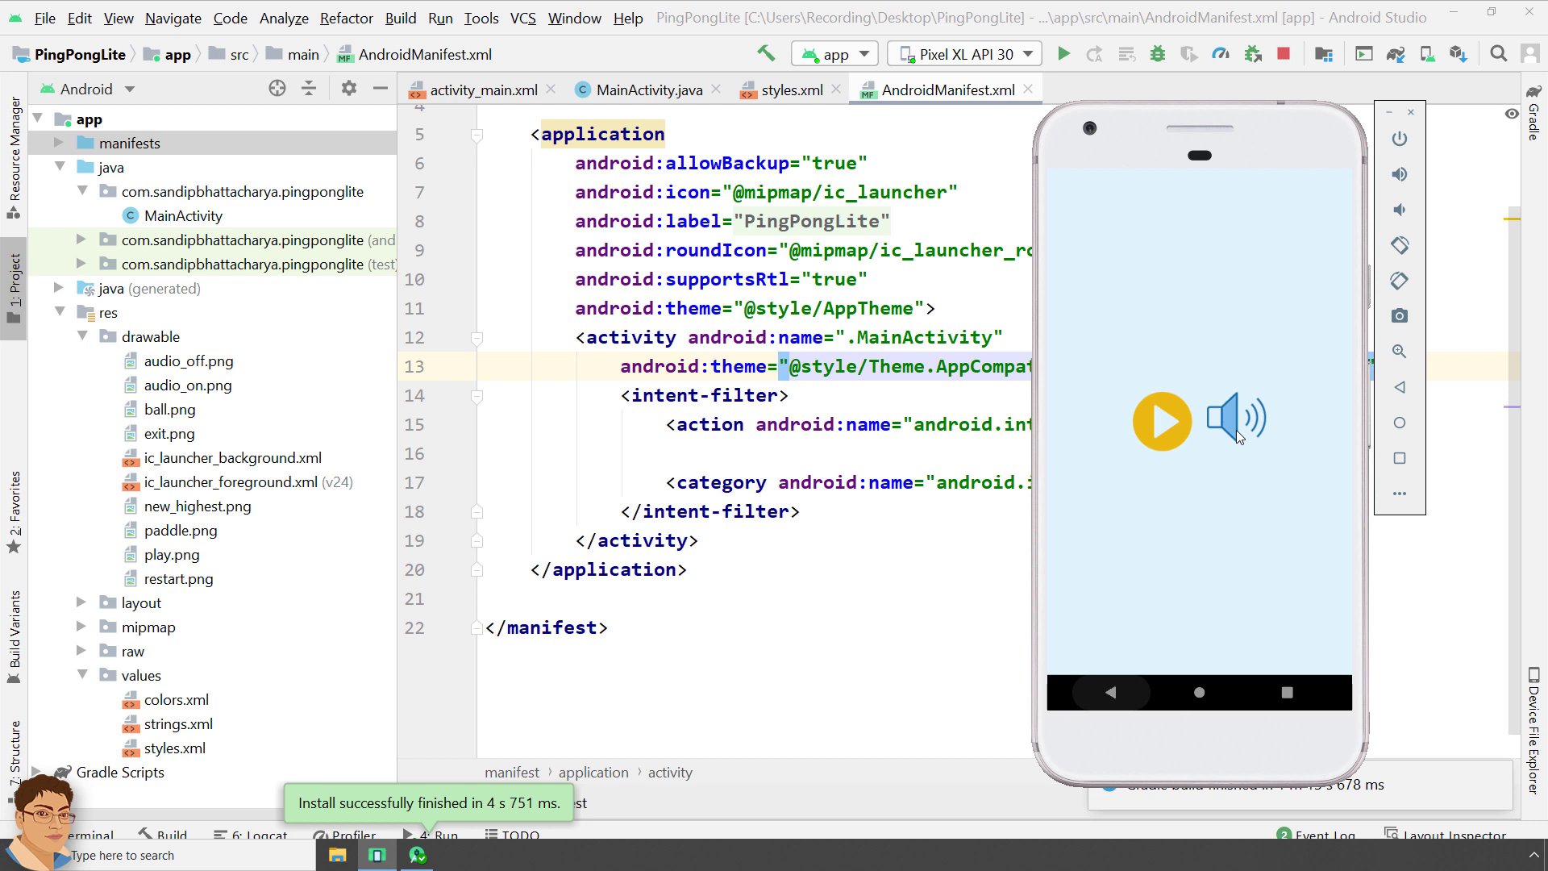
mouse_move(1380, 642)
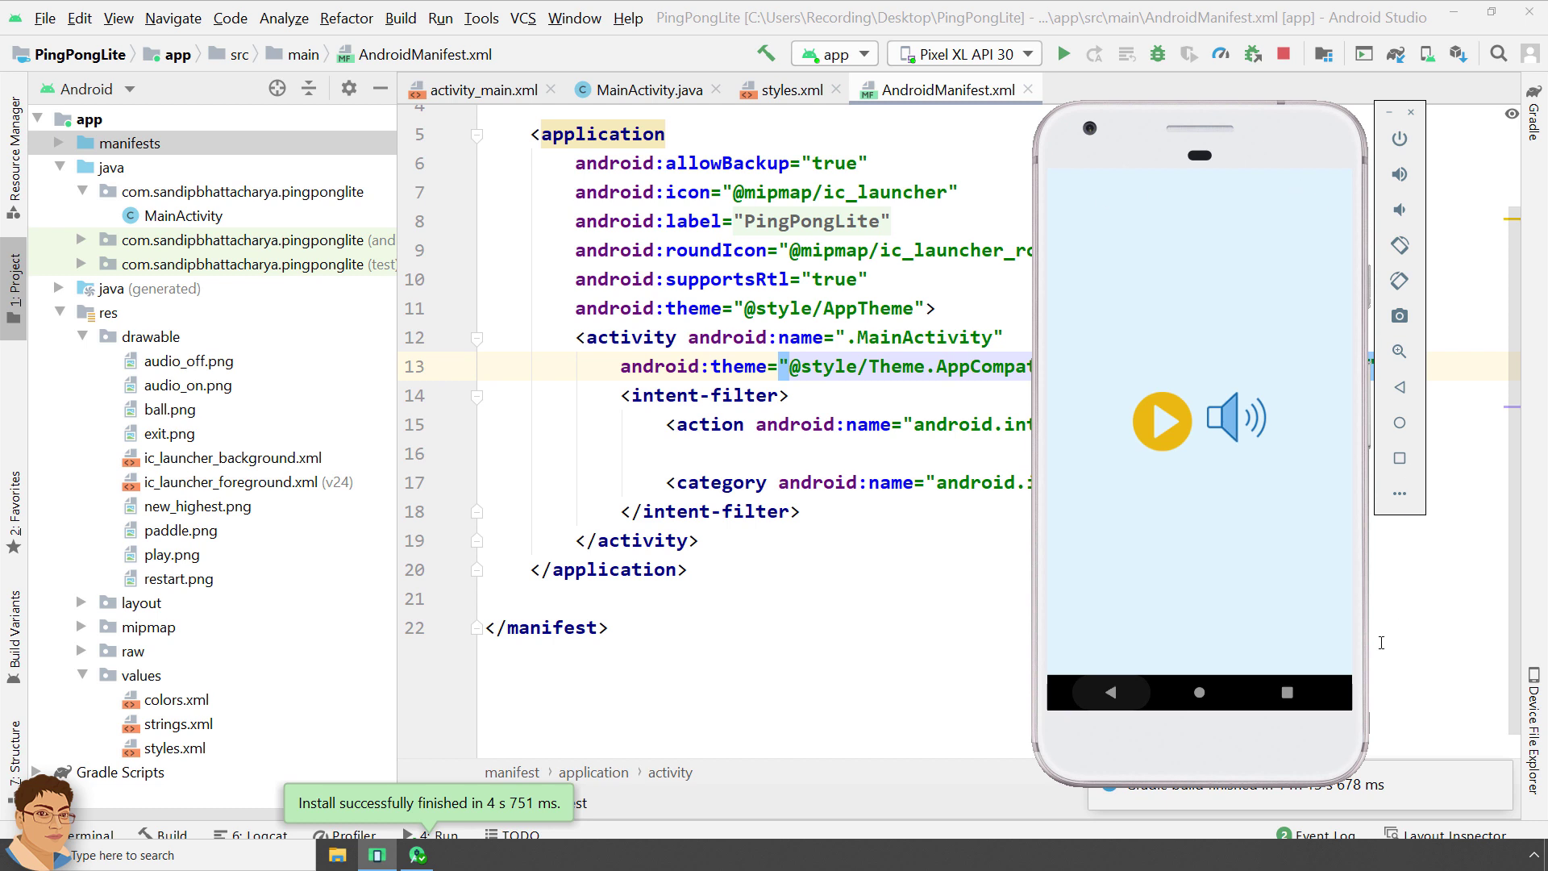